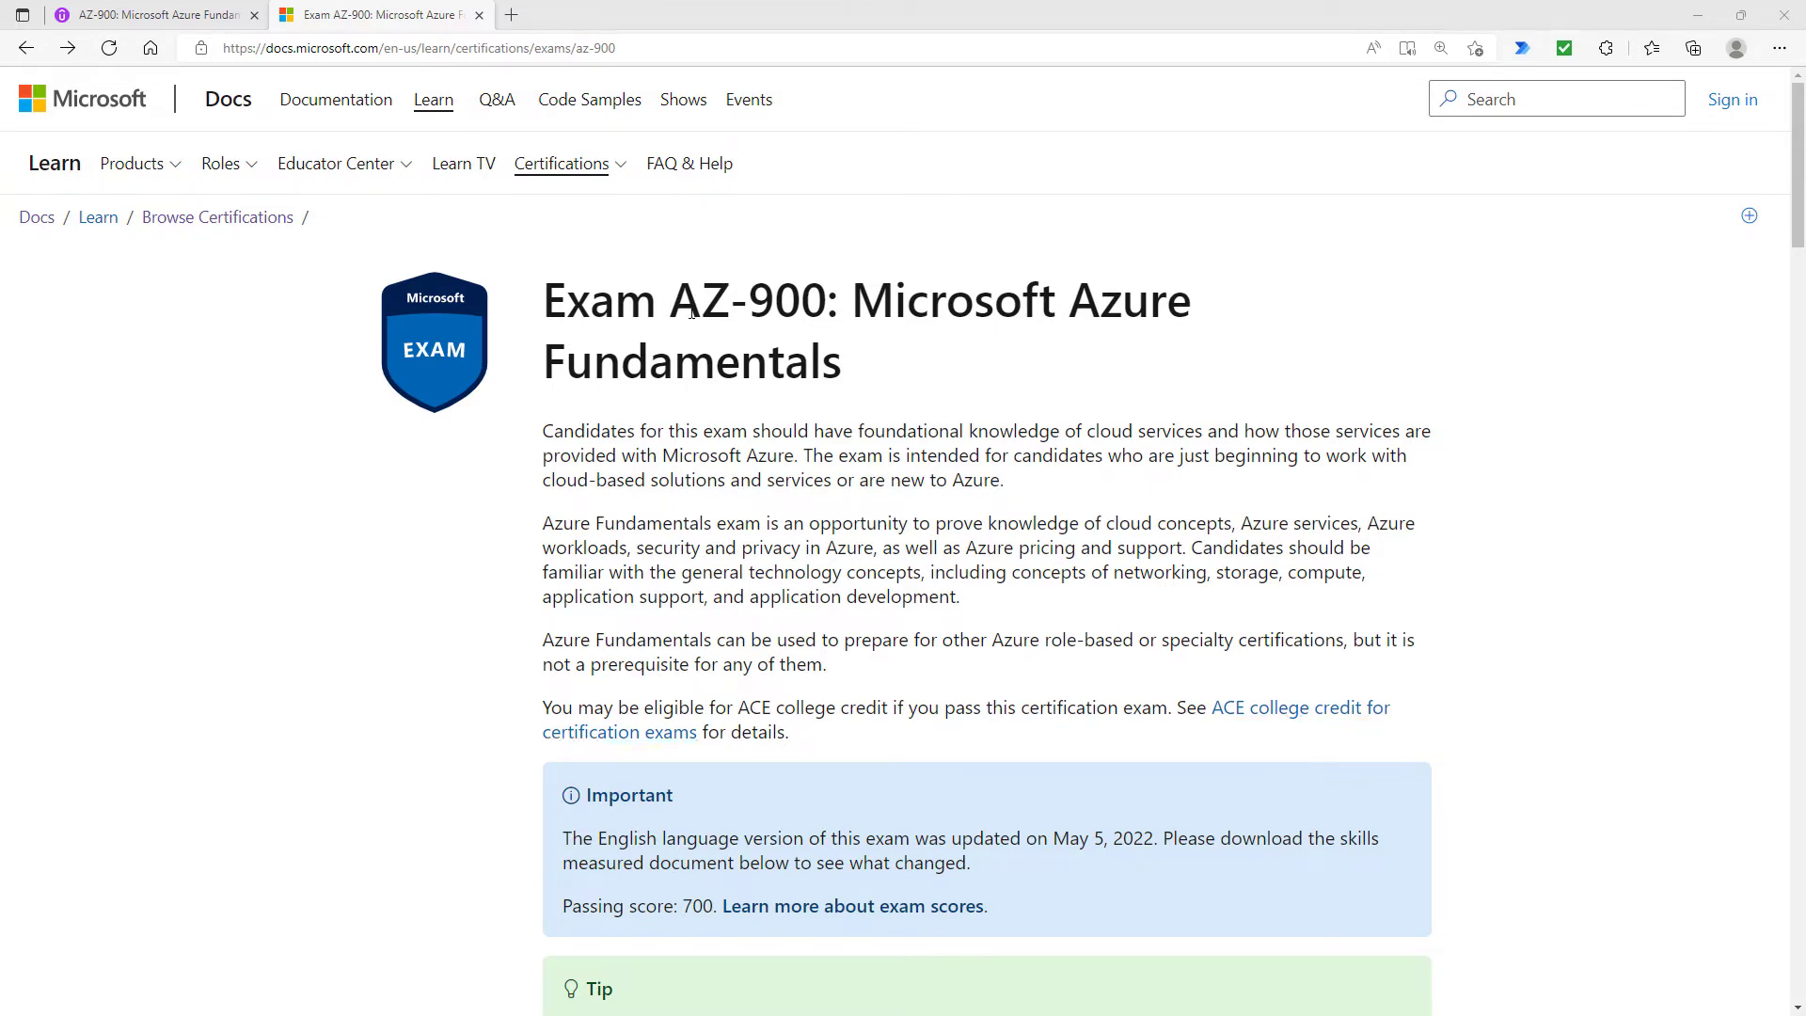
Highlight the AZ-900 exam code, the knowledge-areas list and the May 5, 2022 update date
{"action": "double_click", "coordinate": [701, 301]}
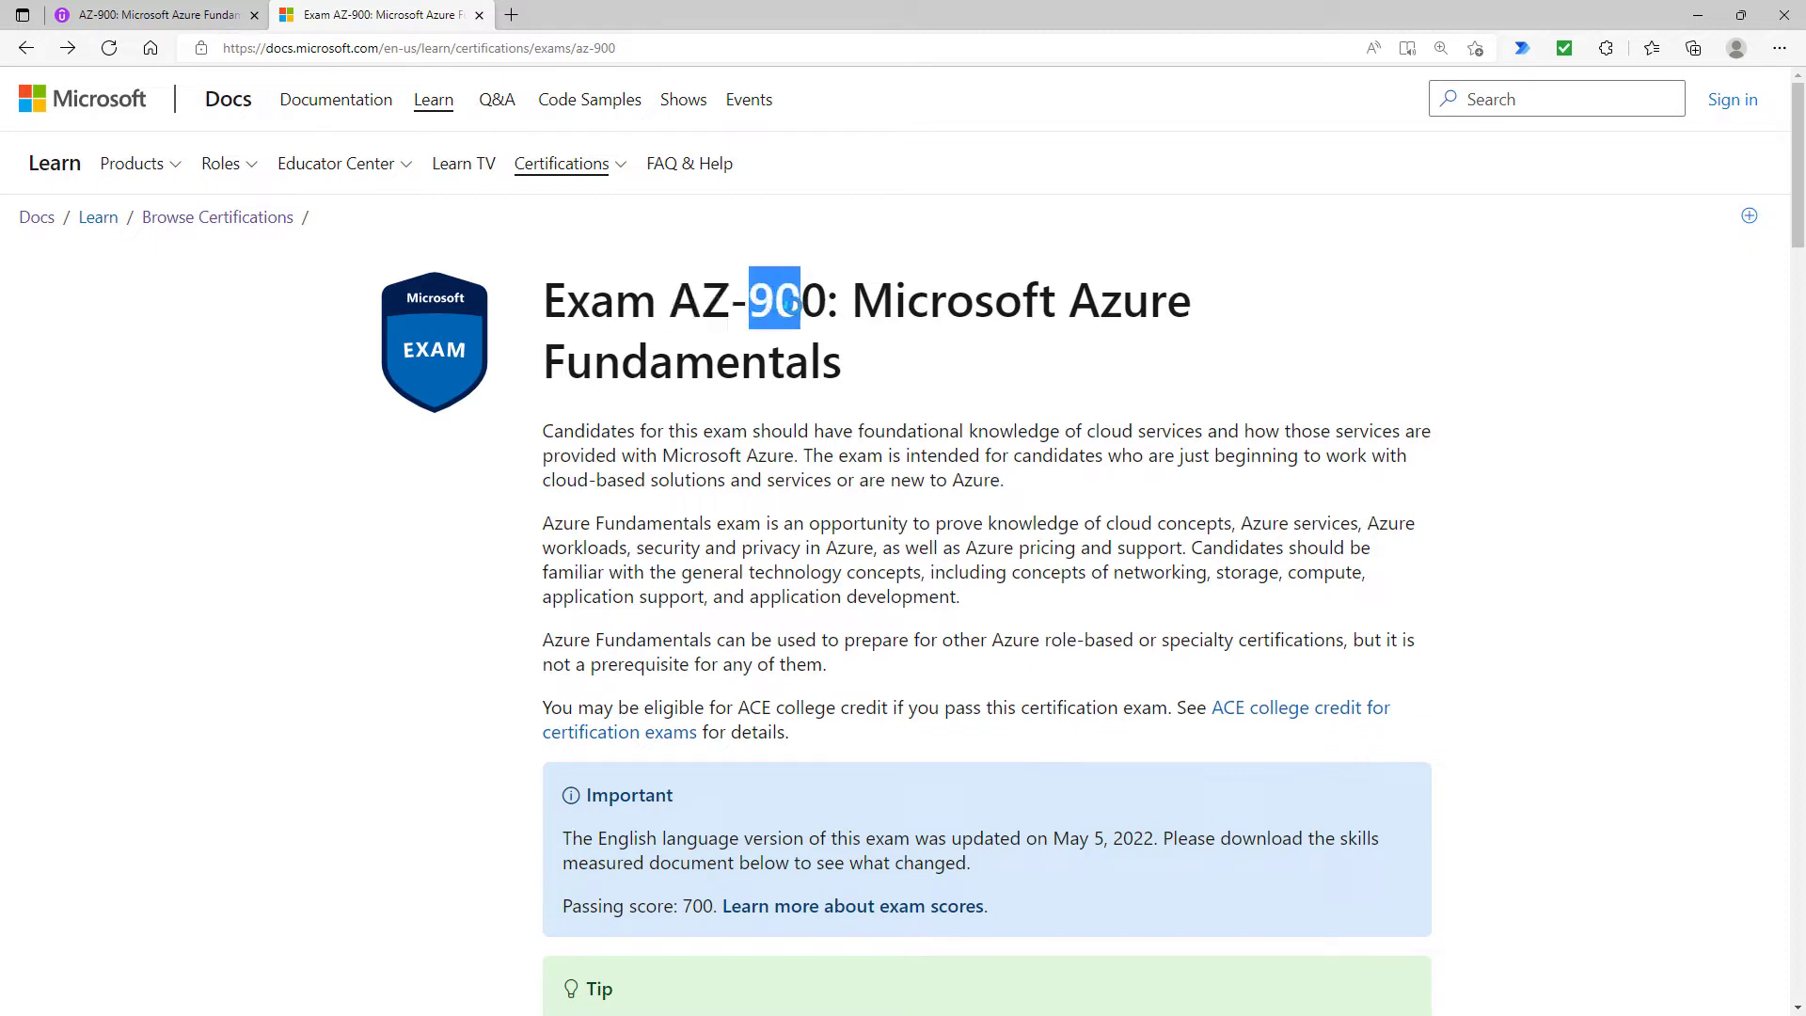
{"action": "left_click_drag", "start_coordinate": [760, 299], "coordinate": [824, 299]}
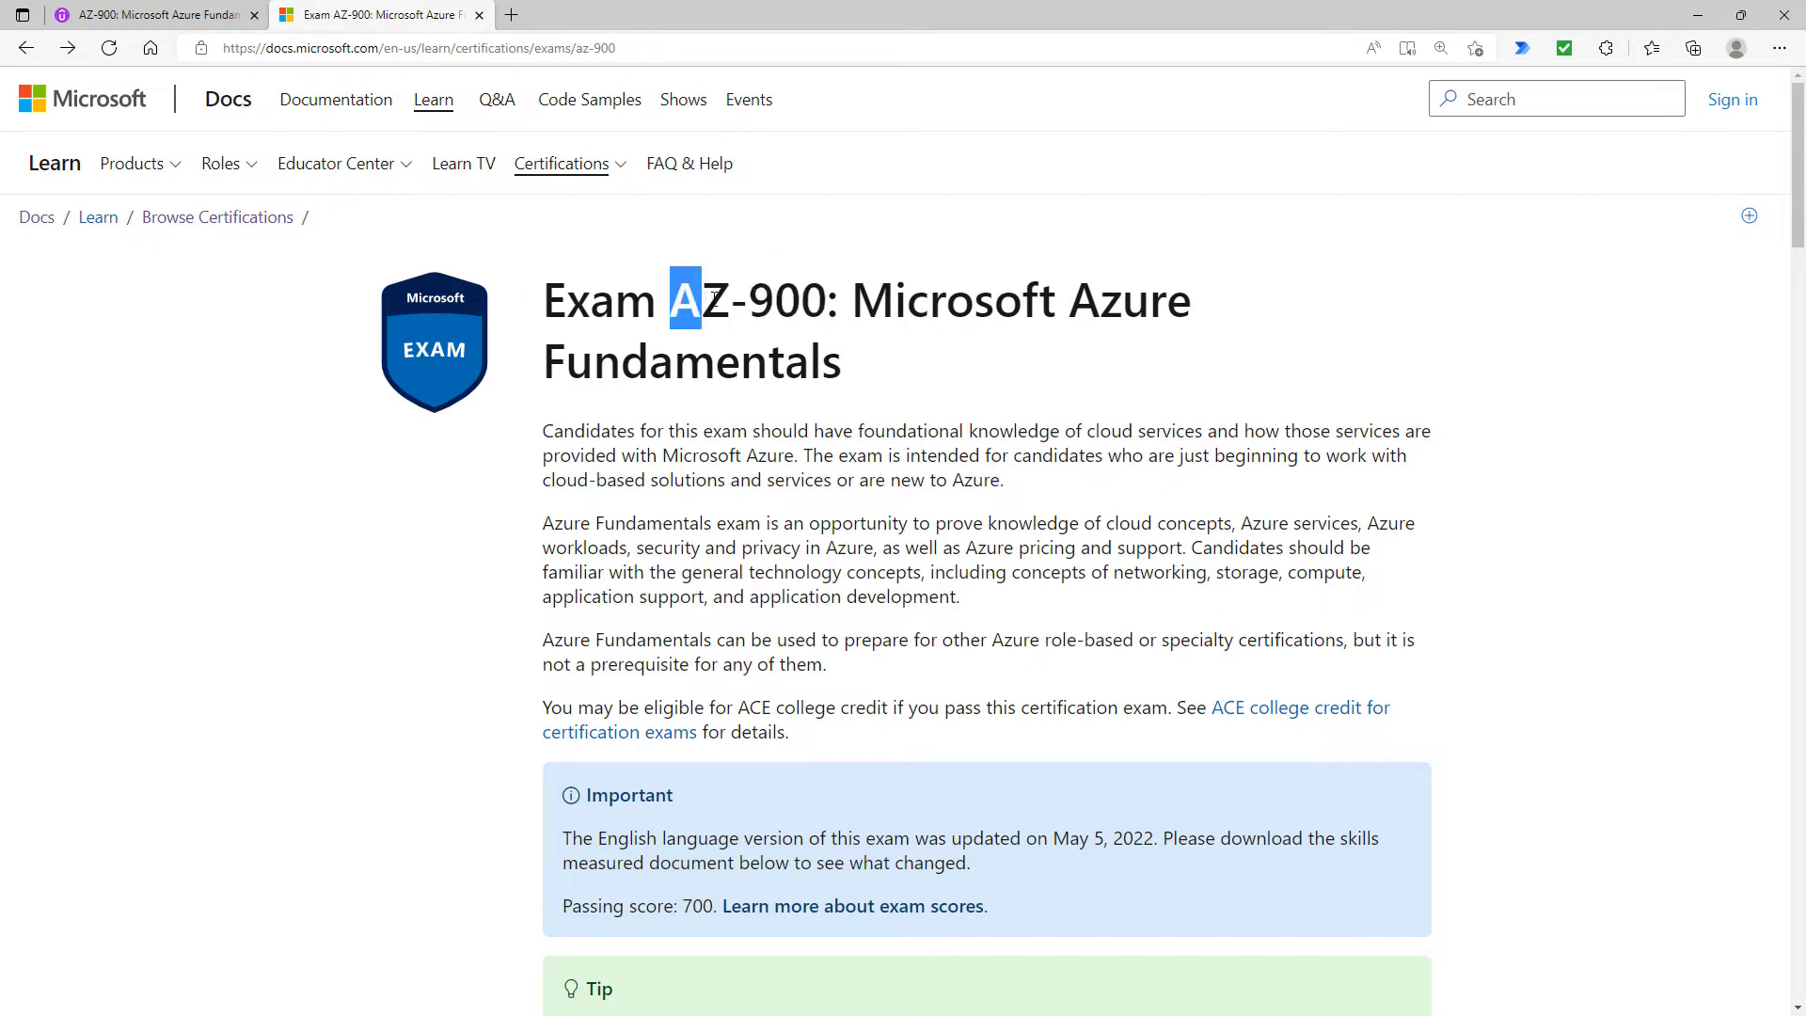
{"action": "double_click", "coordinate": [787, 299]}
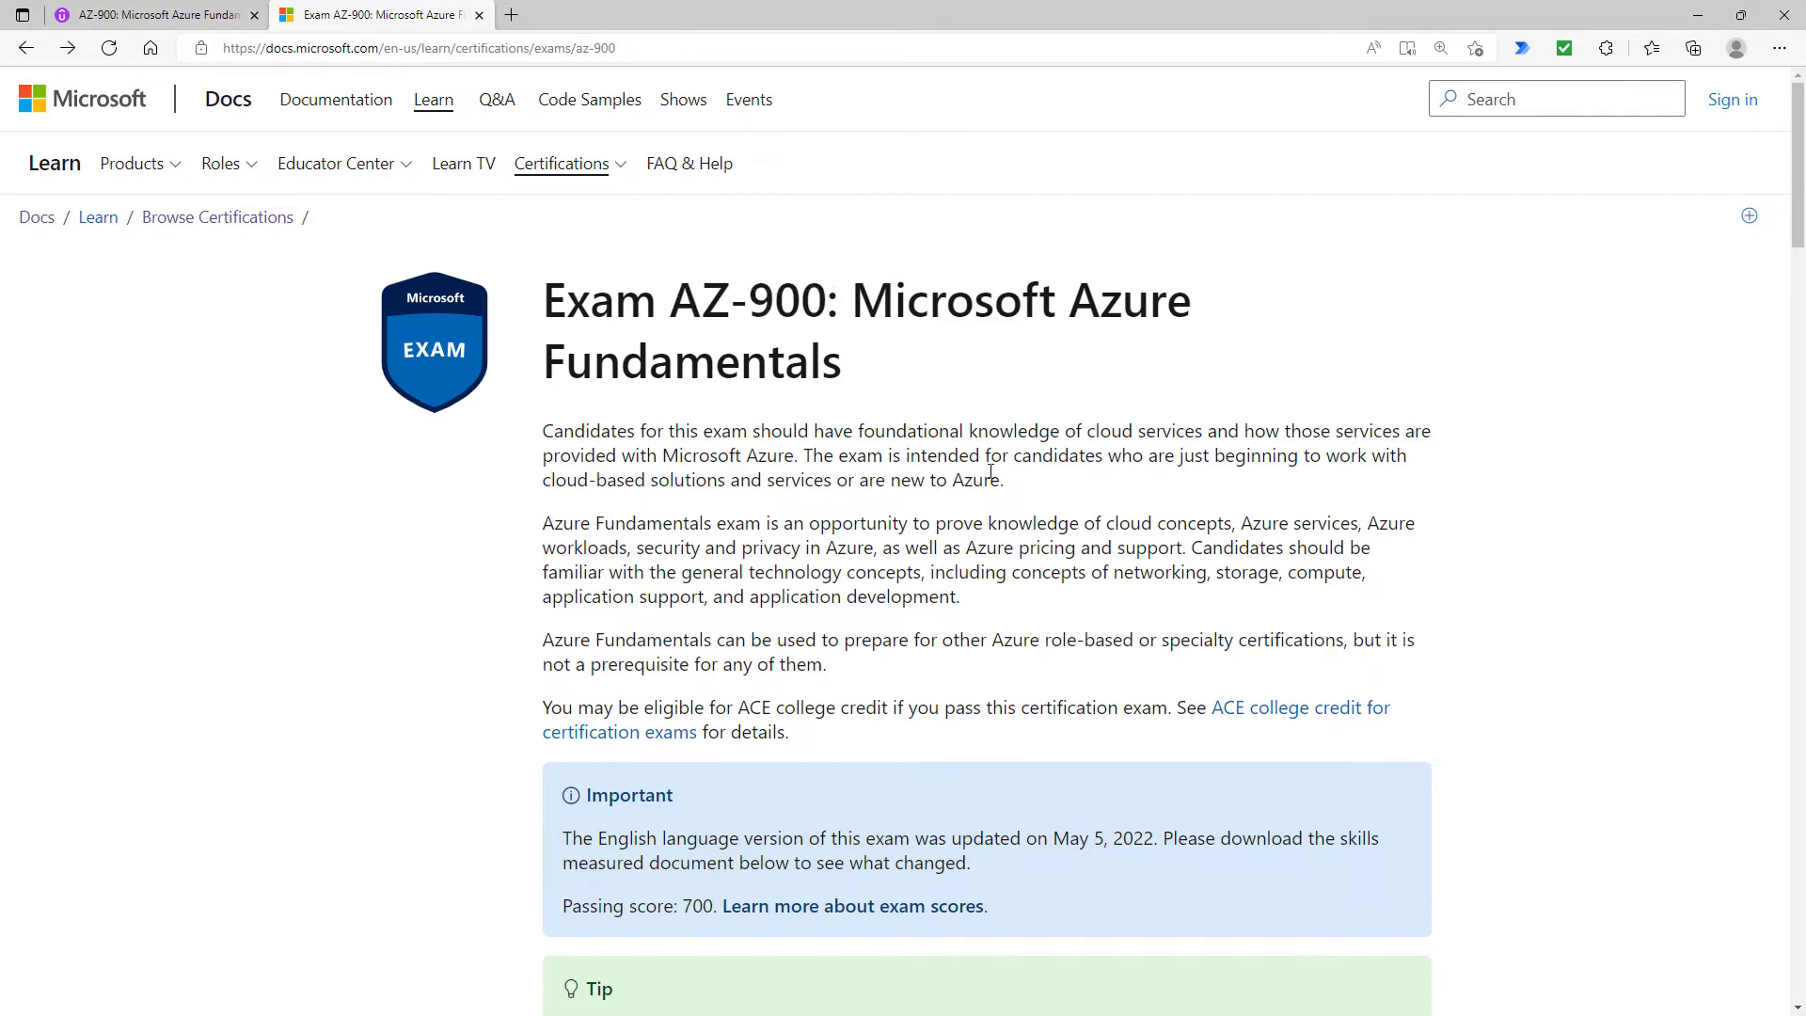
{"action": "double_click", "coordinate": [1126, 521]}
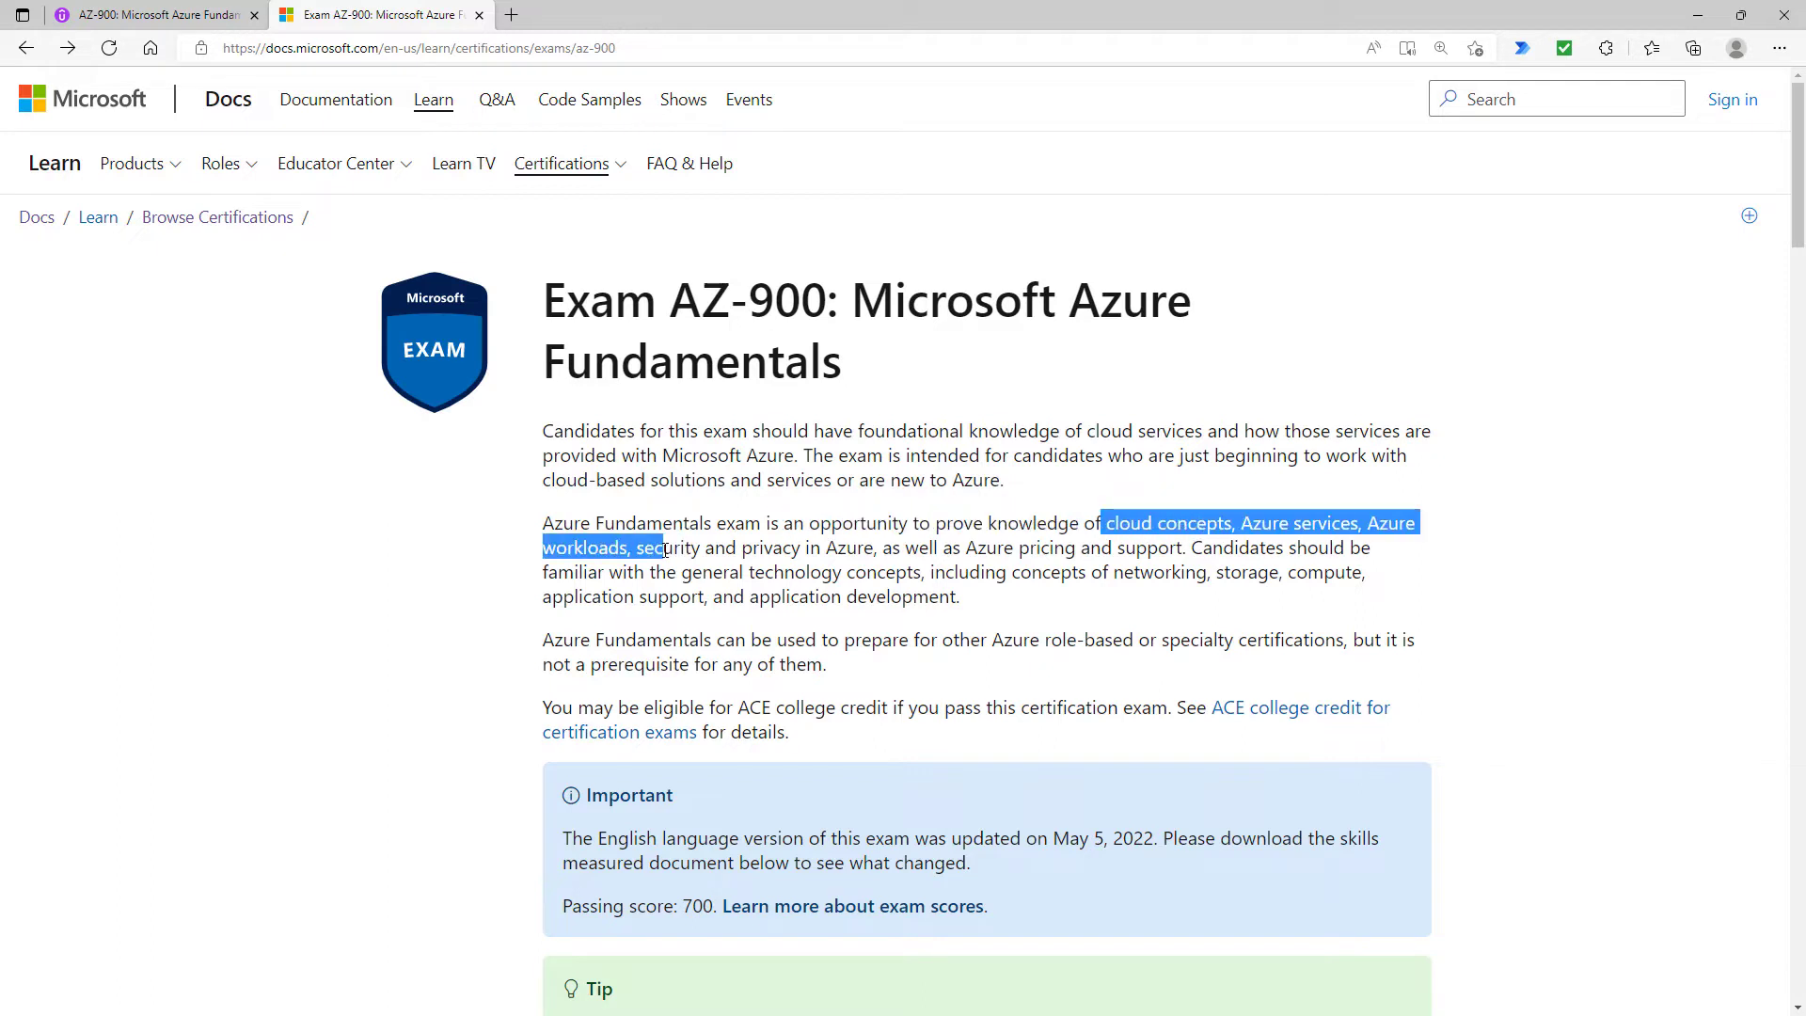
{"action": "left_click_drag", "start_coordinate": [664, 547], "coordinate": [1125, 571]}
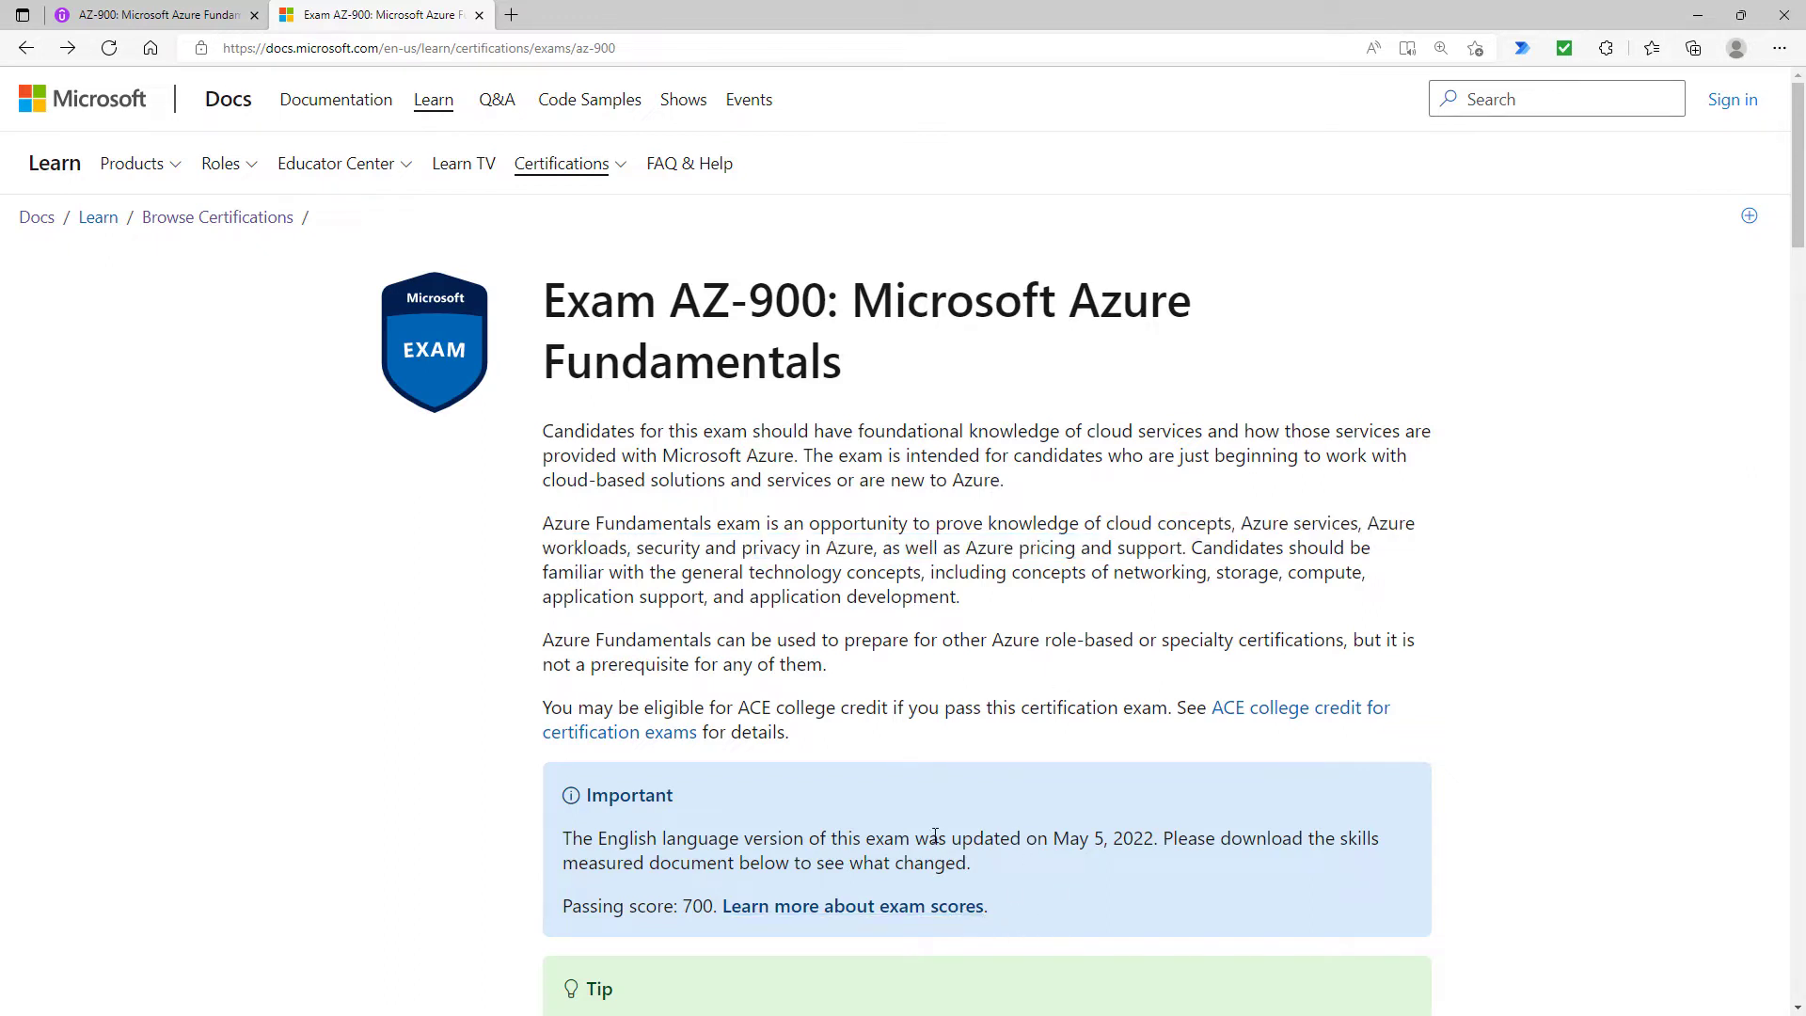
{"action": "left_click_drag", "start_coordinate": [928, 837], "coordinate": [1168, 837]}
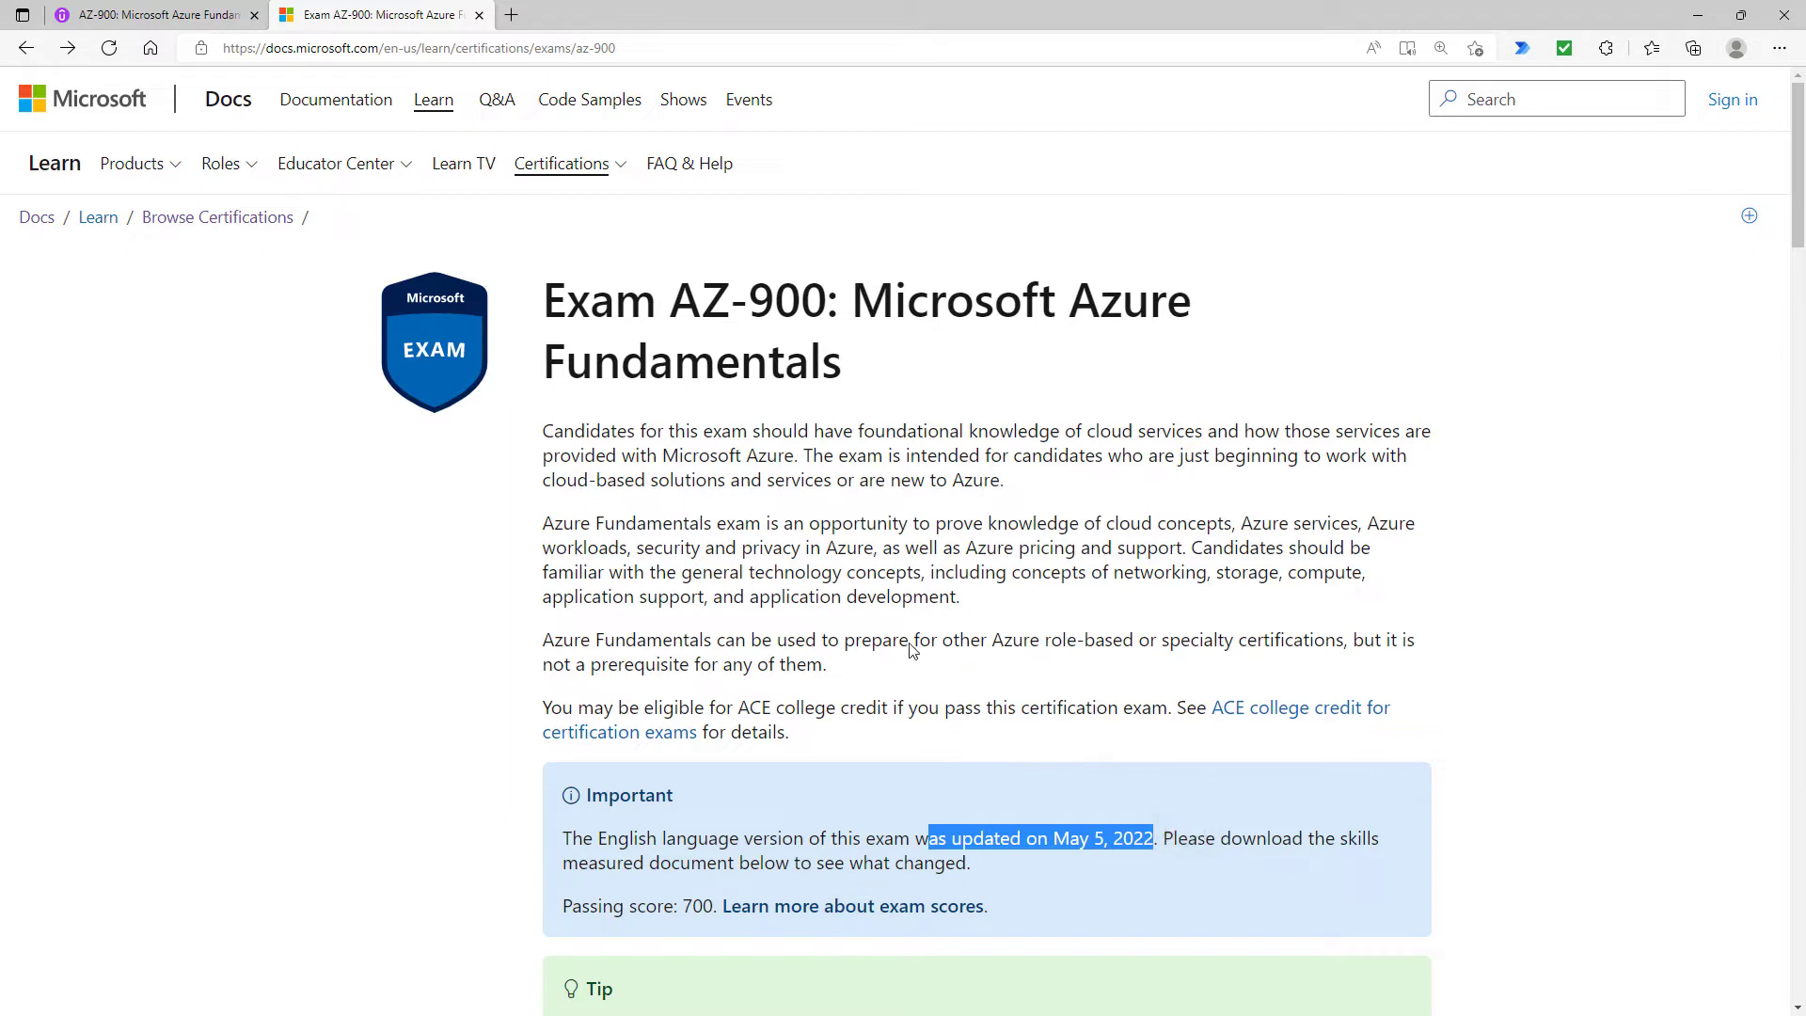
Scroll down past the $99 scheduling details to the Skills measured section
{"action": "scroll", "scroll_direction": "down", "scroll_amount": 3}
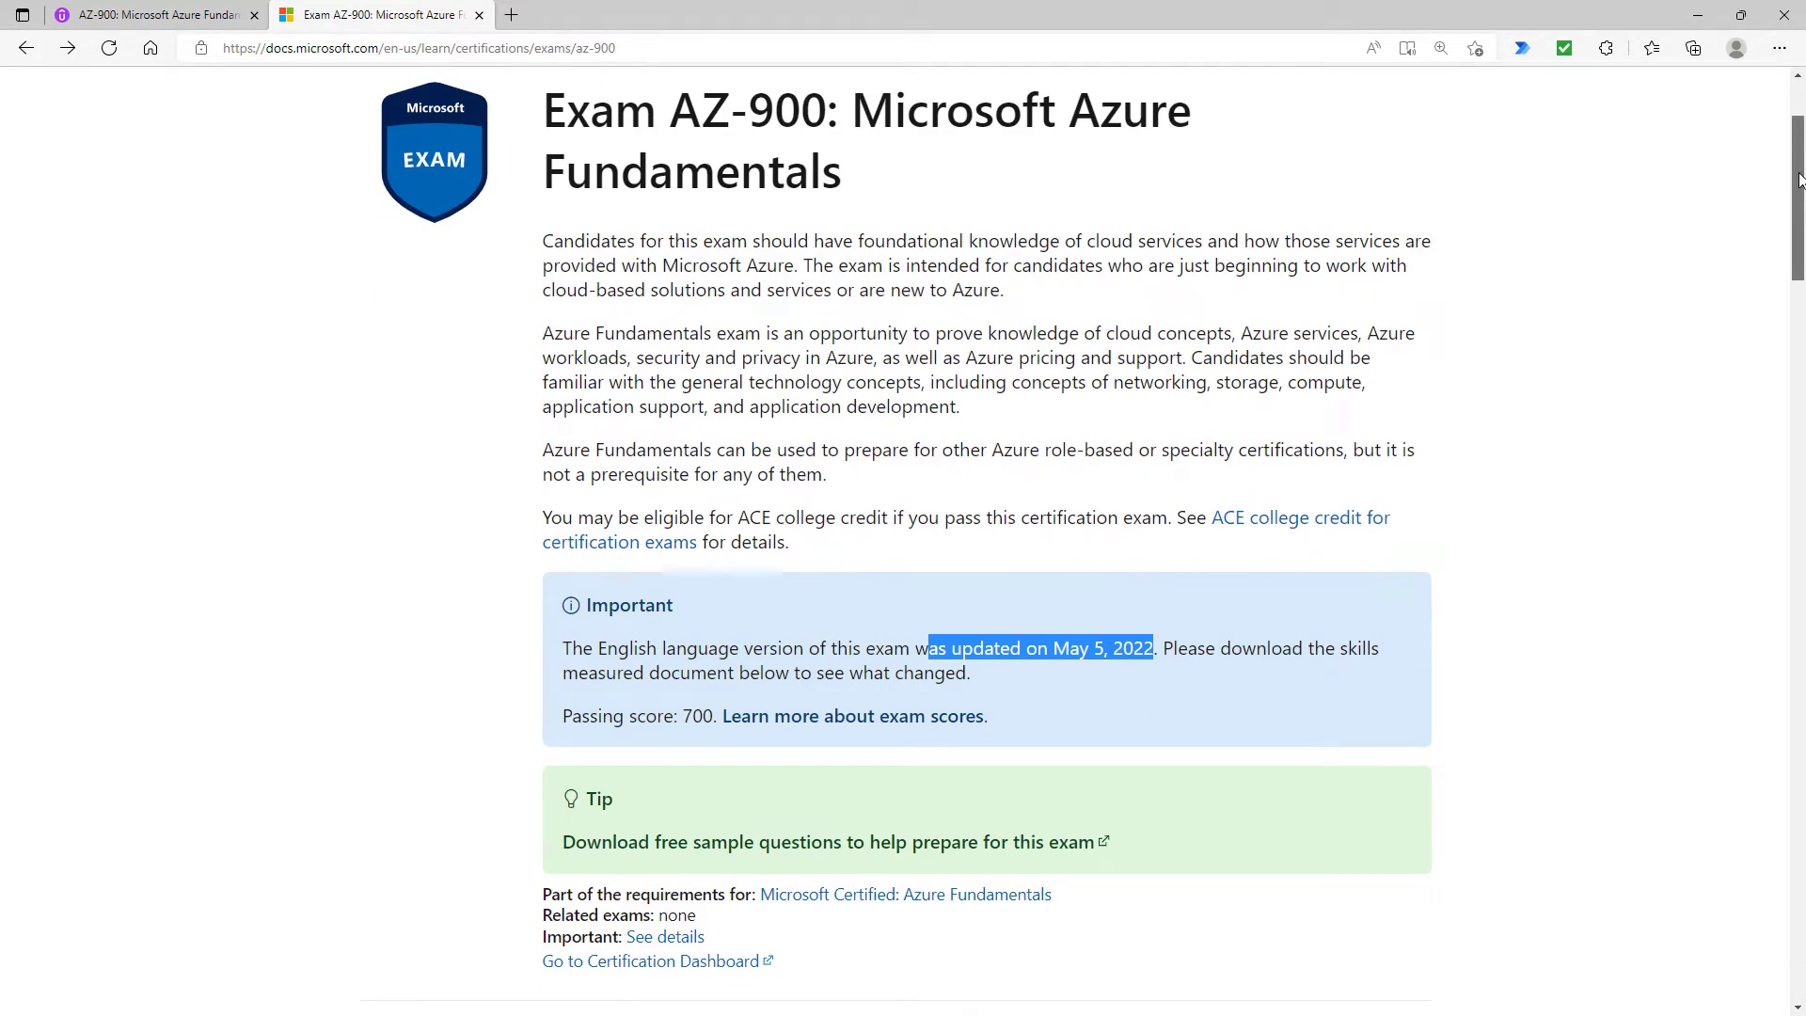
{"action": "scroll", "scroll_direction": "down", "scroll_amount": 3}
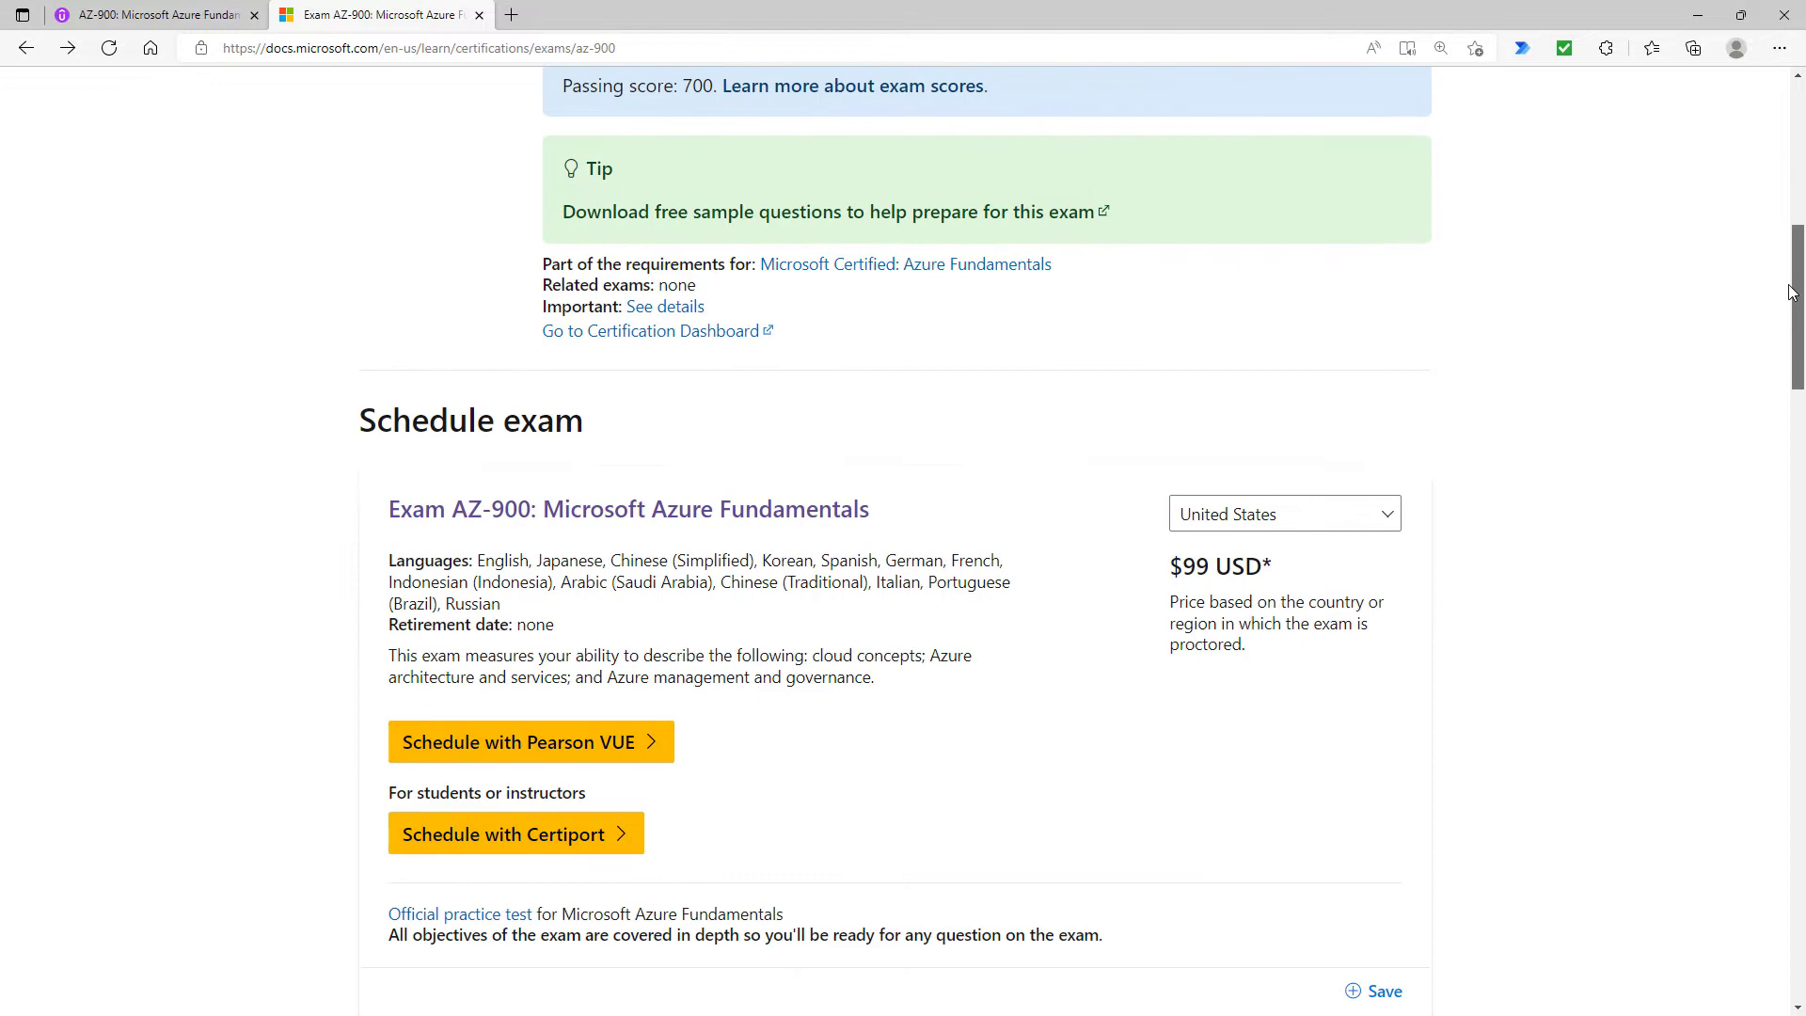
{"action": "scroll", "scroll_direction": "down", "scroll_amount": 3}
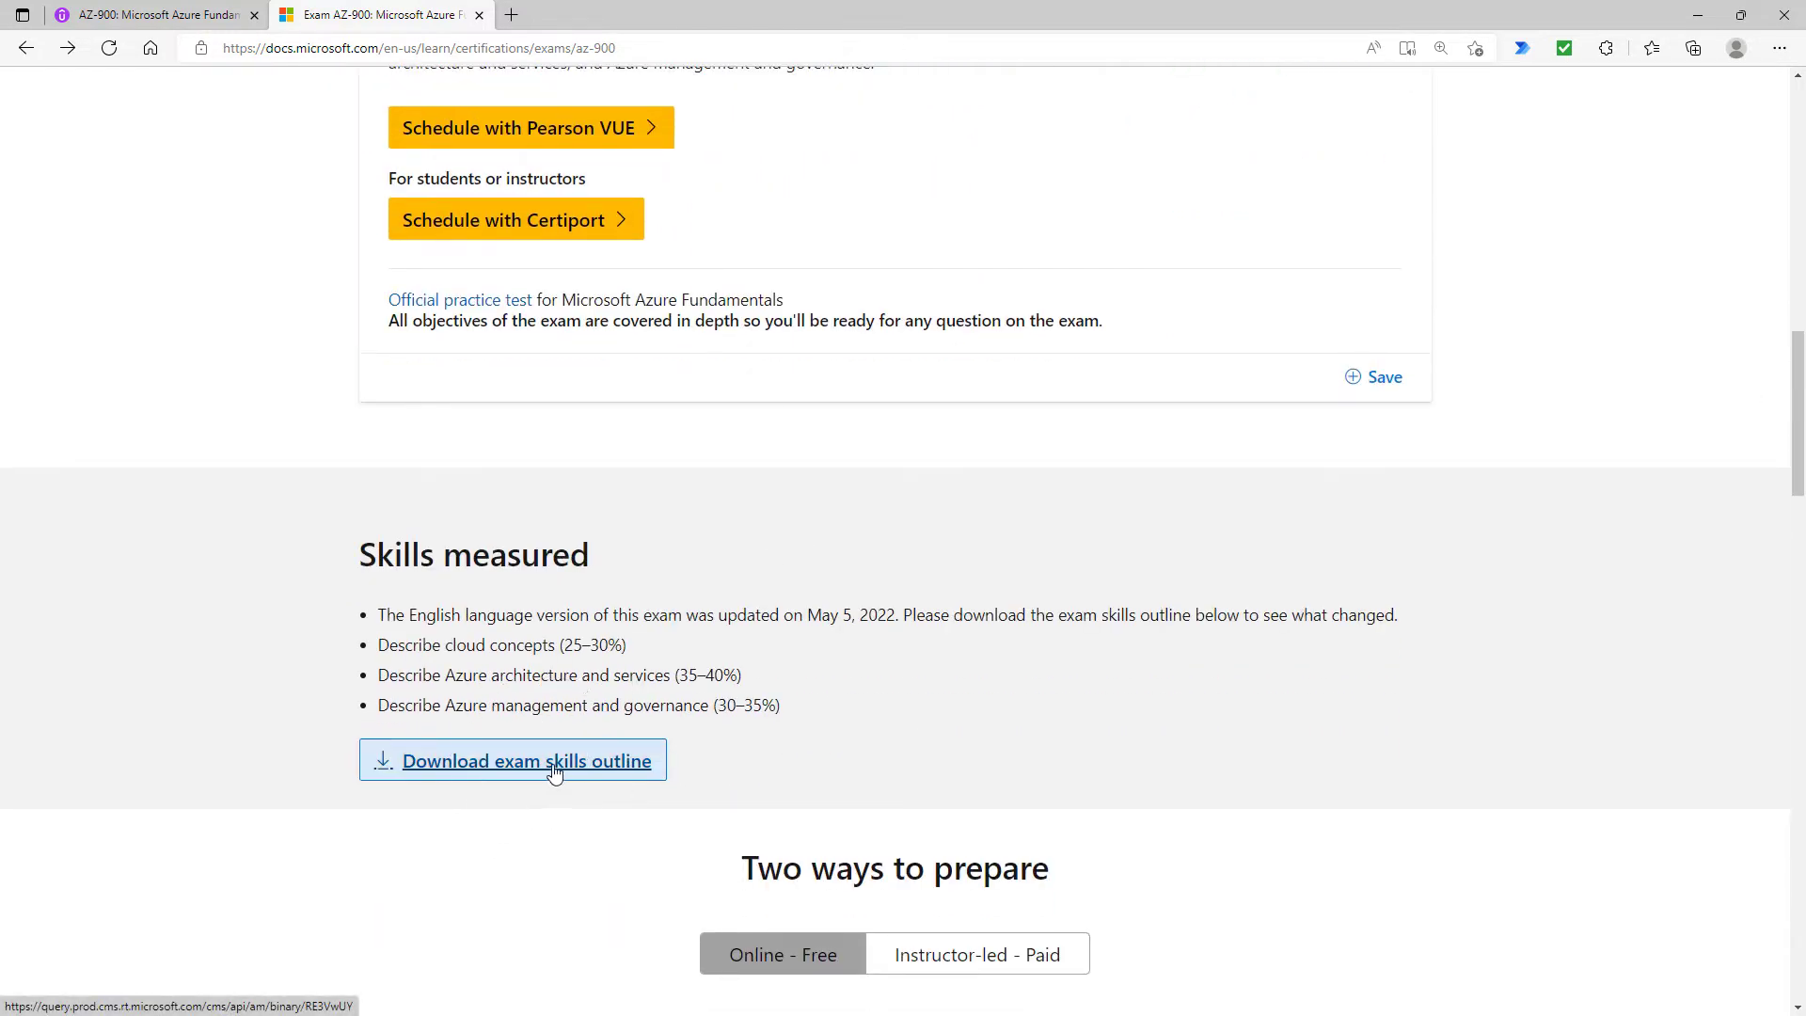
Open the exam skills outline PDF and highlight the two notes under Skills Measured
{"action": "left_click", "coordinate": [525, 760]}
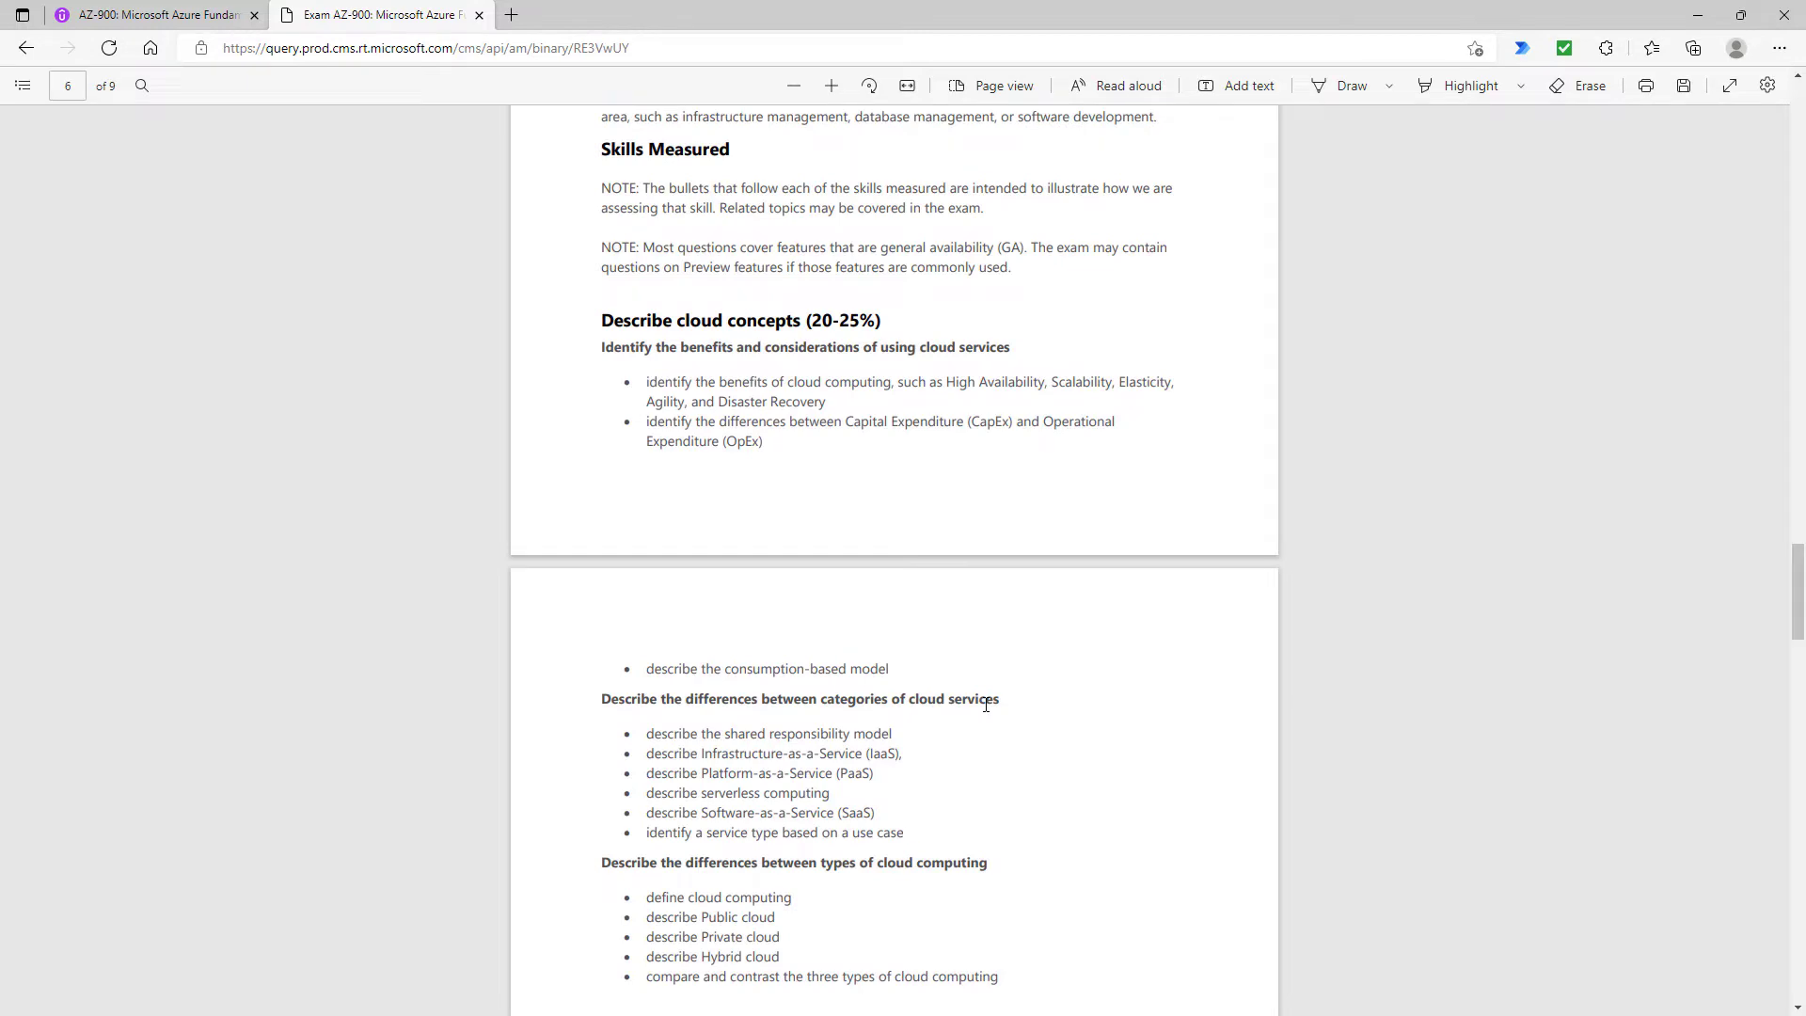
{"action": "scroll", "scroll_direction": "down", "scroll_amount": 3}
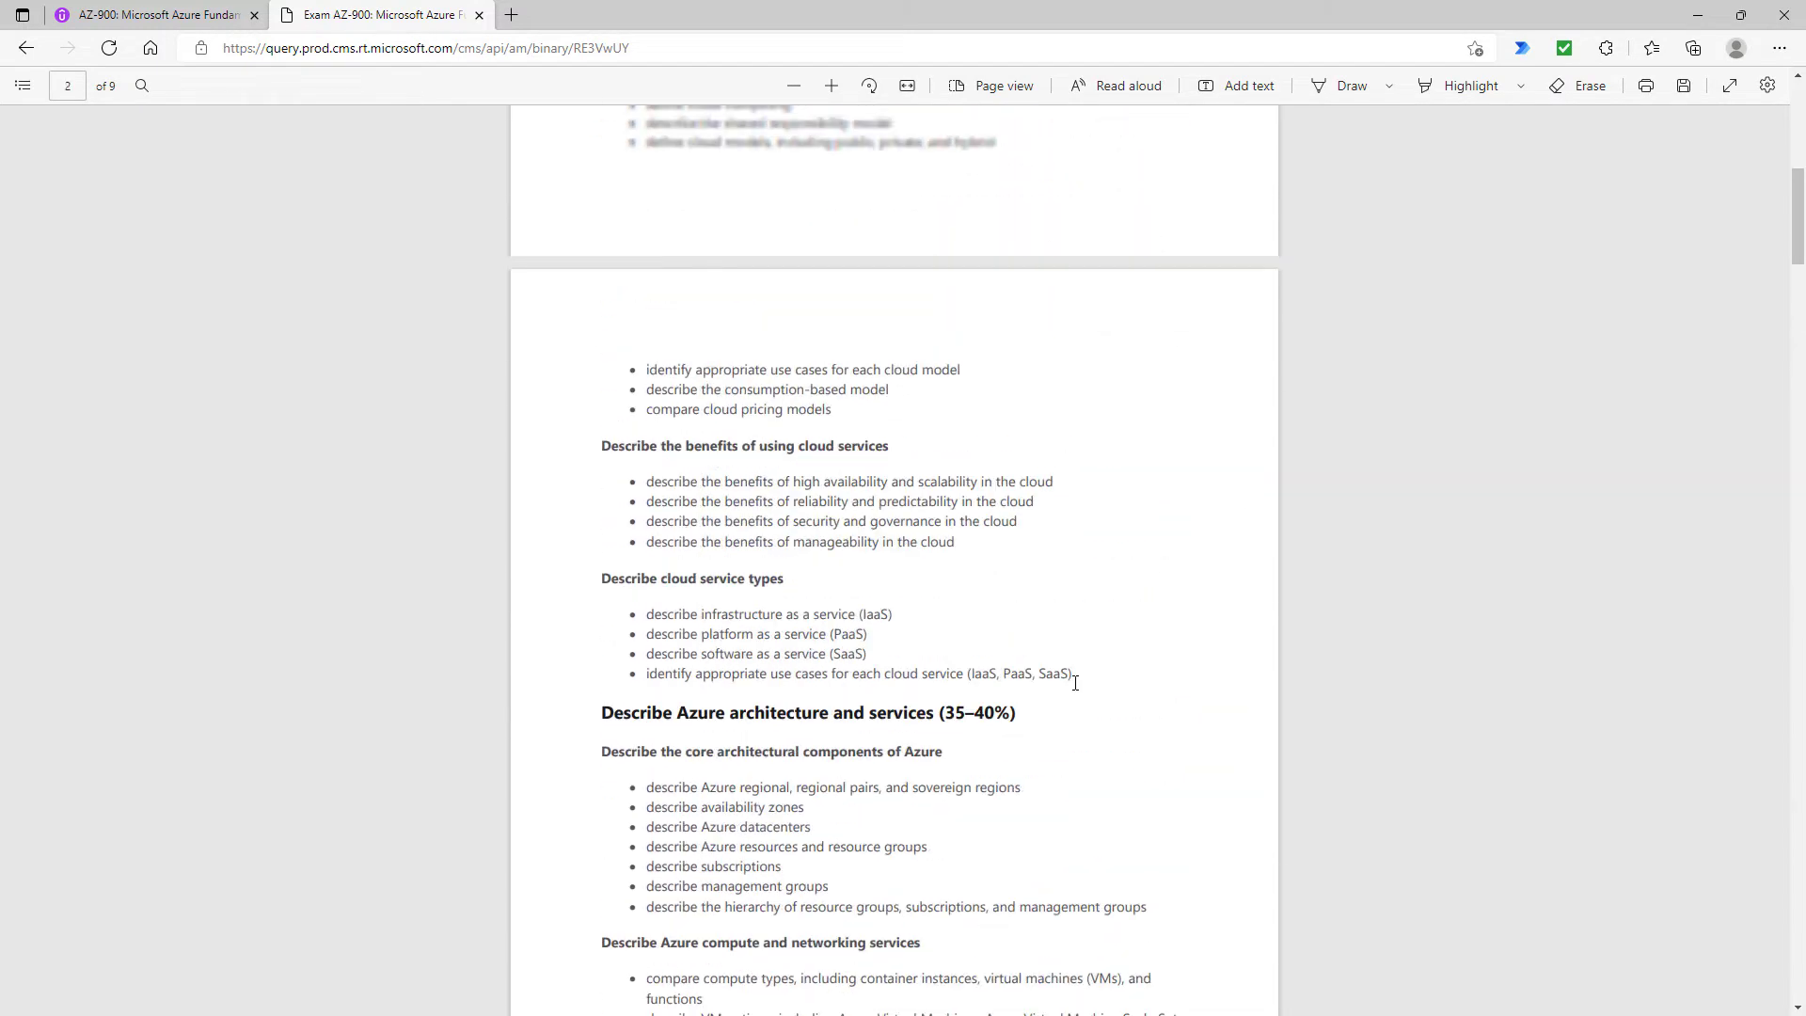
{"action": "scroll", "scroll_direction": "up", "scroll_amount": 3}
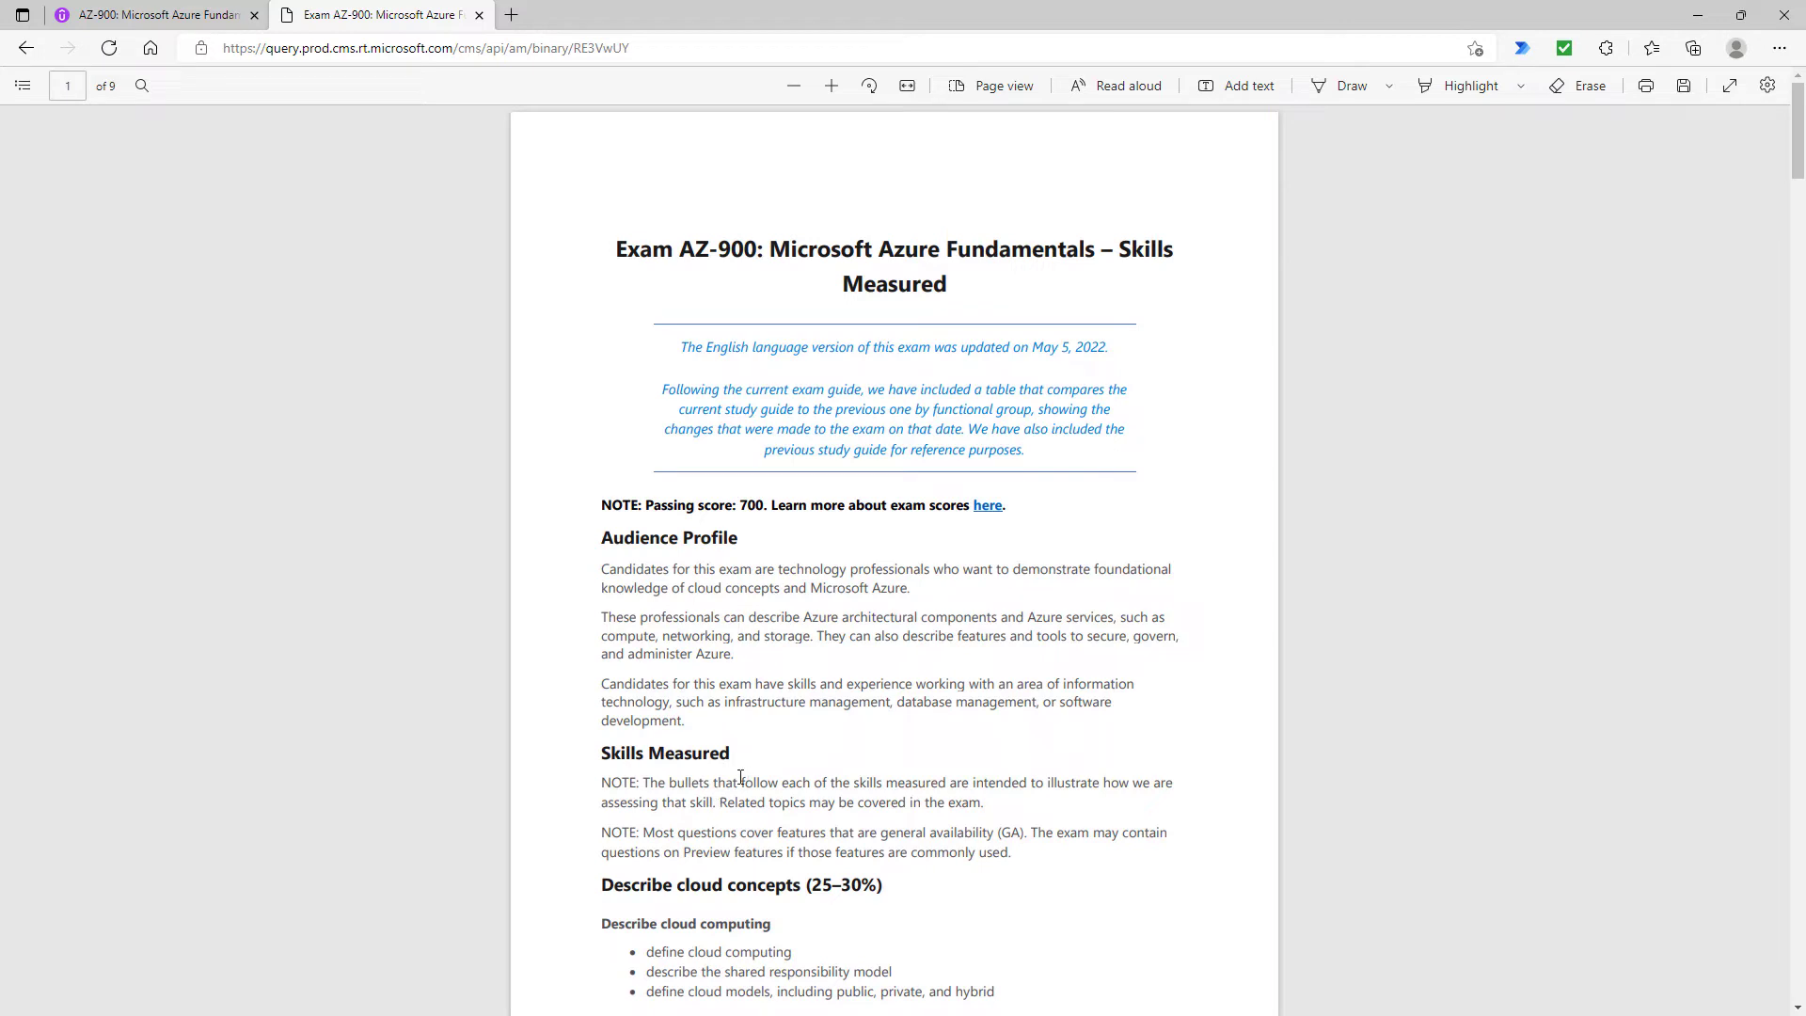
{"action": "mouse_move", "coordinate": [653, 849]}
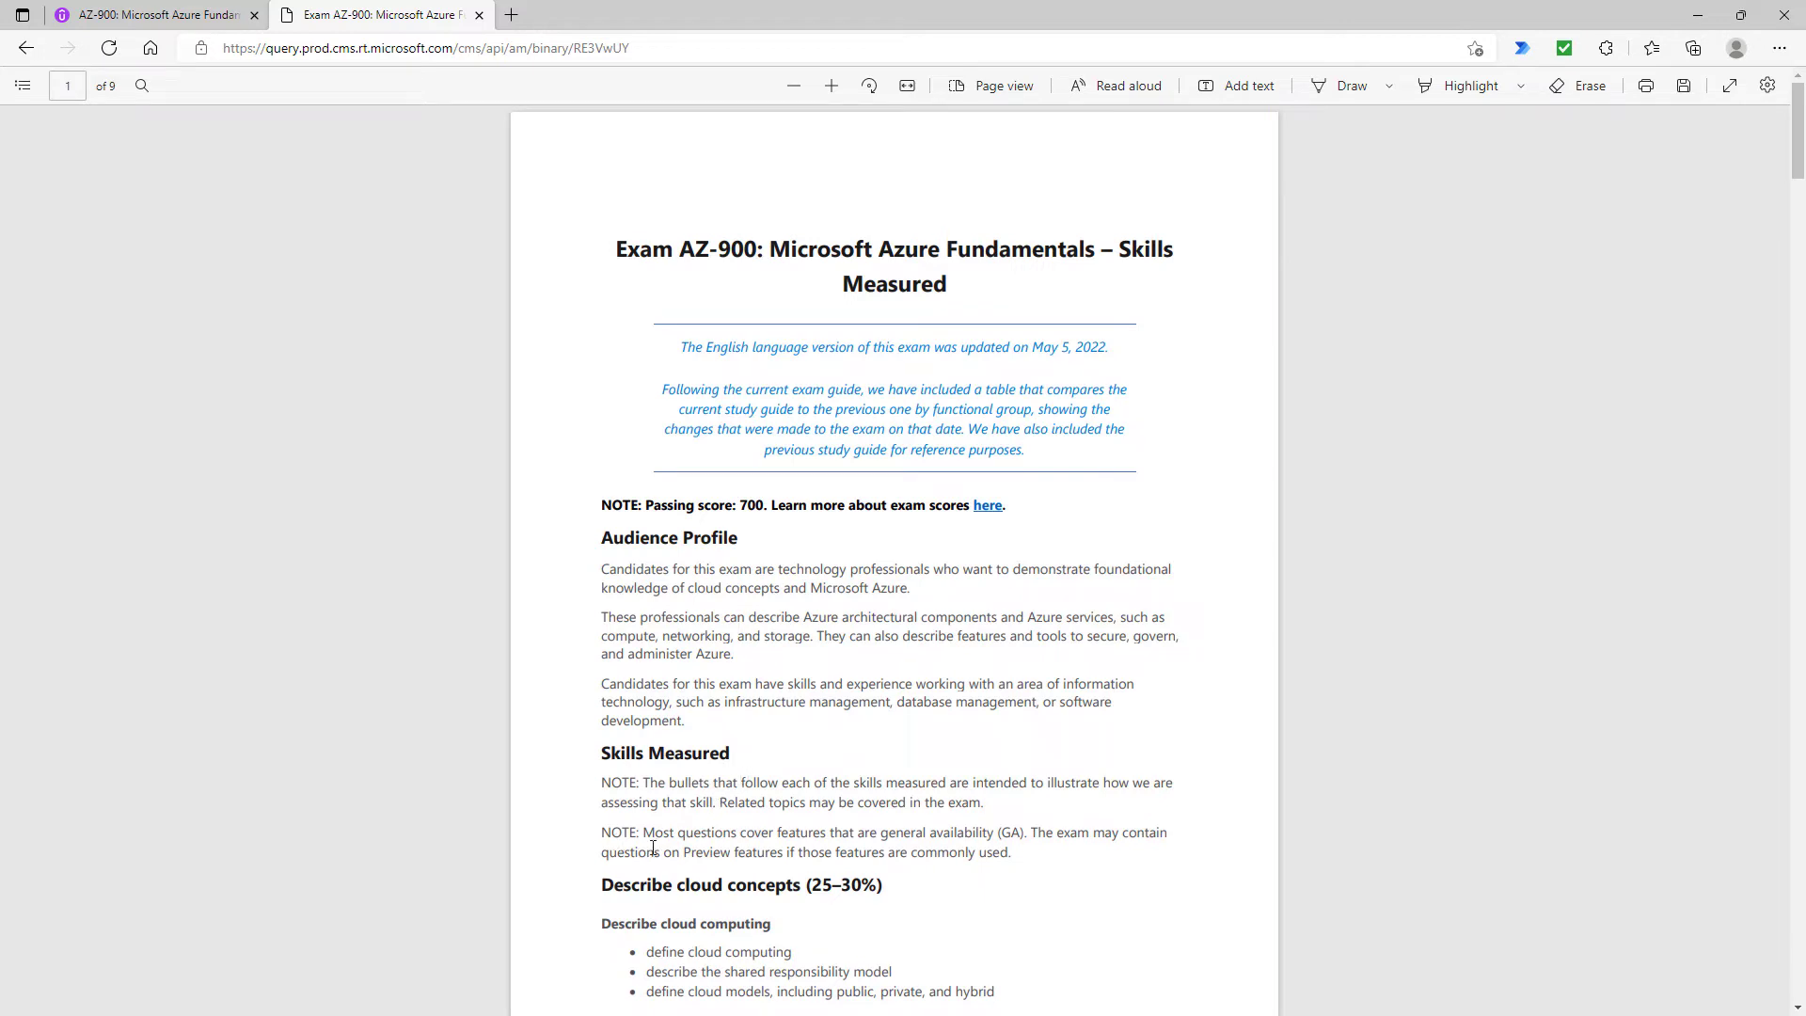
{"action": "left_click_drag", "start_coordinate": [645, 783], "coordinate": [1157, 834]}
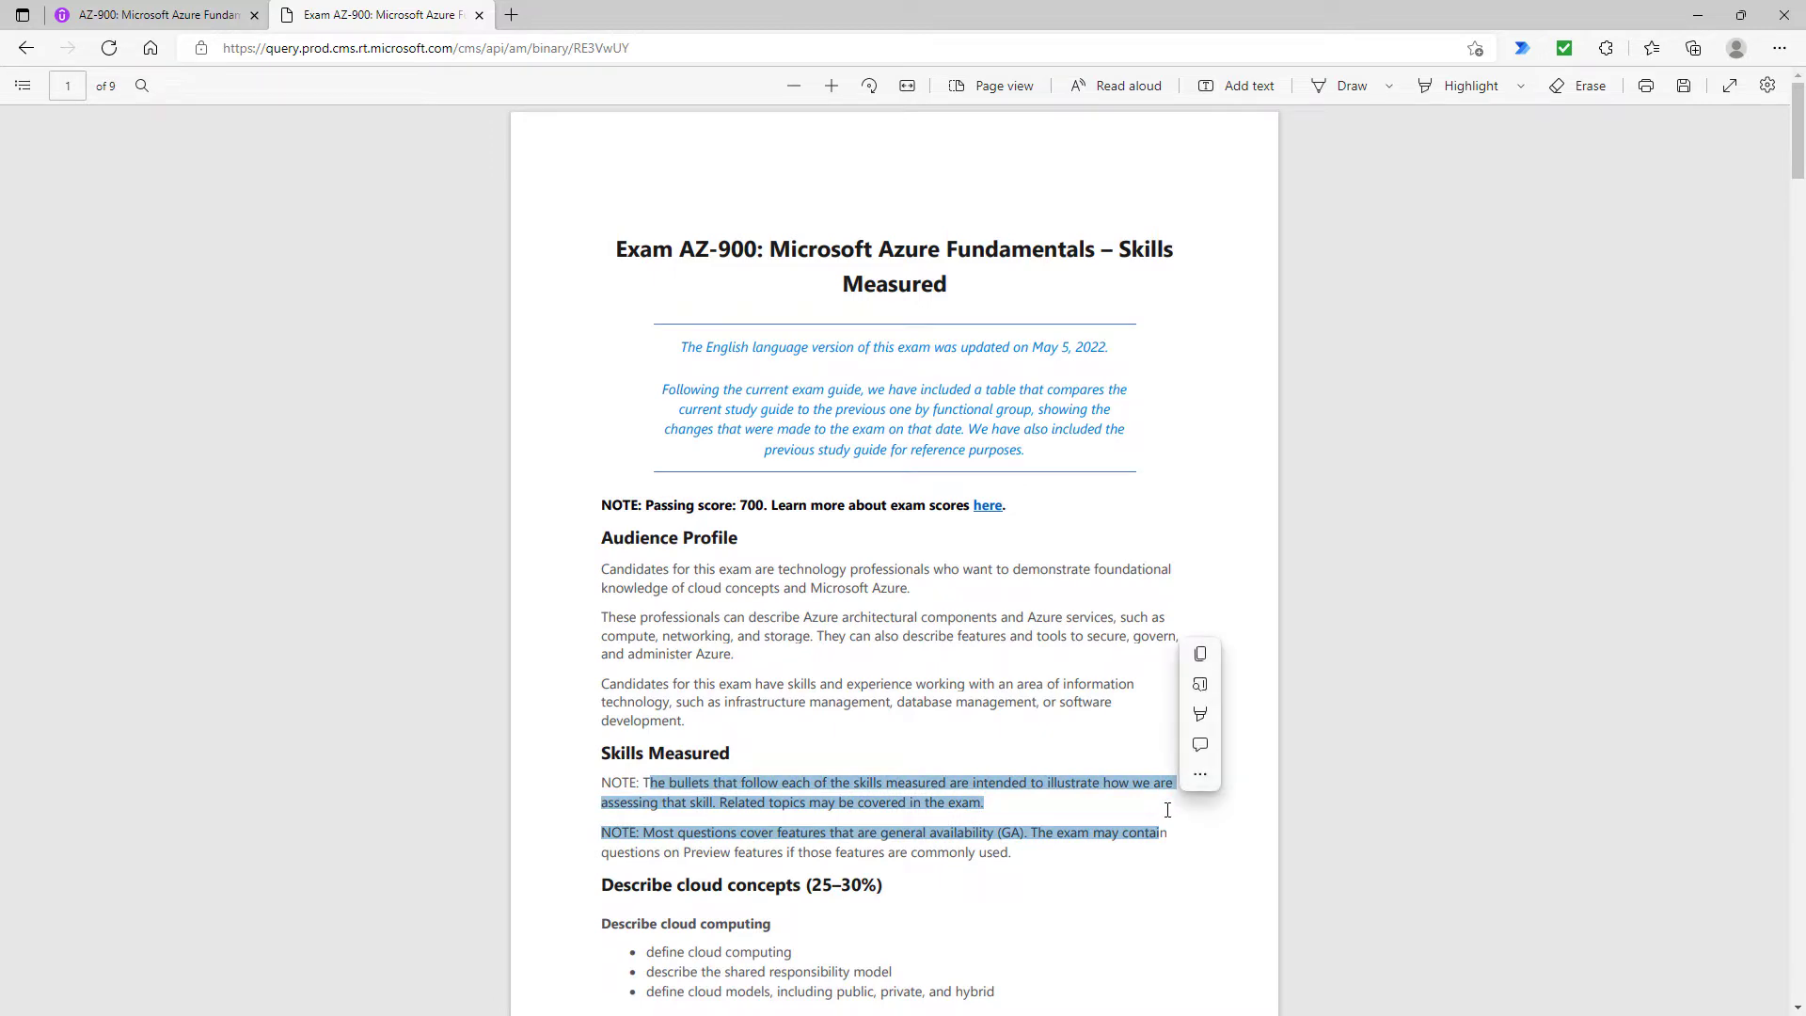
Scroll the PDF down to the old-objective comparison table
{"action": "scroll", "scroll_direction": "down", "scroll_amount": 3}
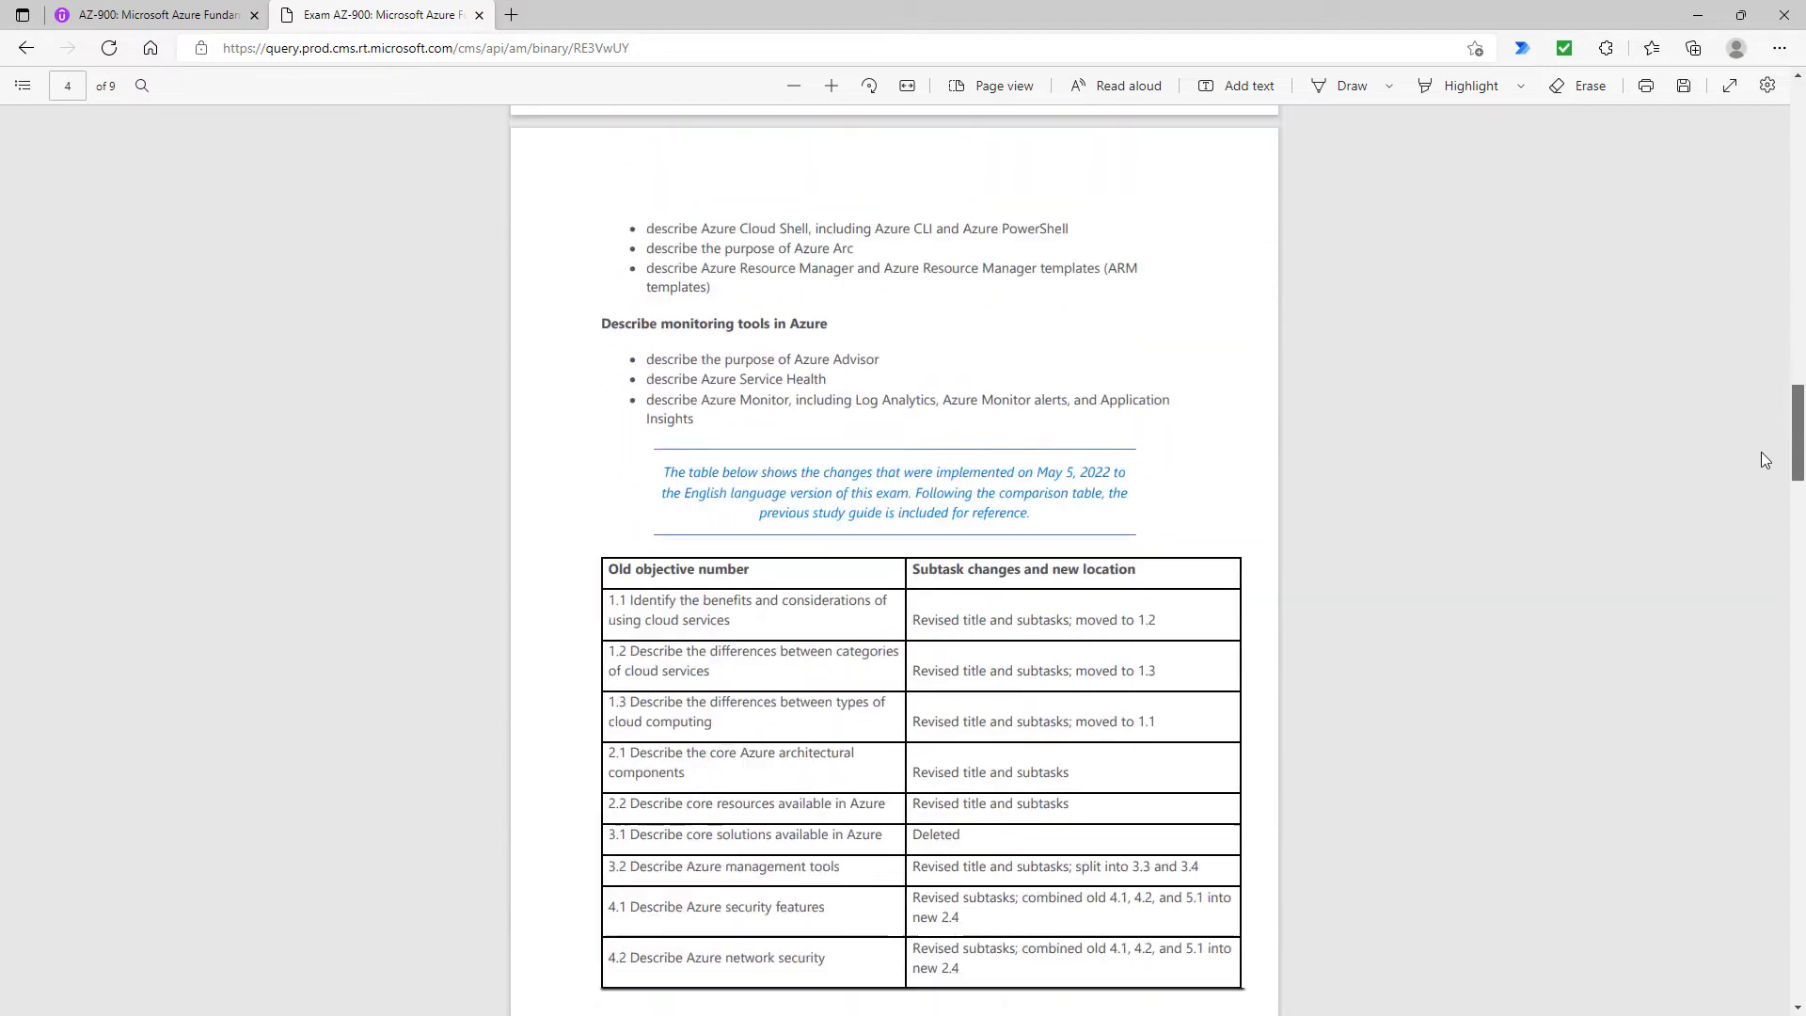
{"action": "scroll", "scroll_direction": "down", "scroll_amount": 3}
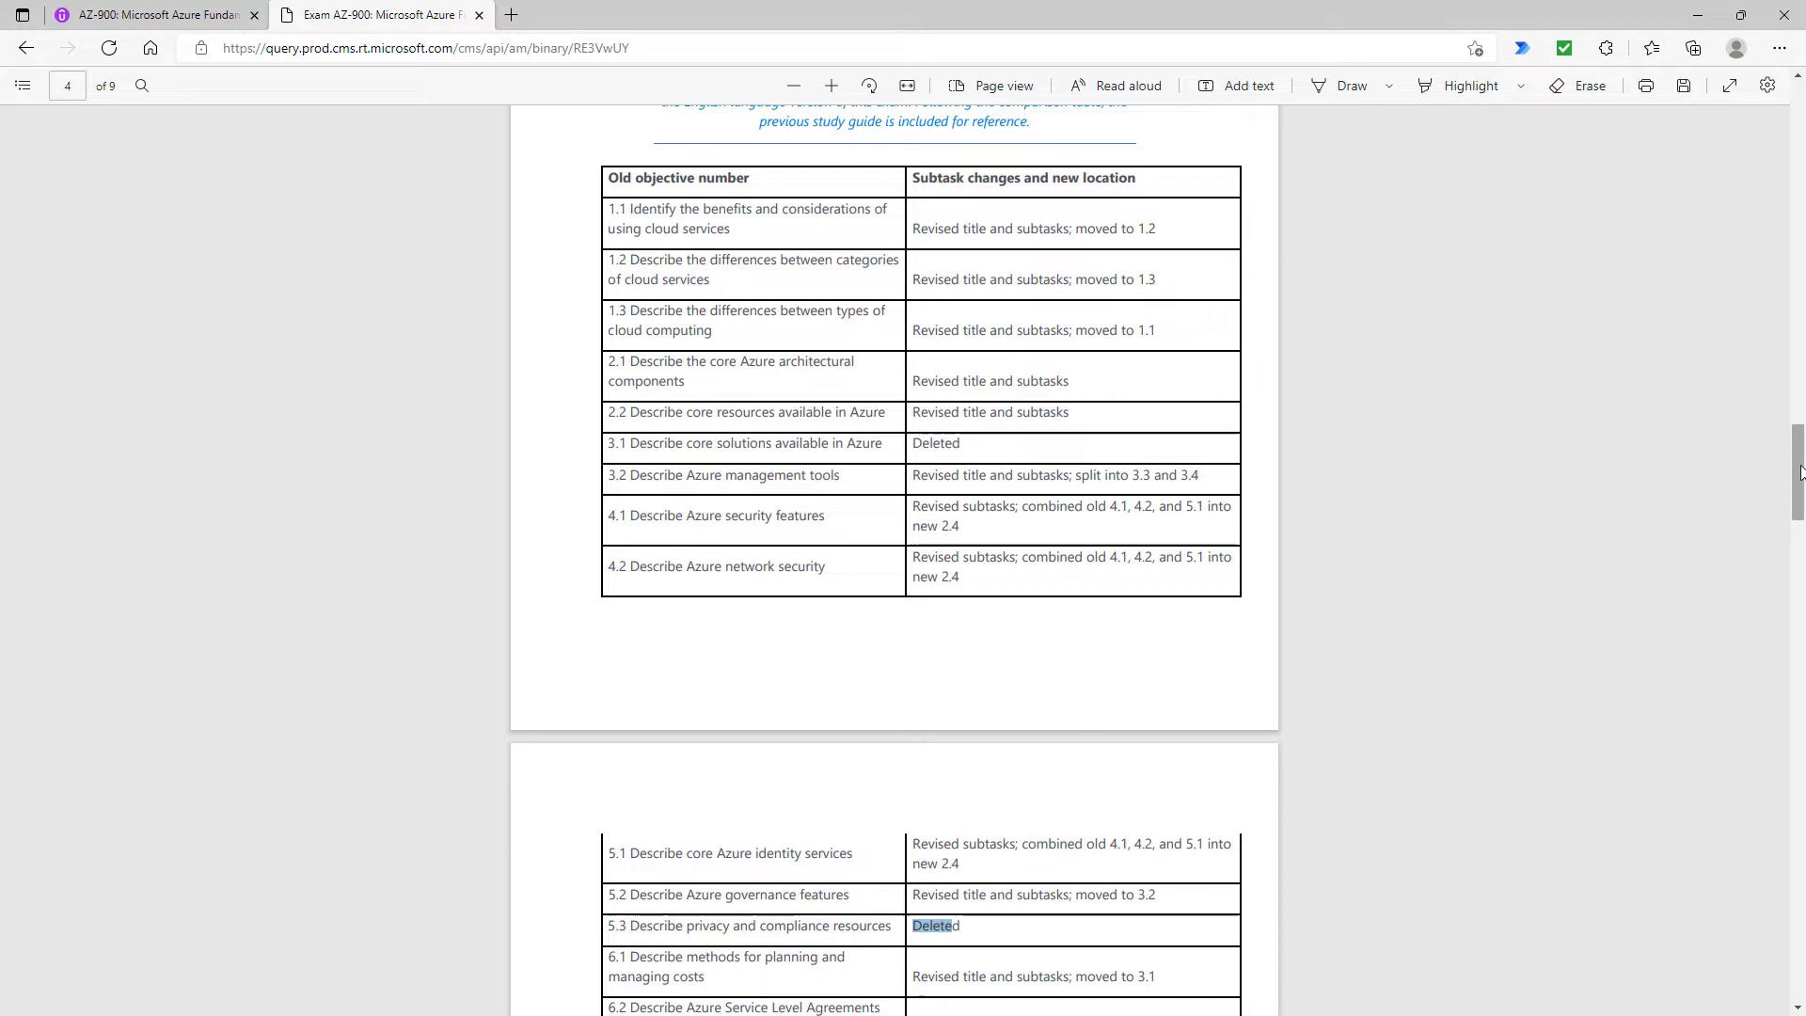
Scroll to the previous guide's Describe cloud concepts (20-25%) section and highlight it for comparison
{"action": "scroll", "scroll_direction": "down", "scroll_amount": 3}
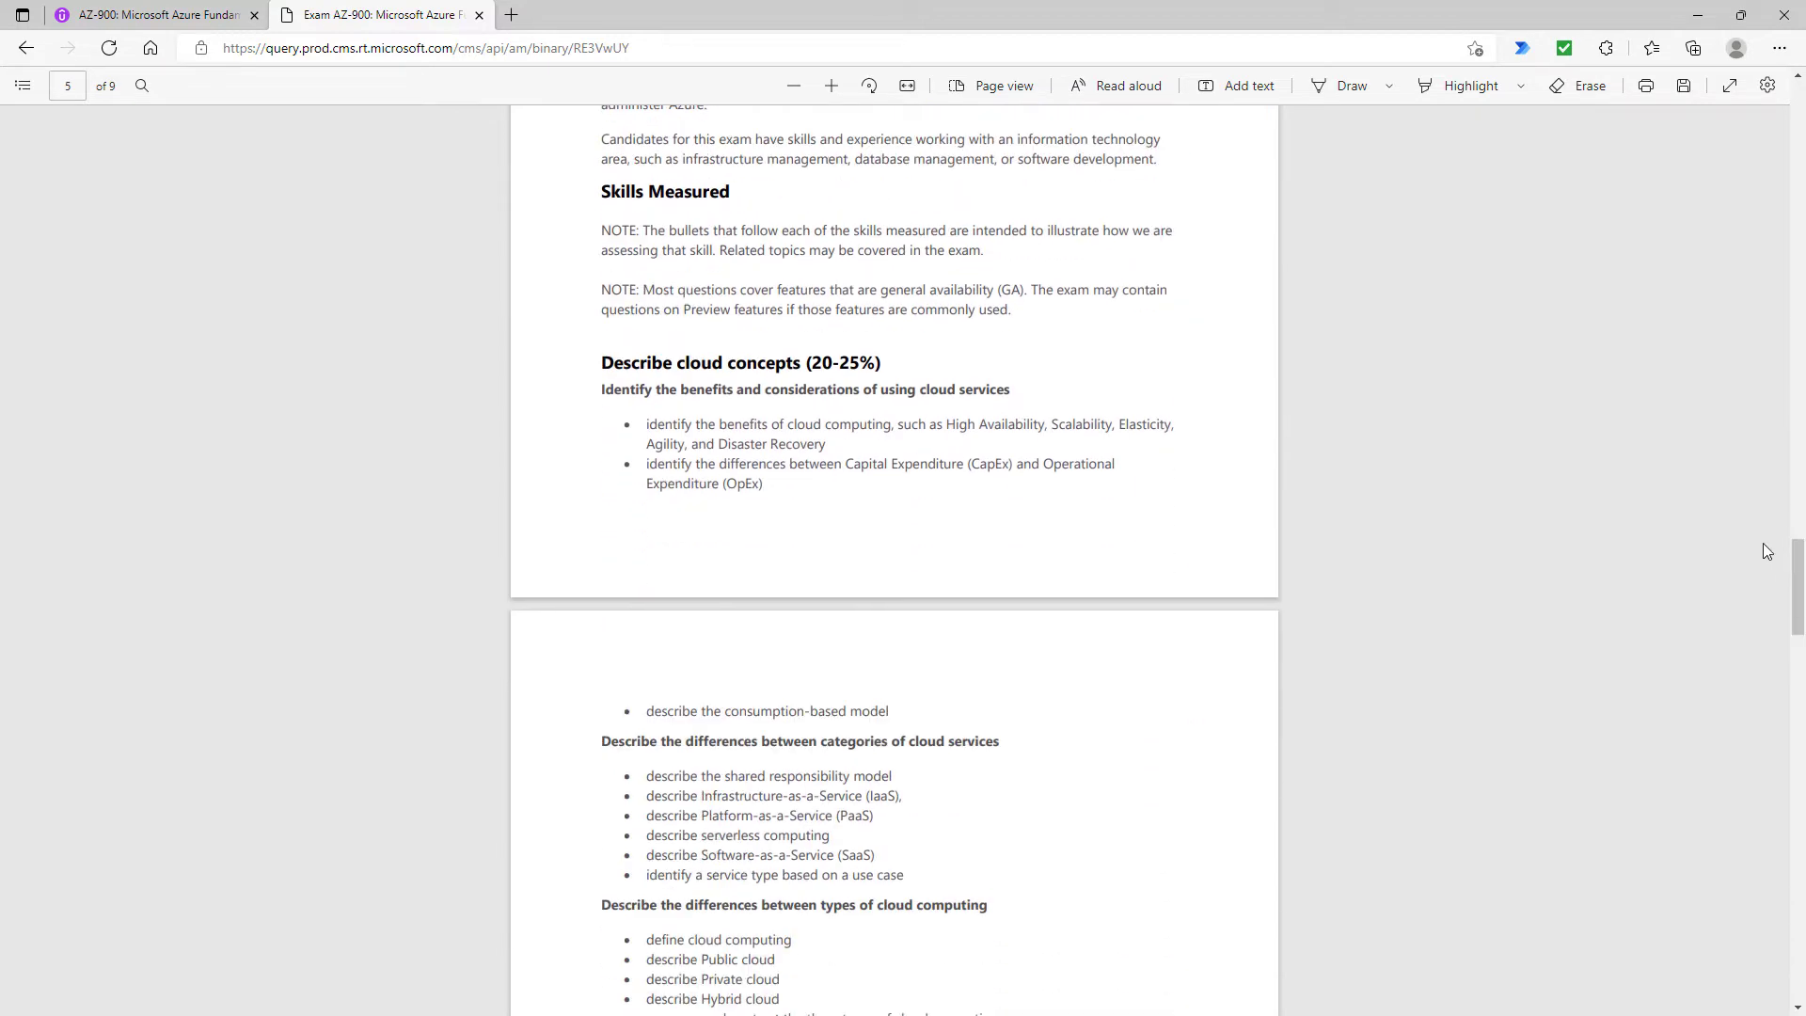
{"action": "mouse_move", "coordinate": [1646, 600]}
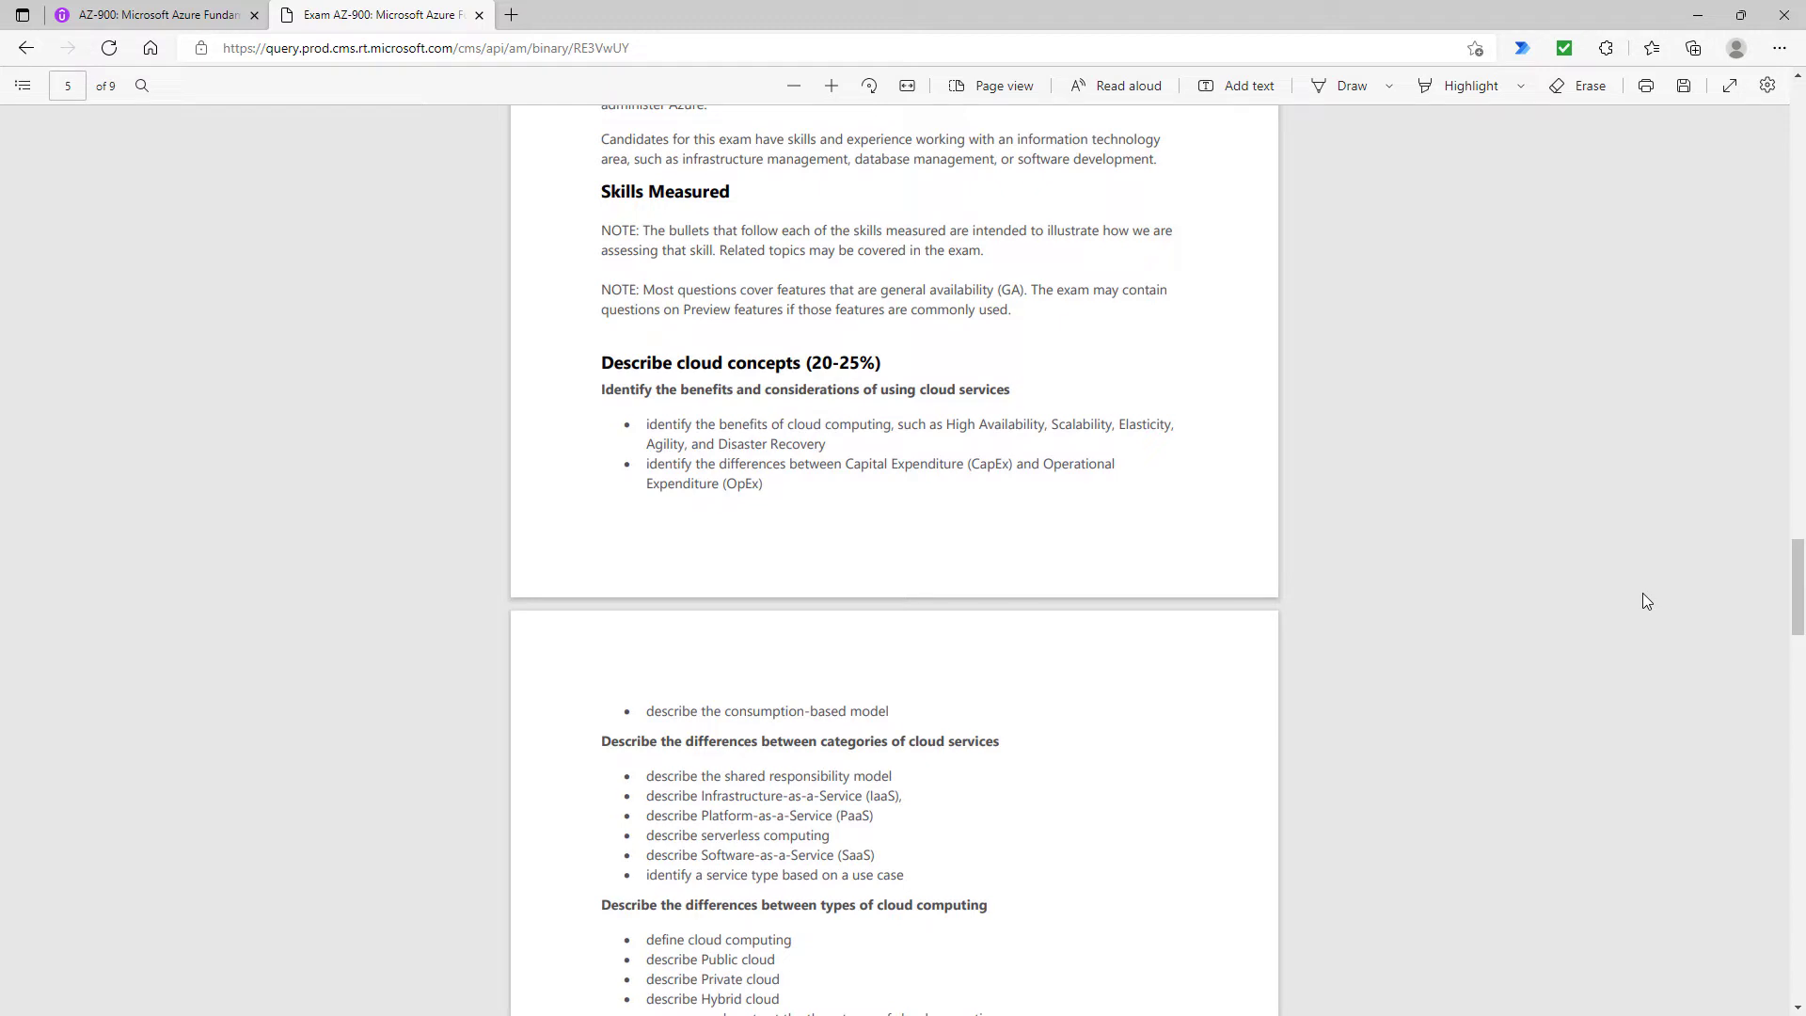
{"action": "scroll", "scroll_direction": "down", "scroll_amount": 3}
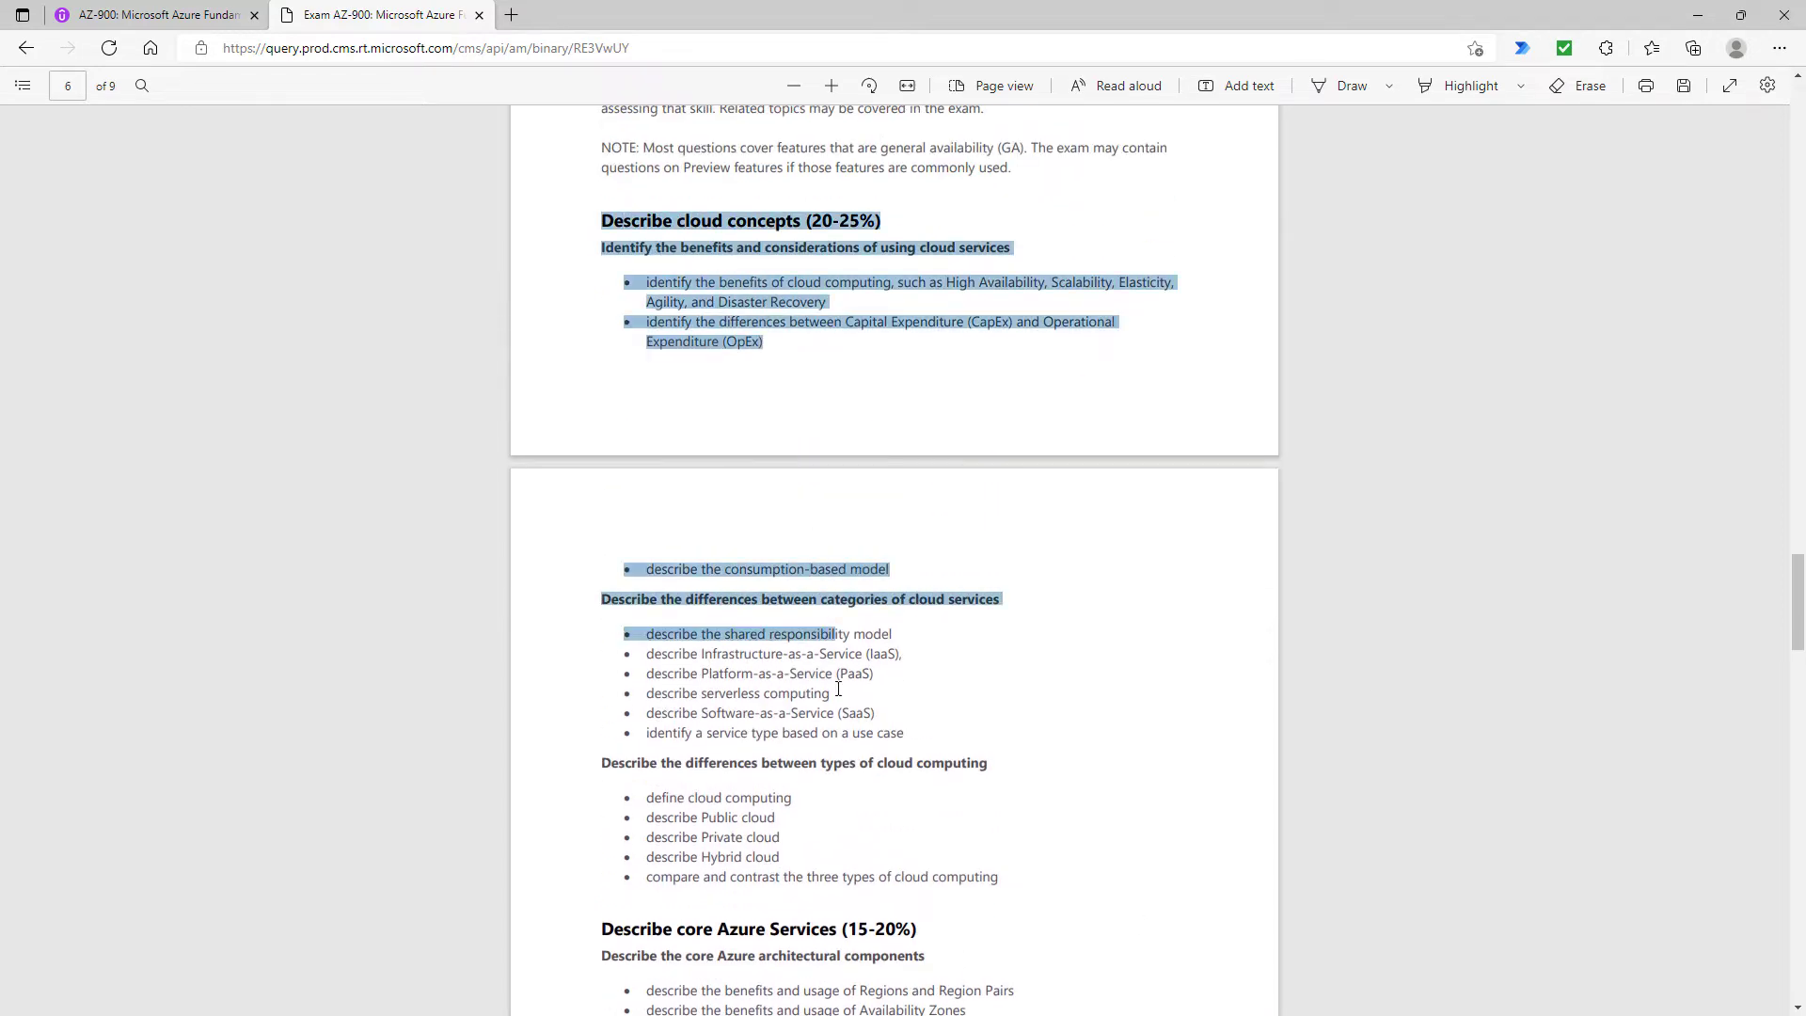
{"action": "left_click_drag", "start_coordinate": [834, 634], "coordinate": [999, 877]}
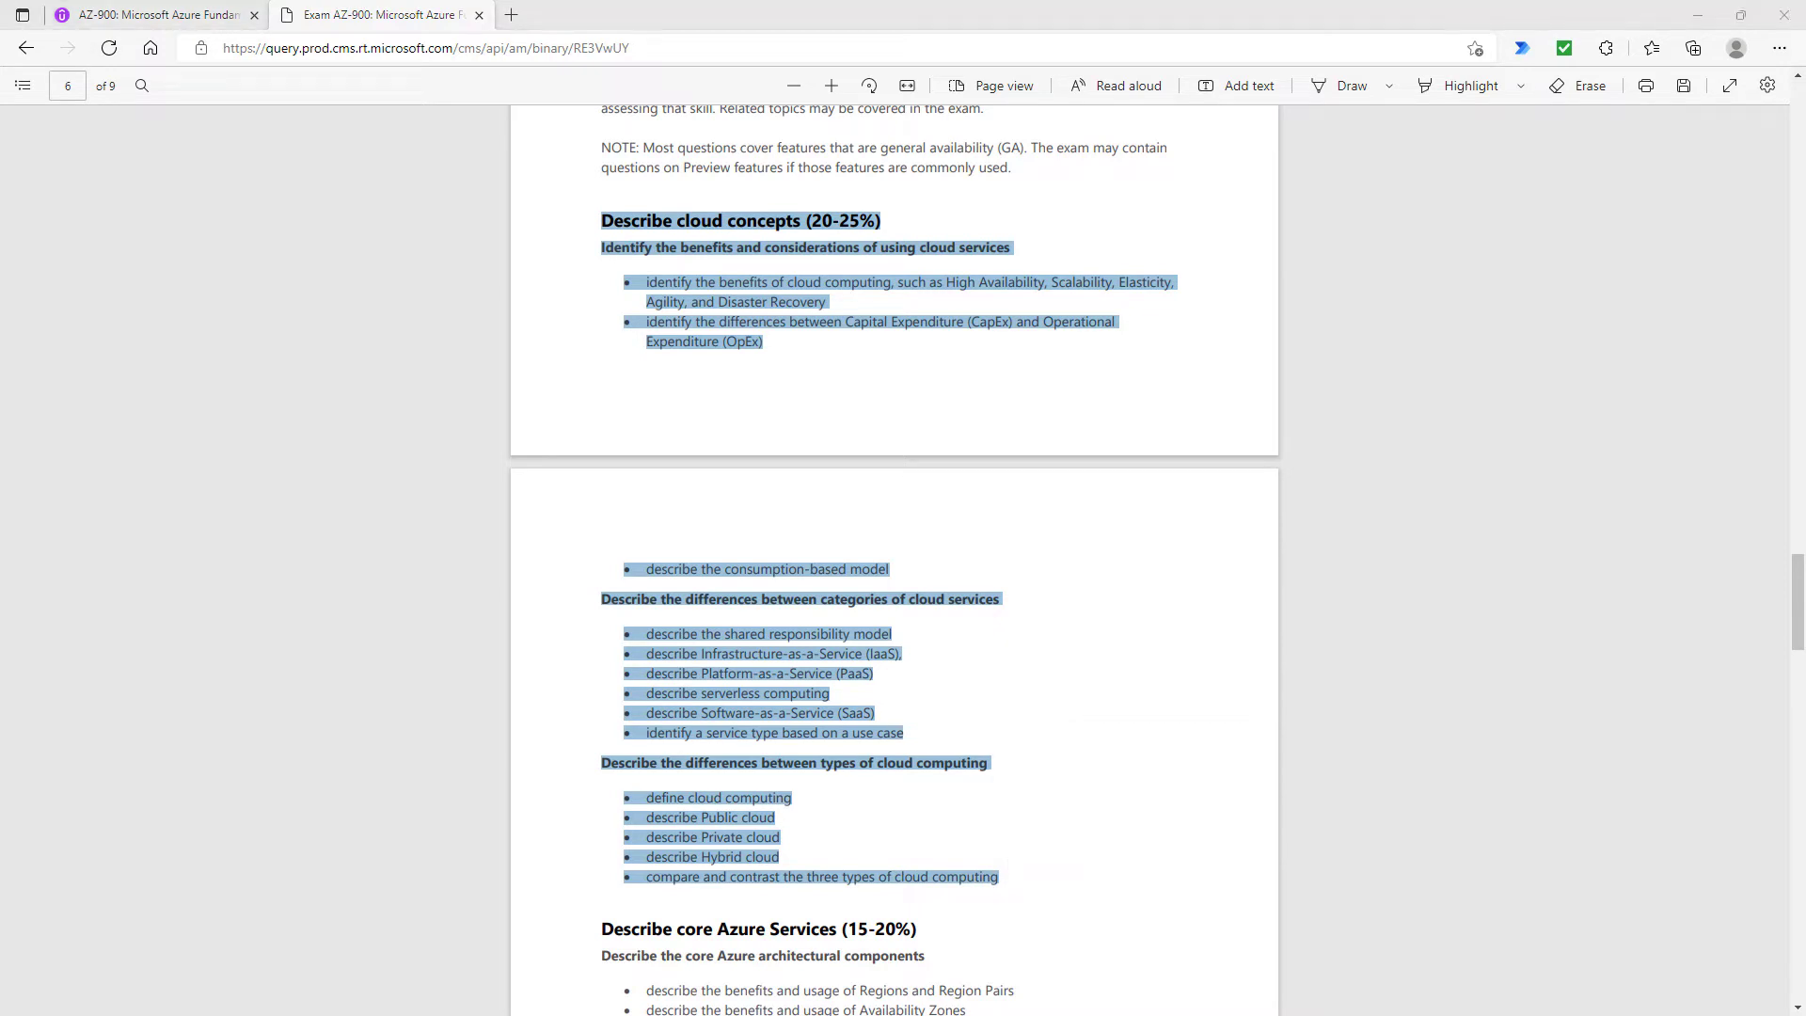
{"action": "mouse_move", "coordinate": [580, 613]}
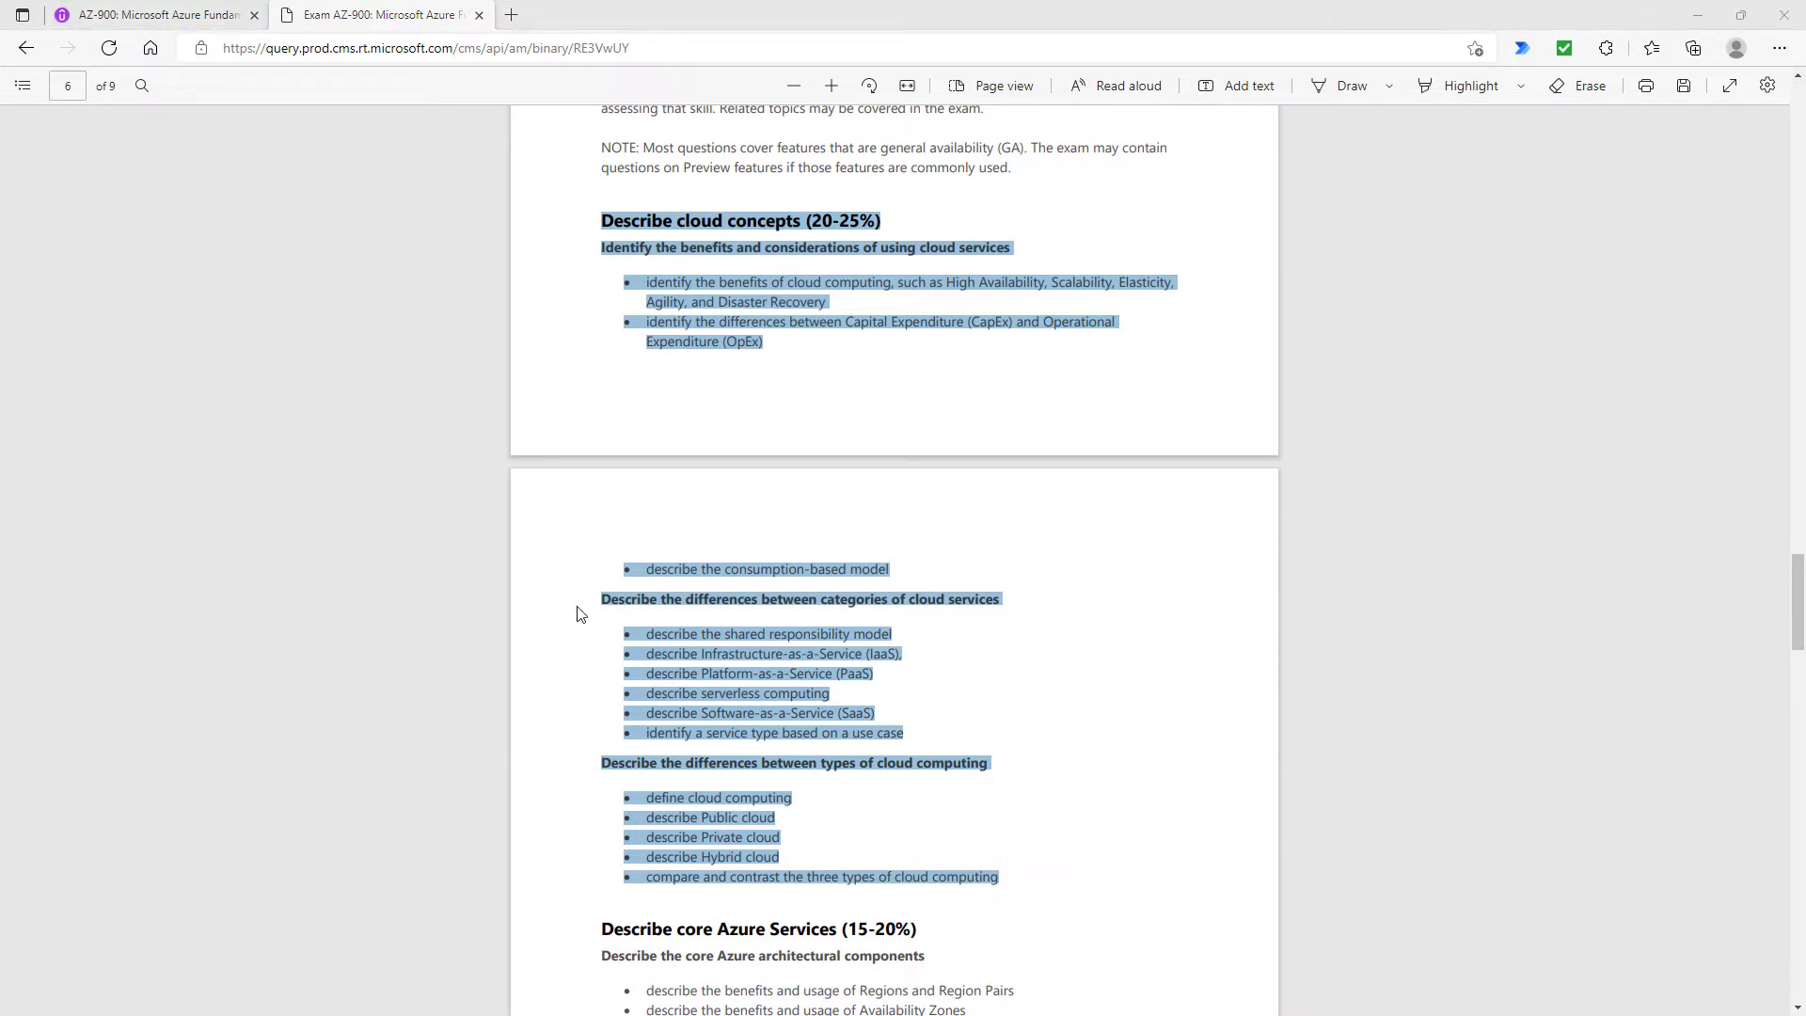
{"action": "left_click", "coordinate": [580, 613]}
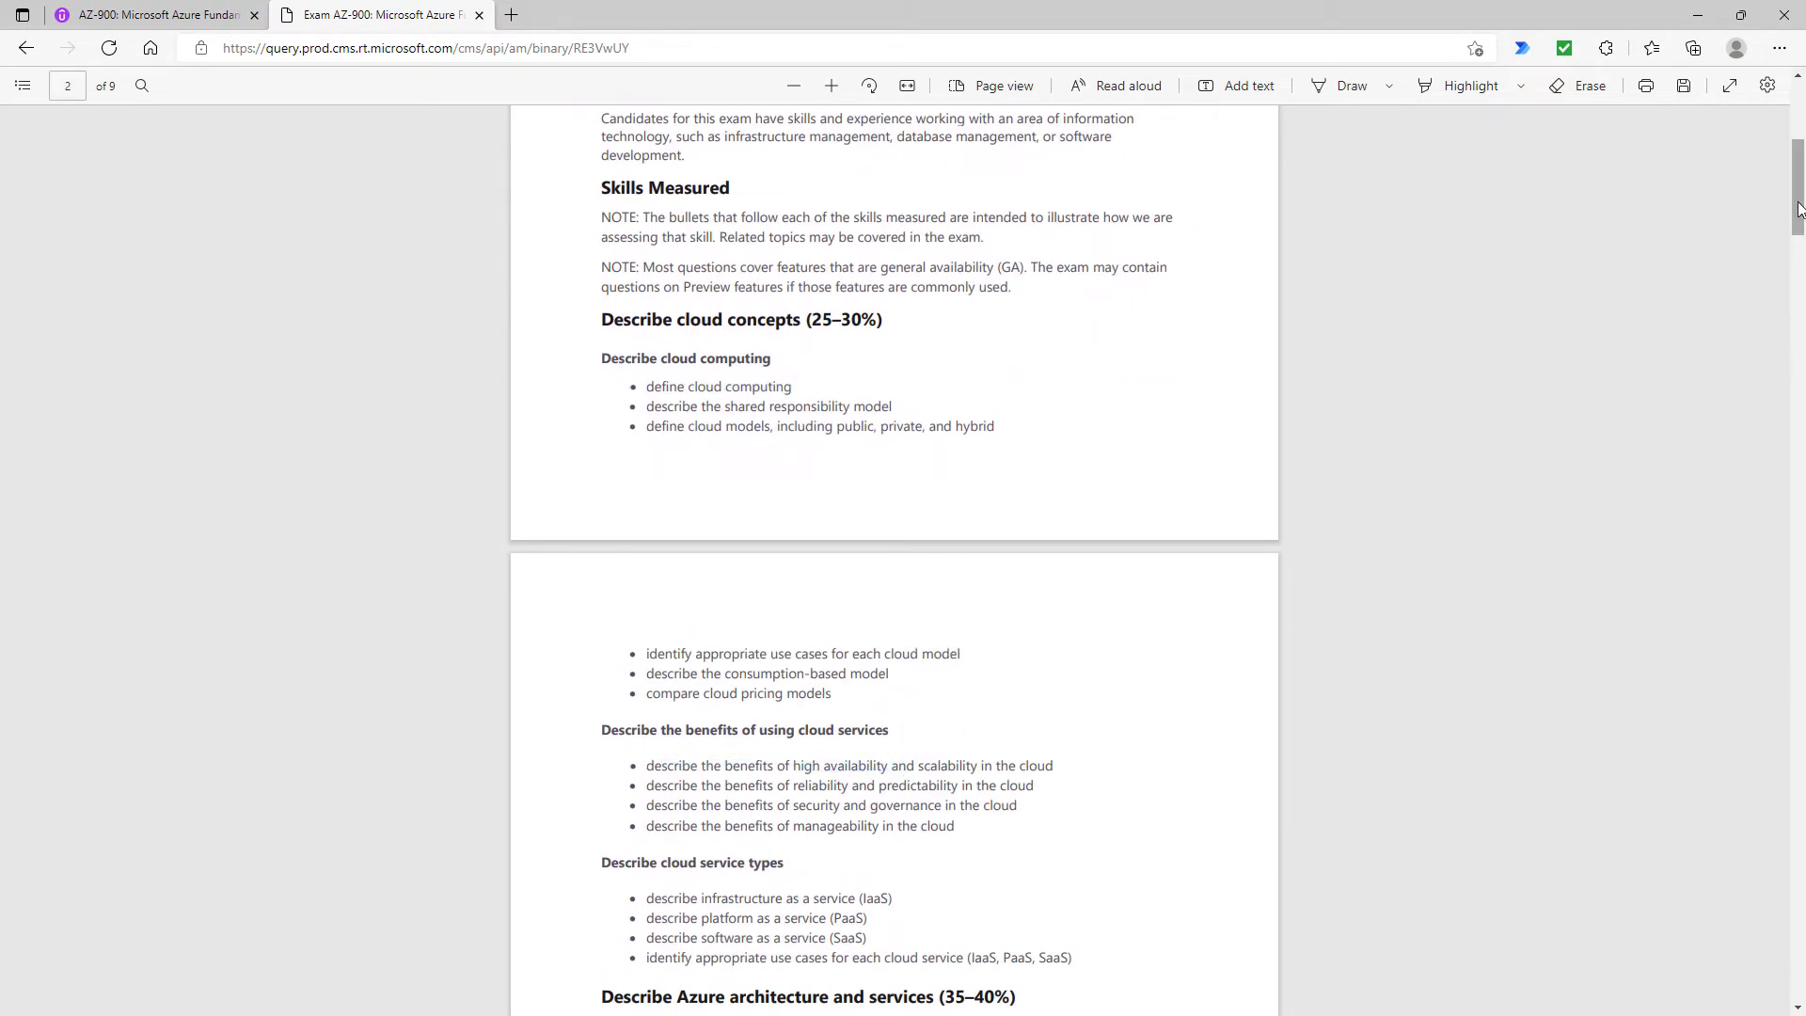
Highlight the old cloud concepts bullet items against the updated 25-30% version
{"action": "scroll", "scroll_direction": "down", "scroll_amount": 3}
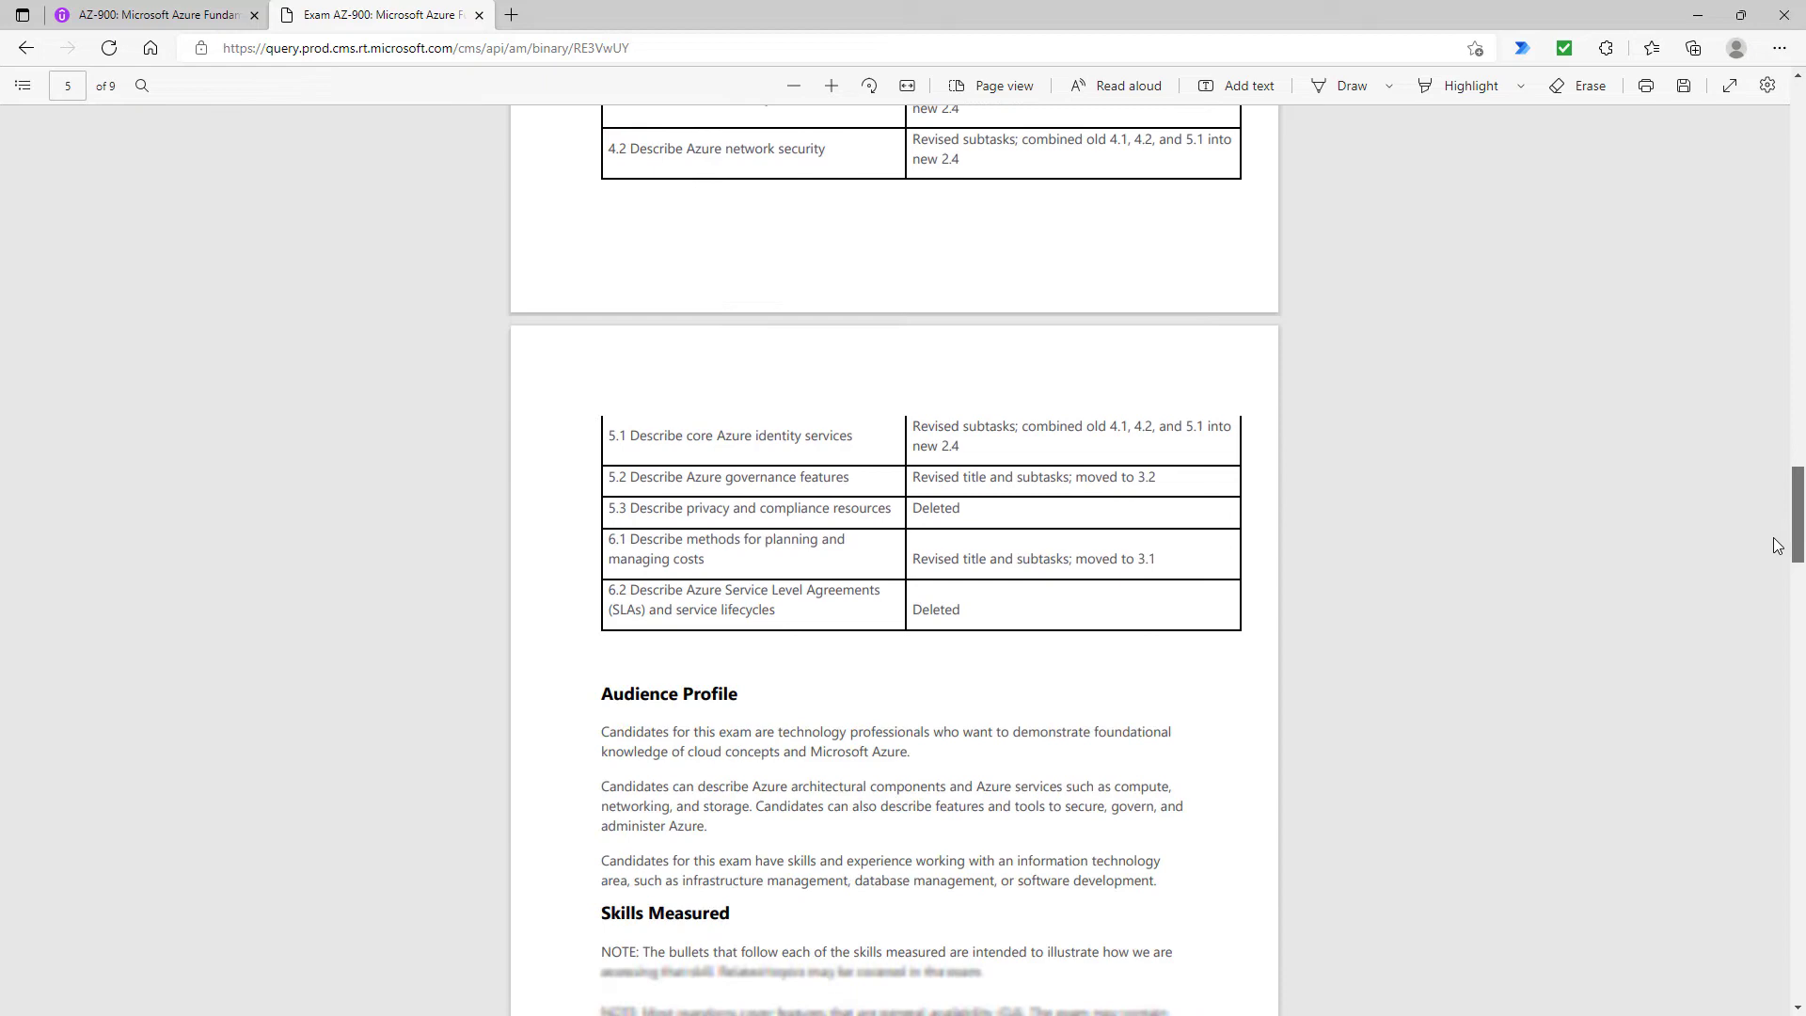
{"action": "scroll", "scroll_direction": "down", "scroll_amount": 3}
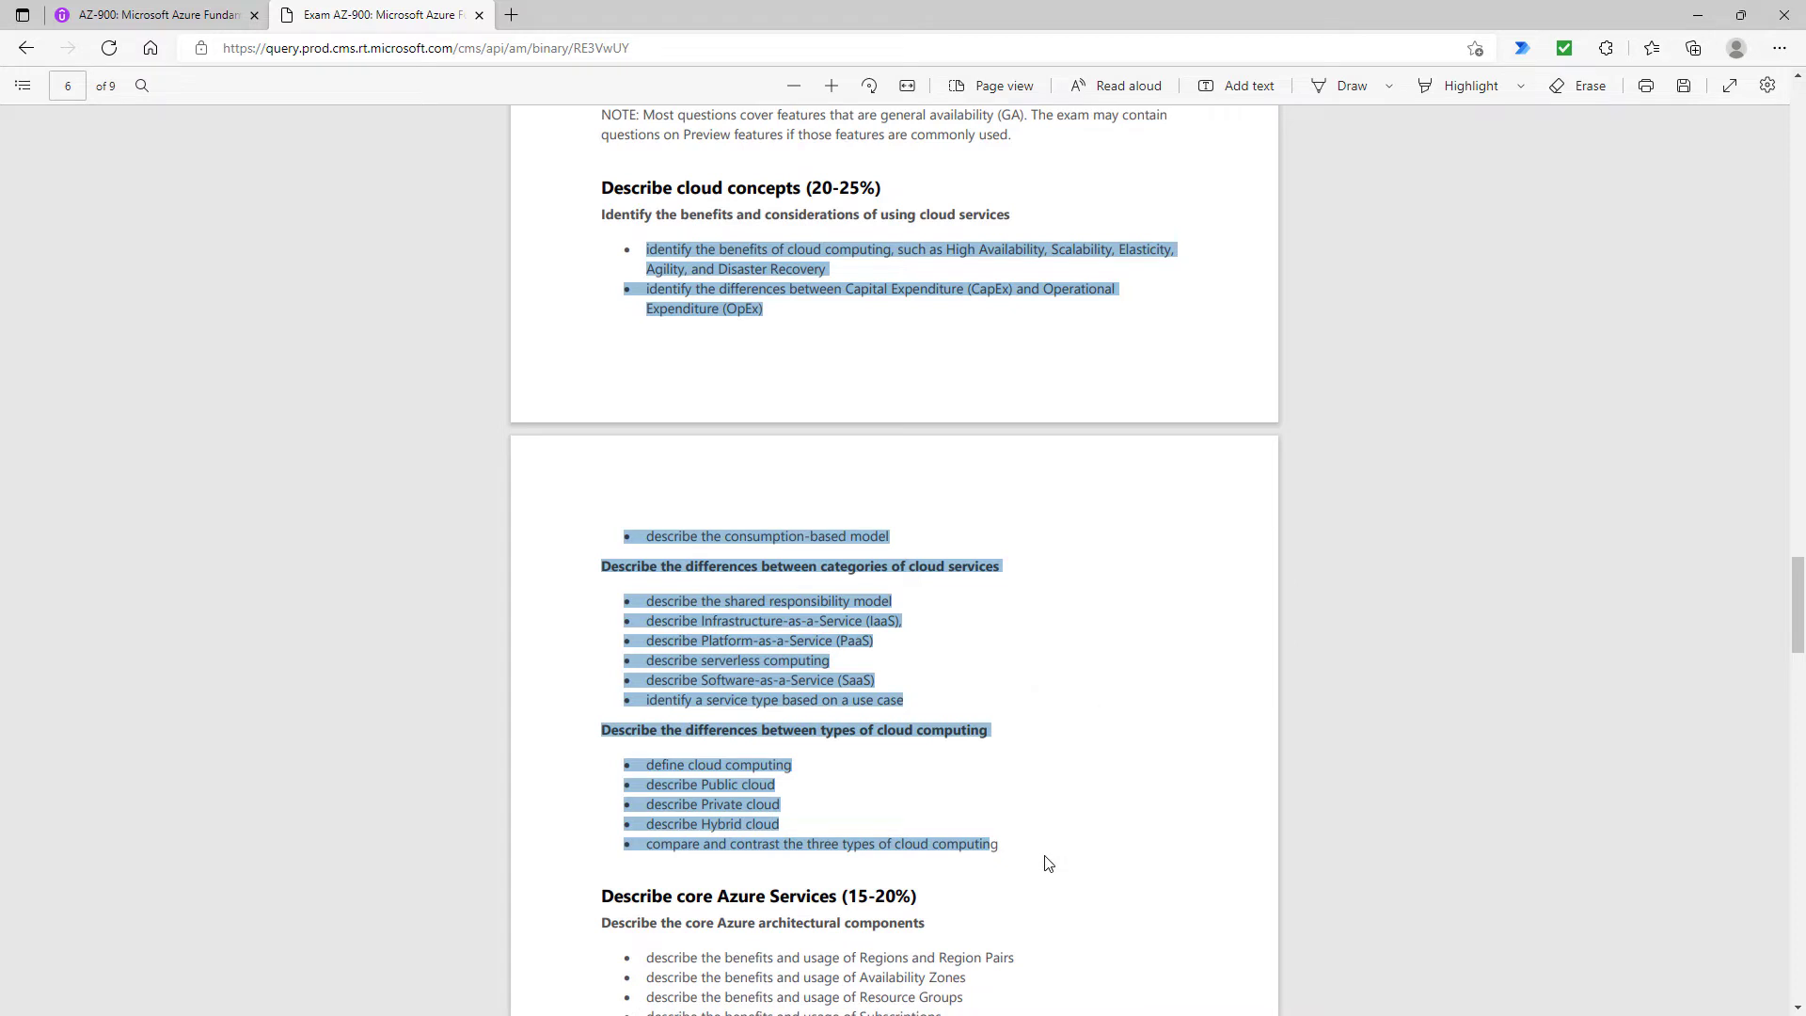
{"action": "left_click_drag", "start_coordinate": [1048, 864], "coordinate": [850, 664]}
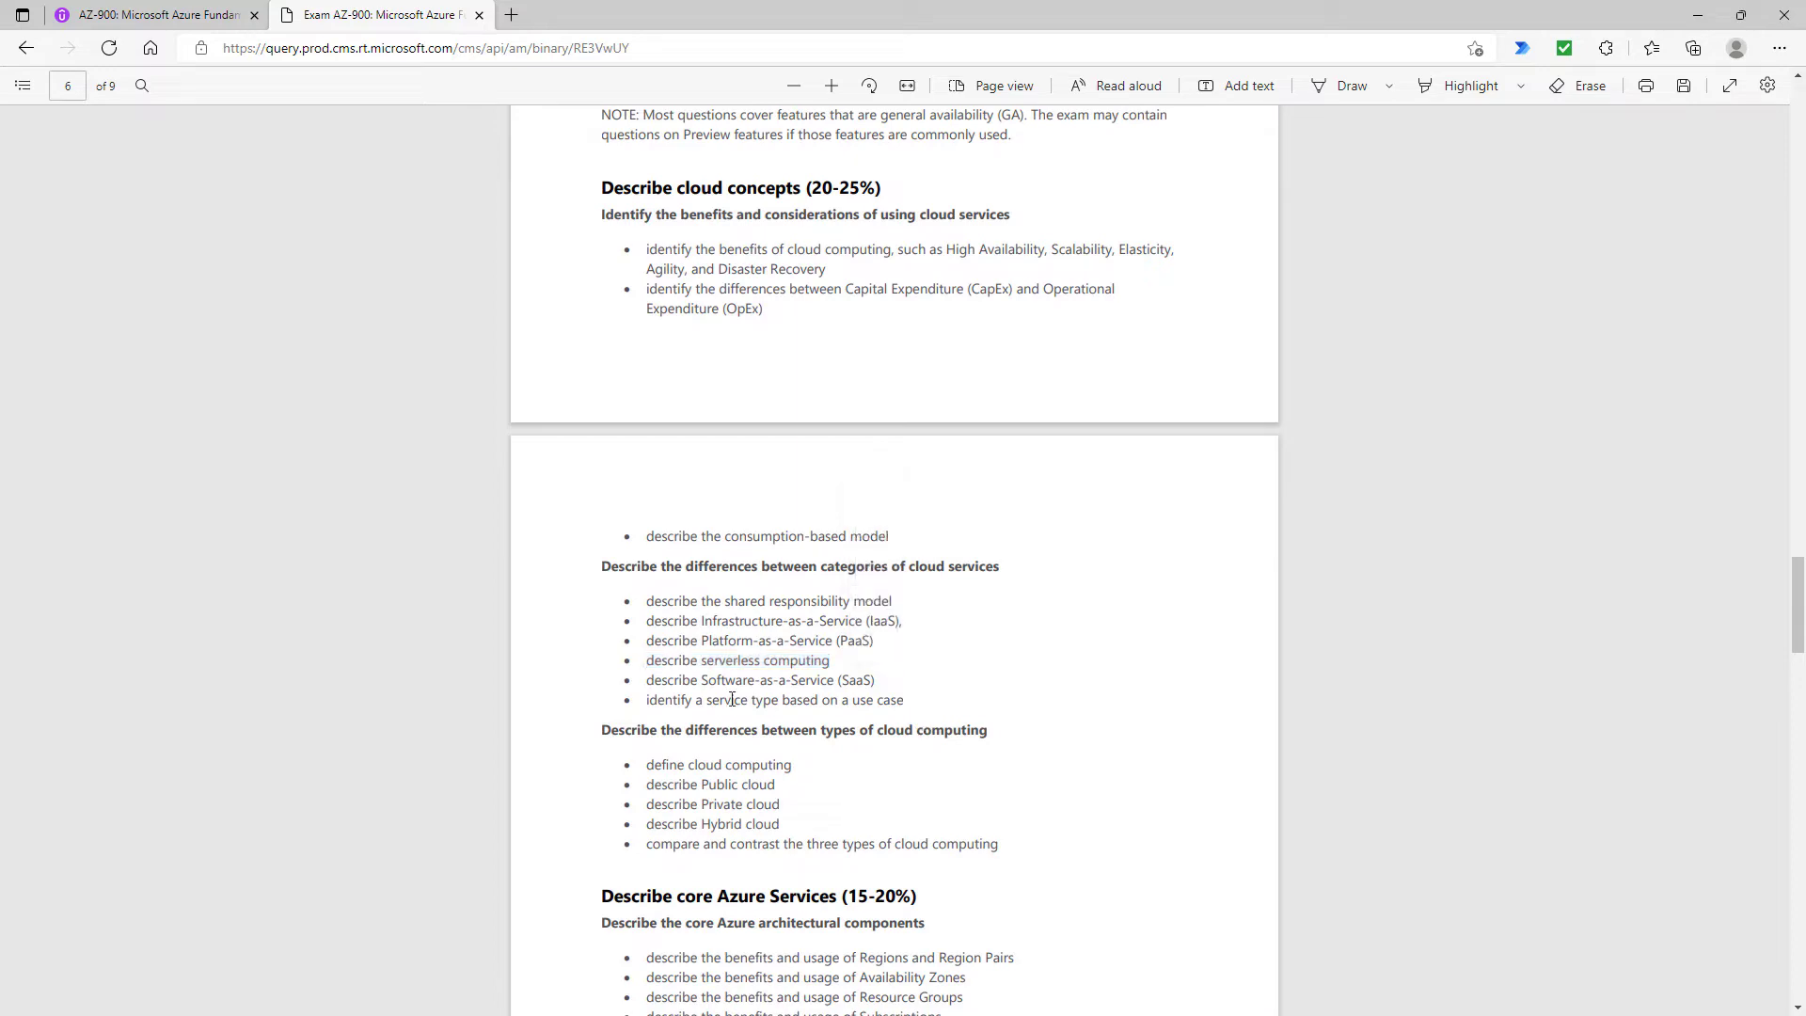
Highlight the Describe core Azure Services heading and the Azure database services bullet in its resources list
{"action": "double_click", "coordinate": [716, 895]}
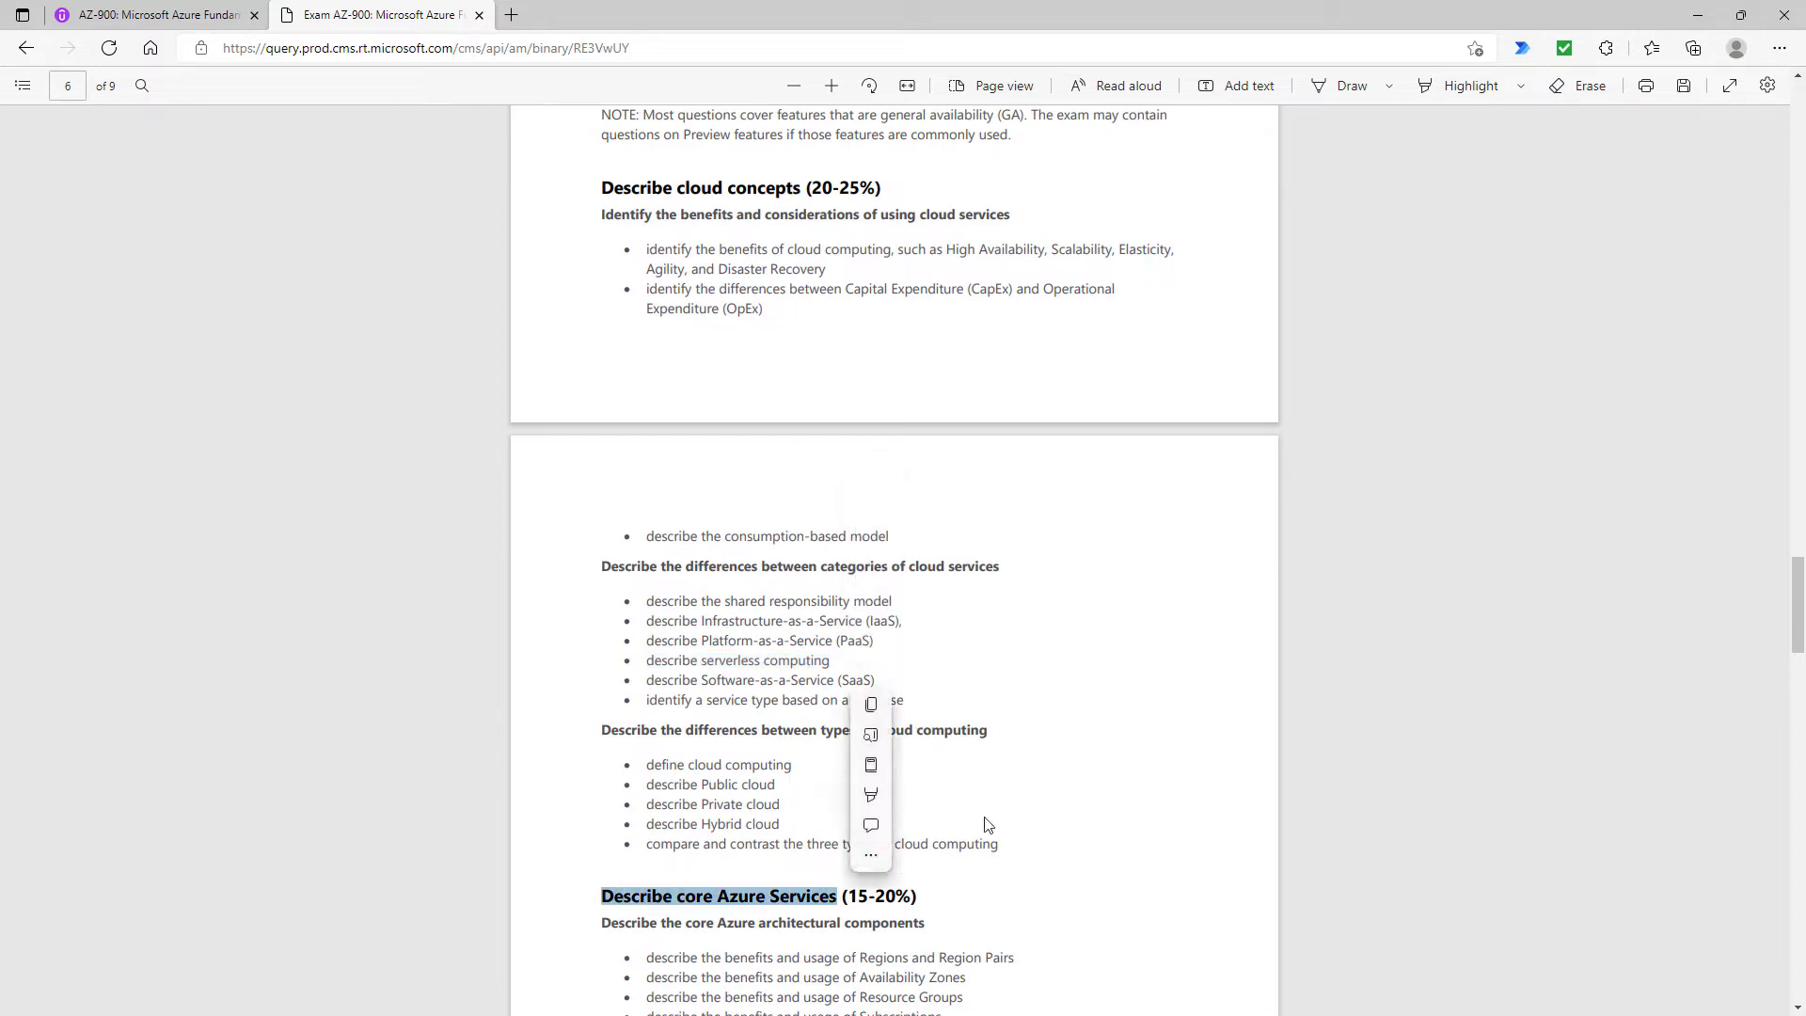
{"action": "scroll", "scroll_direction": "down", "scroll_amount": 3}
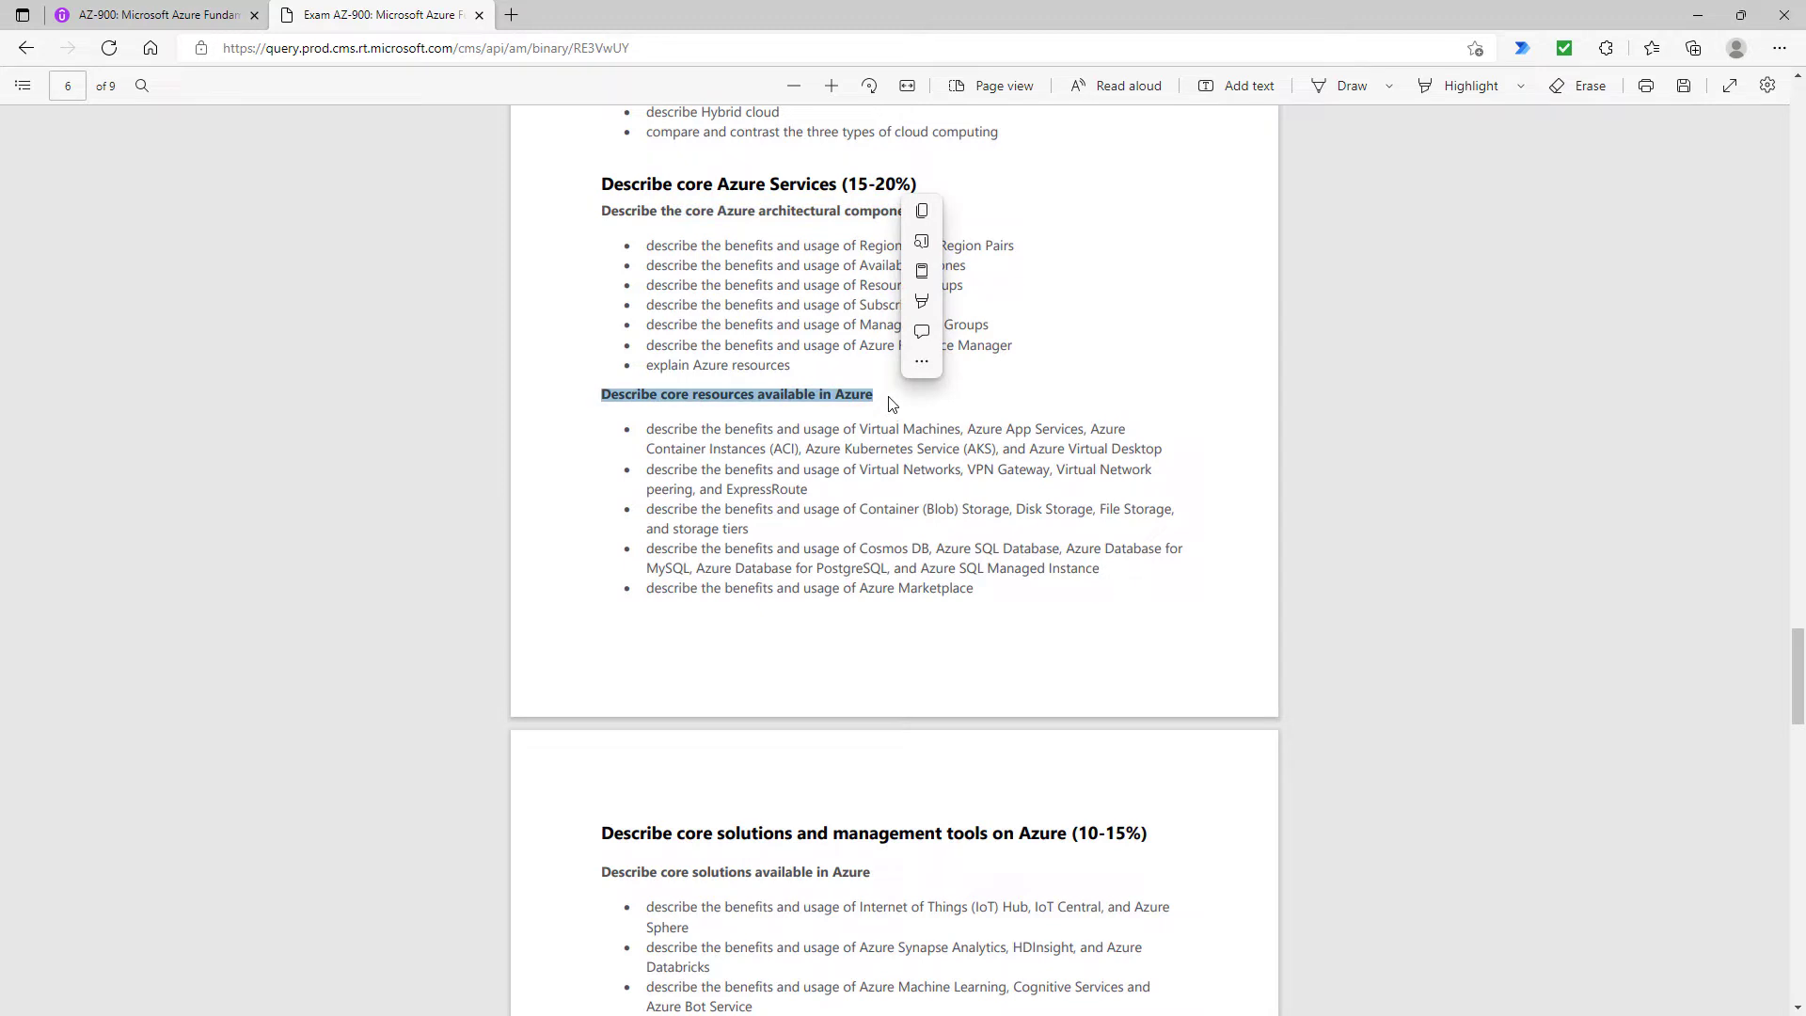
{"action": "mouse_move", "coordinate": [882, 406]}
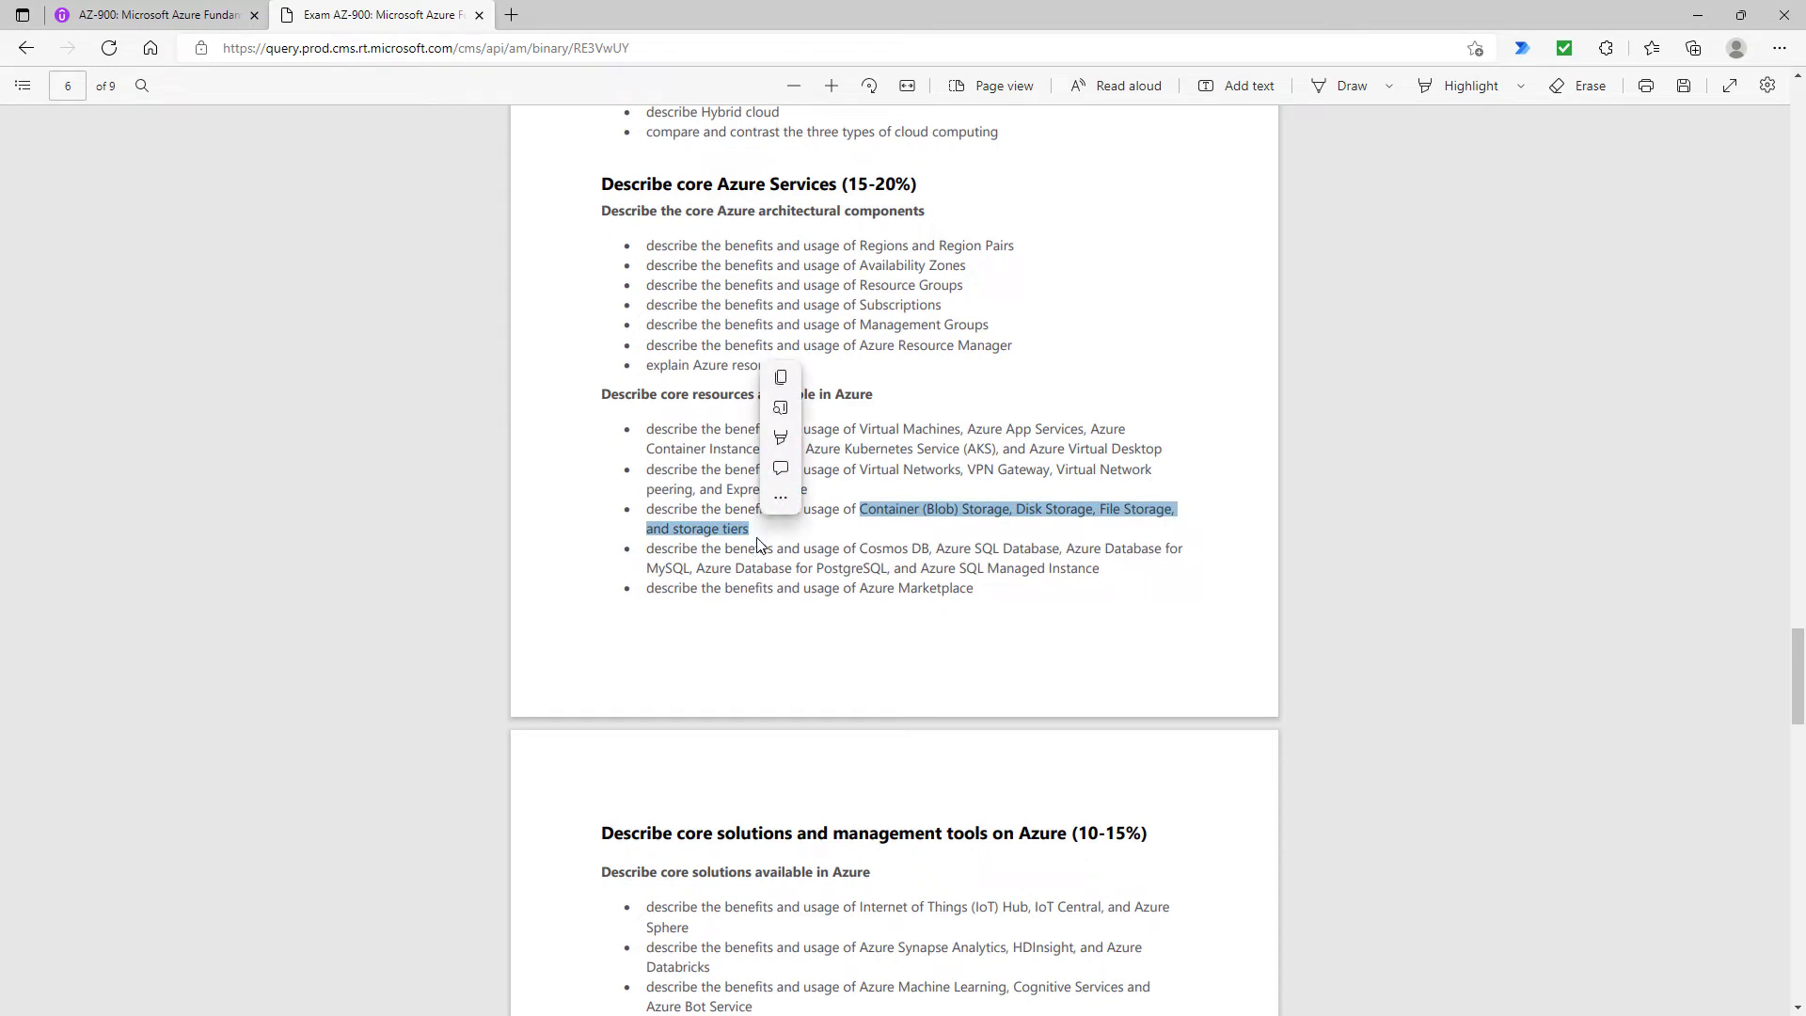
{"action": "left_click", "coordinate": [863, 548]}
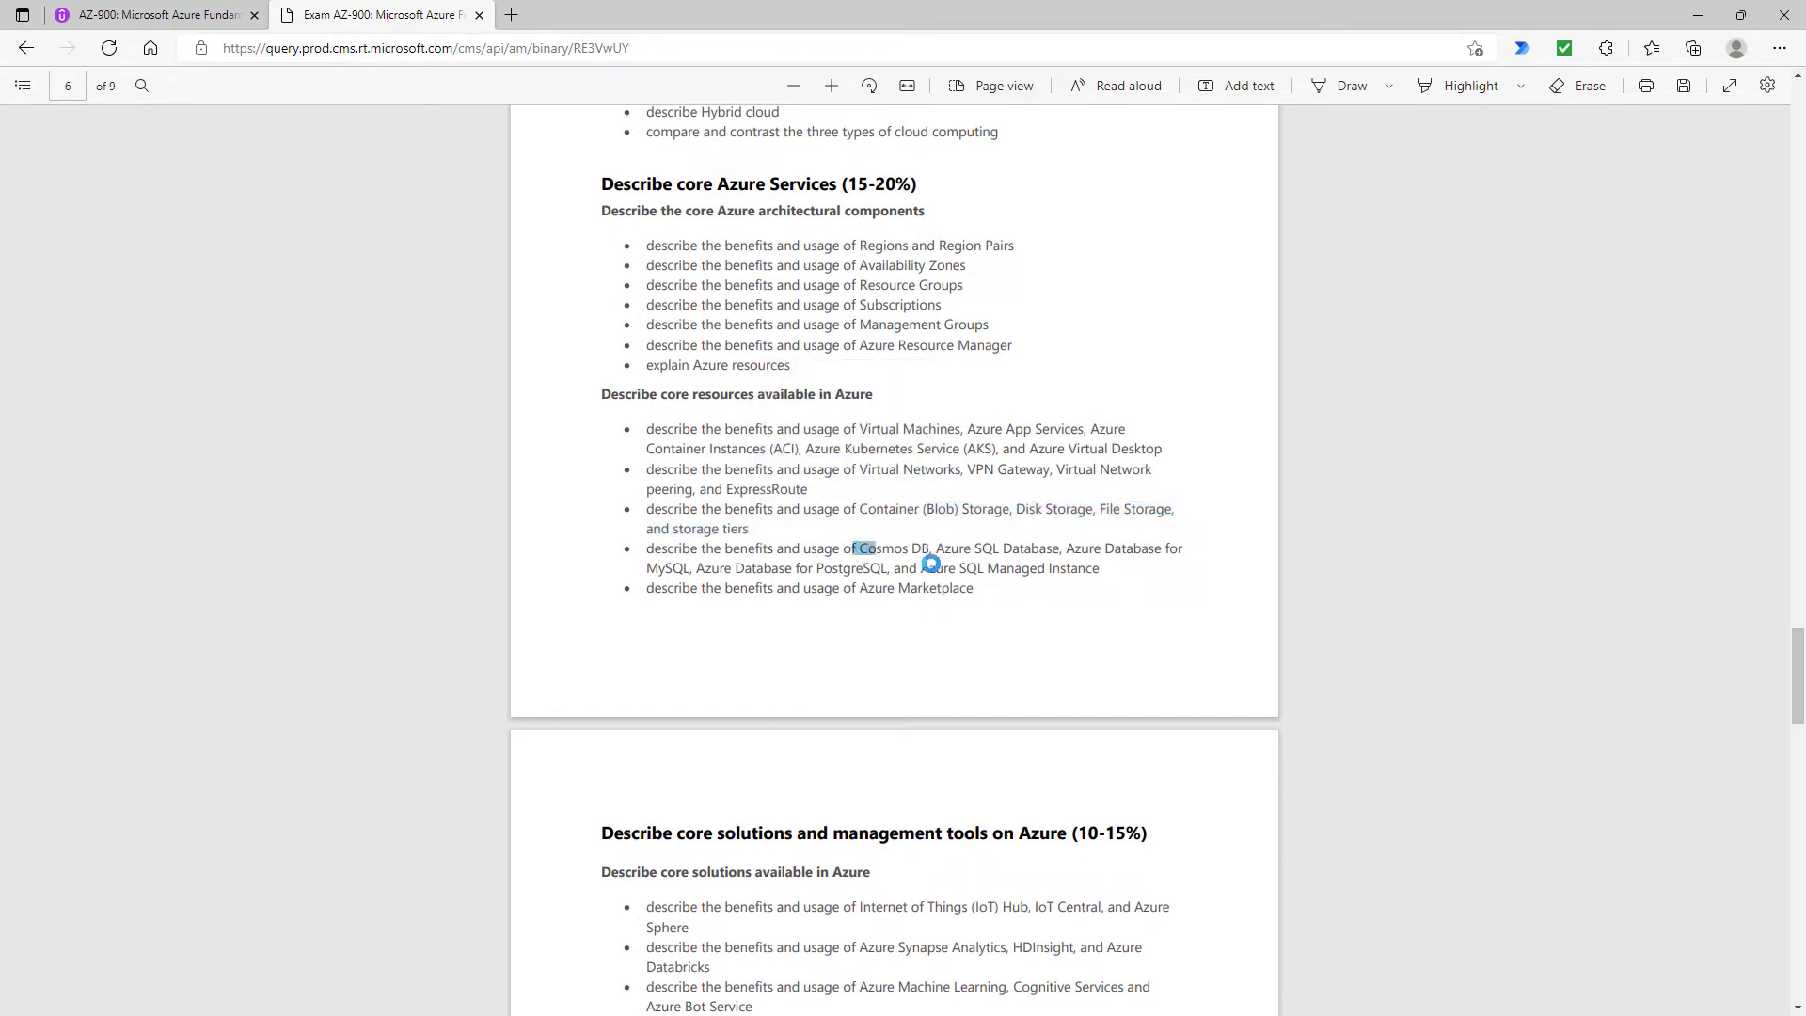
{"action": "left_click_drag", "start_coordinate": [858, 547], "coordinate": [1096, 568]}
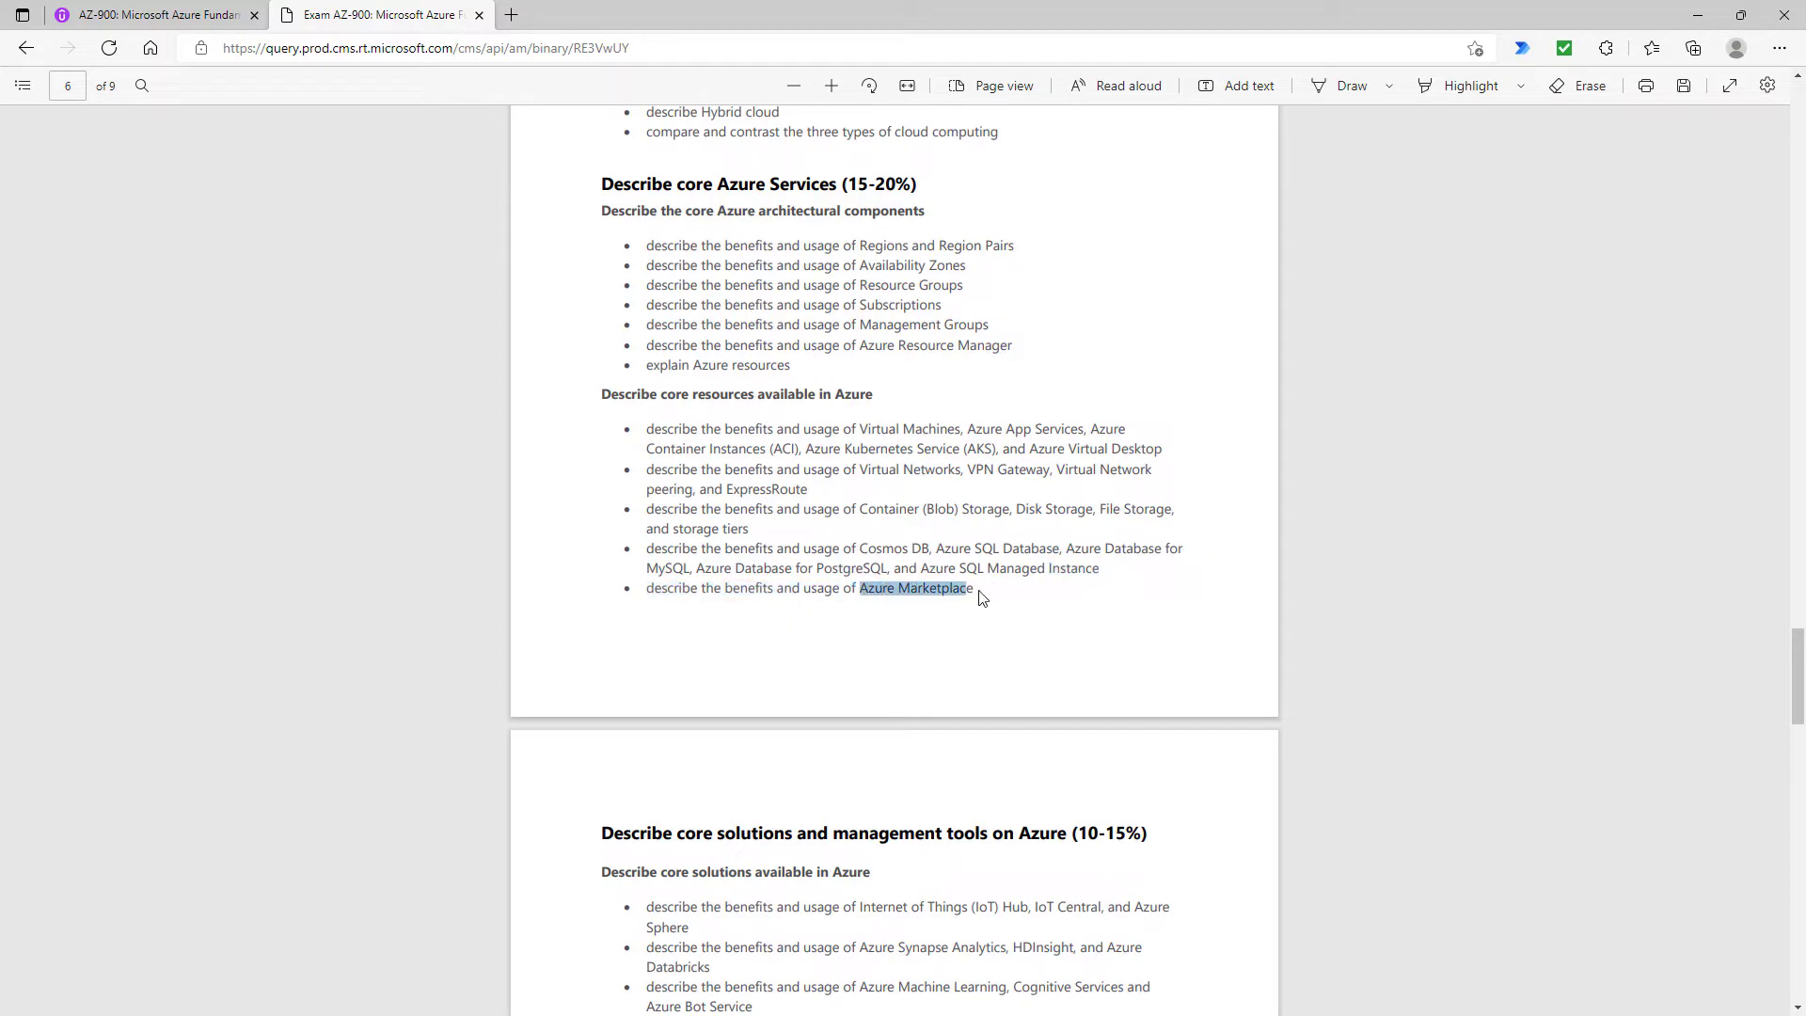
{"action": "scroll", "scroll_direction": "down", "scroll_amount": 3}
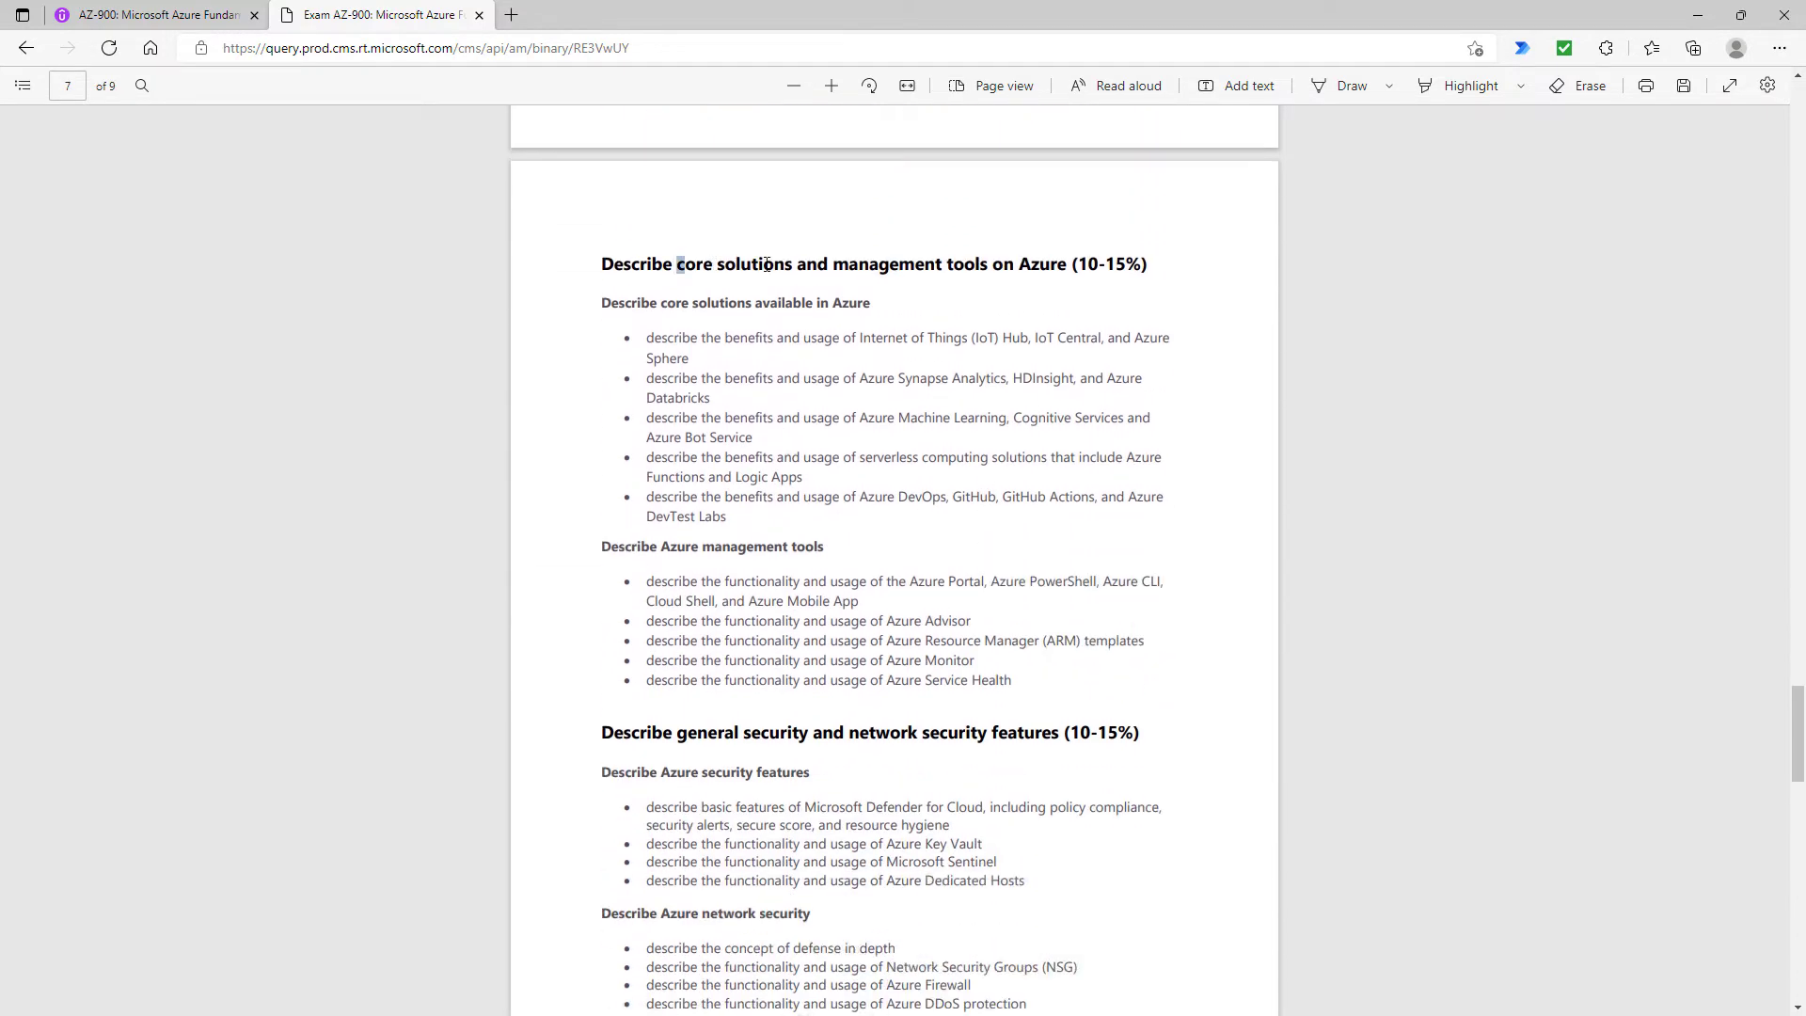
{"action": "left_click_drag", "start_coordinate": [677, 264], "coordinate": [1065, 264]}
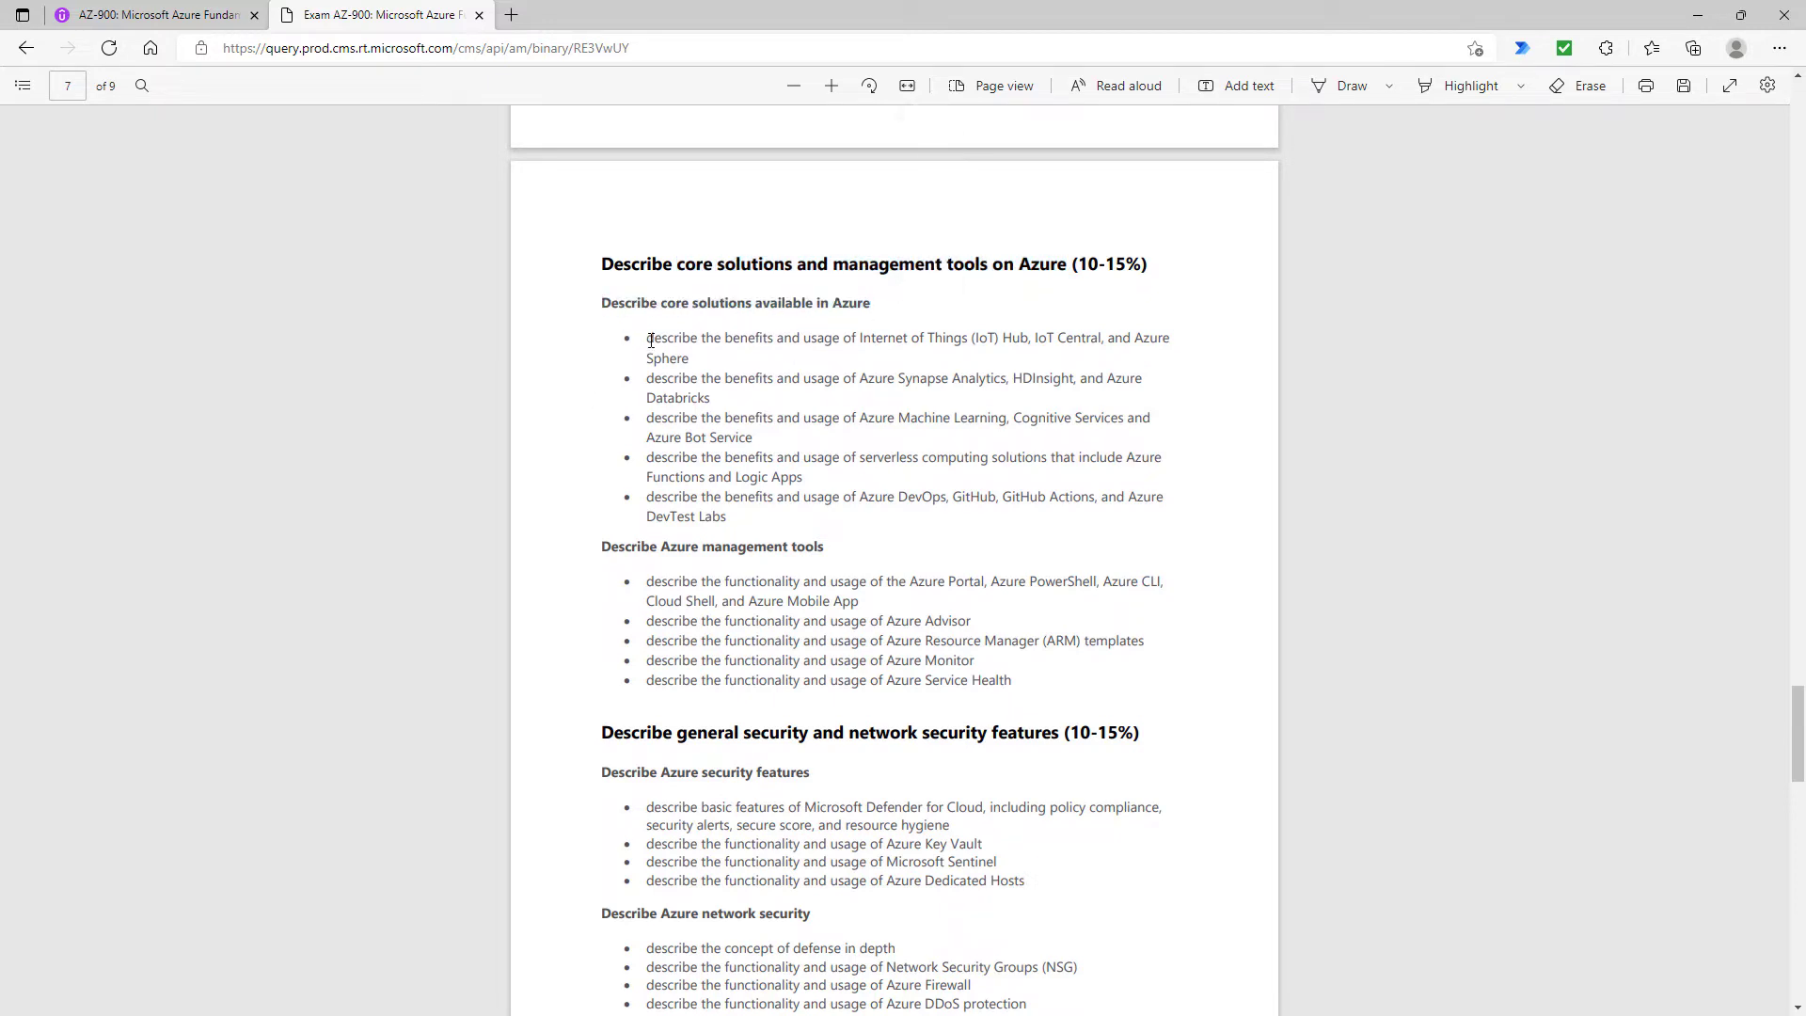
{"action": "left_click_drag", "start_coordinate": [646, 378], "coordinate": [712, 397]}
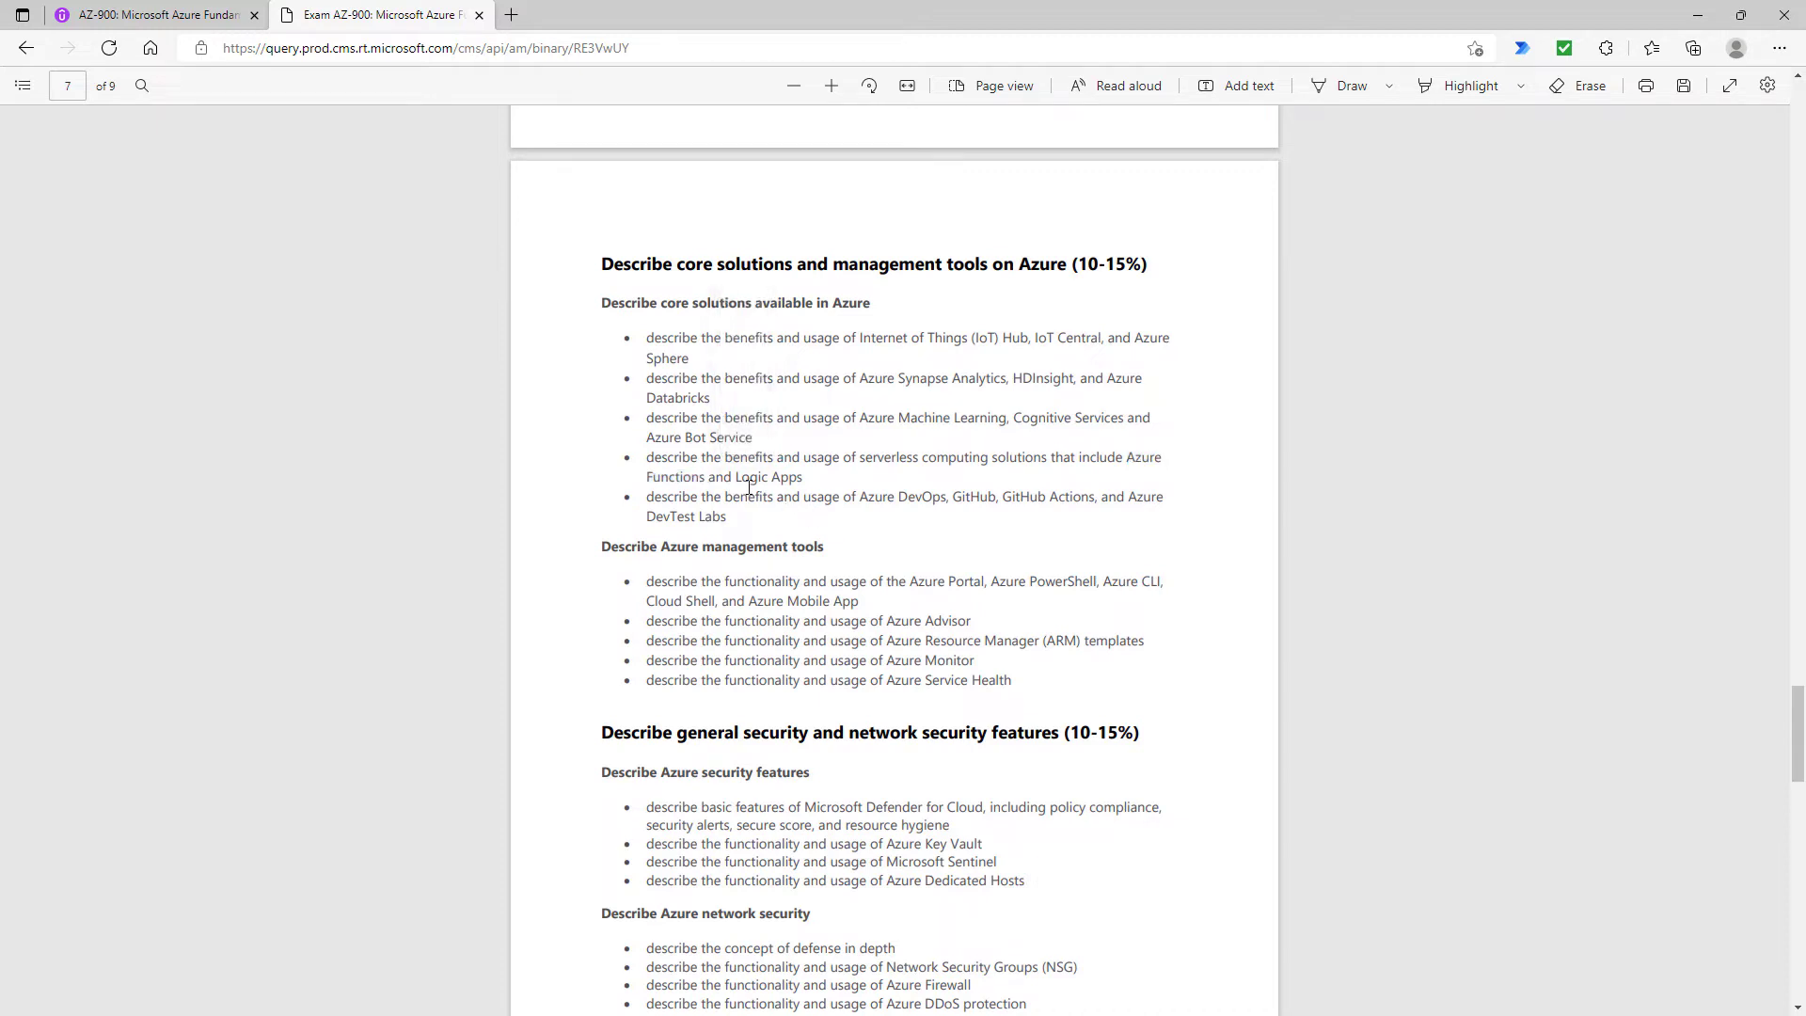
{"action": "left_click_drag", "start_coordinate": [736, 476], "coordinate": [826, 497]}
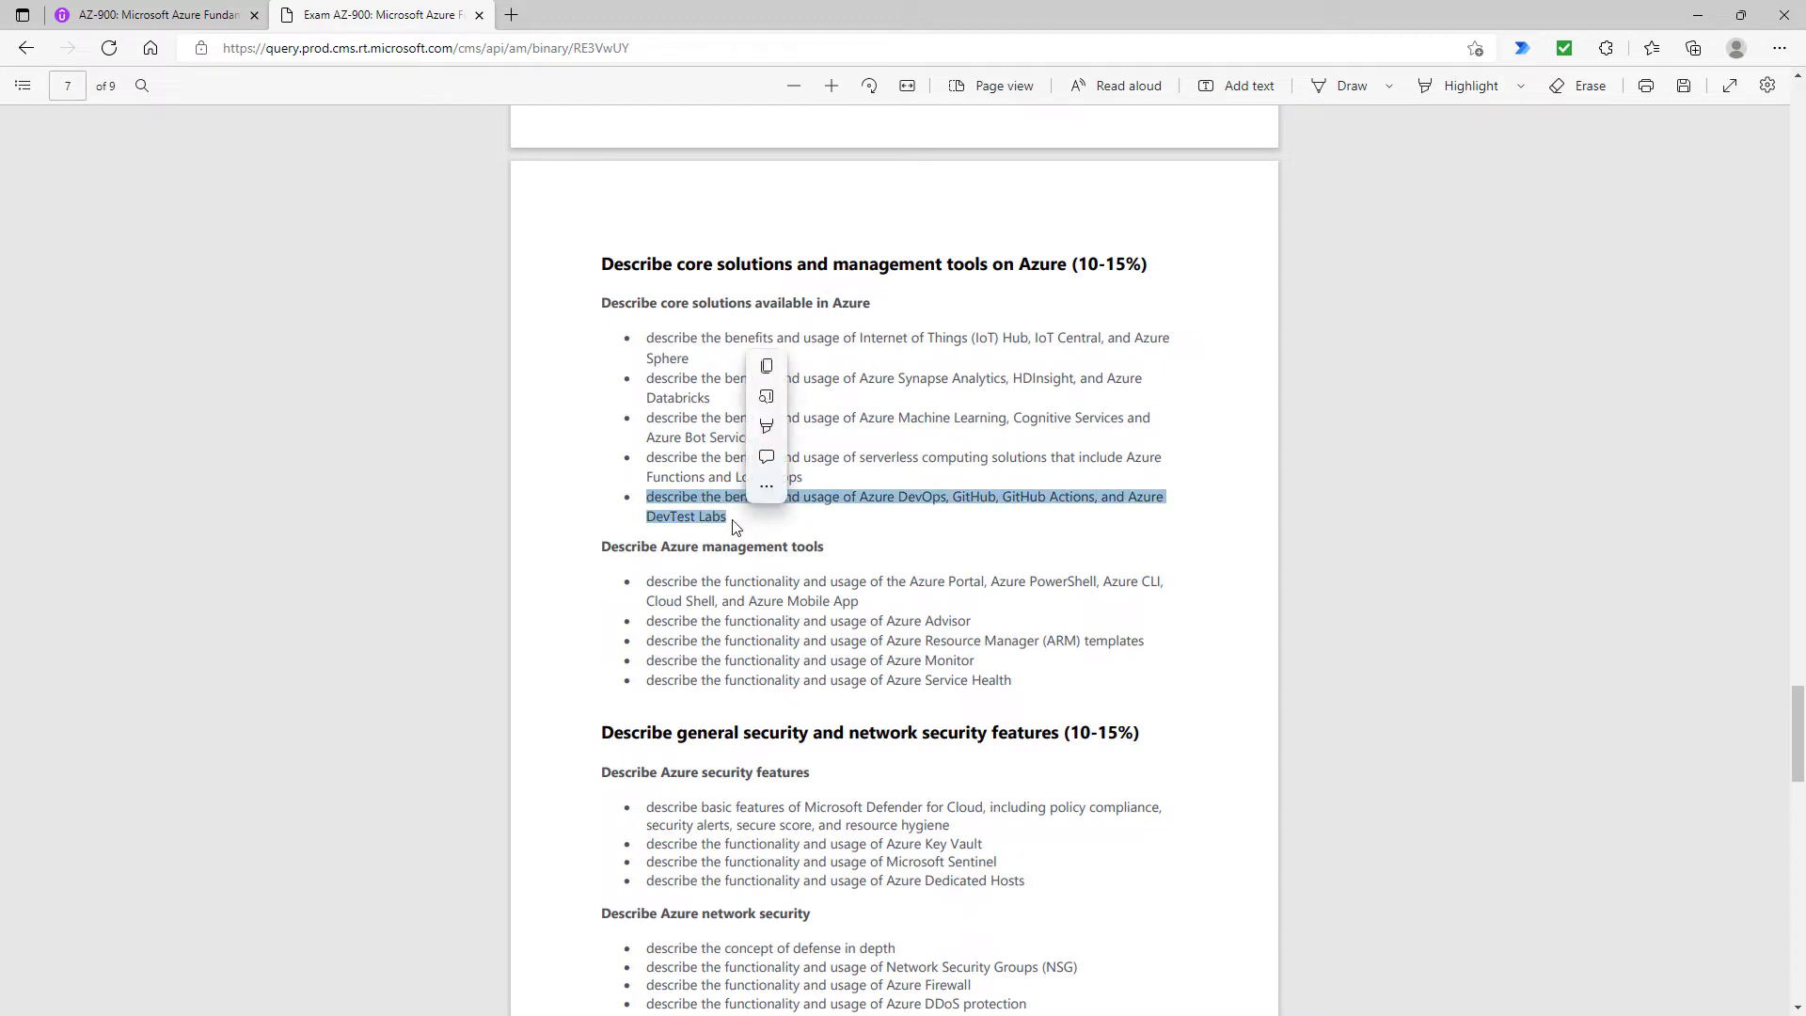
{"action": "left_click", "coordinate": [721, 546]}
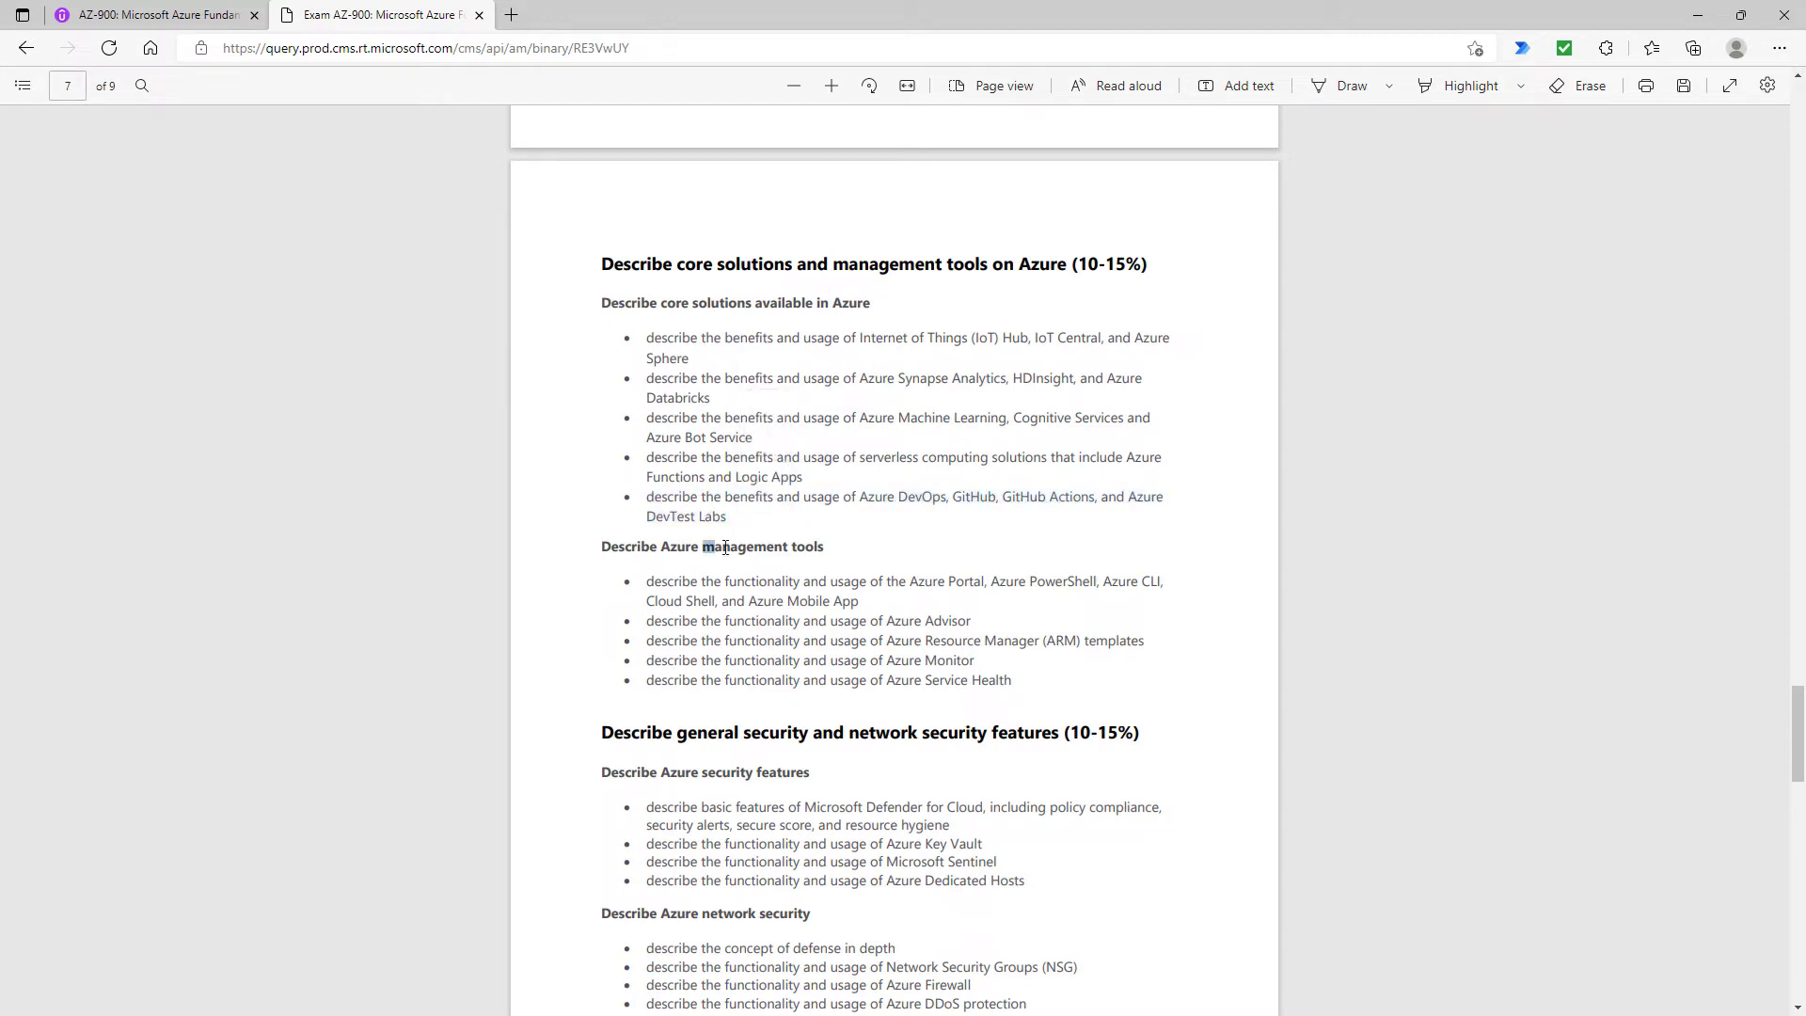
{"action": "double_click", "coordinate": [762, 546]}
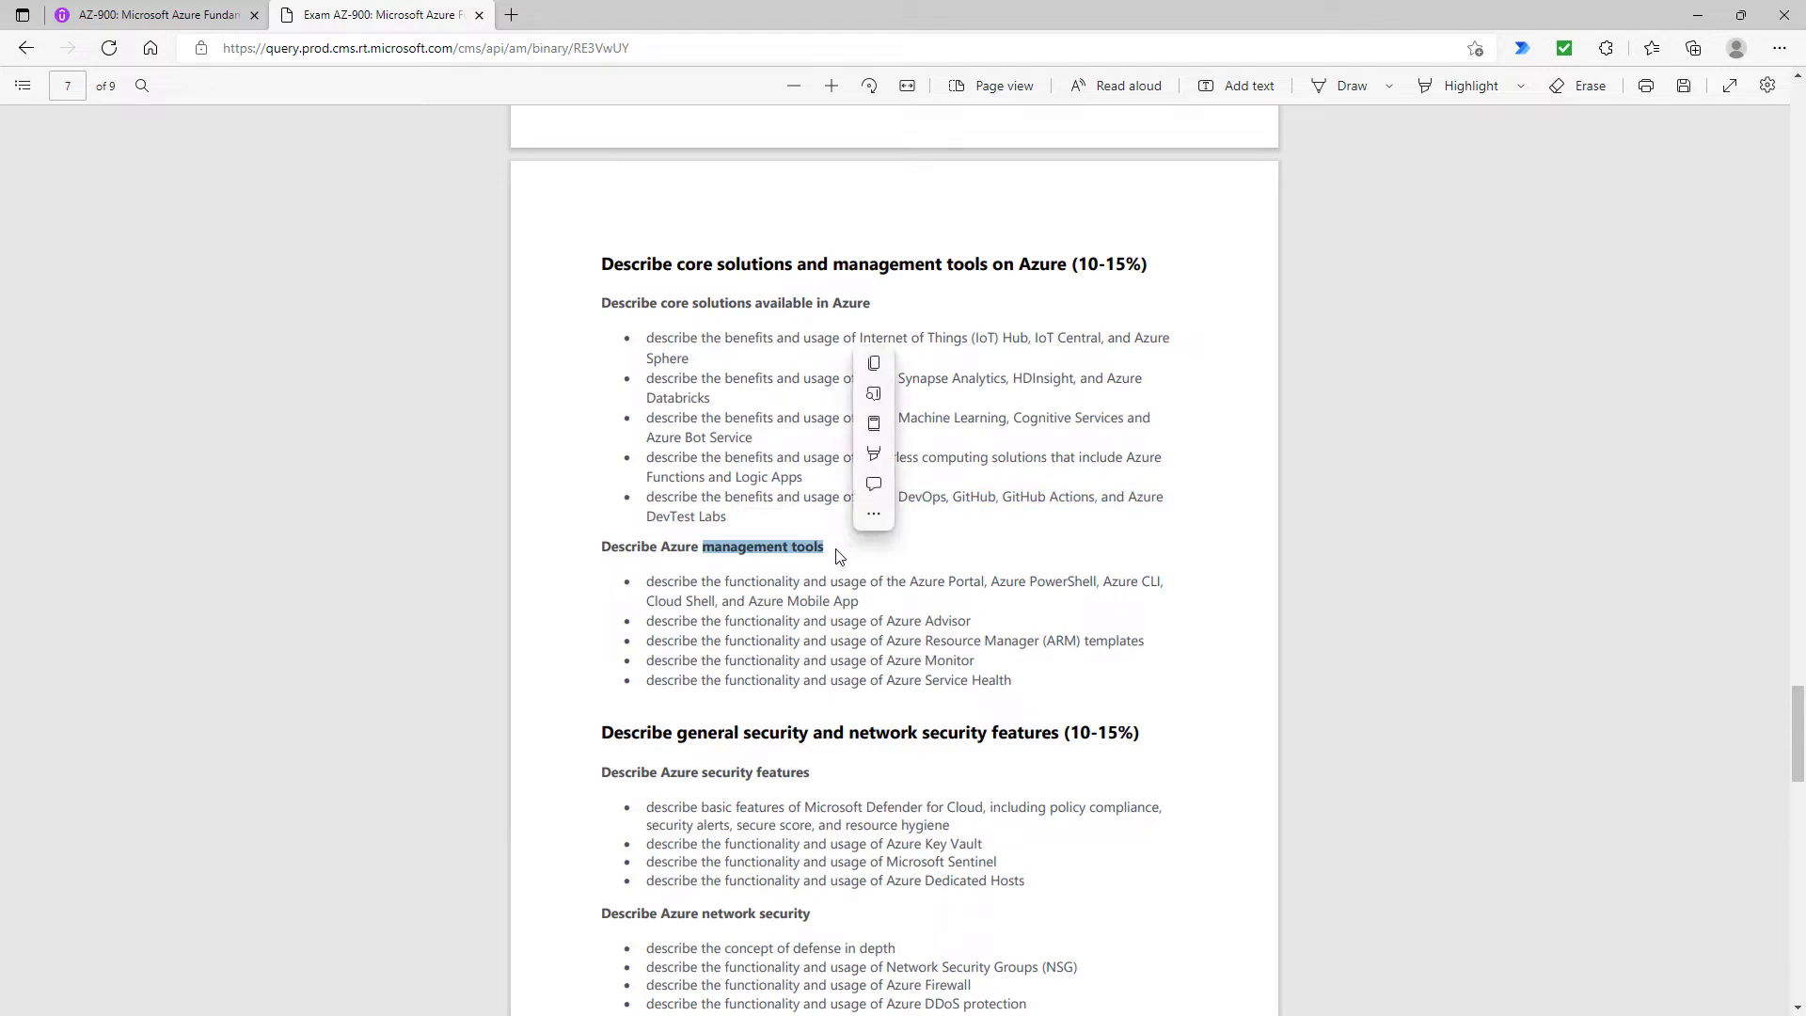
{"action": "double_click", "coordinate": [801, 600]}
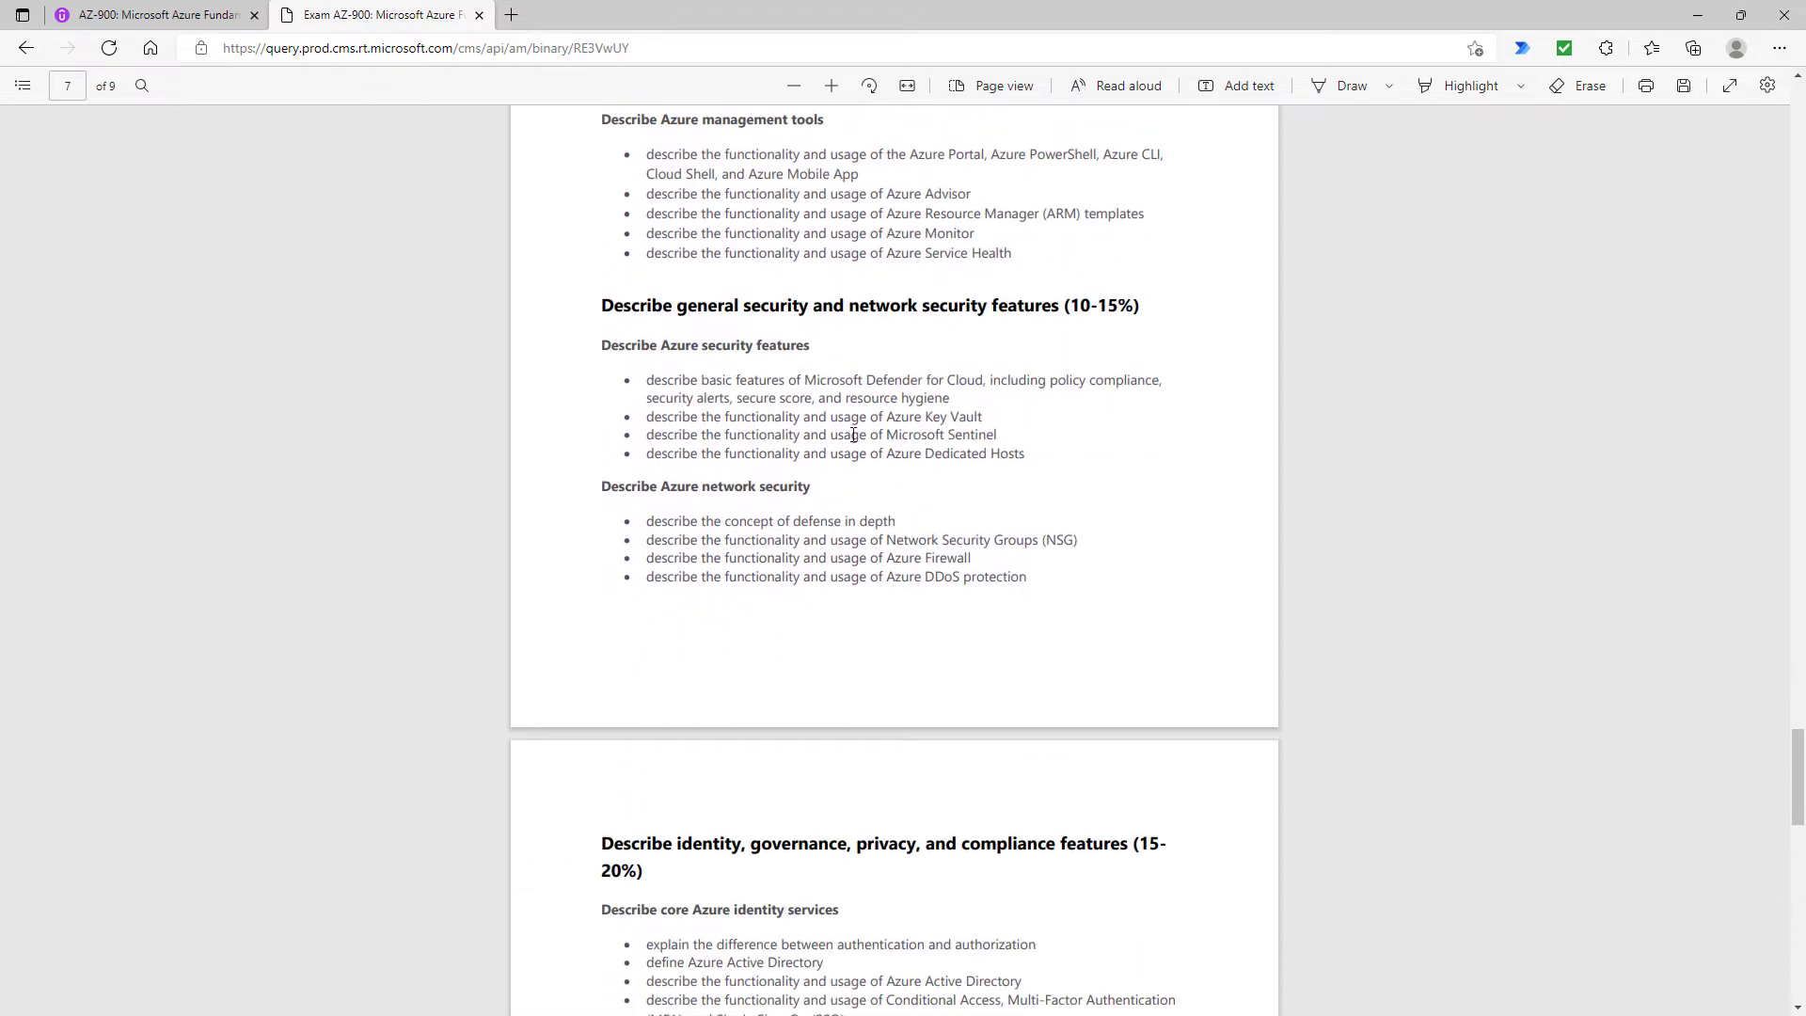
{"action": "left_click_drag", "start_coordinate": [677, 305], "coordinate": [1057, 305]}
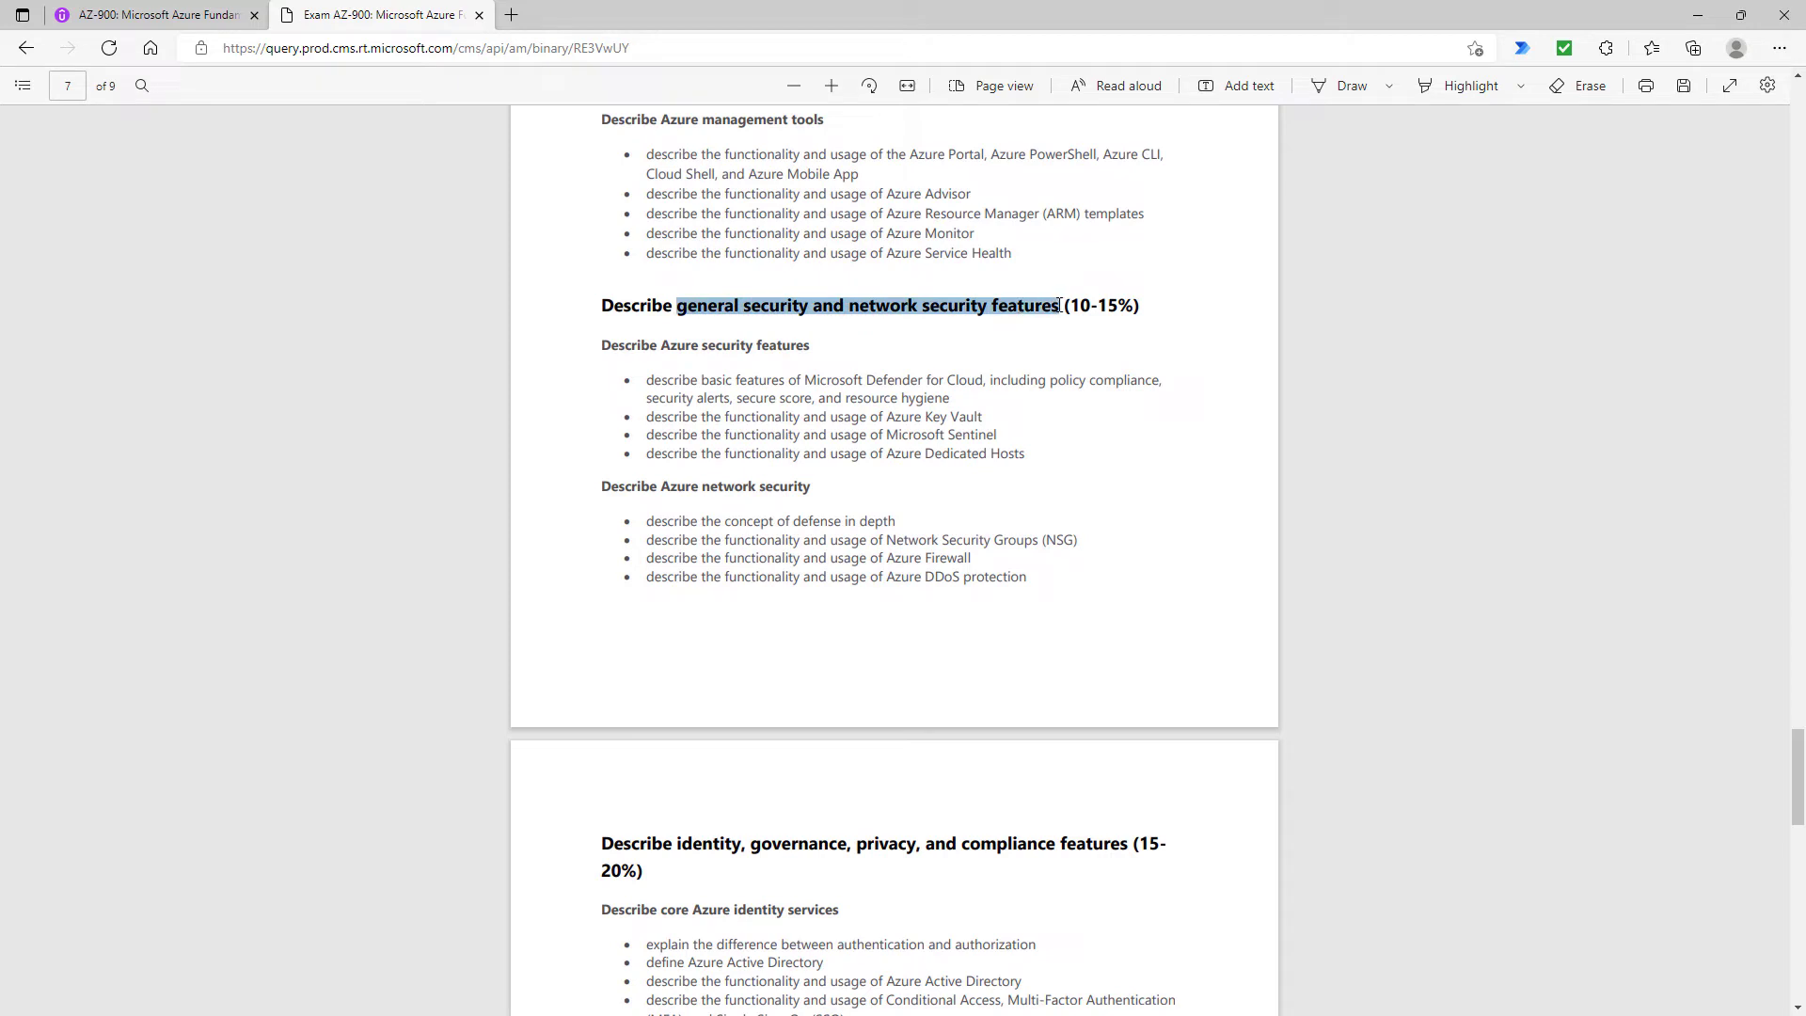
{"action": "left_click", "coordinate": [1056, 305]}
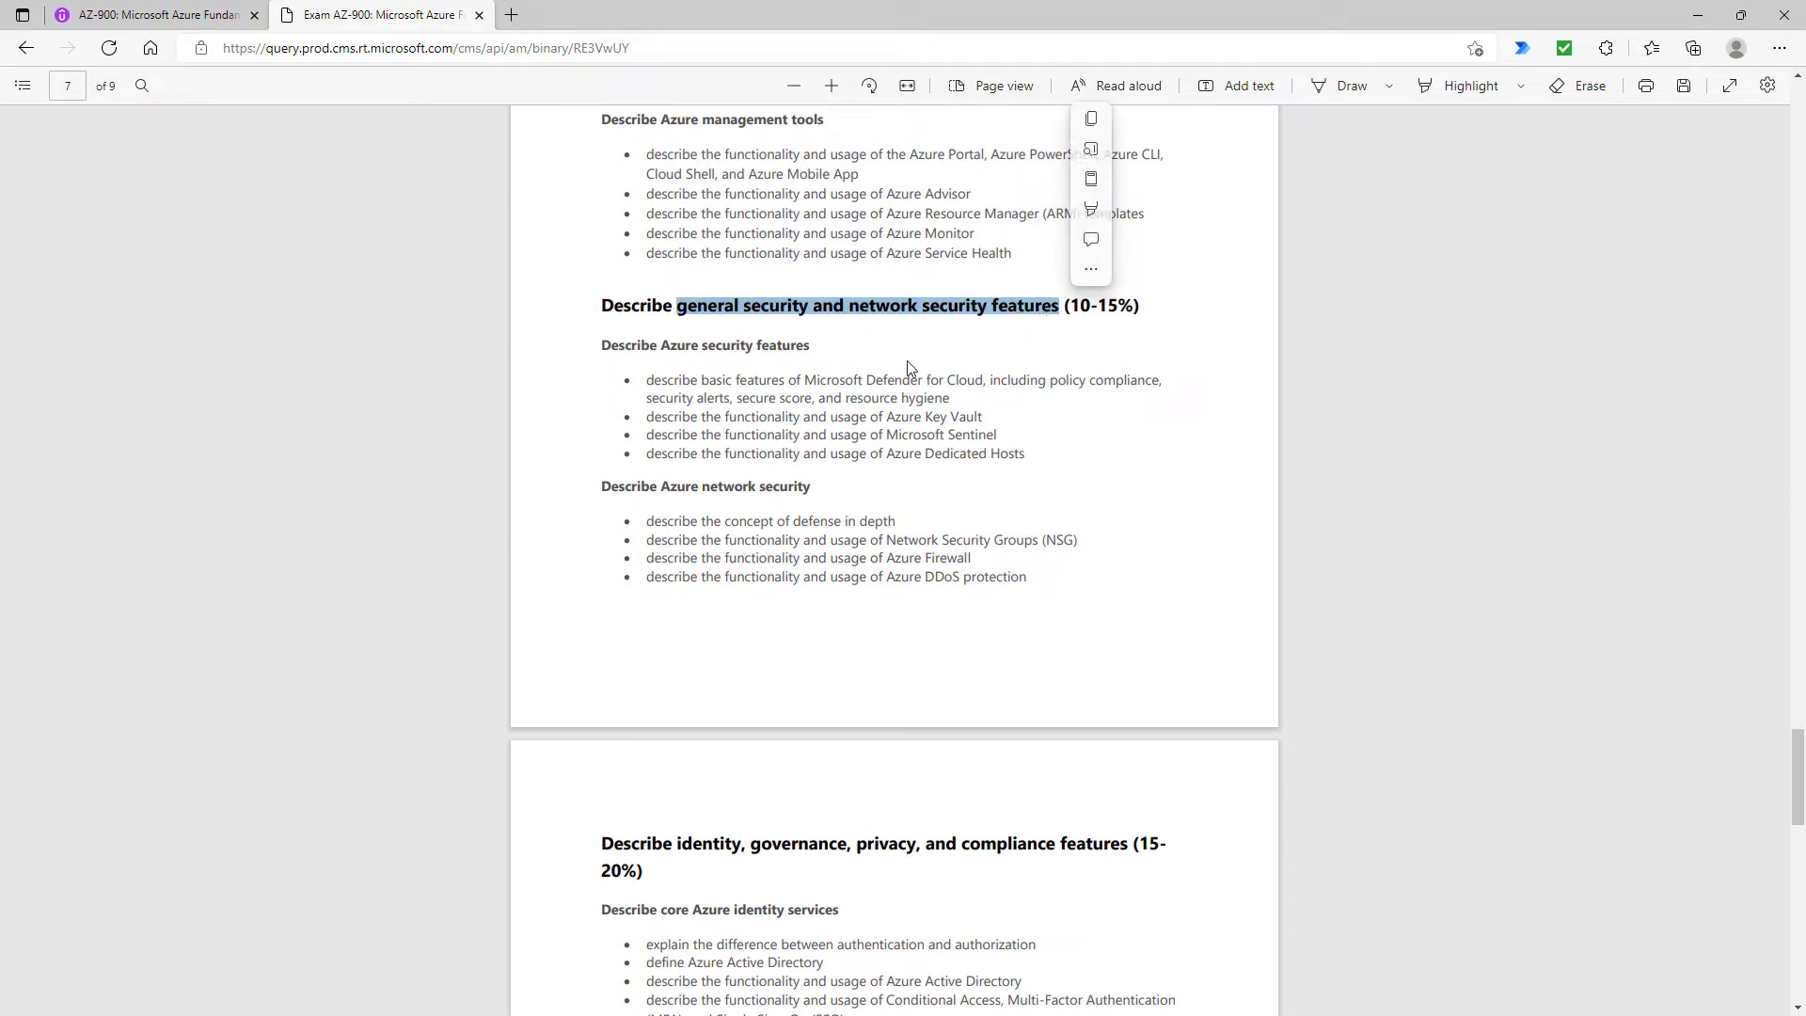
{"action": "left_click", "coordinate": [677, 380]}
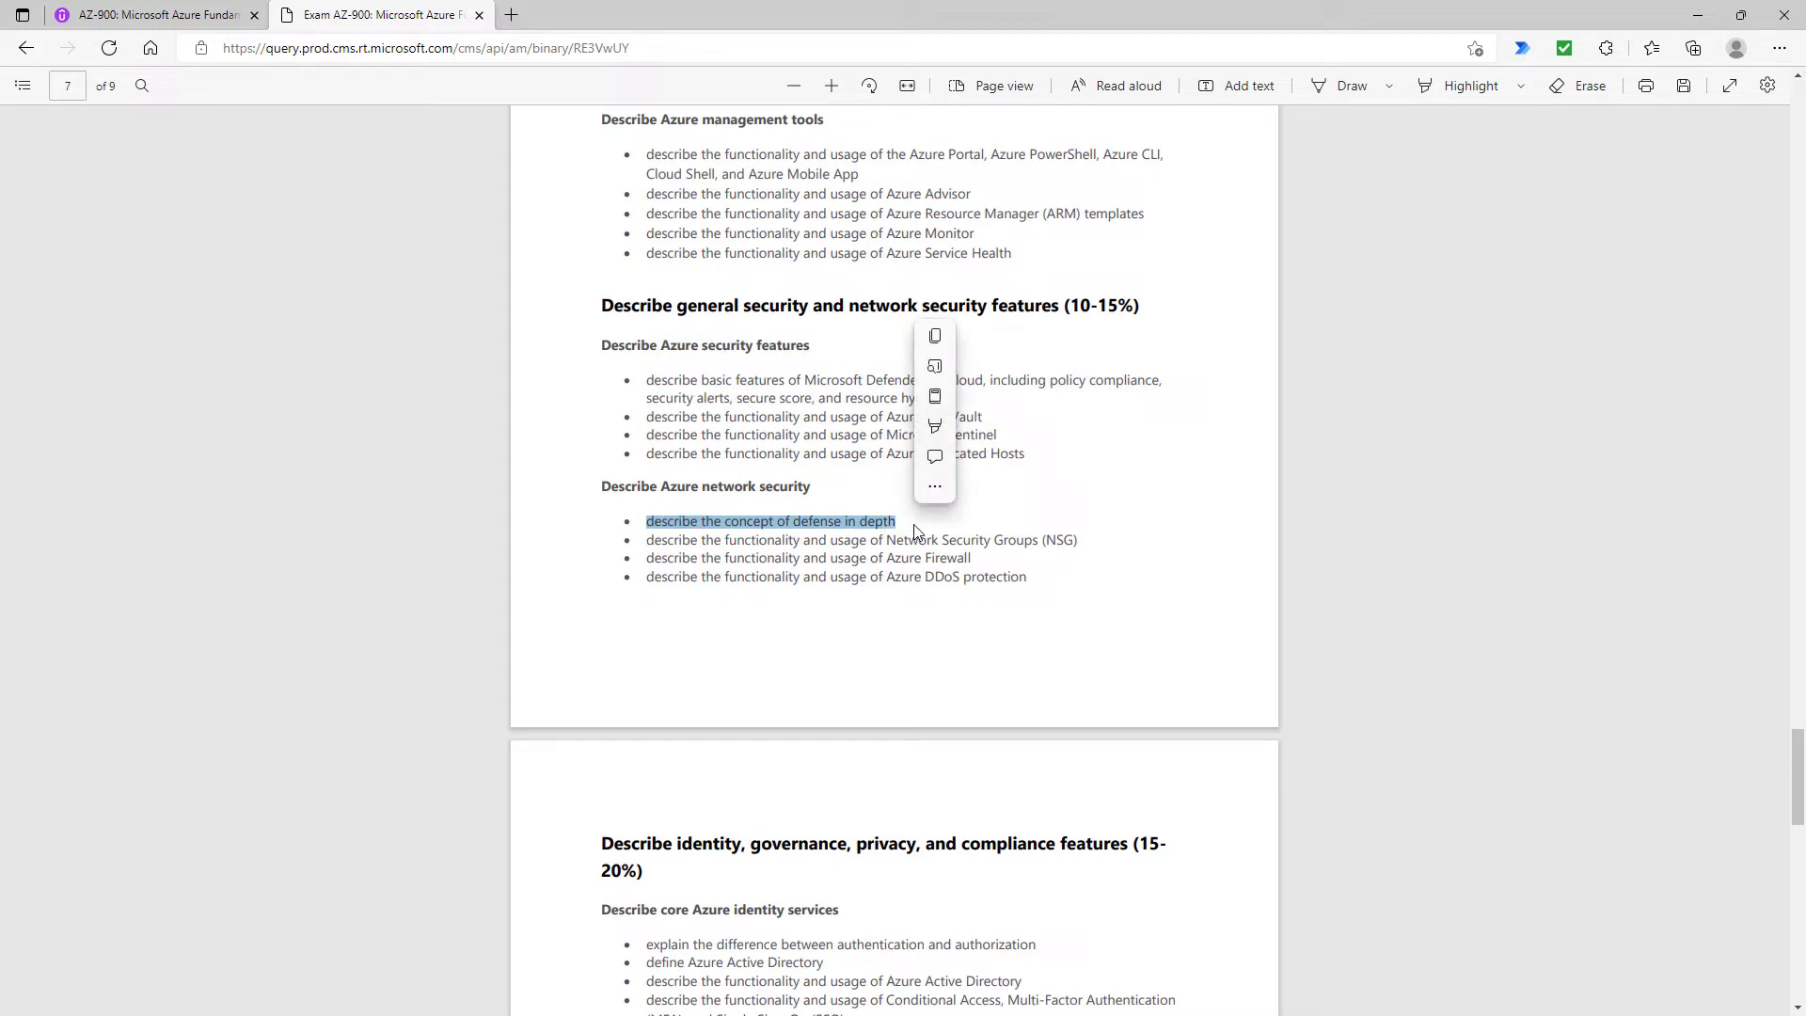
{"action": "mouse_move", "coordinate": [858, 529]}
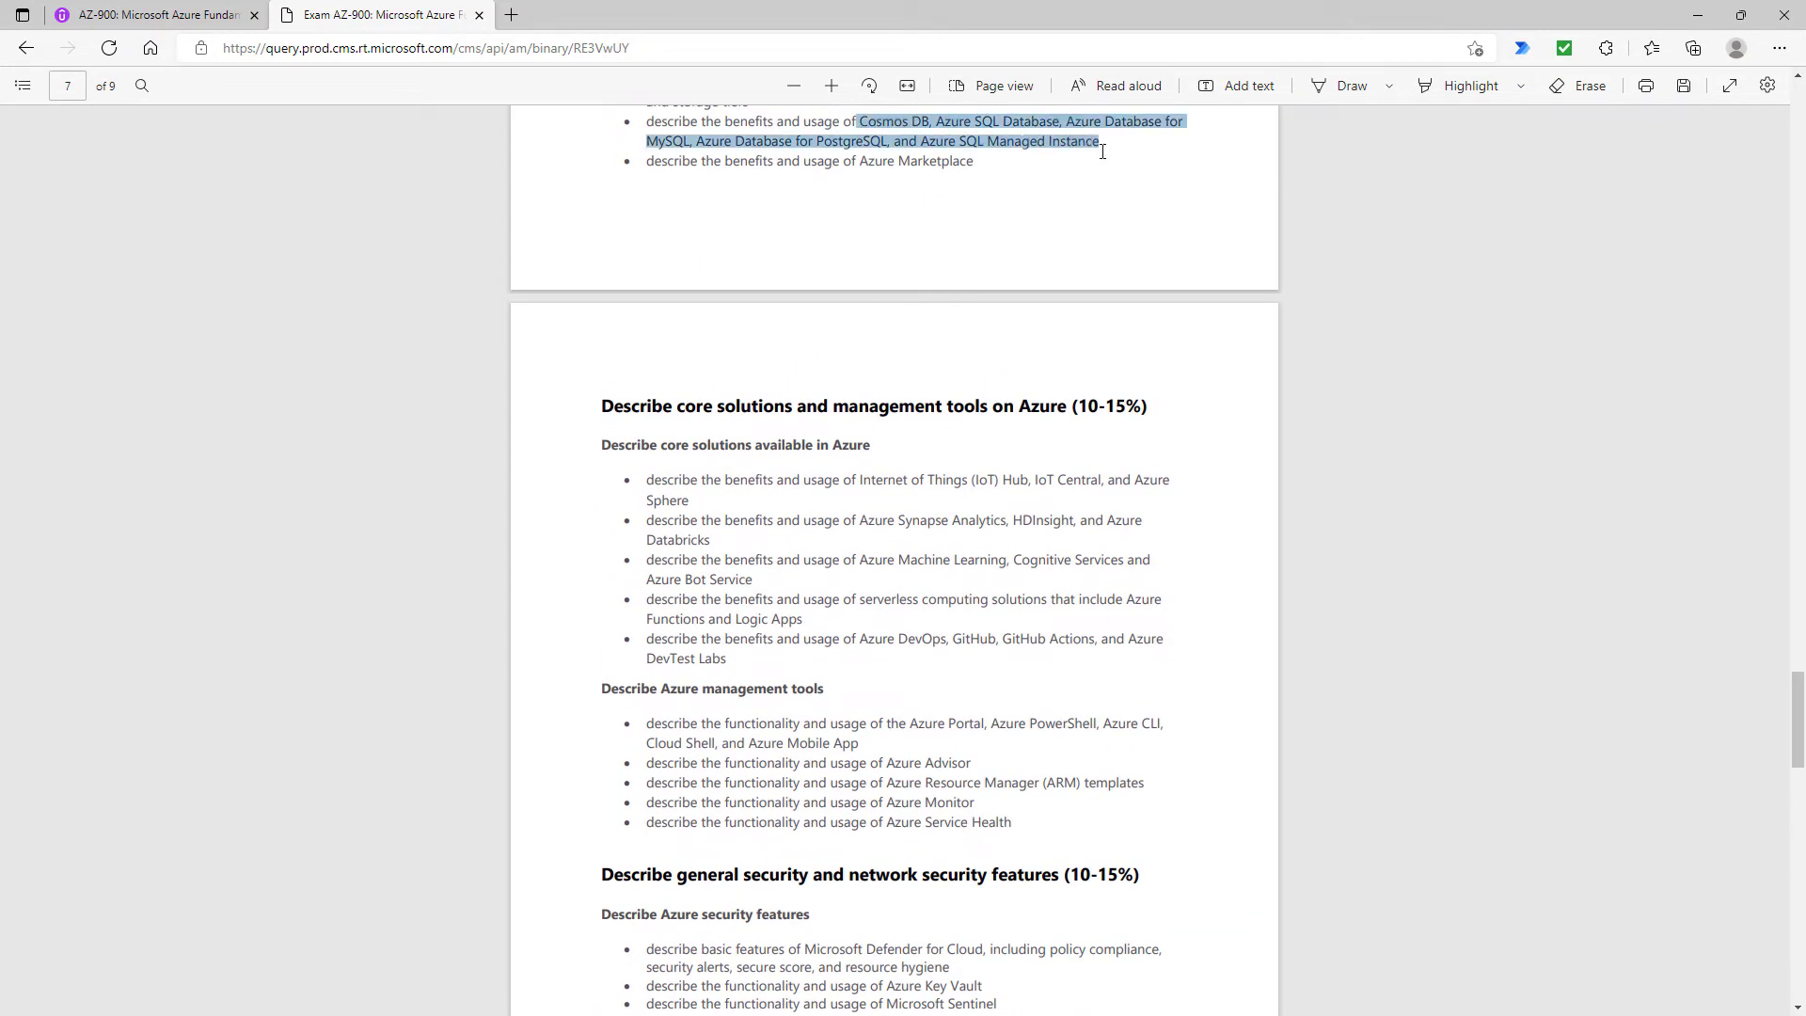
{"action": "scroll", "scroll_direction": "down", "scroll_amount": 3}
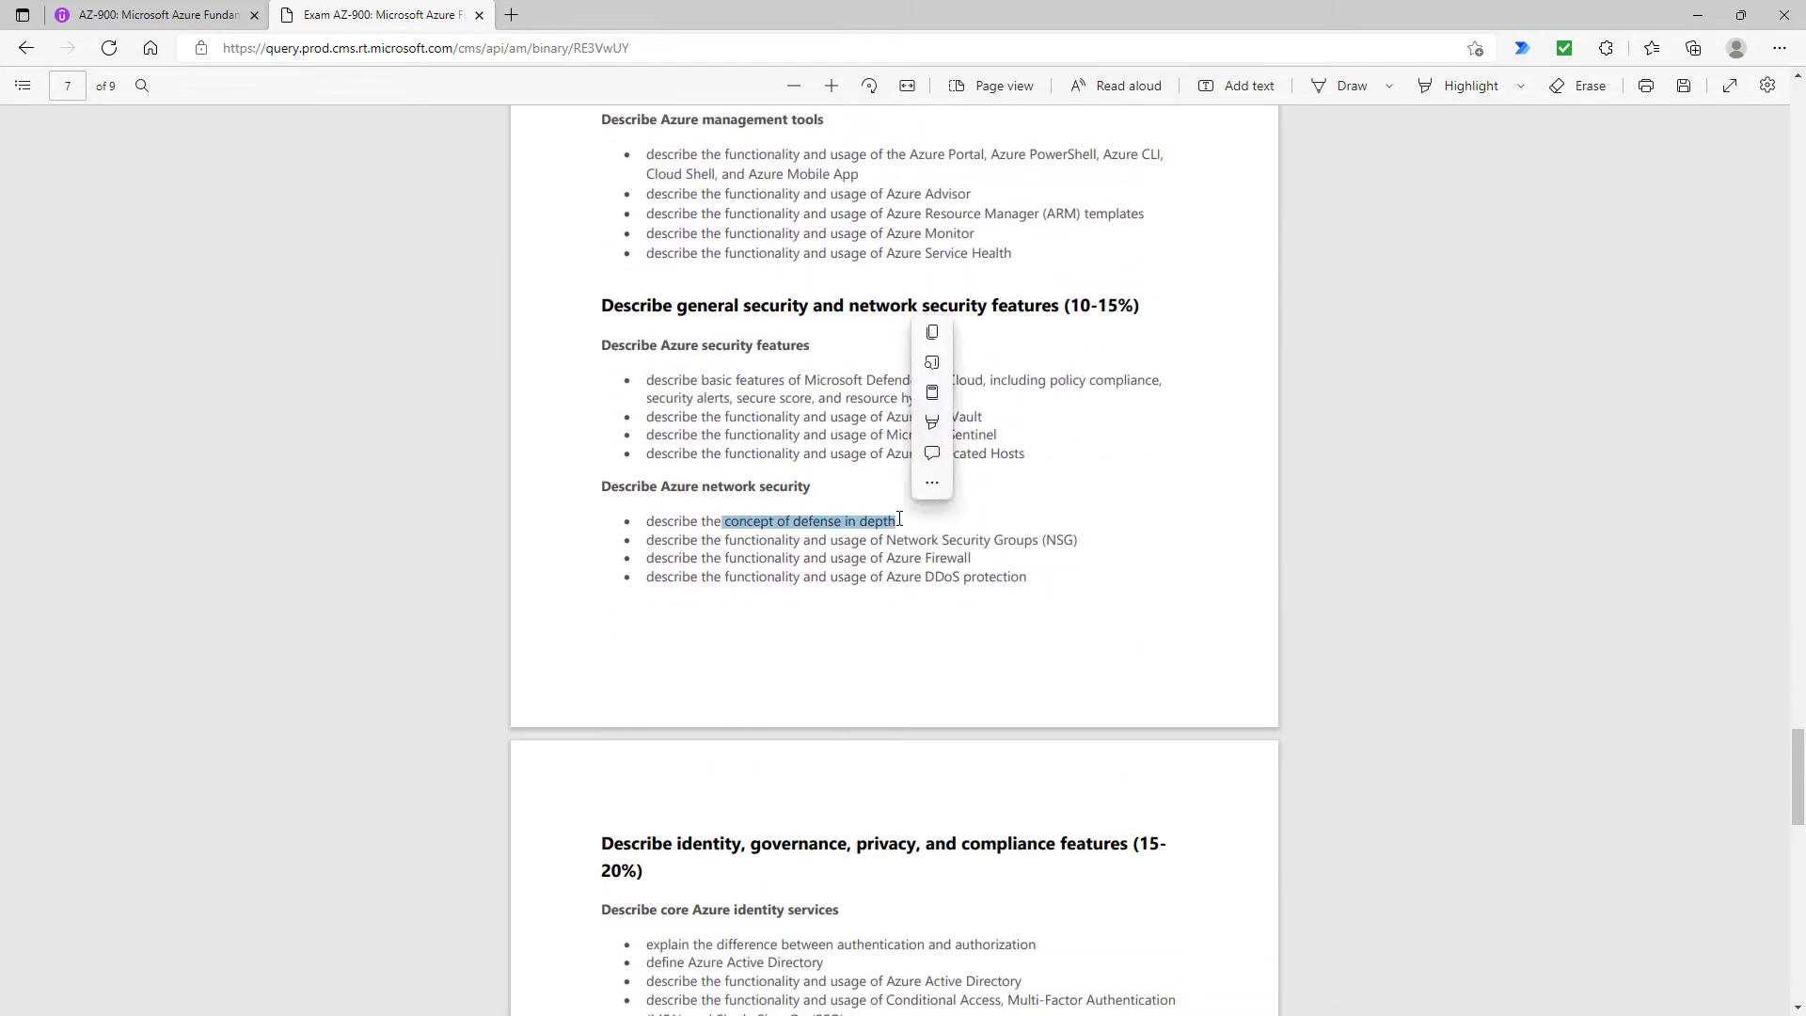
{"action": "left_click", "coordinate": [917, 542]}
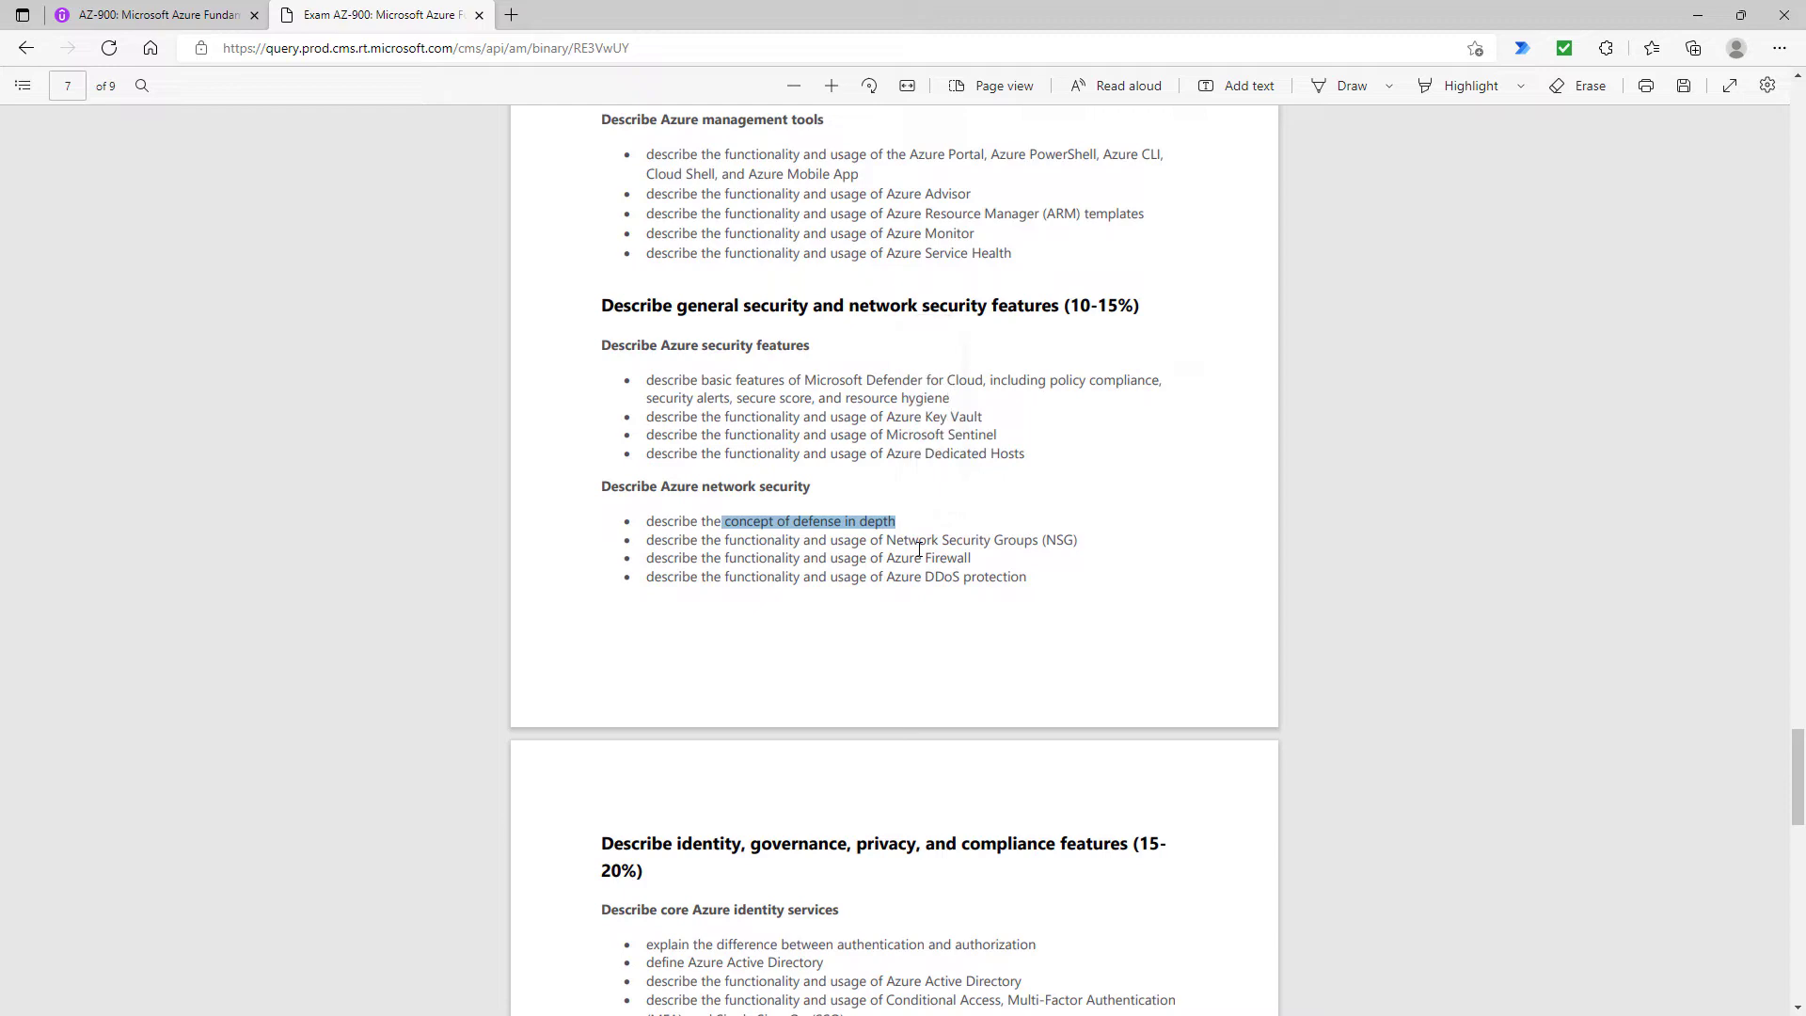
{"action": "scroll", "scroll_direction": "down", "scroll_amount": 3}
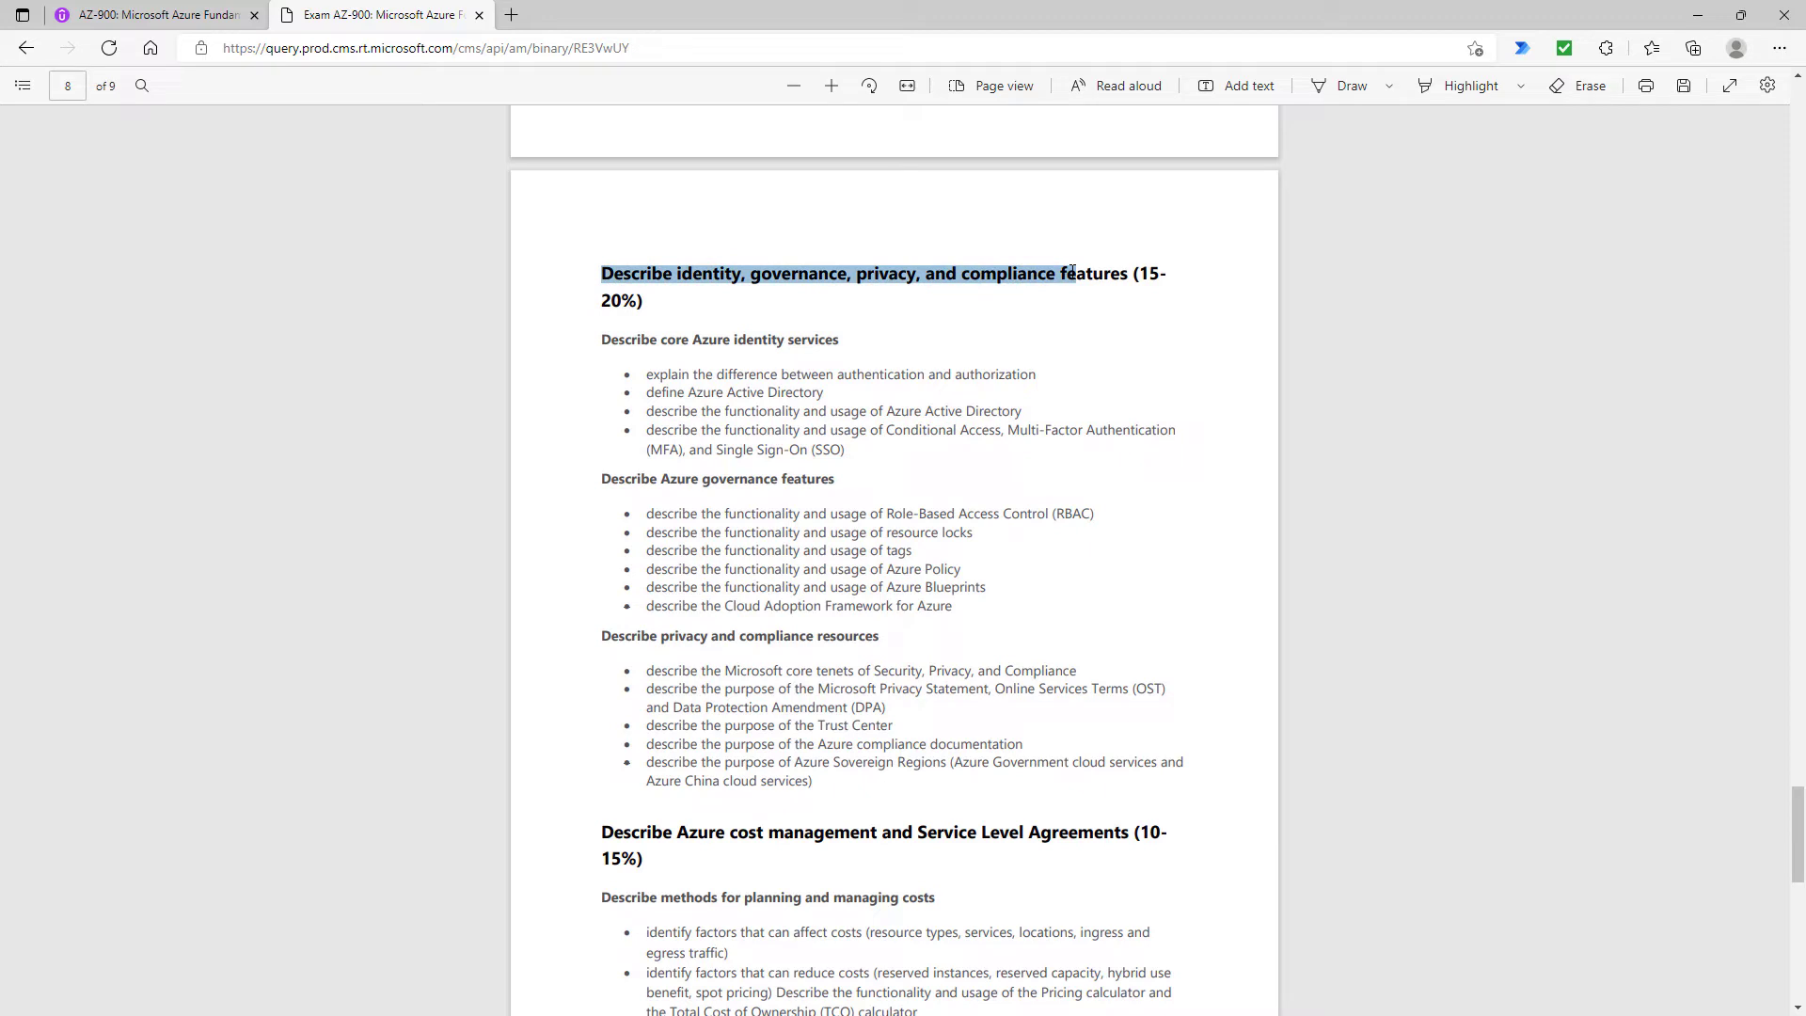
{"action": "mouse_move", "coordinate": [662, 331]}
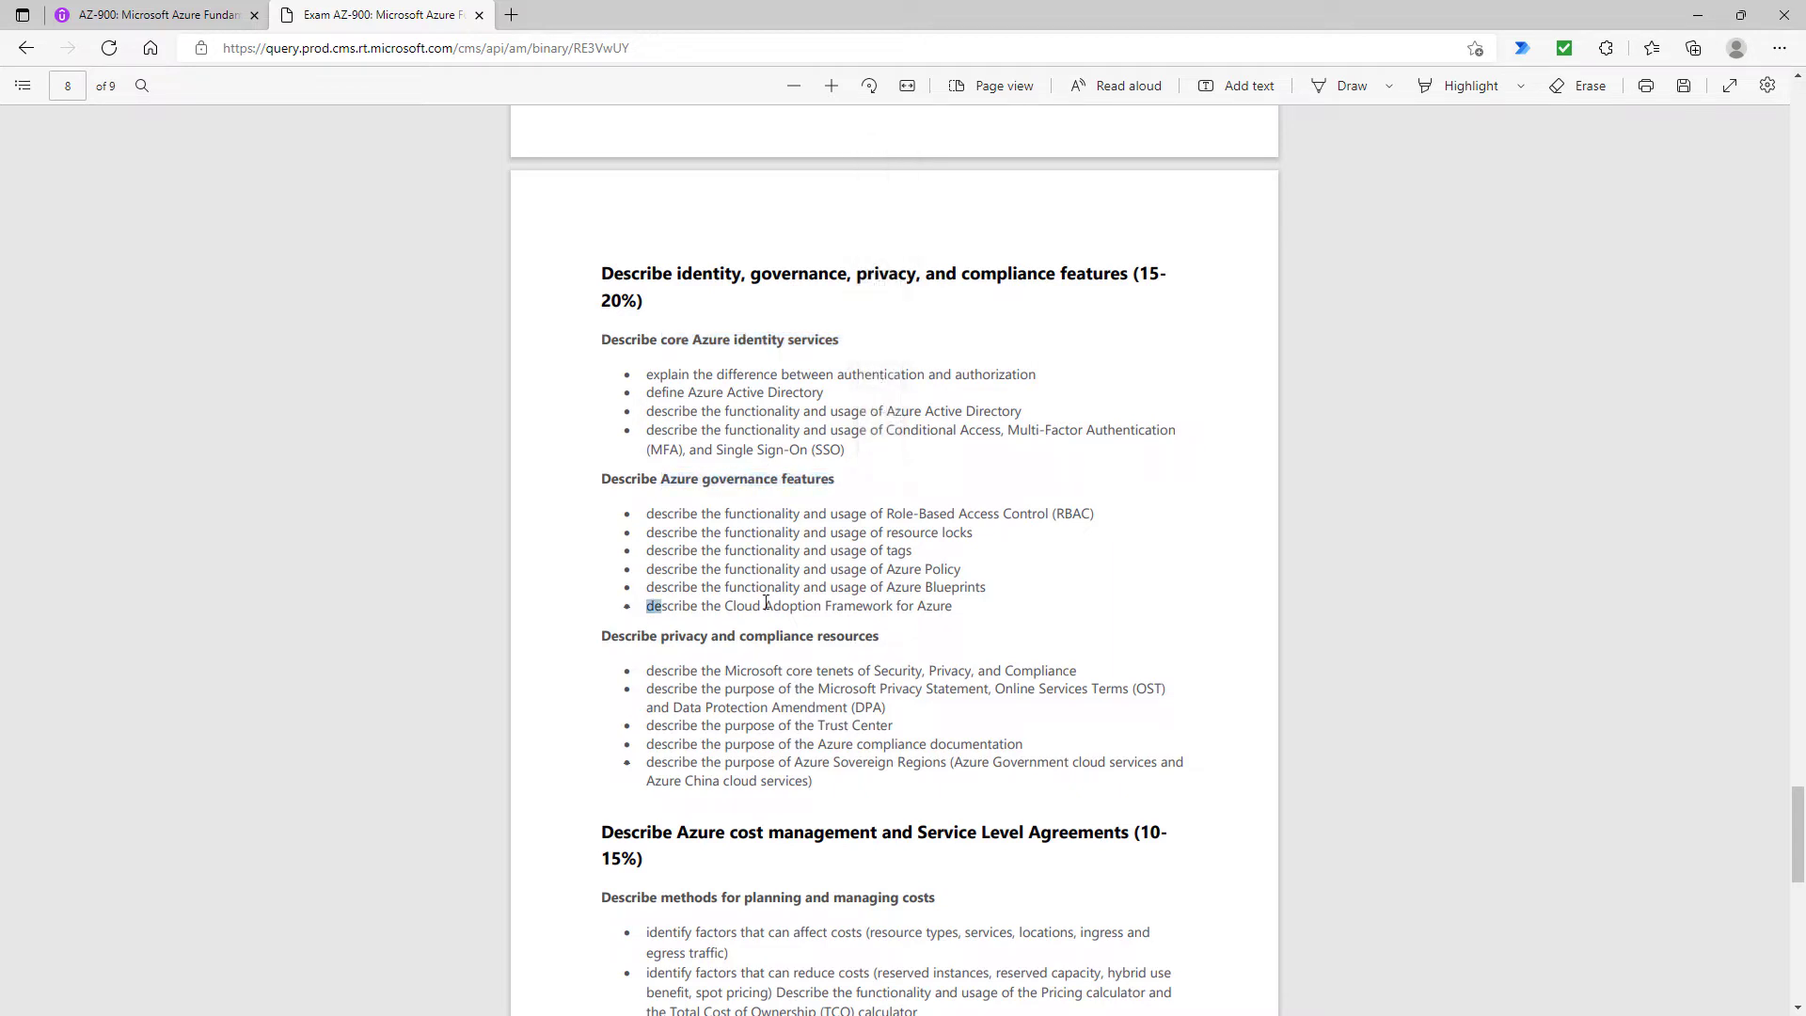
Highlight the privacy and compliance bullets and the Azure Sovereign Regions phrase on page 8
{"action": "double_click", "coordinate": [798, 606]}
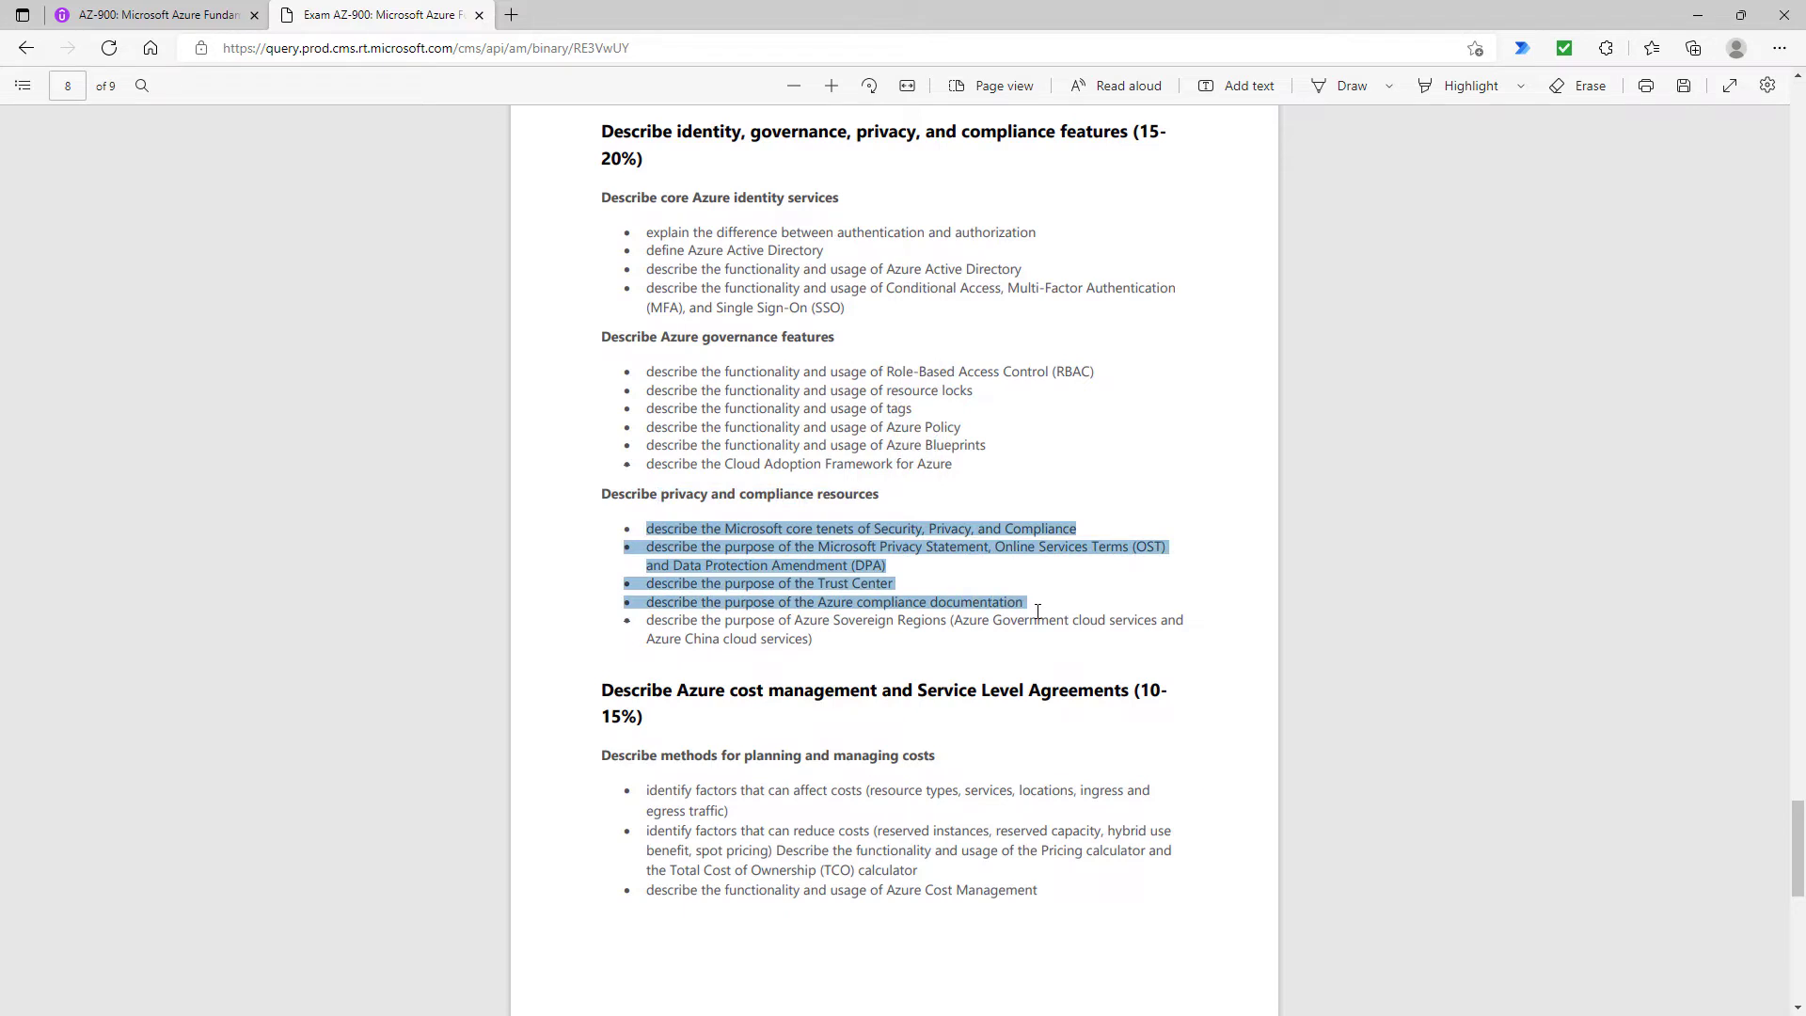
{"action": "left_click", "coordinate": [802, 618]}
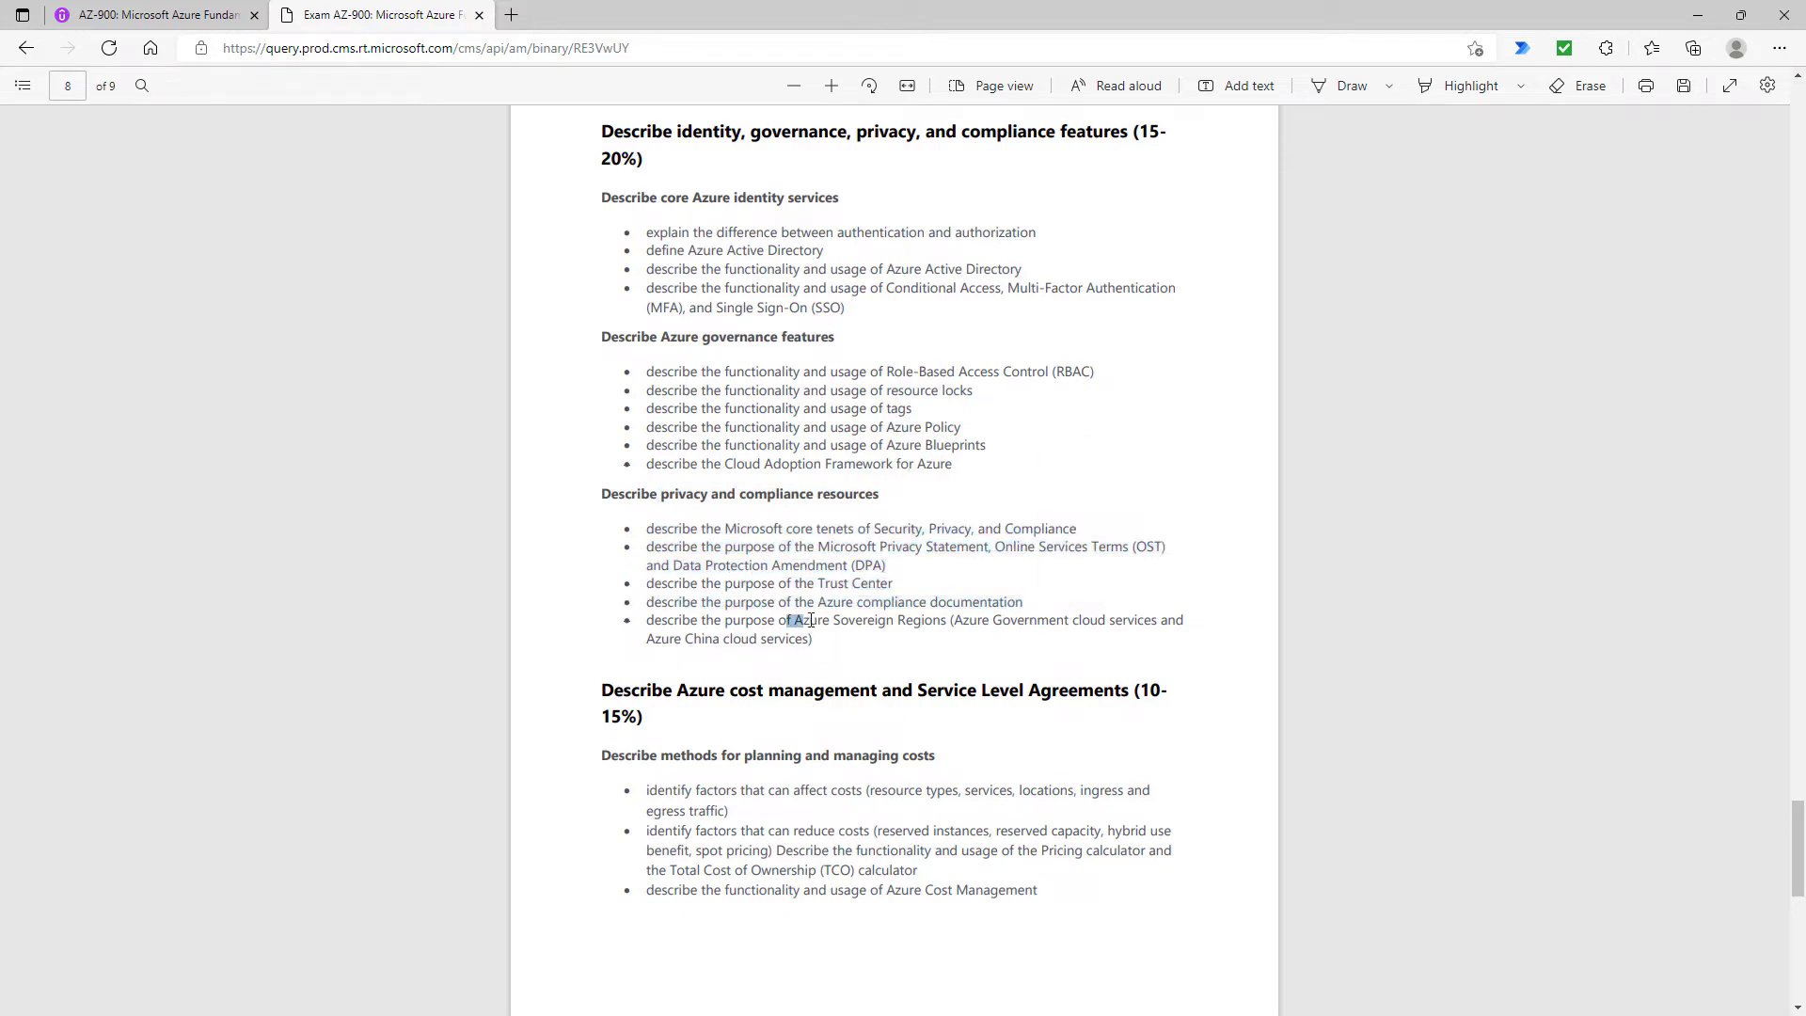
{"action": "double_click", "coordinate": [867, 619]}
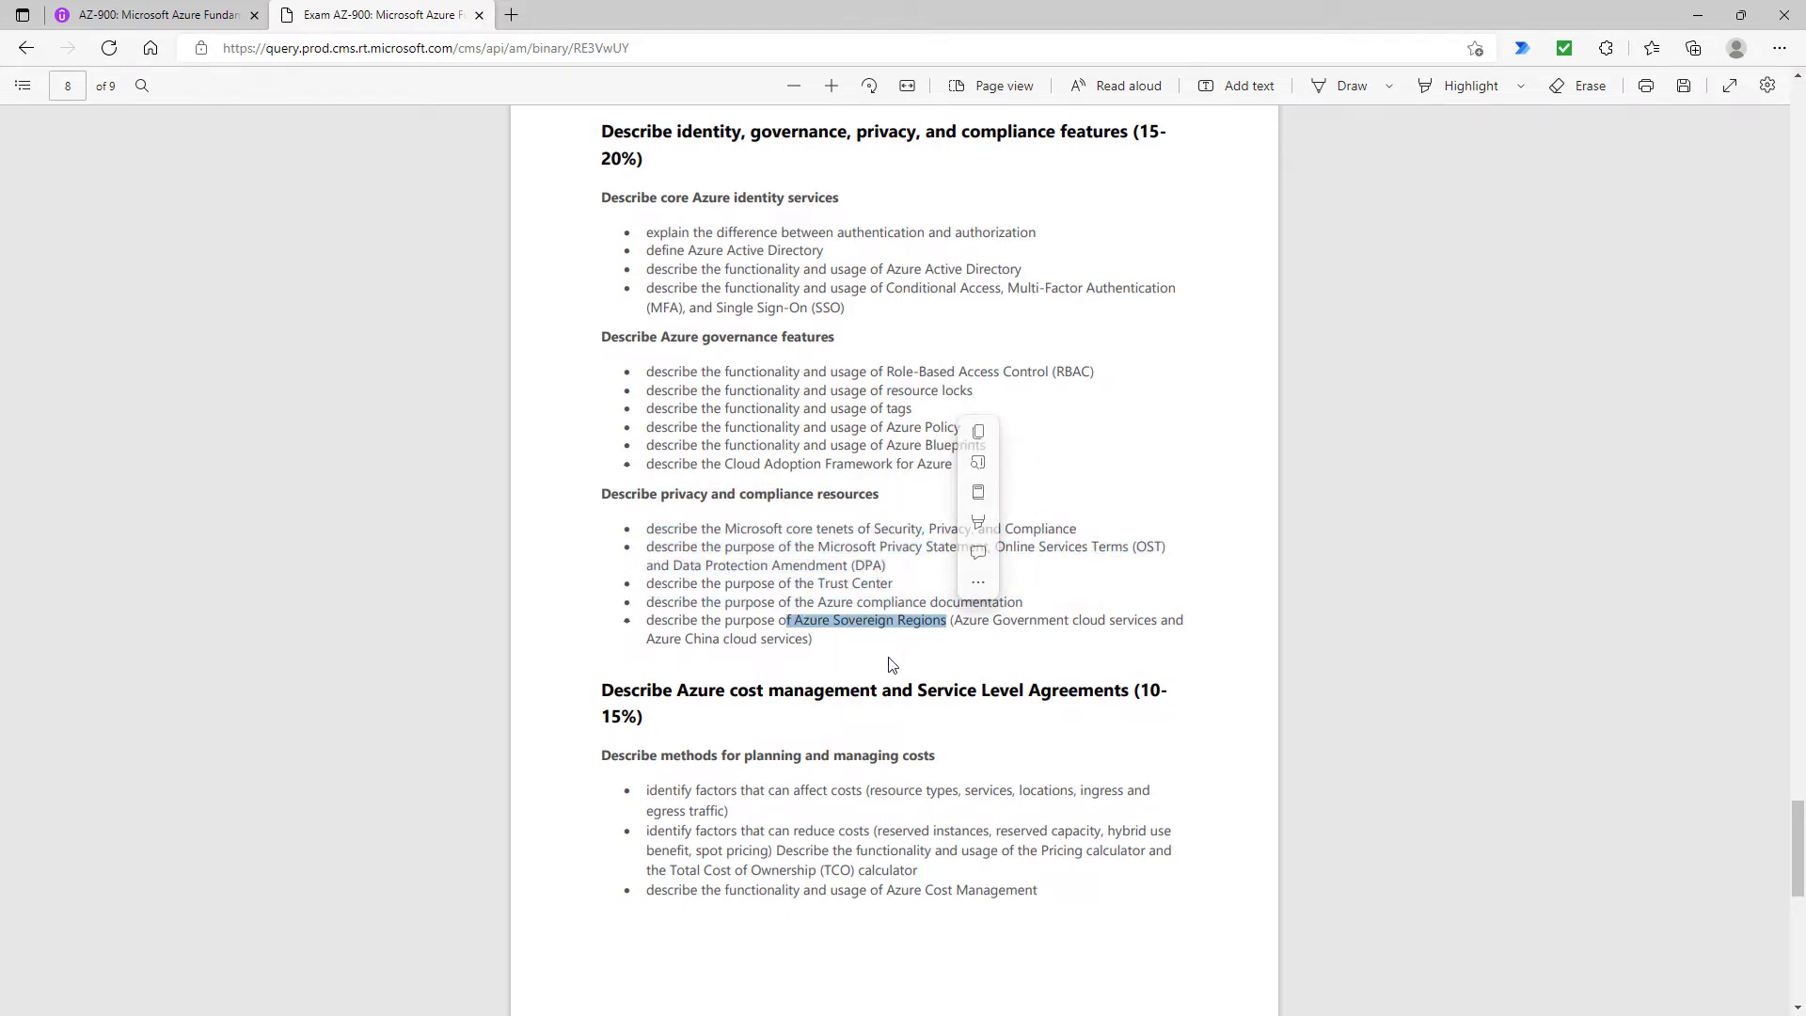
{"action": "scroll", "scroll_direction": "down", "scroll_amount": 3}
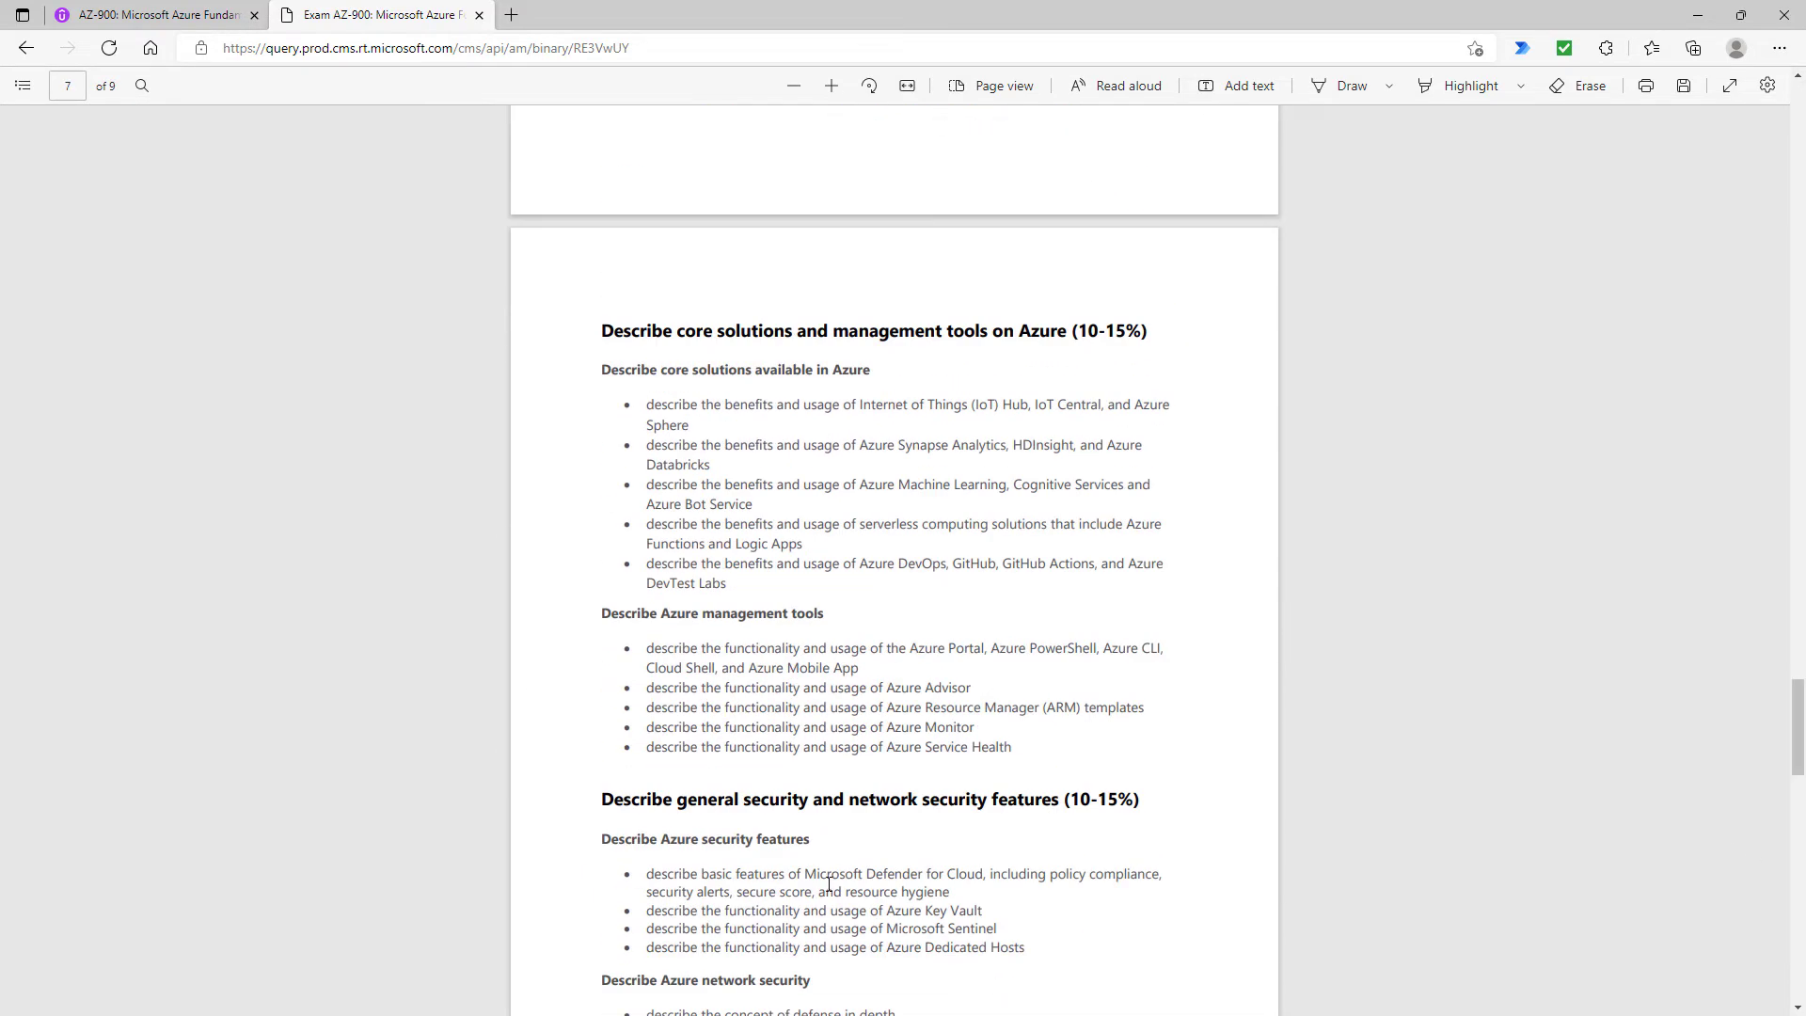
Drag the scrollbar back up to page 2 showing the Azure architecture and services (35-40%) objectives
{"action": "scroll", "scroll_direction": "up", "scroll_amount": 3}
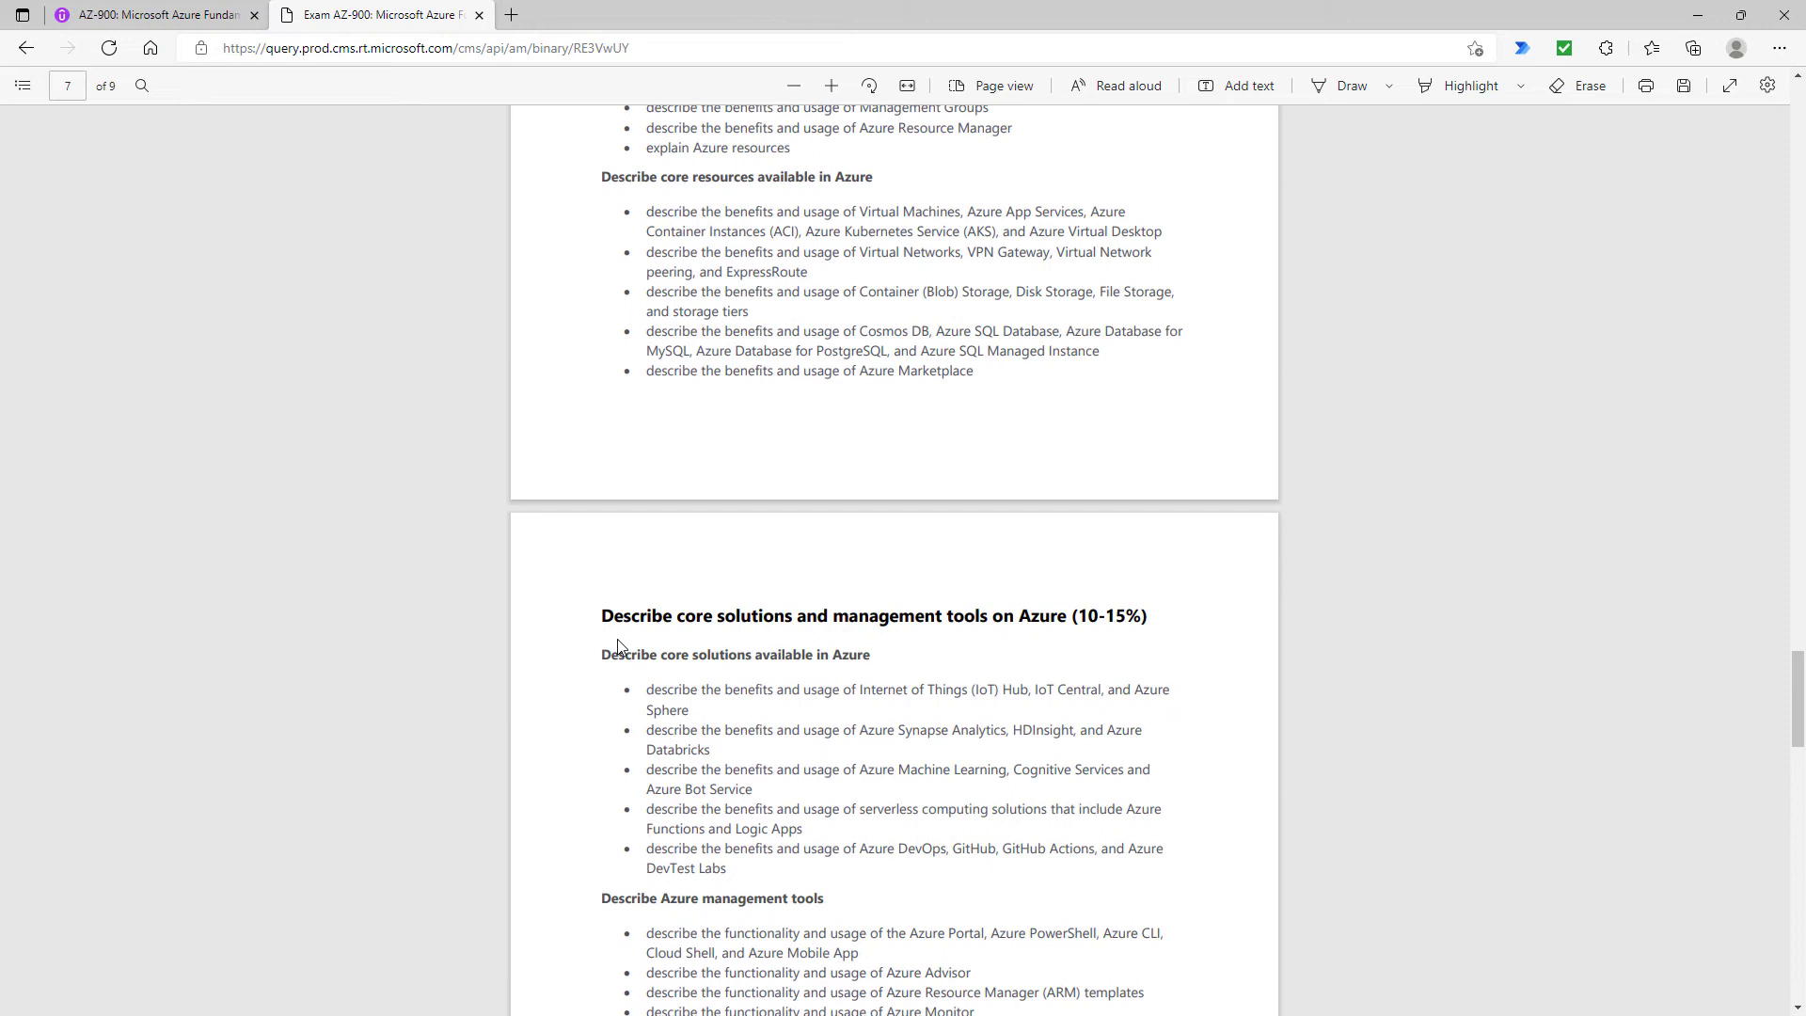
{"action": "left_click_drag", "start_coordinate": [645, 331], "coordinate": [711, 809]}
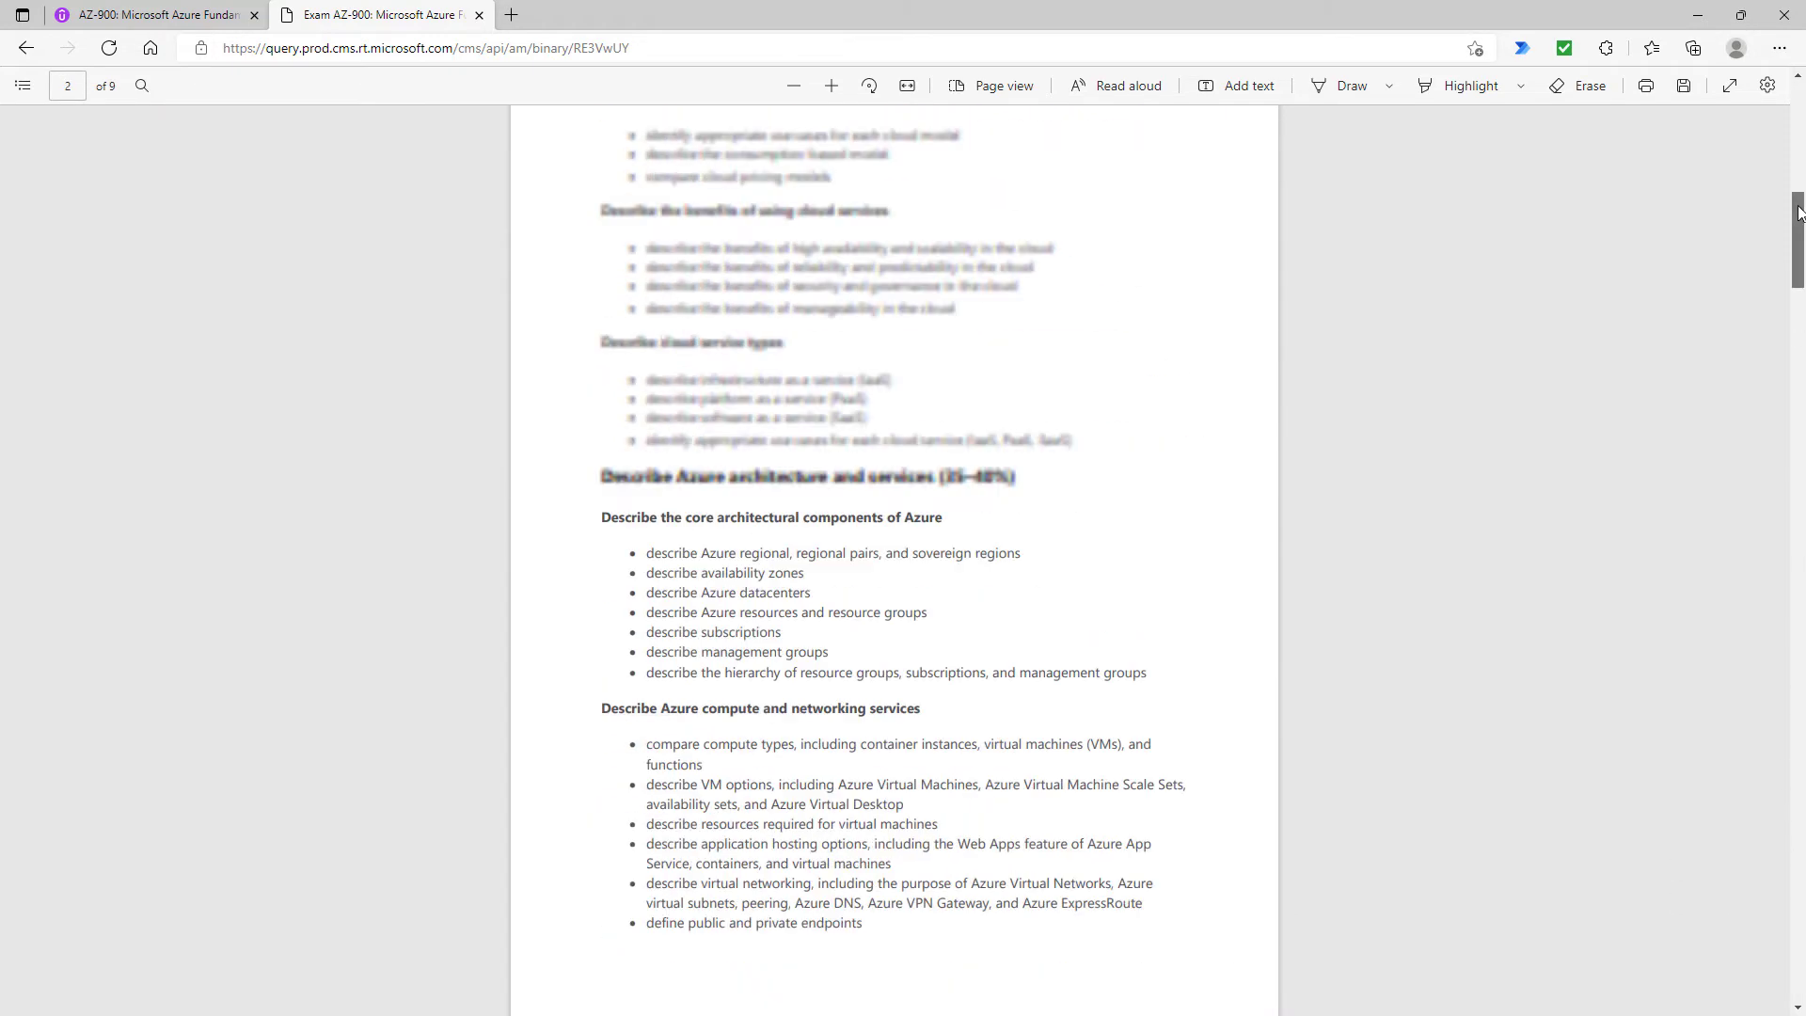
{"action": "scroll", "scroll_direction": "up", "scroll_amount": 3}
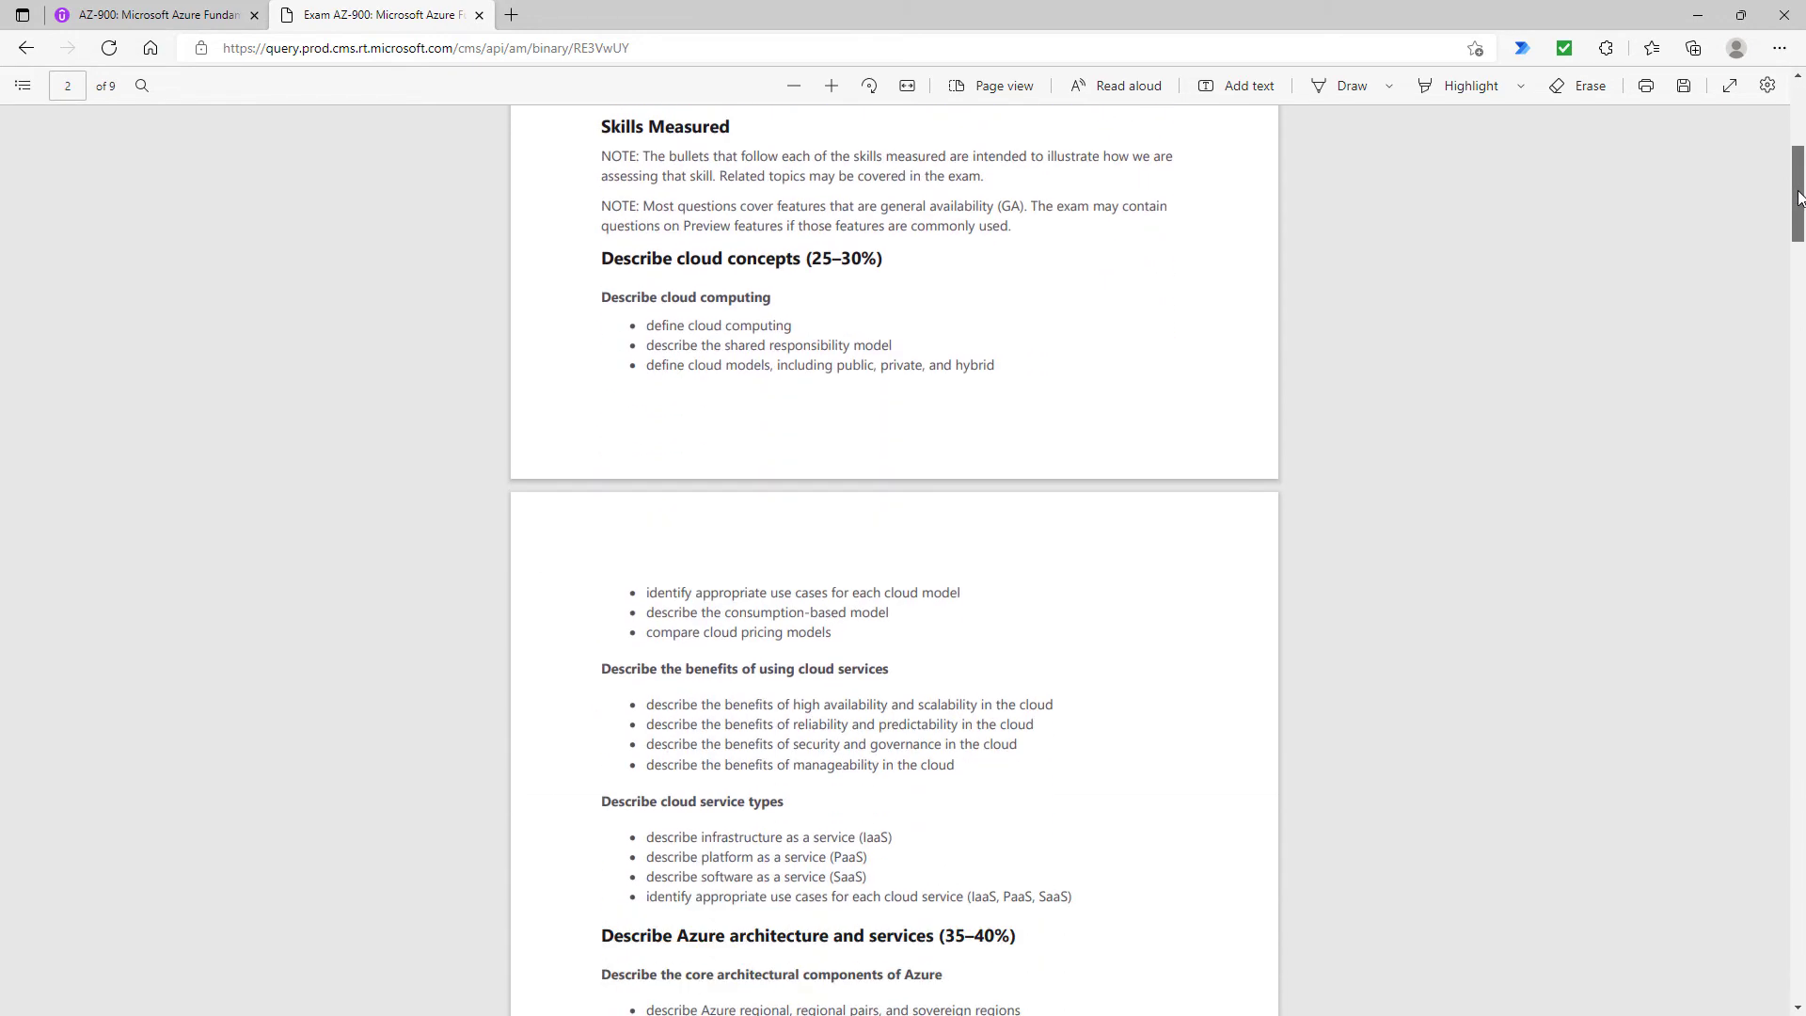
{"action": "scroll", "scroll_direction": "down", "scroll_amount": 3}
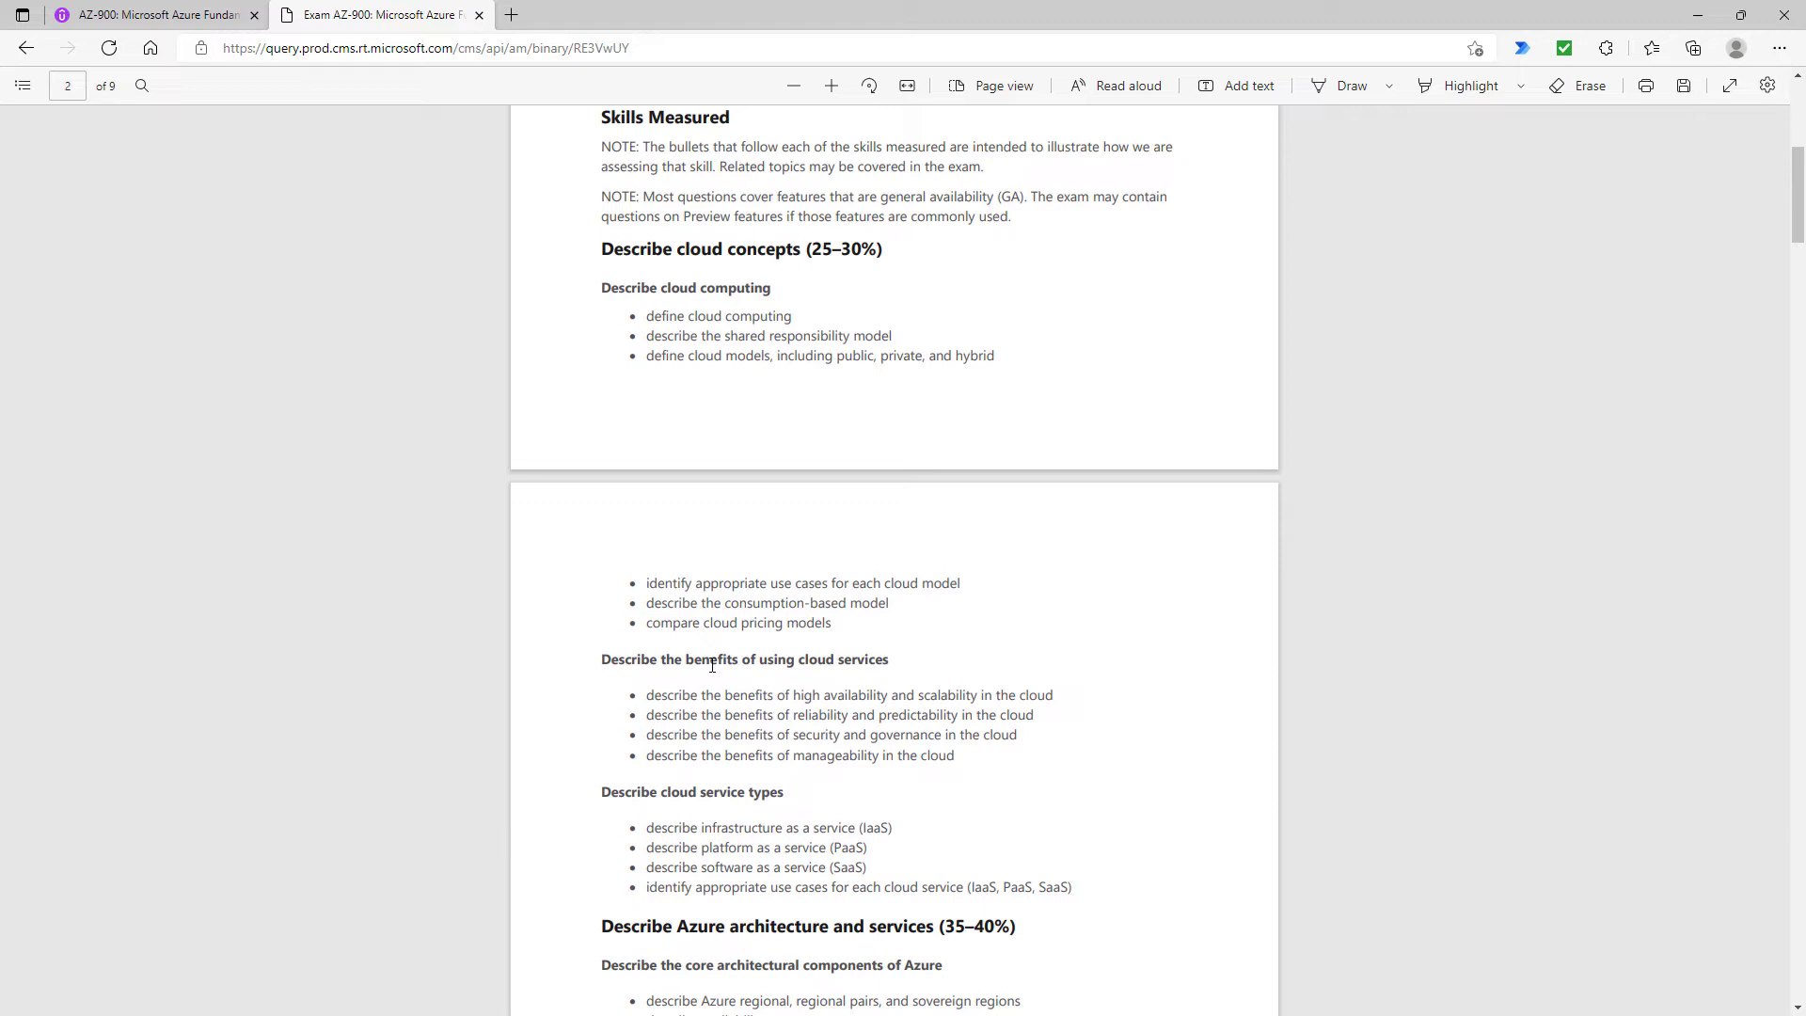
{"action": "left_click_drag", "start_coordinate": [679, 658], "coordinate": [888, 658]}
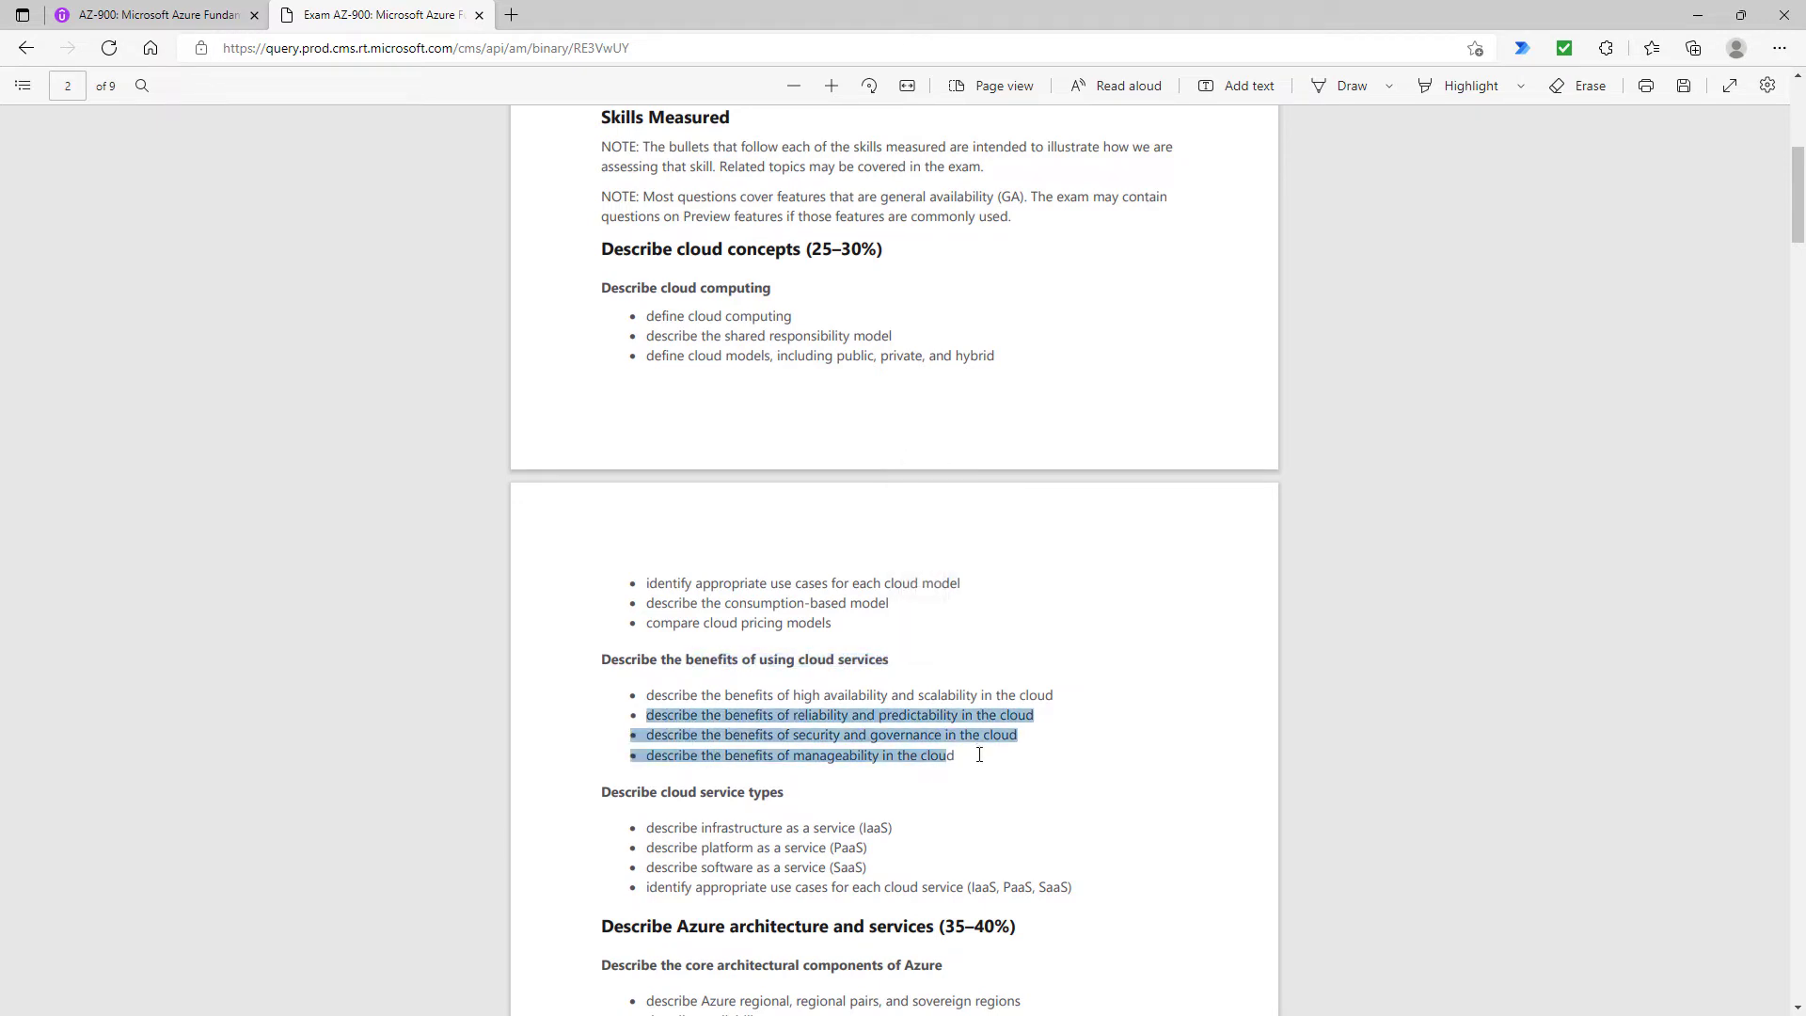
{"action": "right_click", "coordinate": [954, 754]}
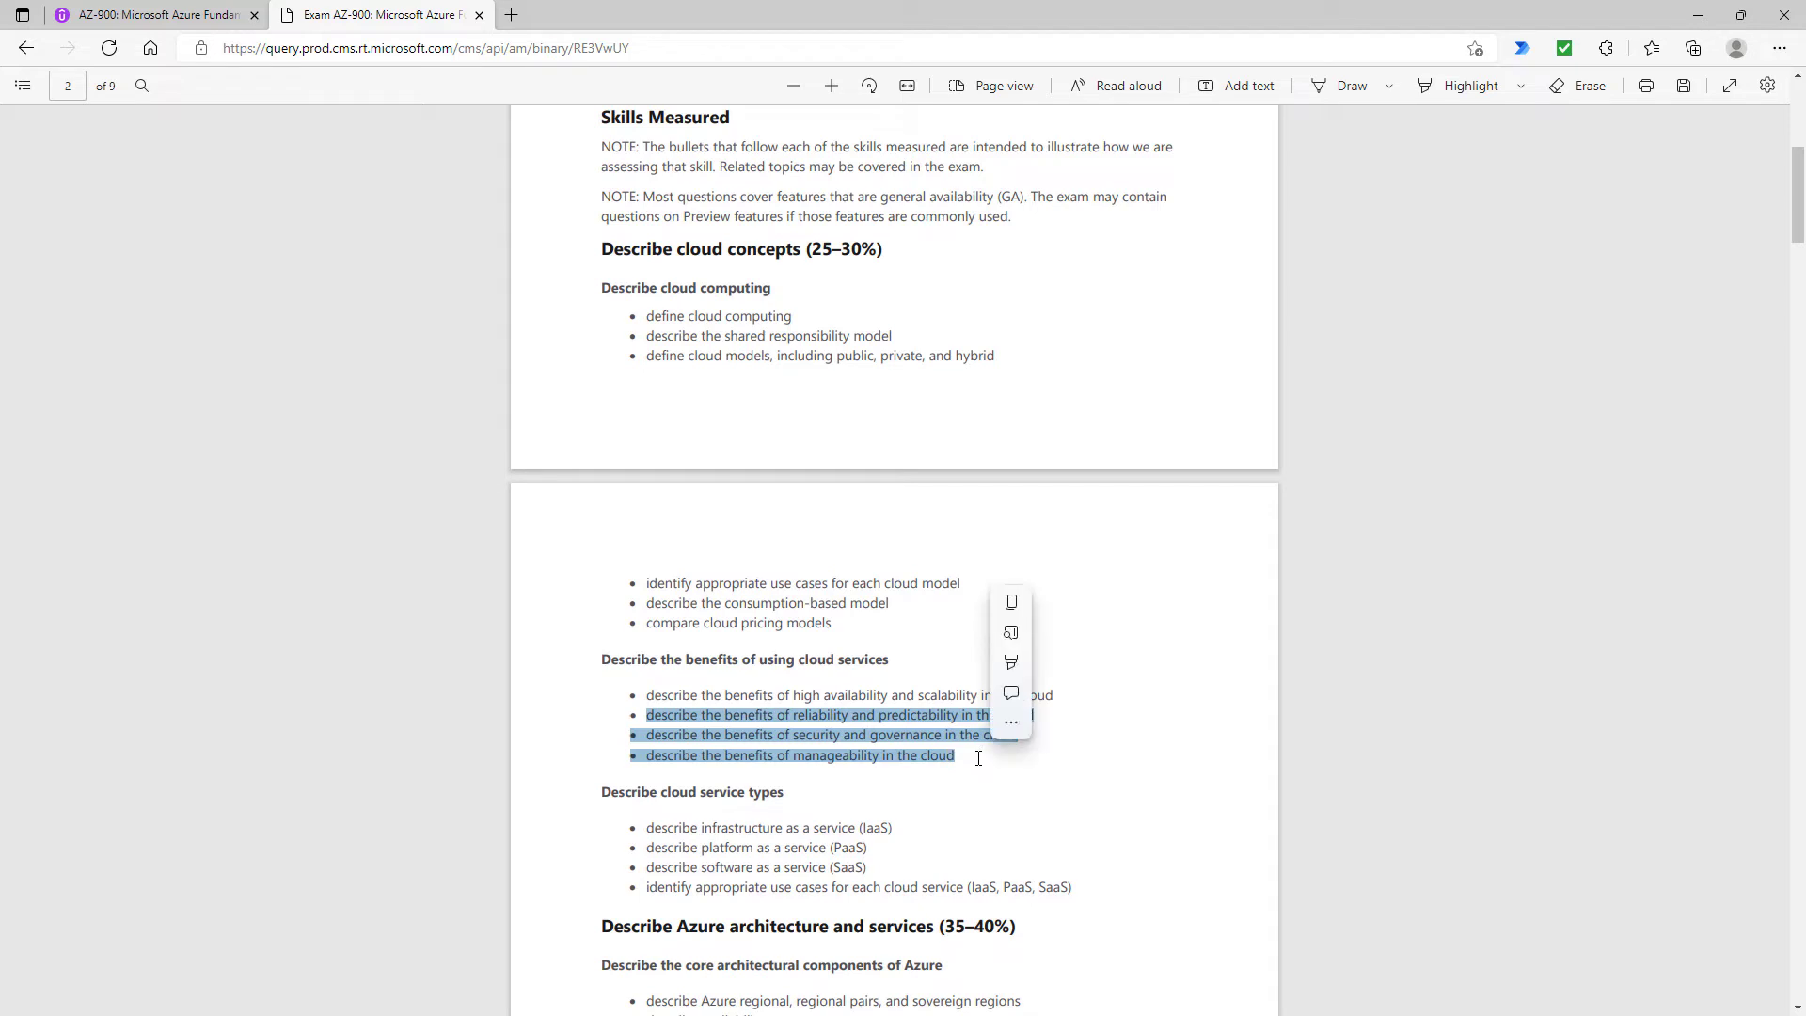
{"action": "mouse_move", "coordinate": [979, 762]}
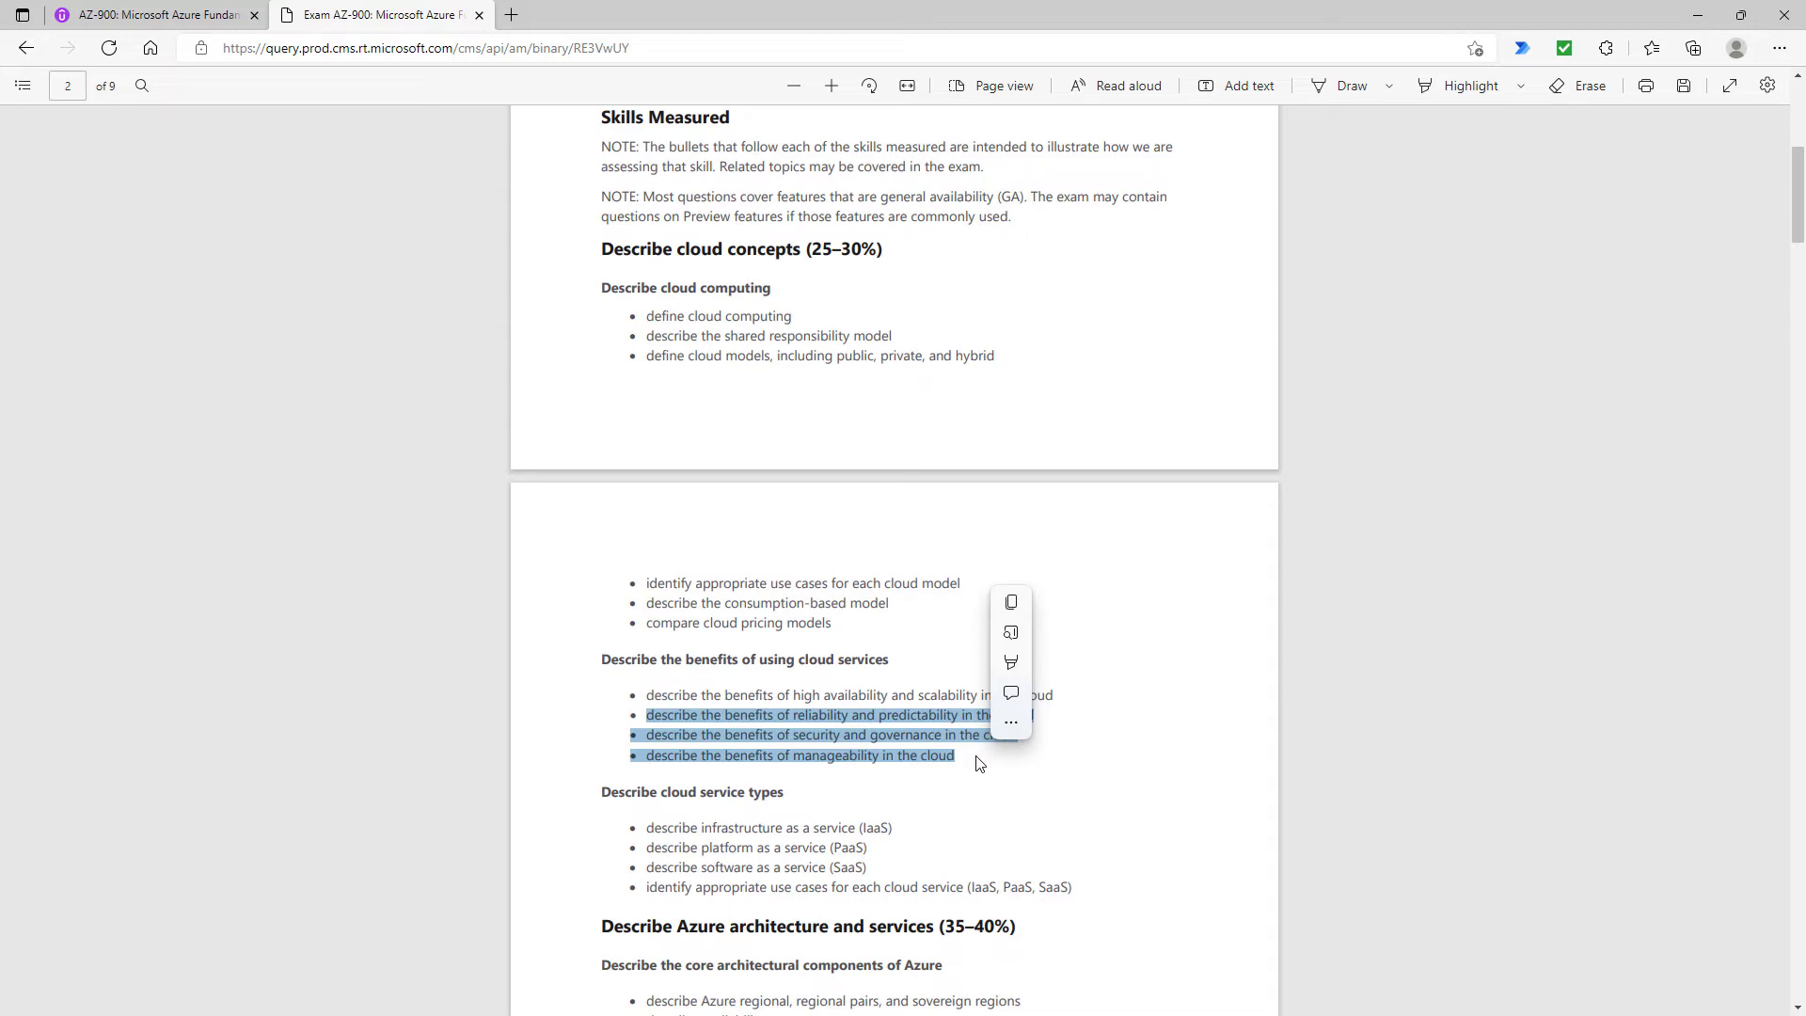
{"action": "scroll", "scroll_direction": "down", "scroll_amount": 3}
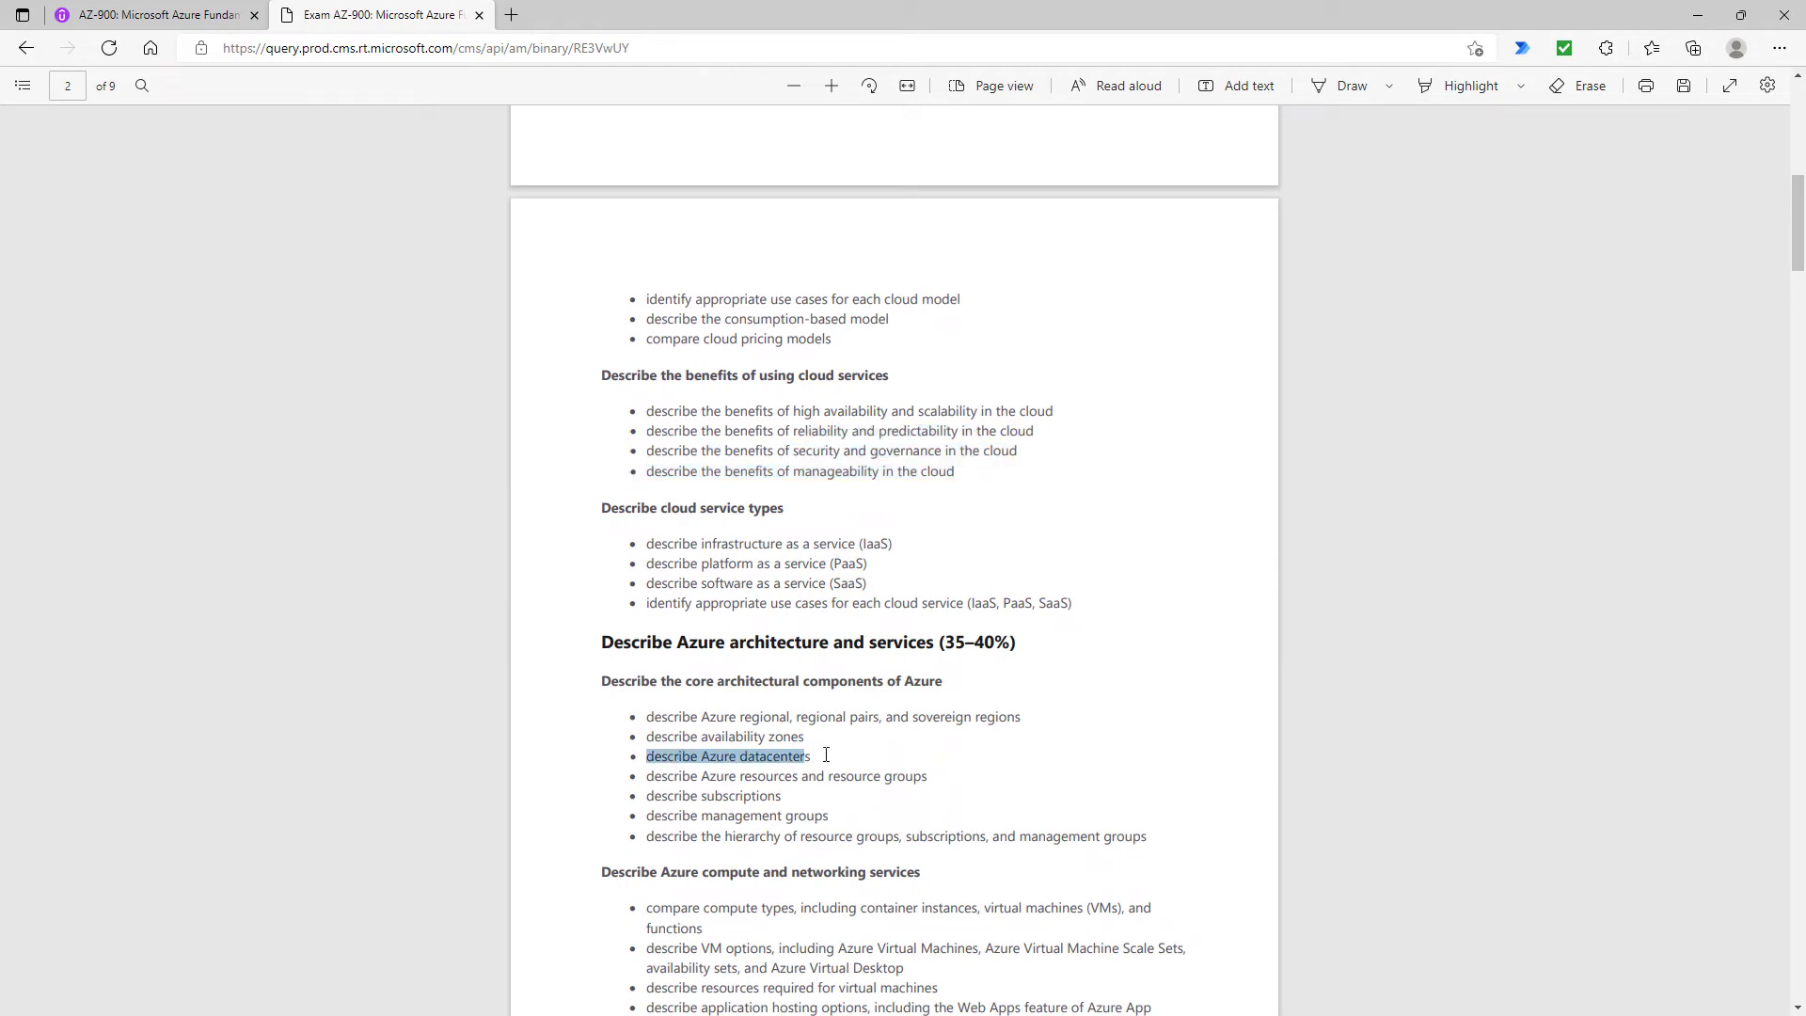
{"action": "double_click", "coordinate": [769, 756]}
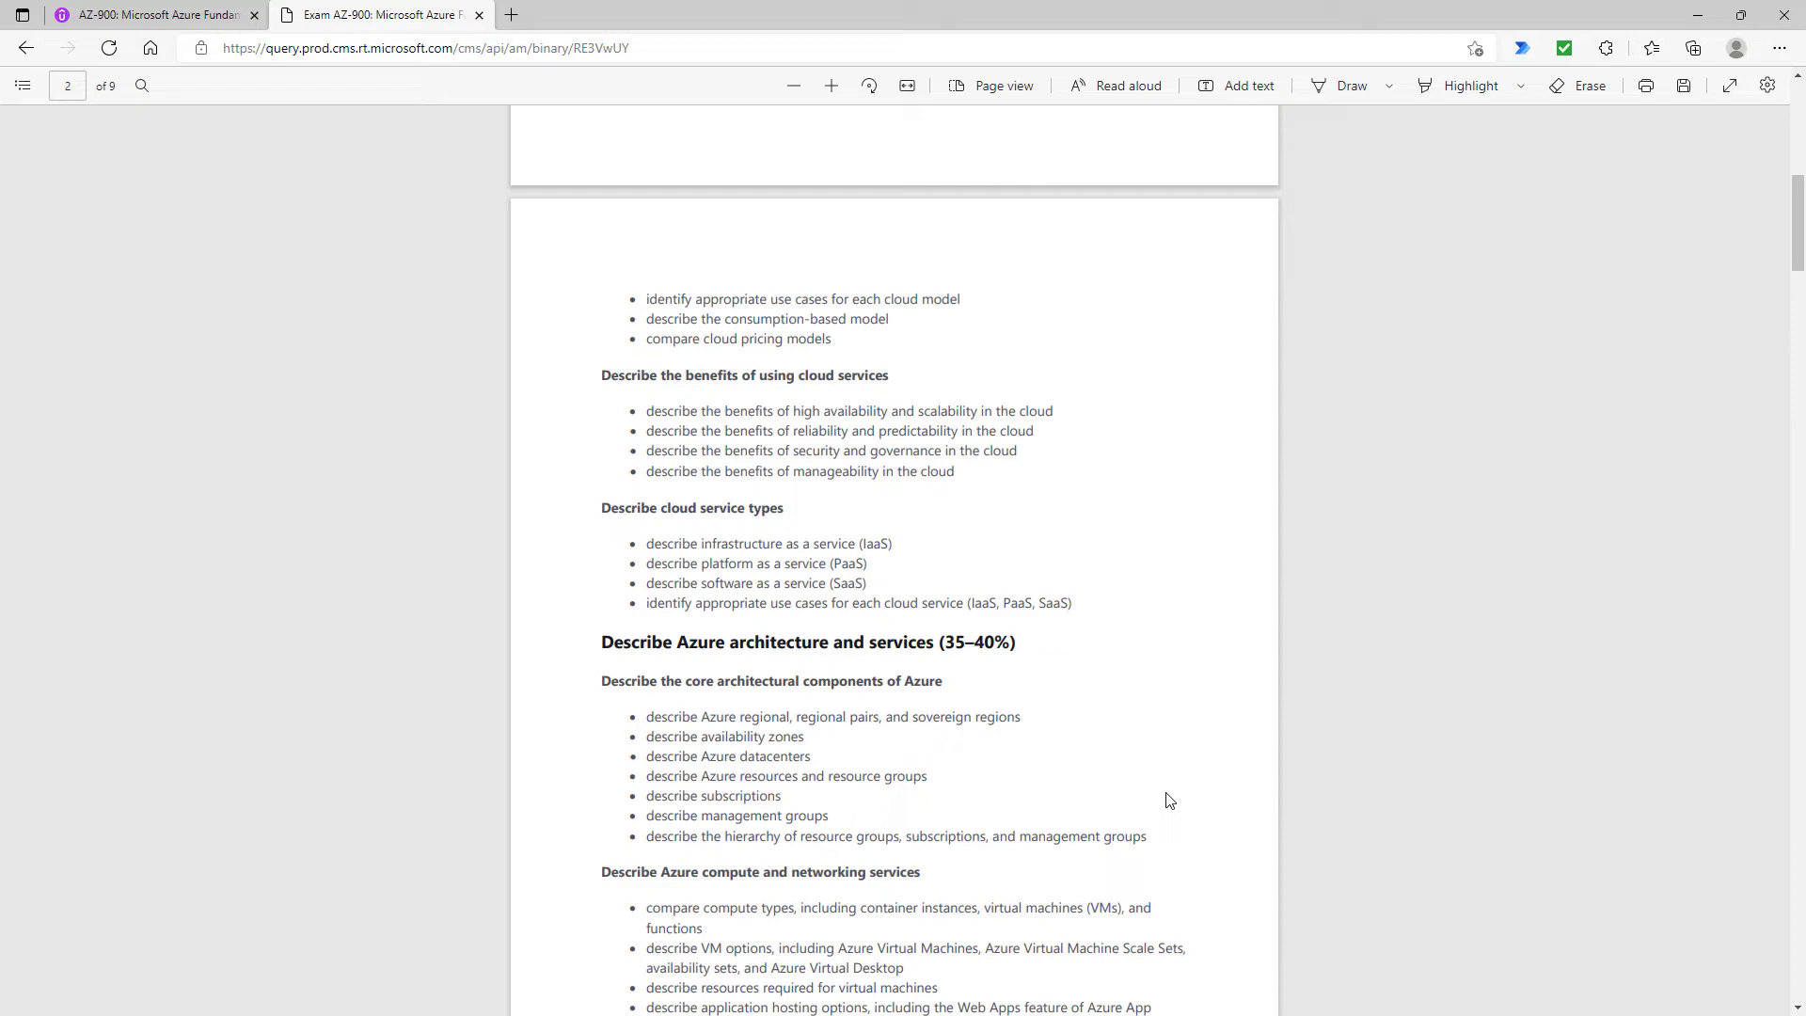
{"action": "mouse_move", "coordinate": [1026, 839]}
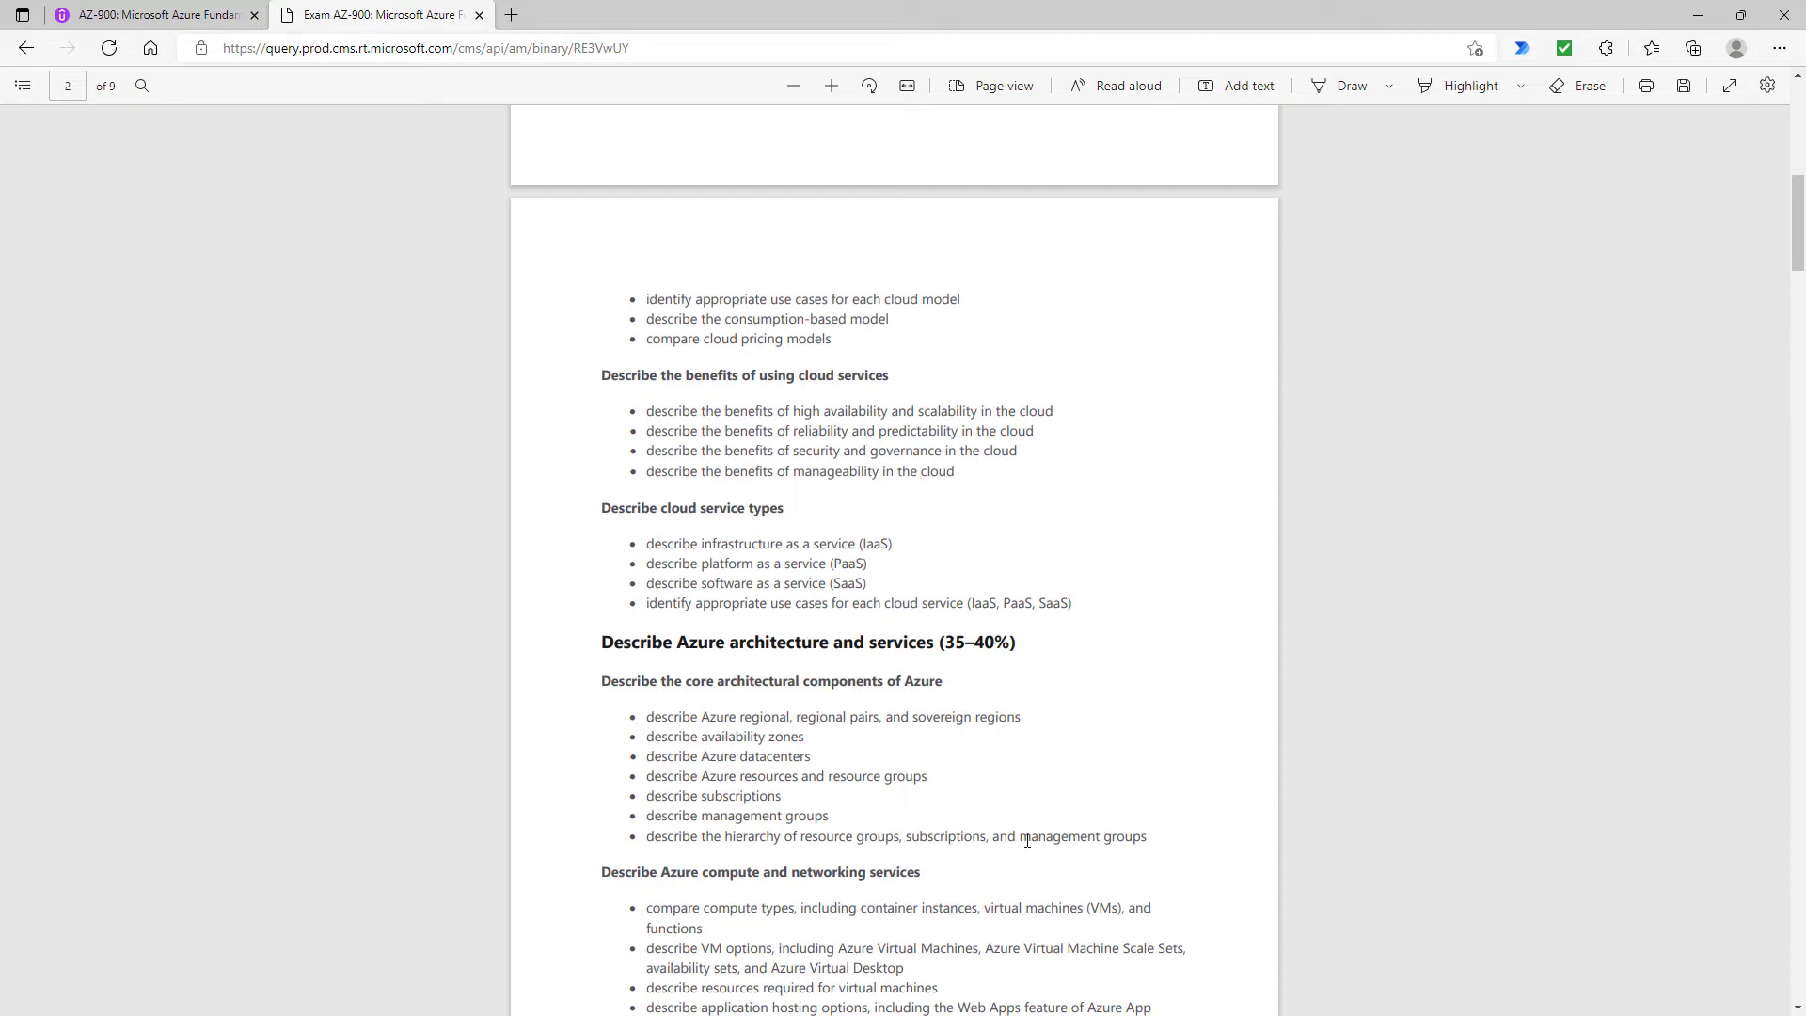
Highlight the new compute objectives such as functions and Scale Sets
{"action": "scroll", "scroll_direction": "down", "scroll_amount": 3}
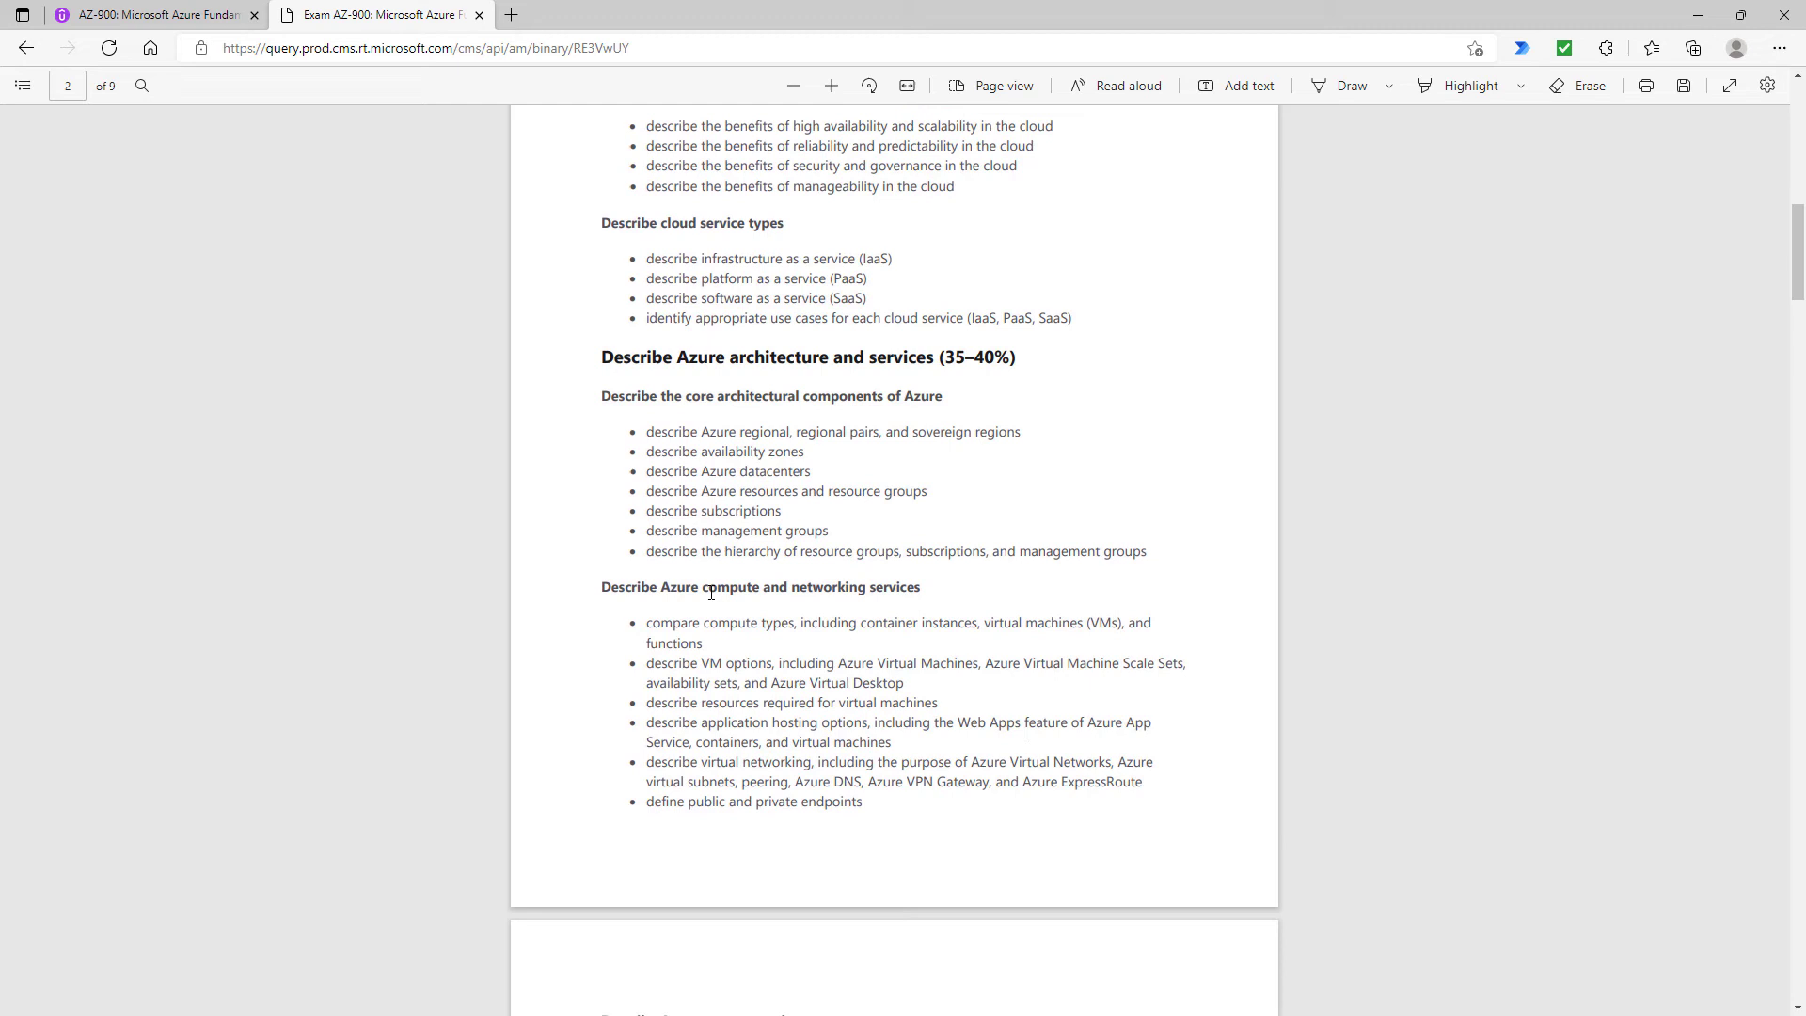
{"action": "double_click", "coordinate": [809, 587]}
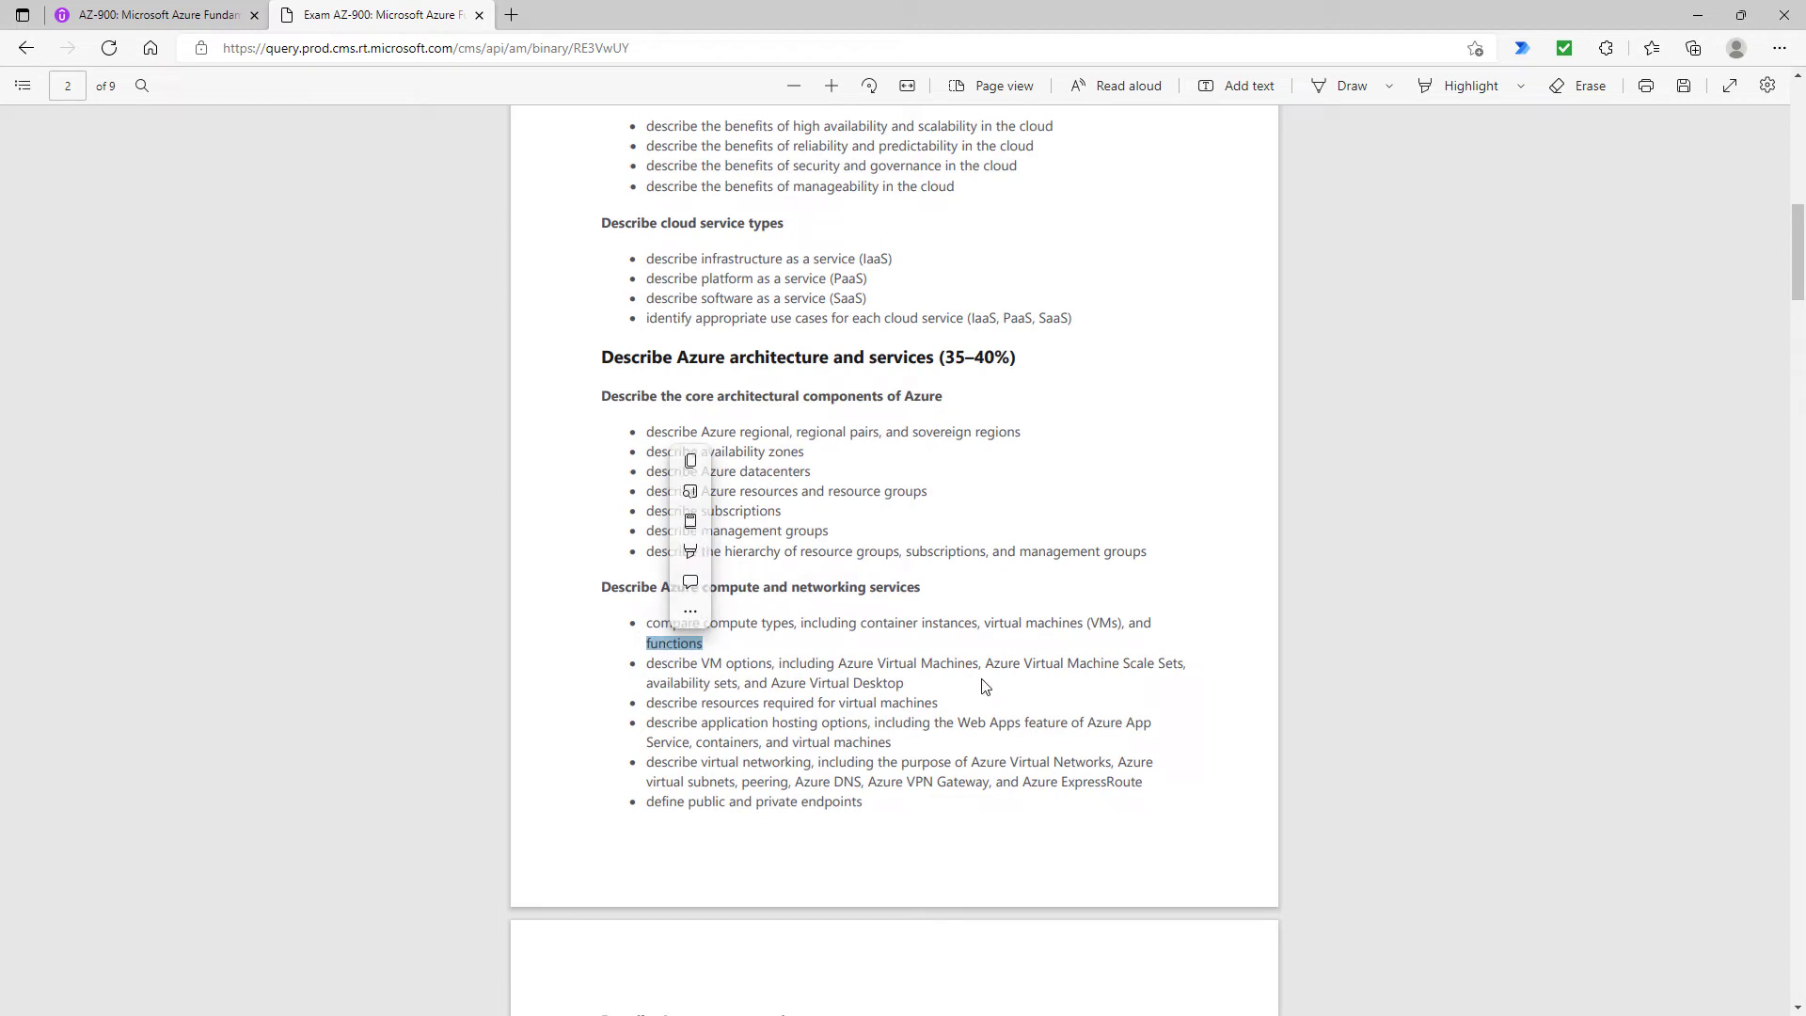
{"action": "left_click_drag", "start_coordinate": [984, 662], "coordinate": [1144, 662]}
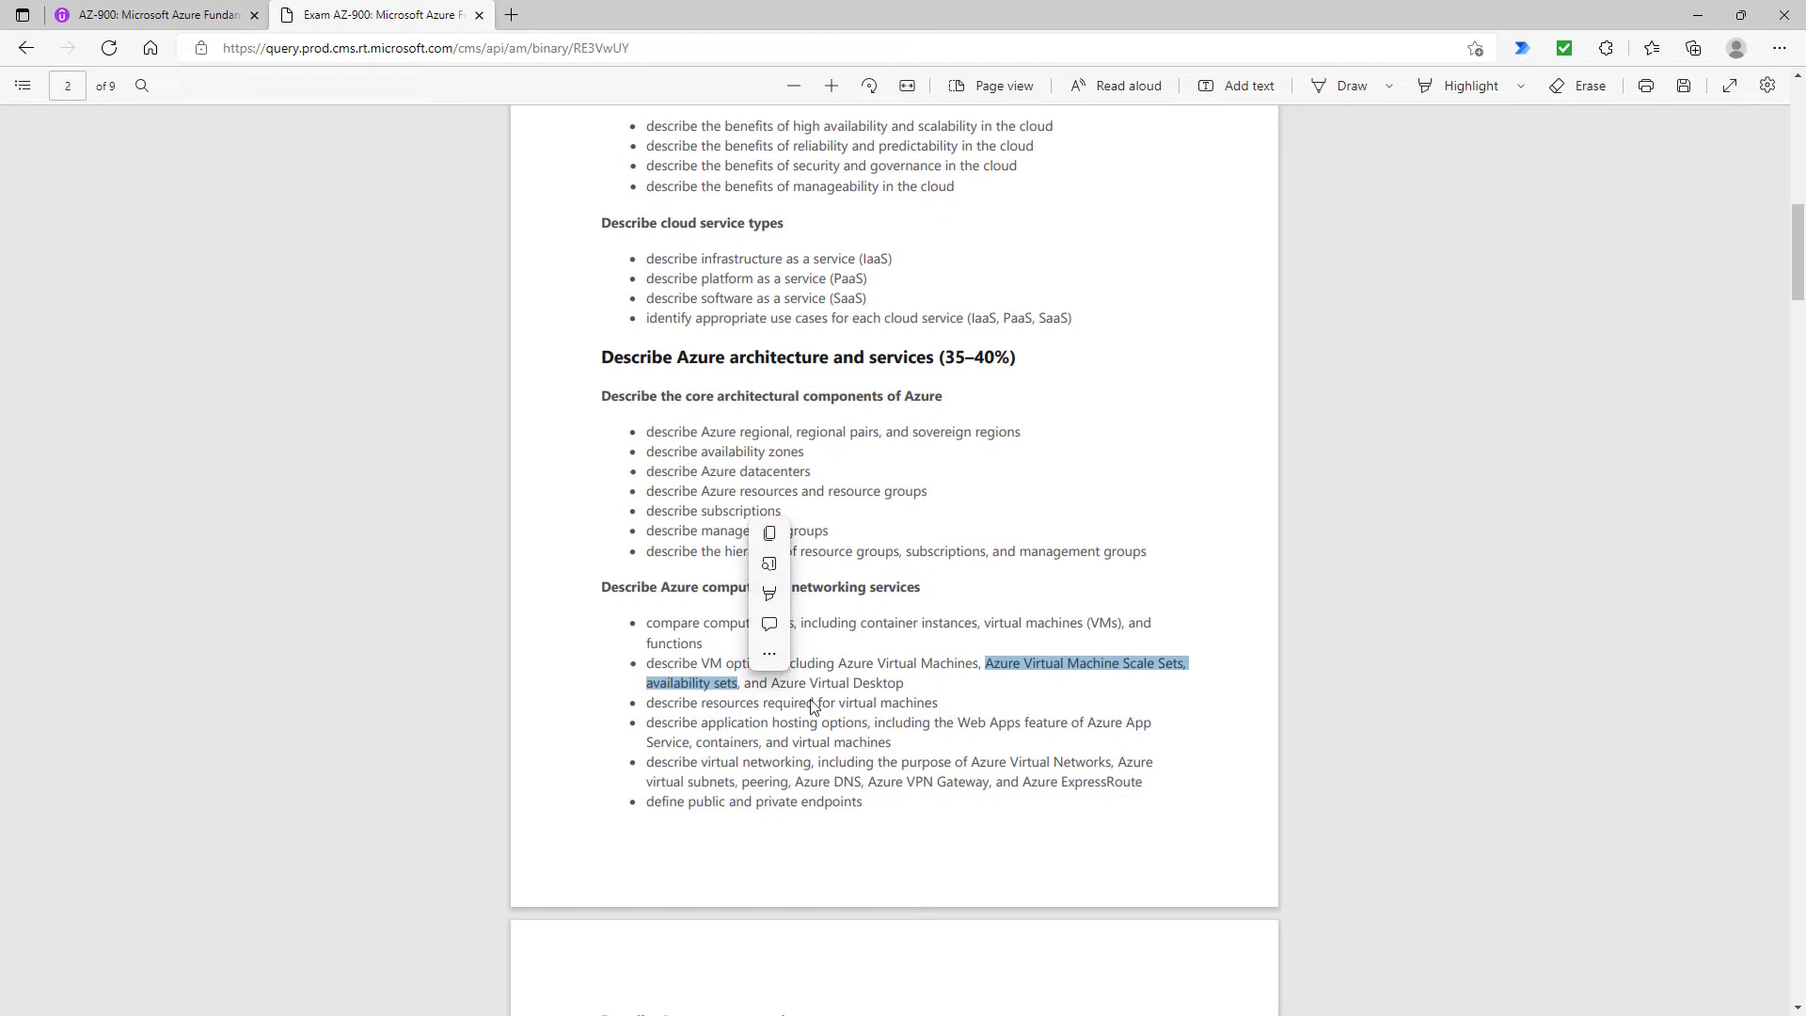
{"action": "left_click", "coordinate": [1039, 696]}
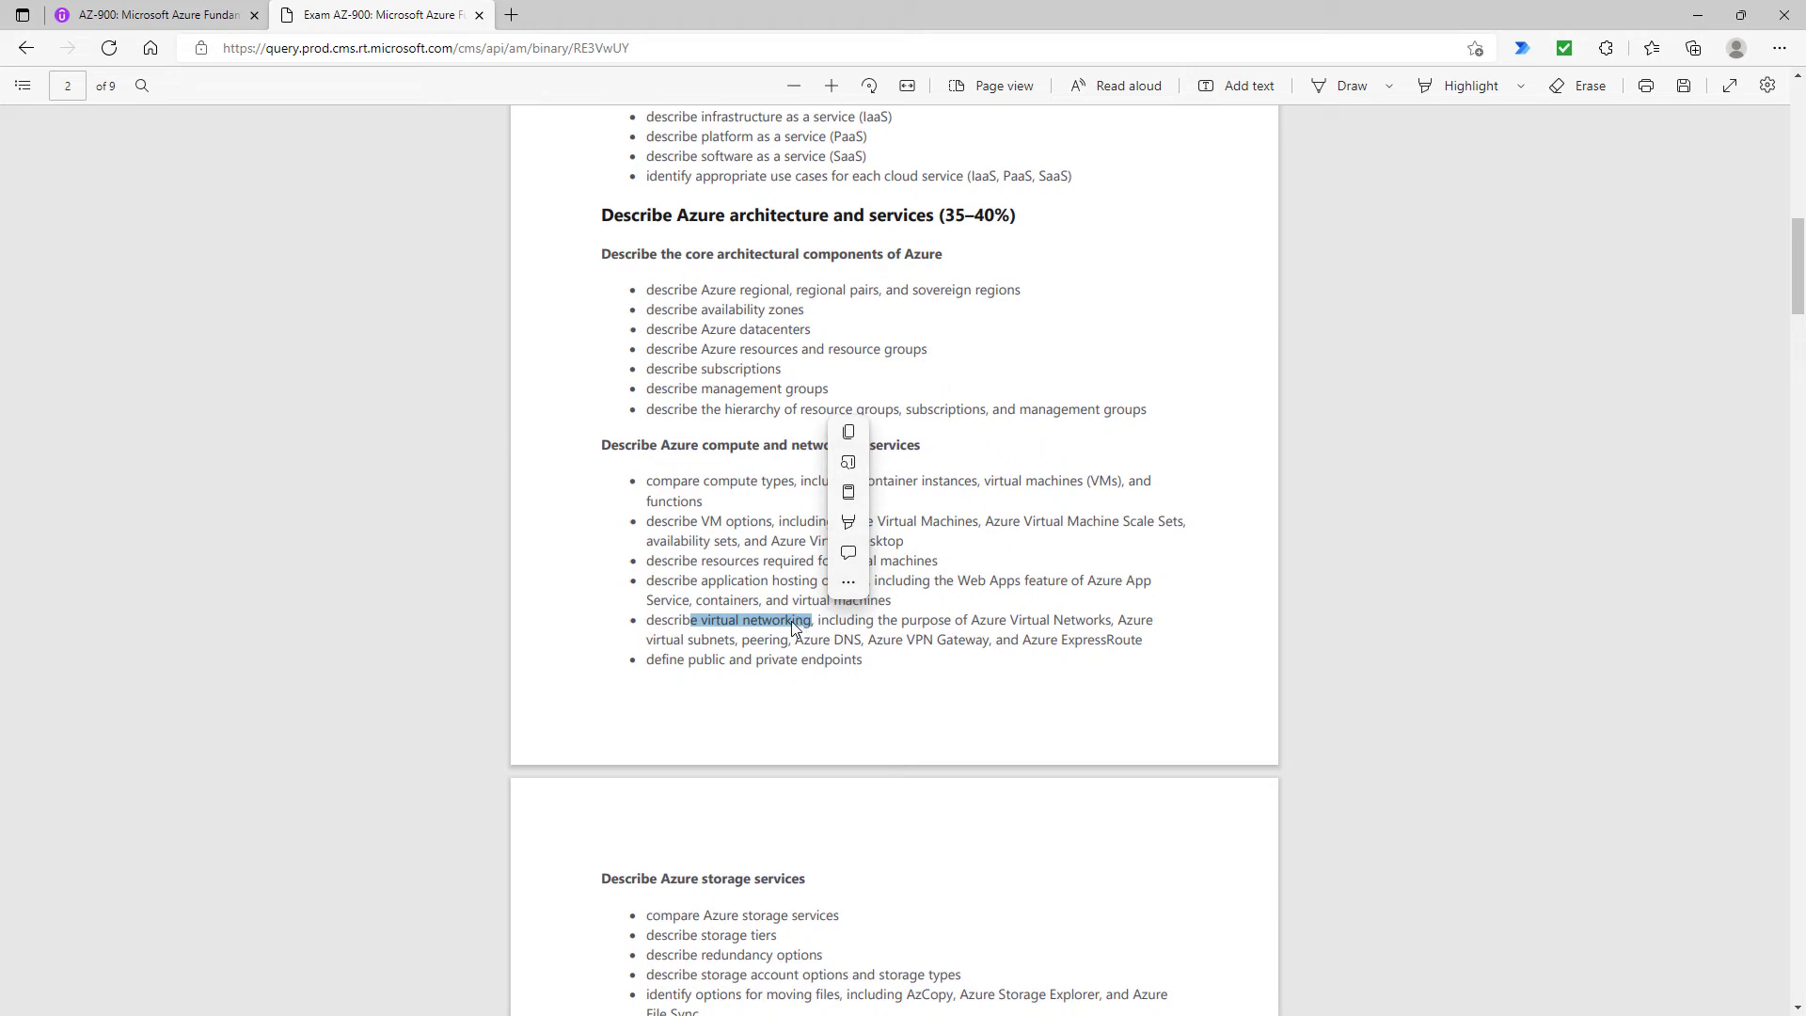
Highlight the new networking lines like Azure virtual subnets and endpoints, then scroll to storage services
{"action": "left_click", "coordinate": [1129, 613]}
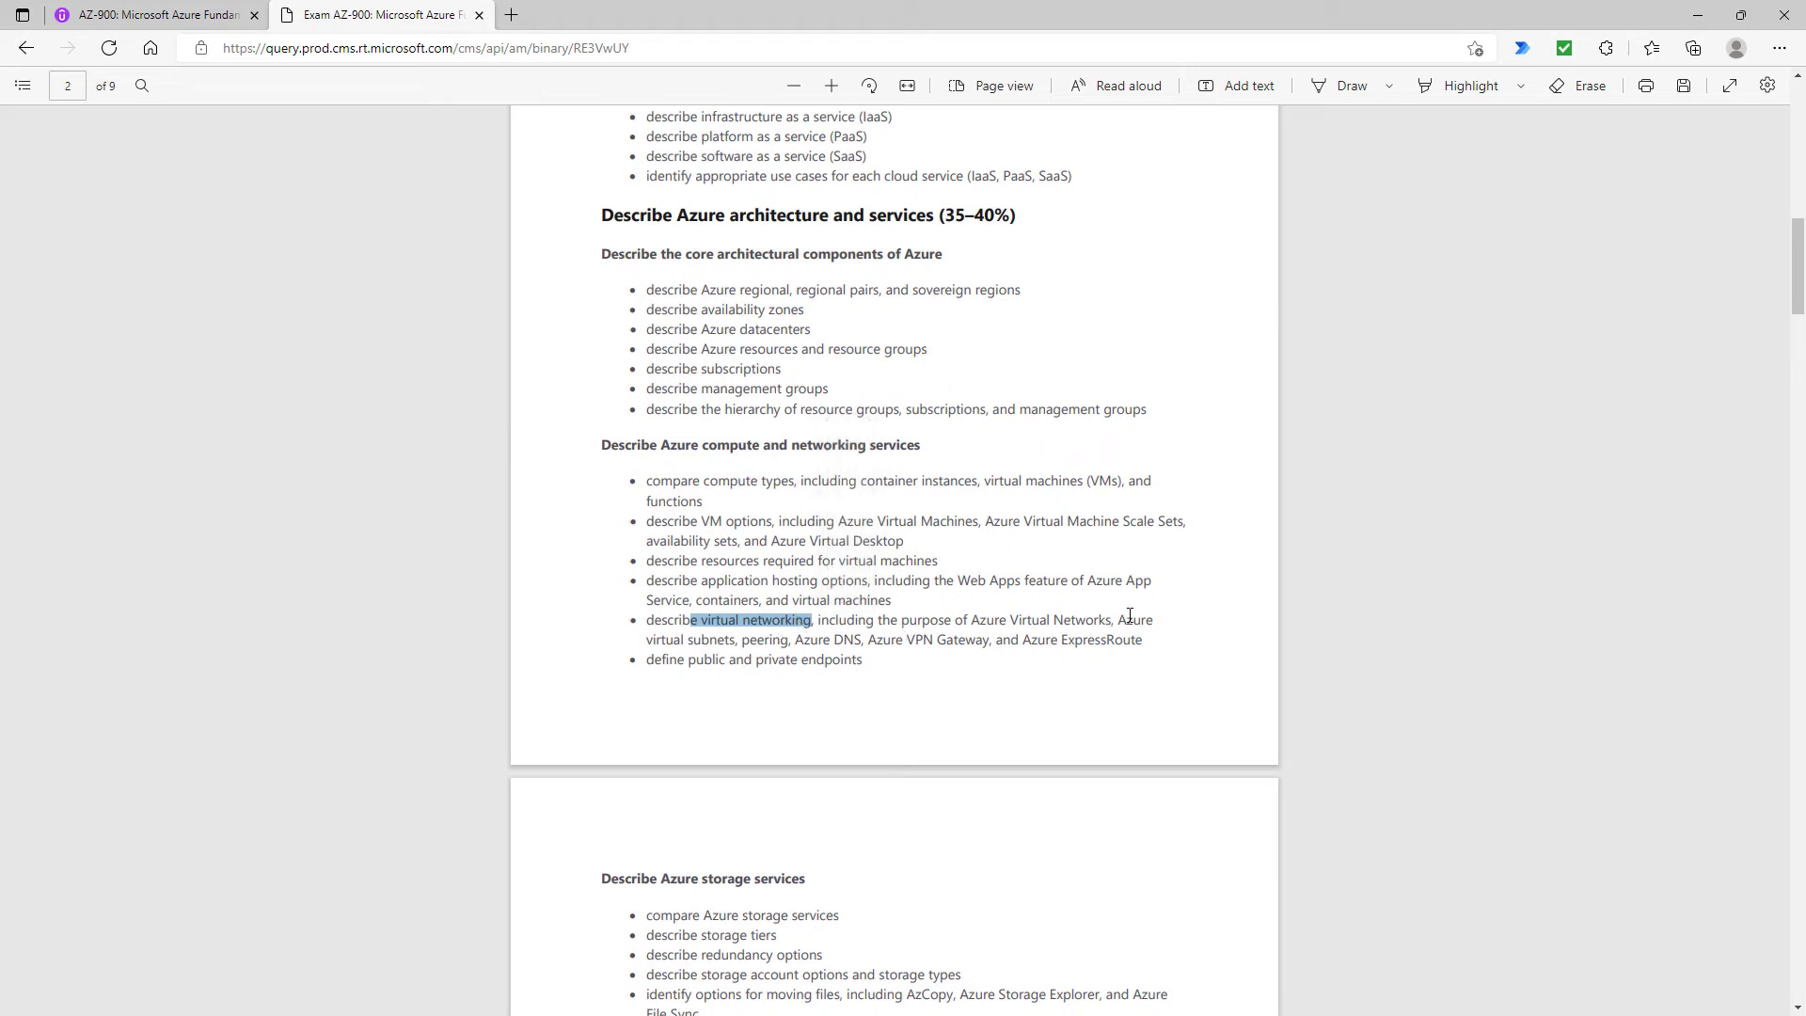
{"action": "left_click_drag", "start_coordinate": [813, 619], "coordinate": [737, 640]}
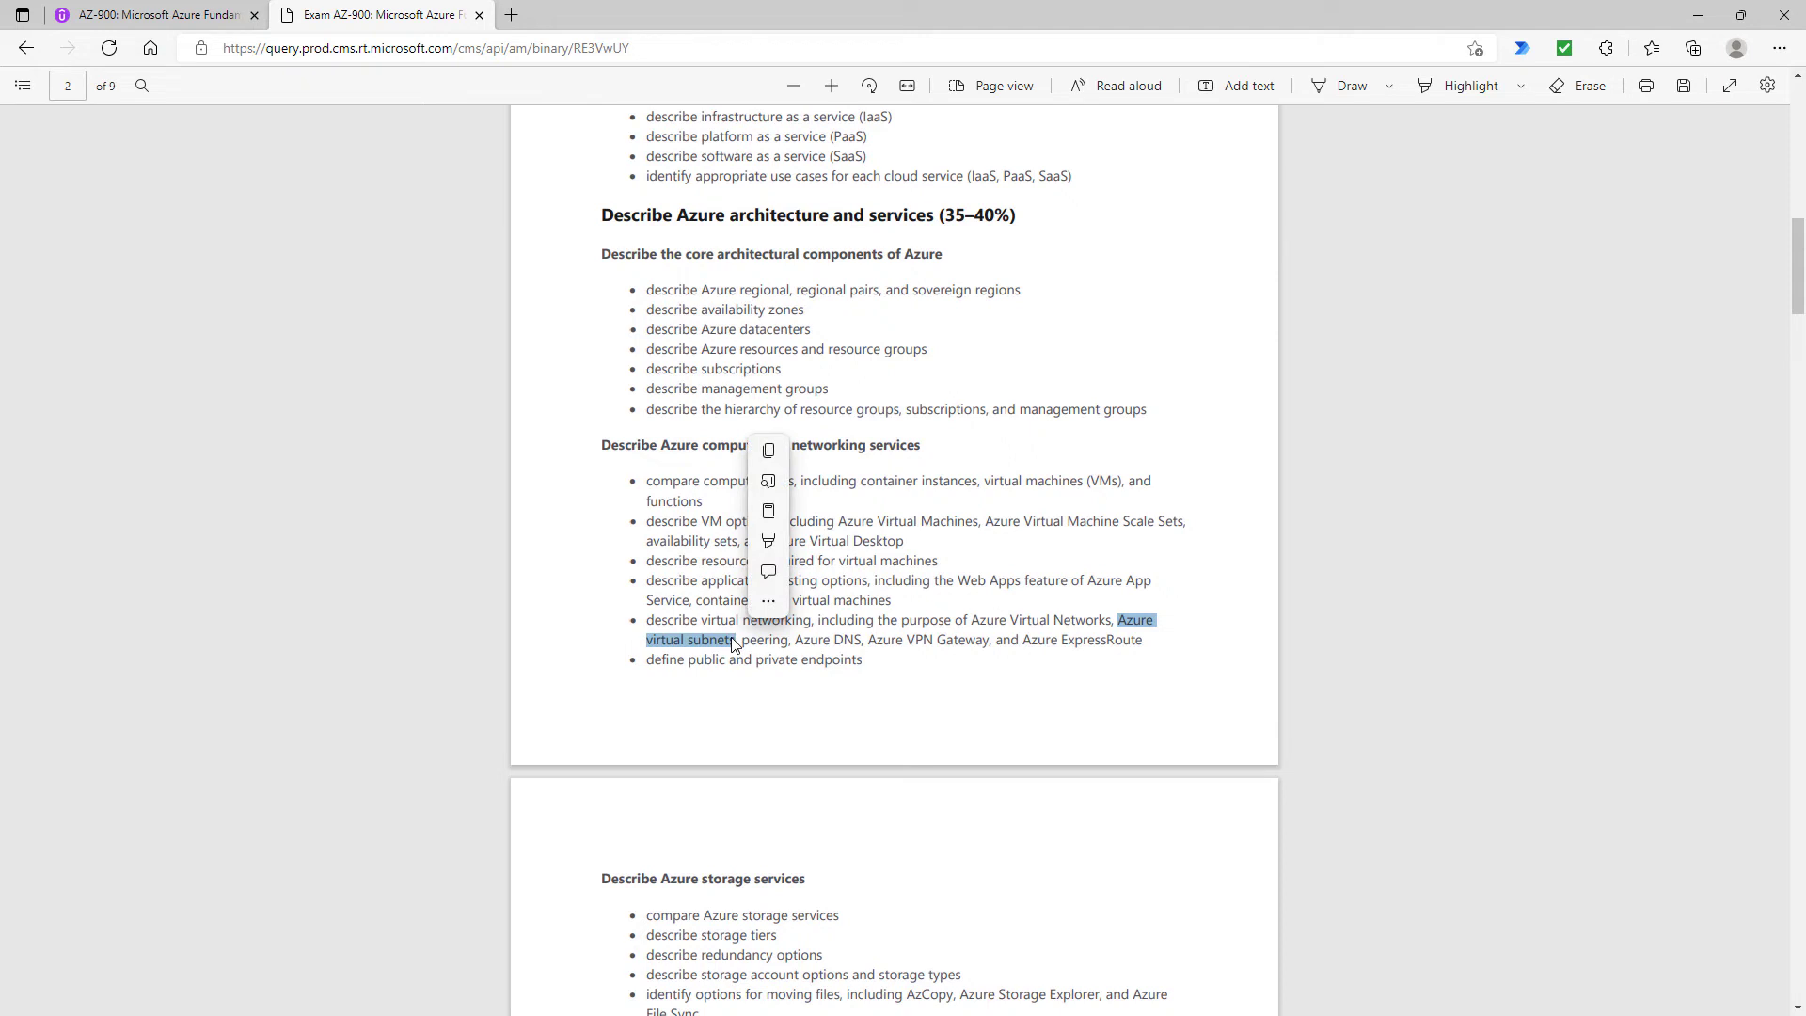
{"action": "mouse_move", "coordinate": [754, 650]}
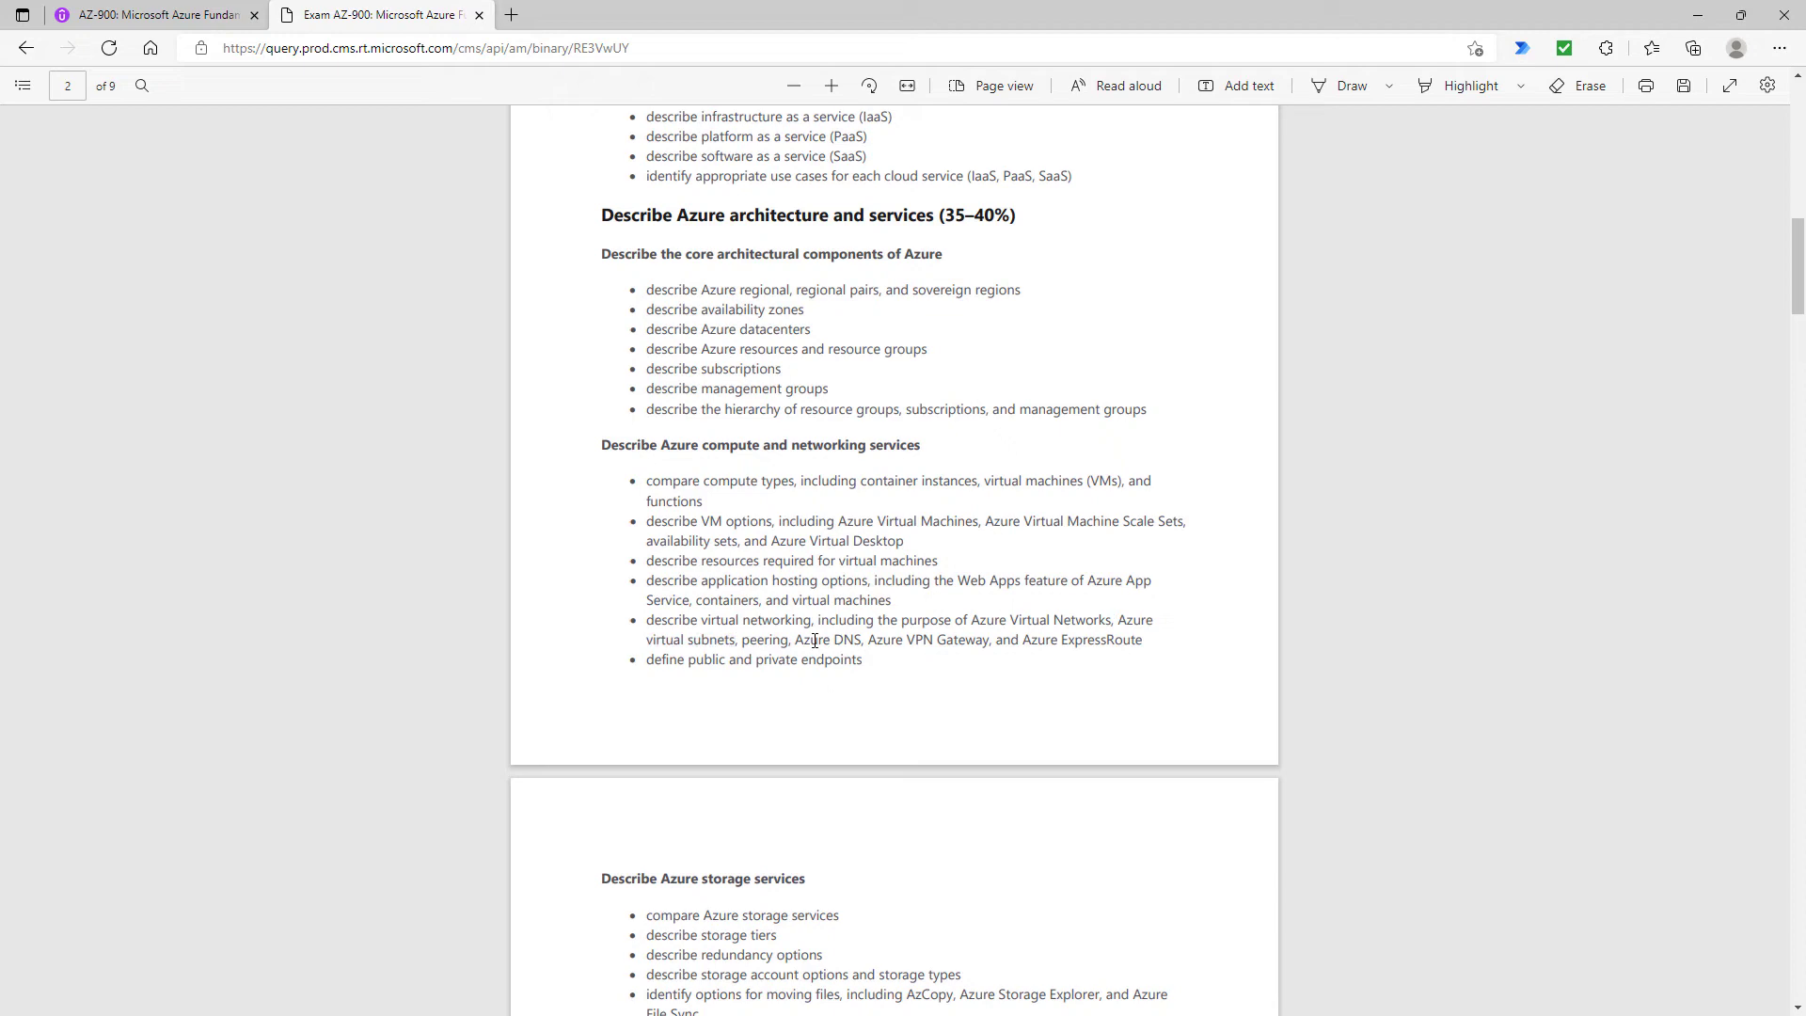
{"action": "double_click", "coordinate": [828, 639]}
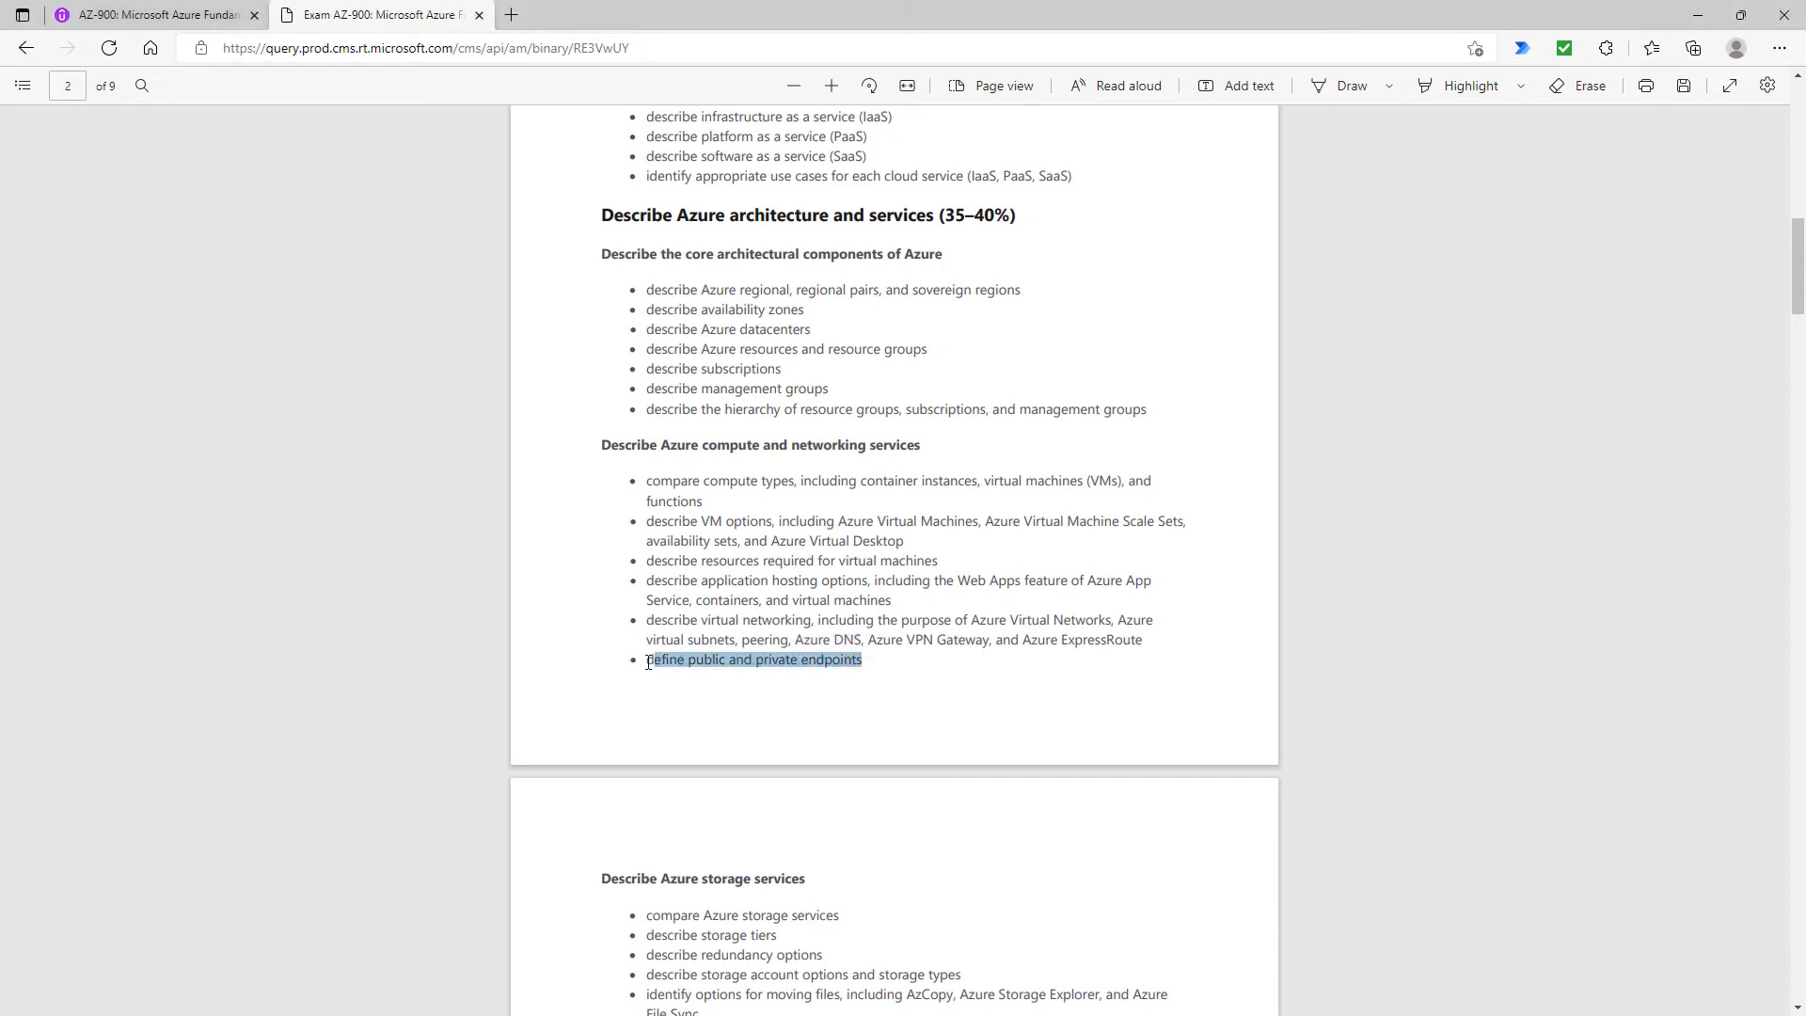
{"action": "scroll", "scroll_direction": "down", "scroll_amount": 3}
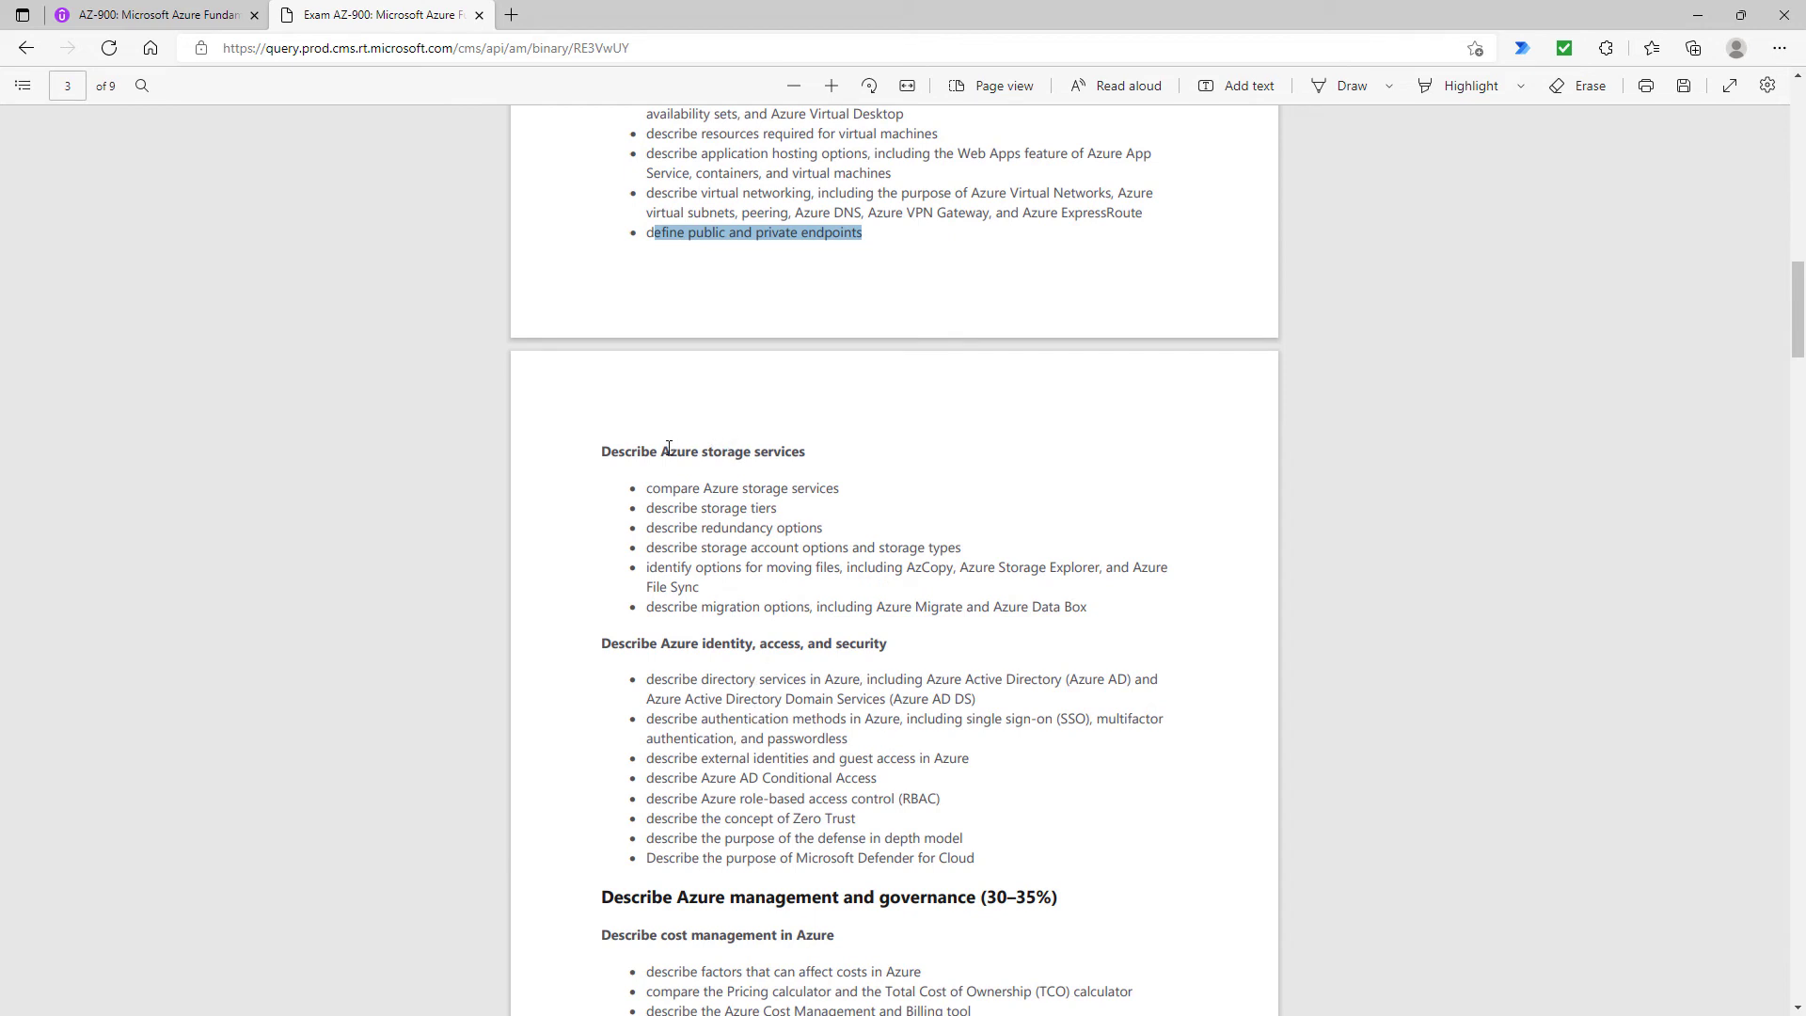
Highlight the new storage objectives including file-moving and migration options
{"action": "double_click", "coordinate": [732, 450]}
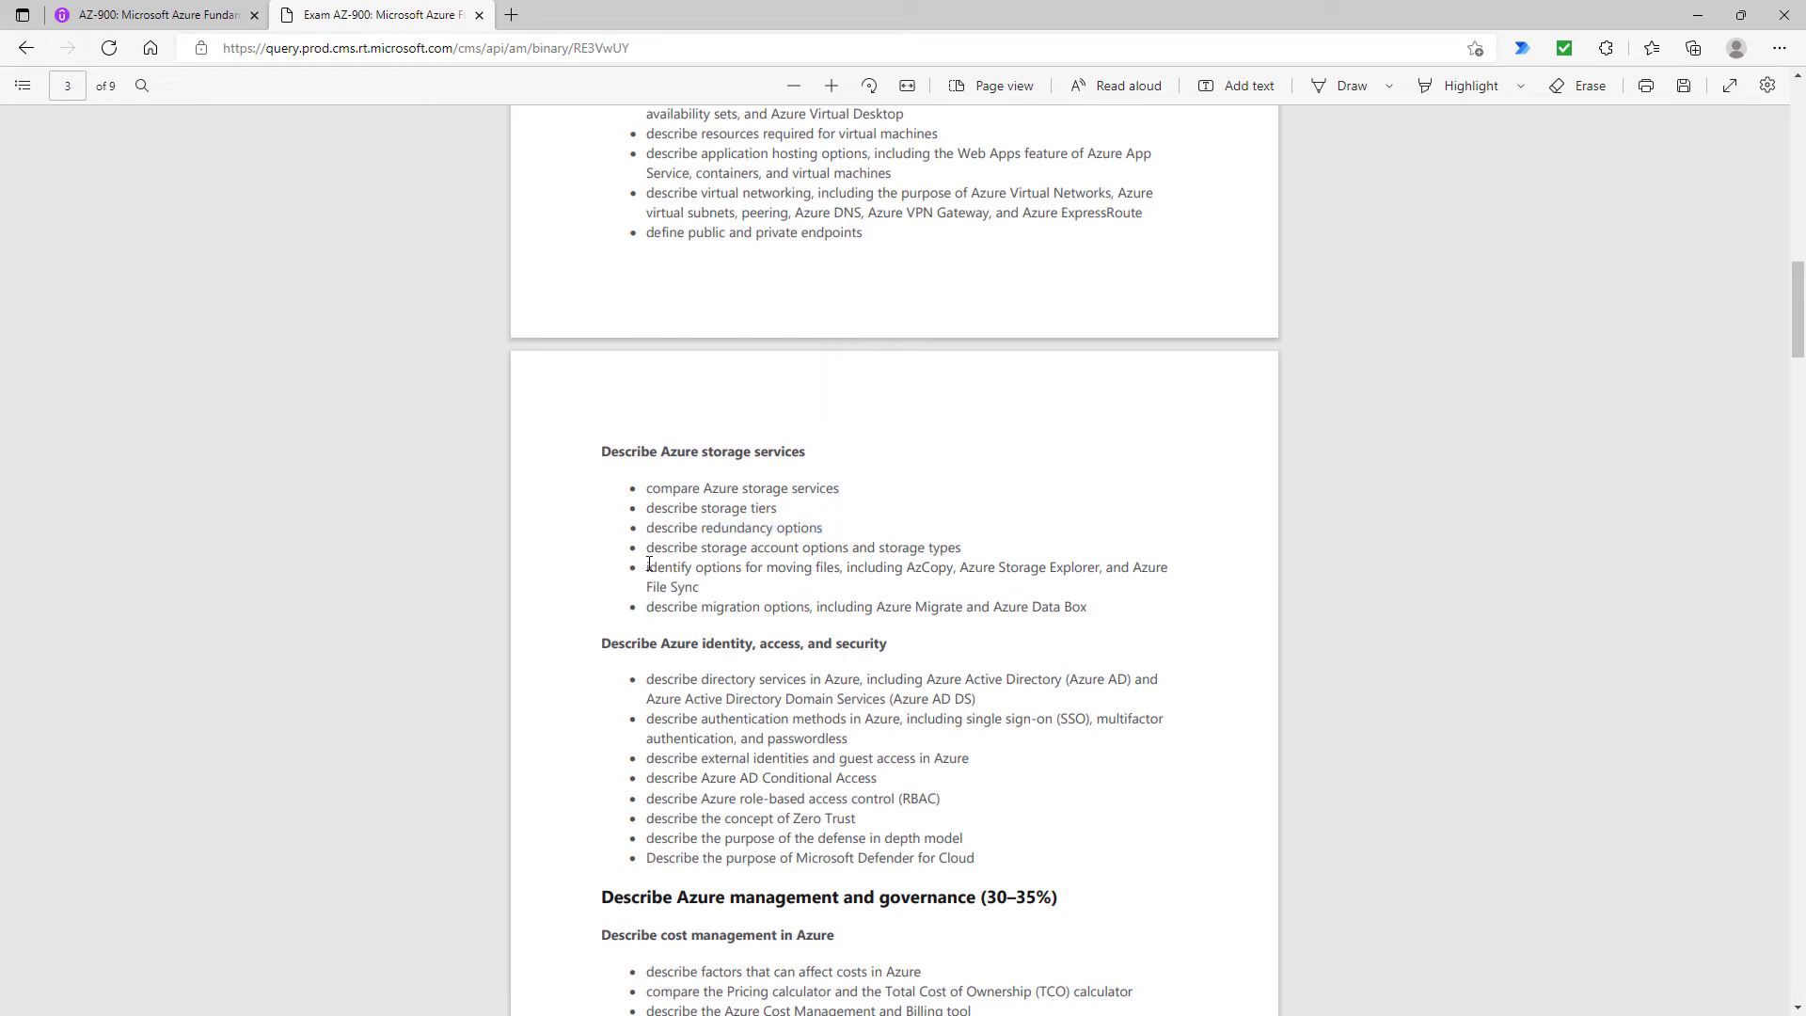
{"action": "left_click_drag", "start_coordinate": [645, 566], "coordinate": [935, 607]}
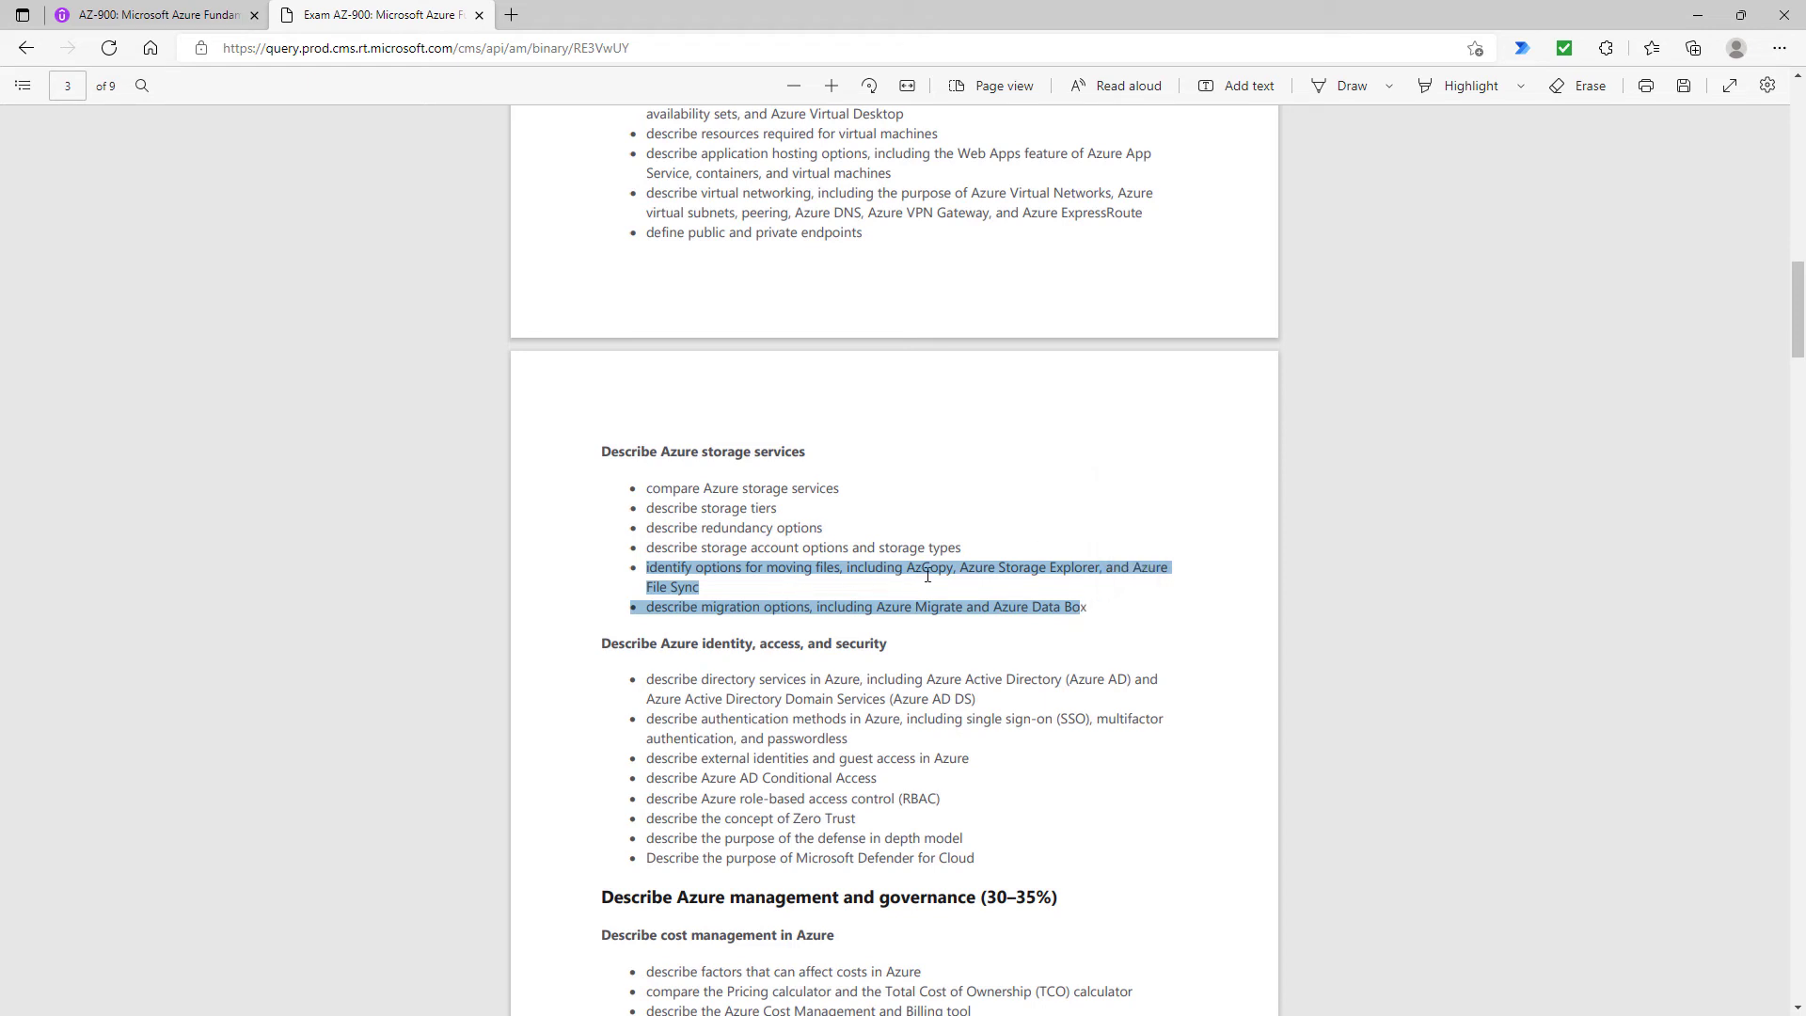
{"action": "mouse_move", "coordinate": [653, 589]}
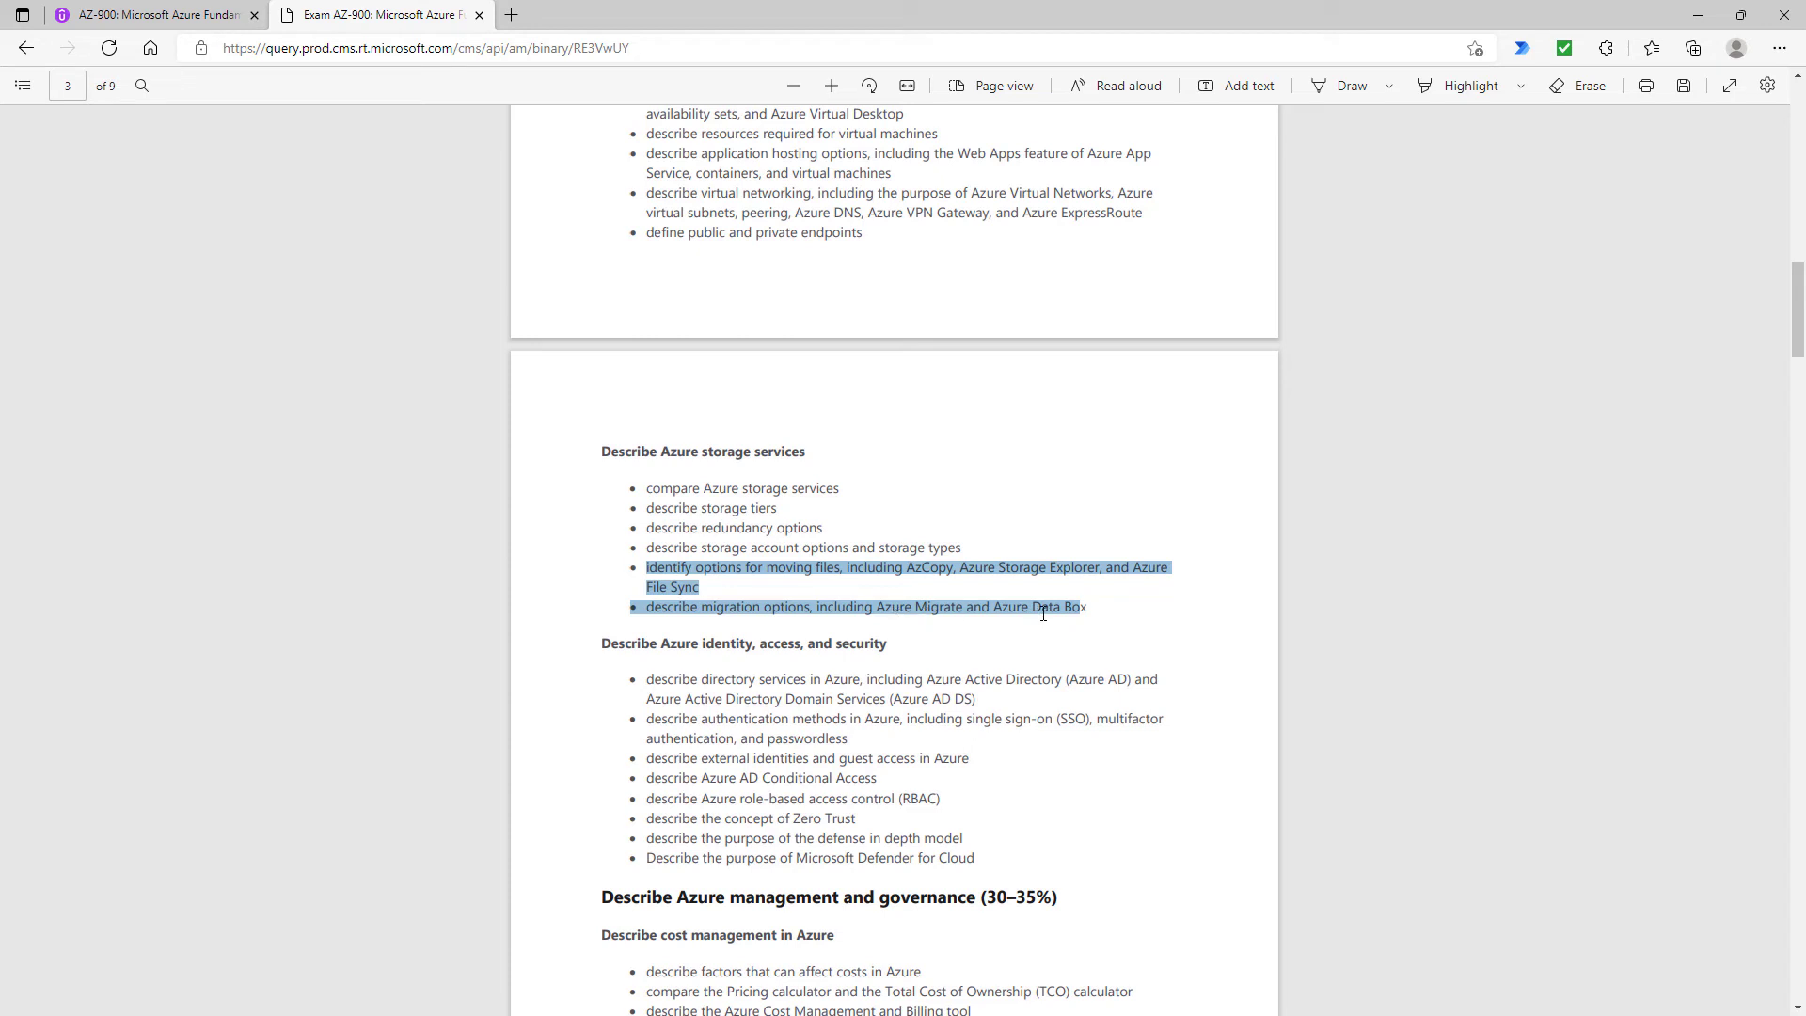
{"action": "left_click", "coordinate": [1043, 608]}
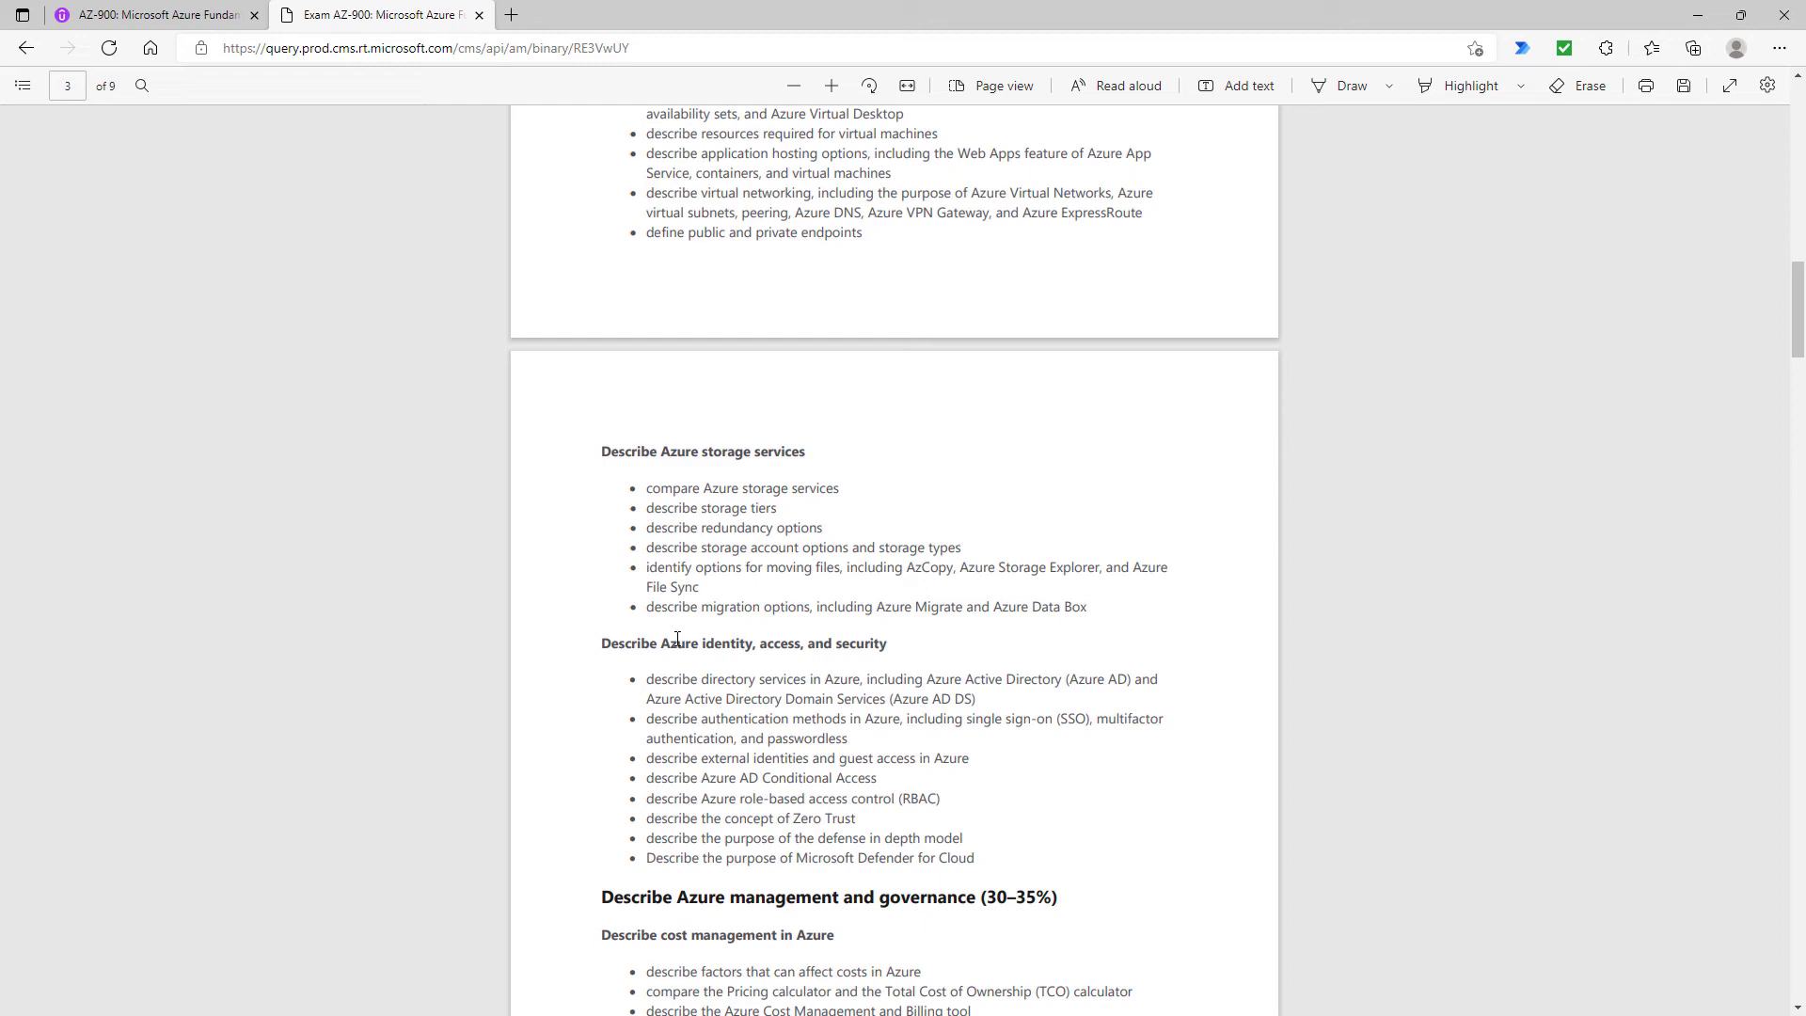
Highlight the new identity objectives: passwordless, guest access and Microsoft Defender for Cloud
{"action": "scroll", "scroll_direction": "down", "scroll_amount": 3}
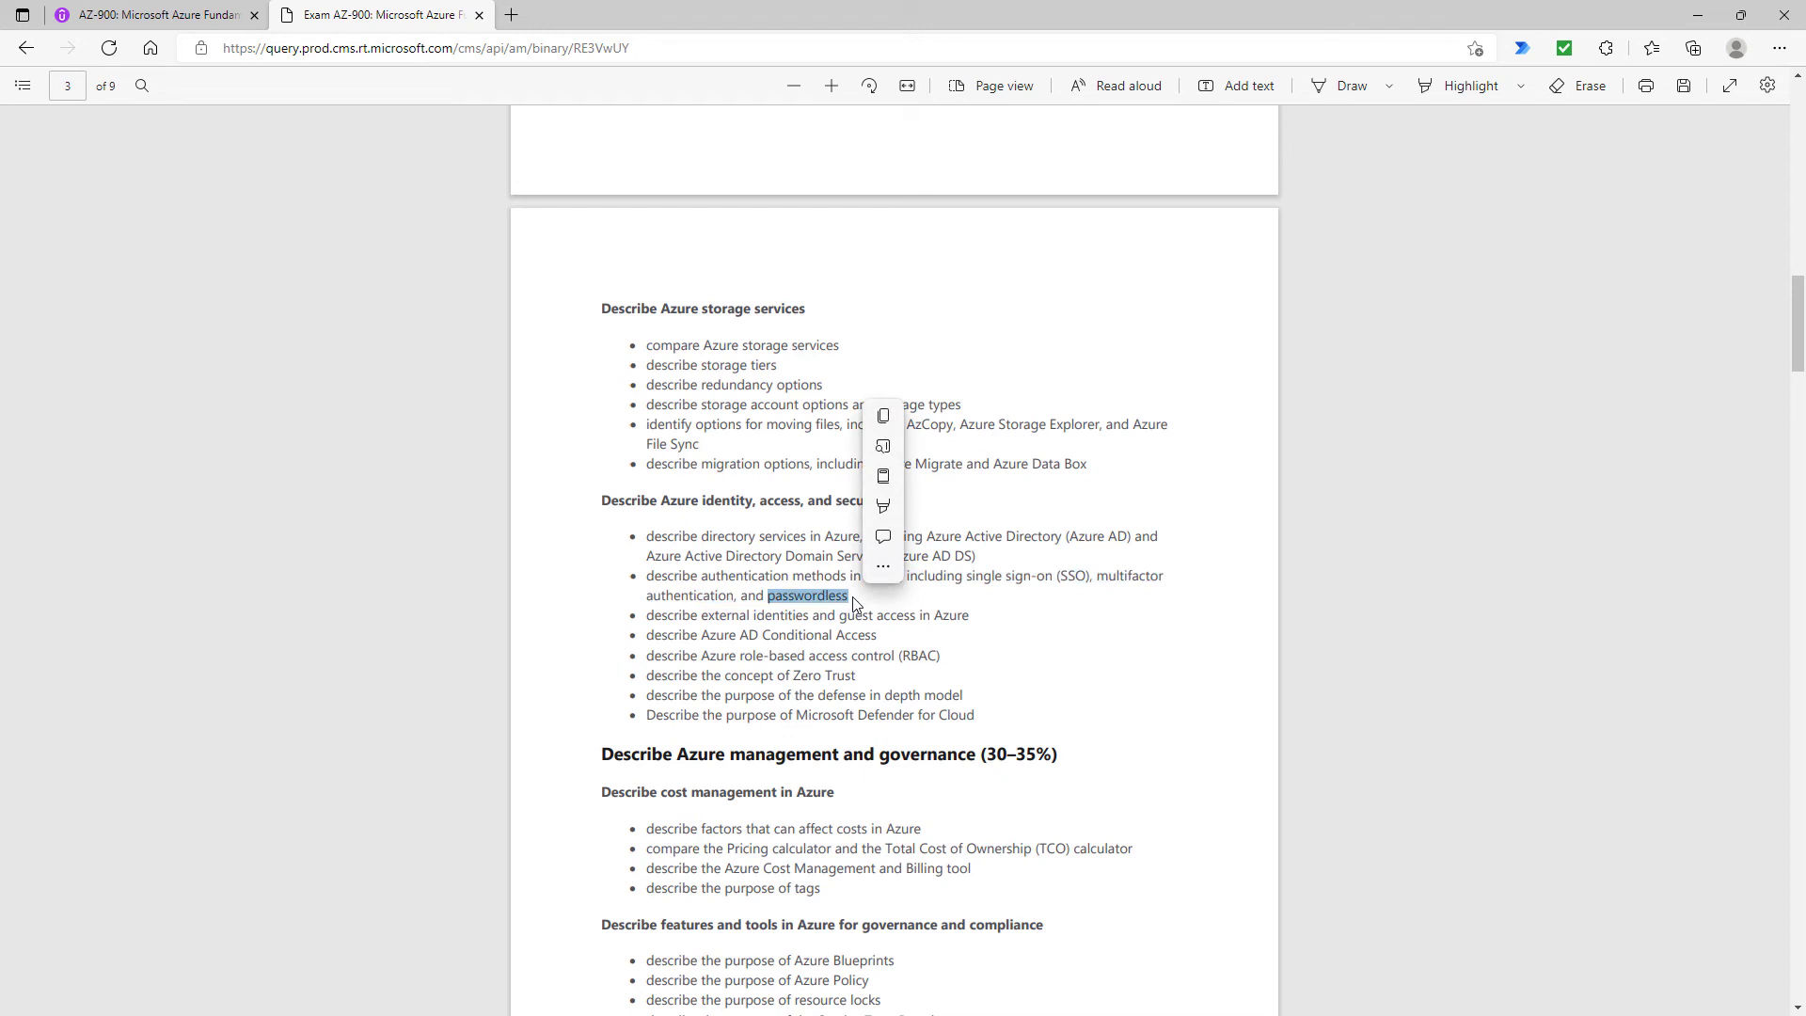
{"action": "mouse_move", "coordinate": [771, 613]}
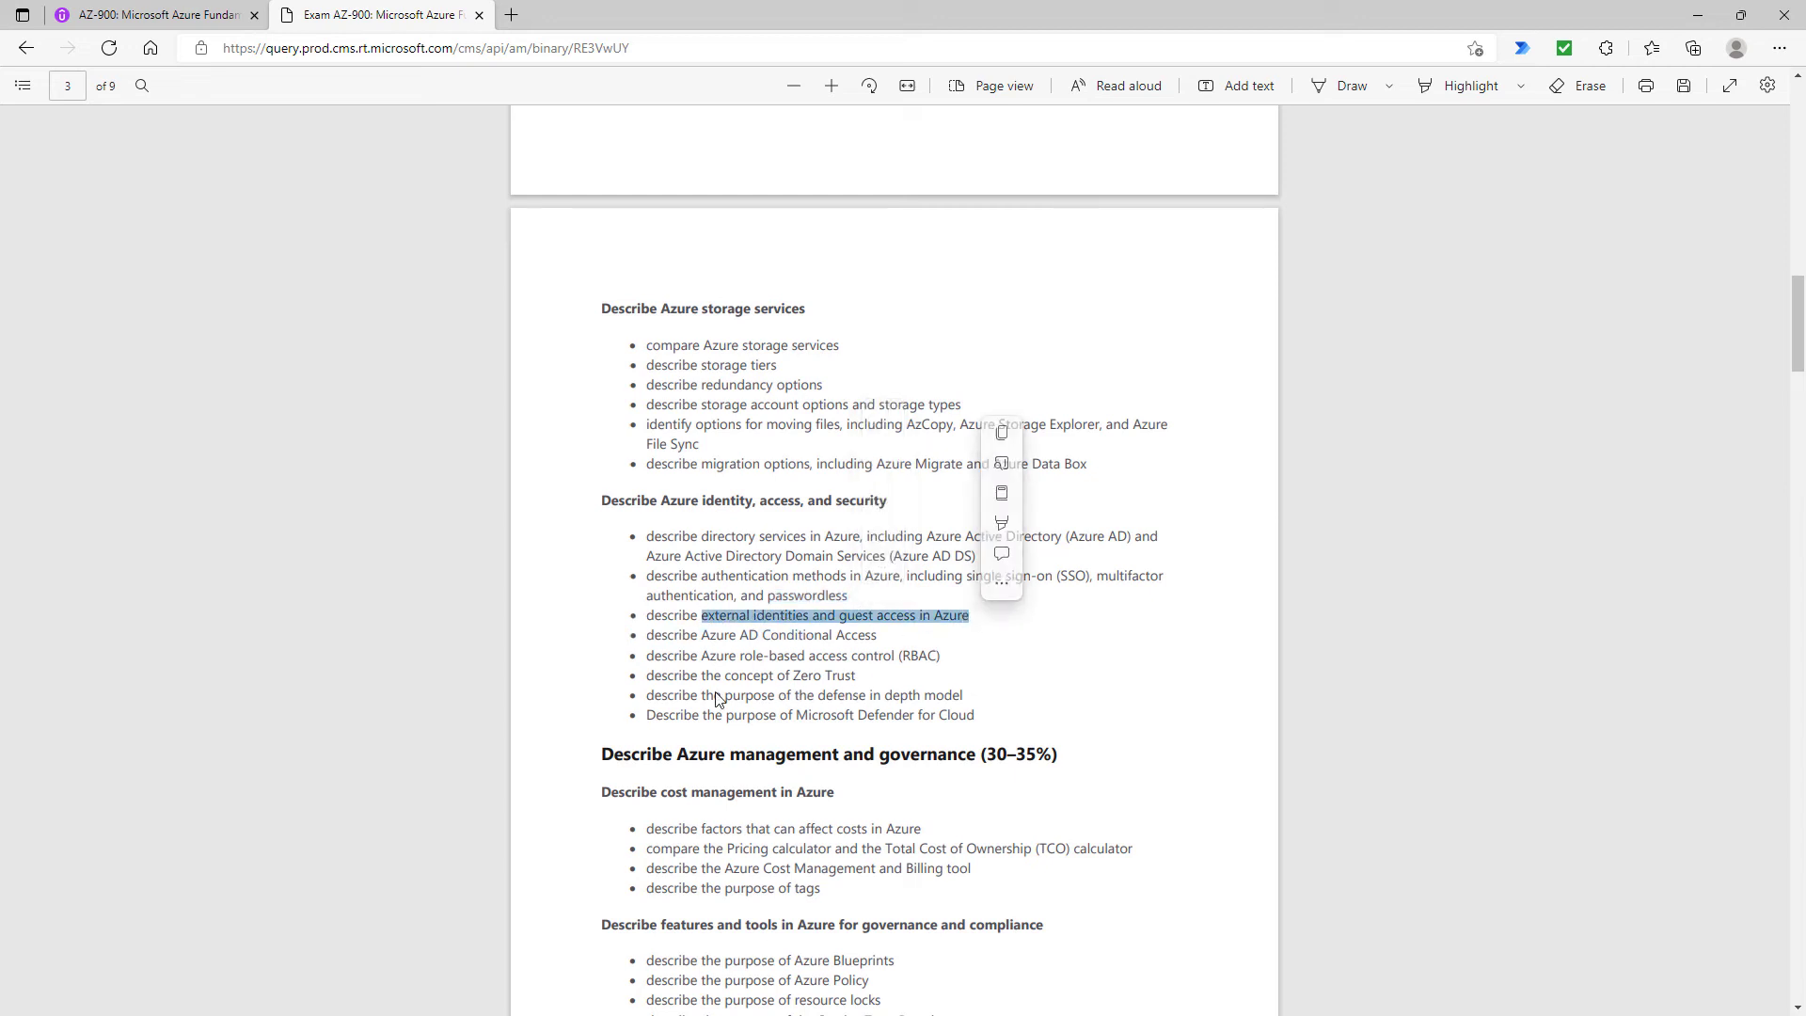
{"action": "left_click", "coordinate": [714, 678]}
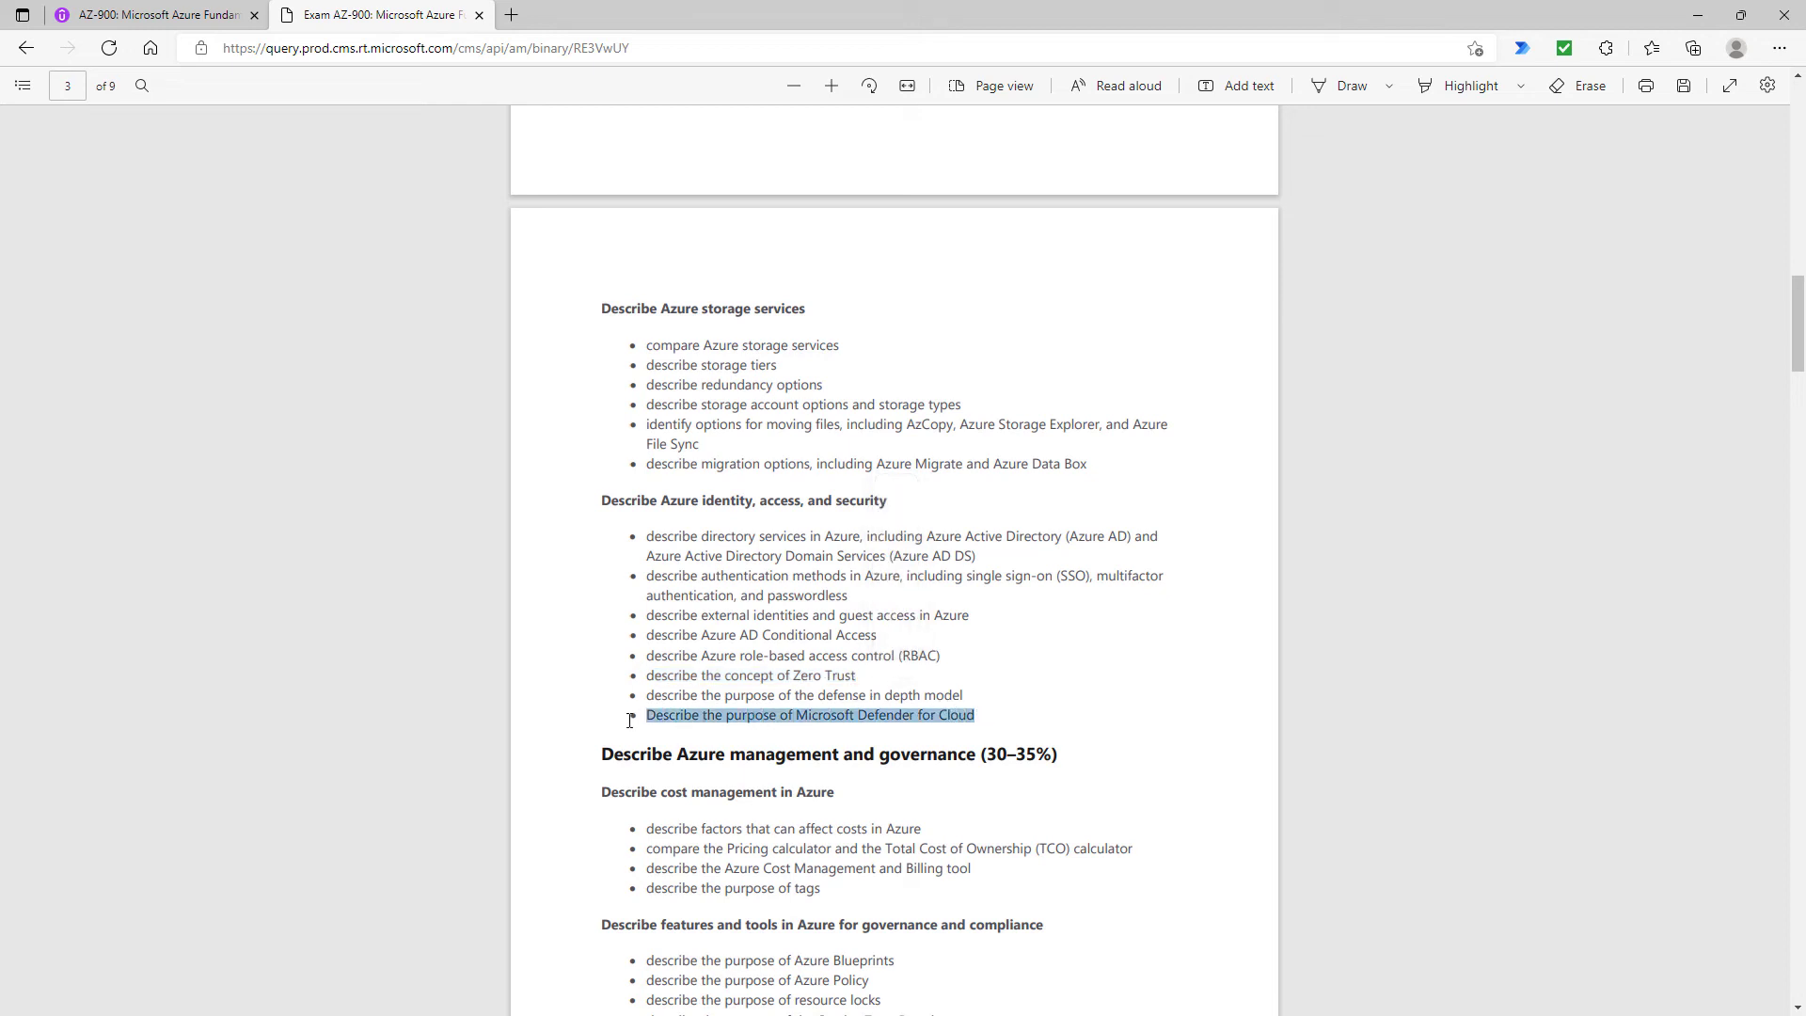
{"action": "right_click", "coordinate": [809, 715]}
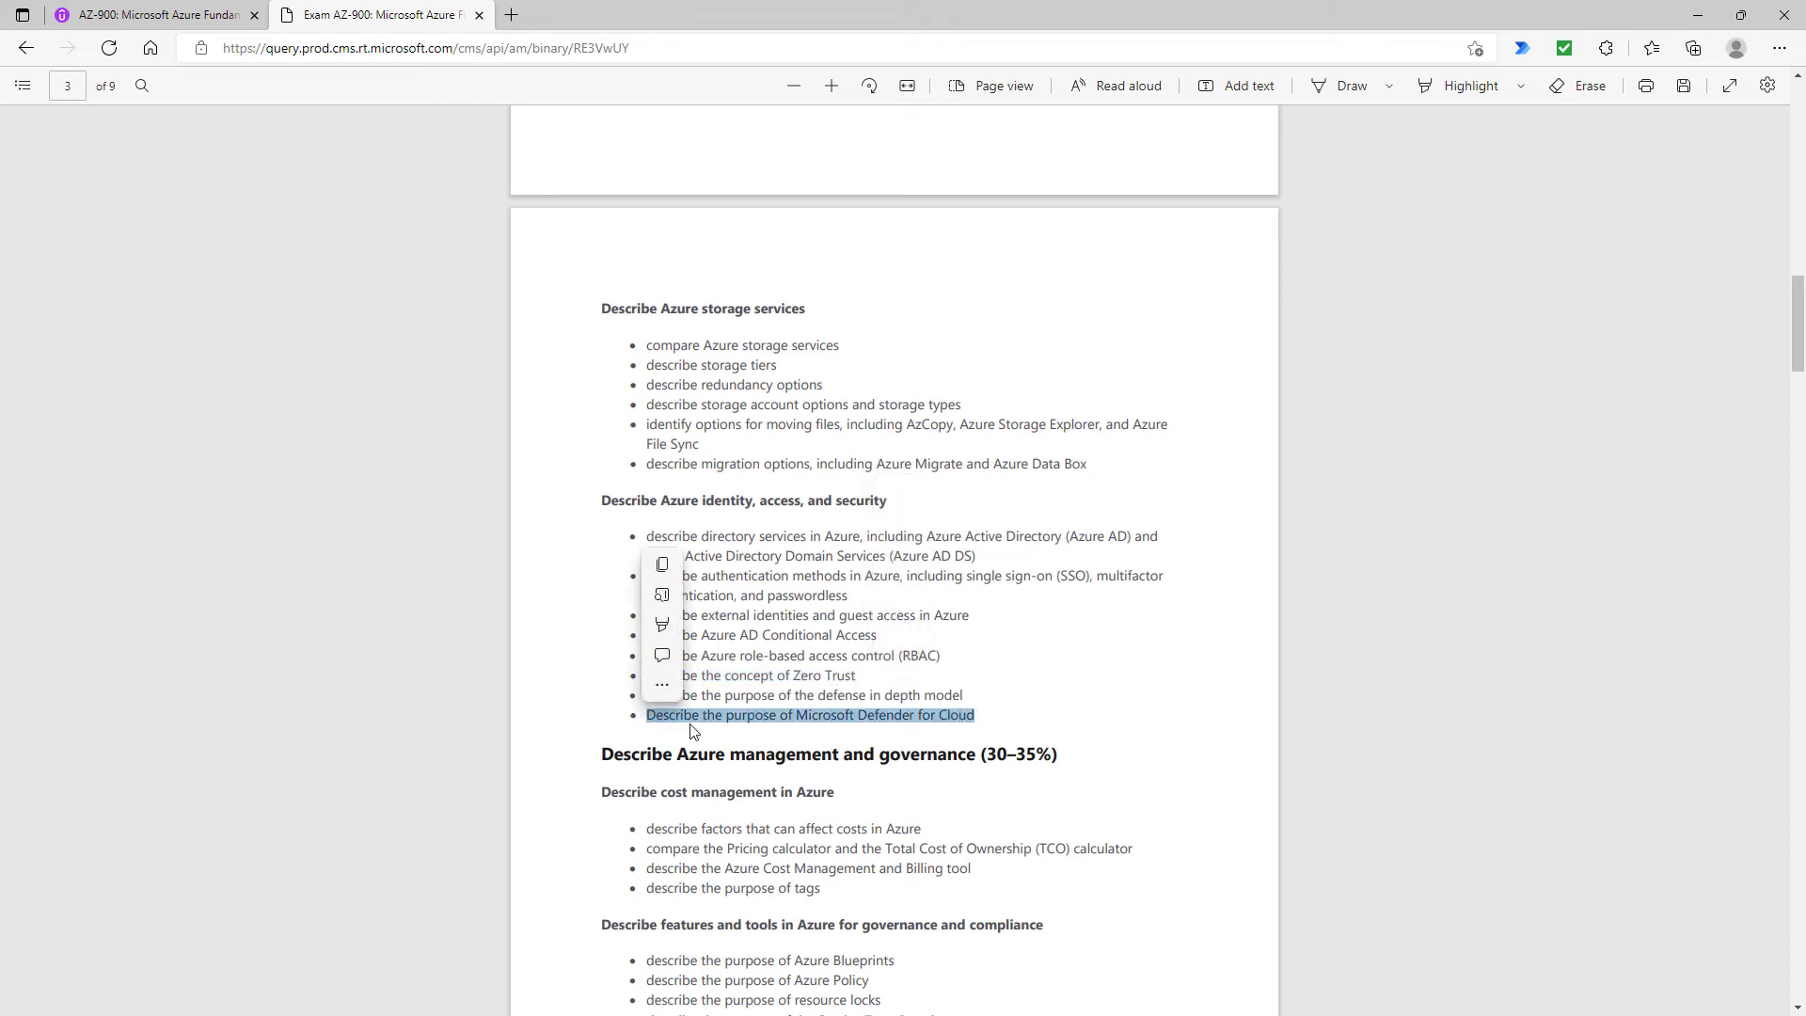
Highlight the new Service Trust Portal objective in the governance section before the Udemy announcement
{"action": "scroll", "scroll_direction": "down", "scroll_amount": 3}
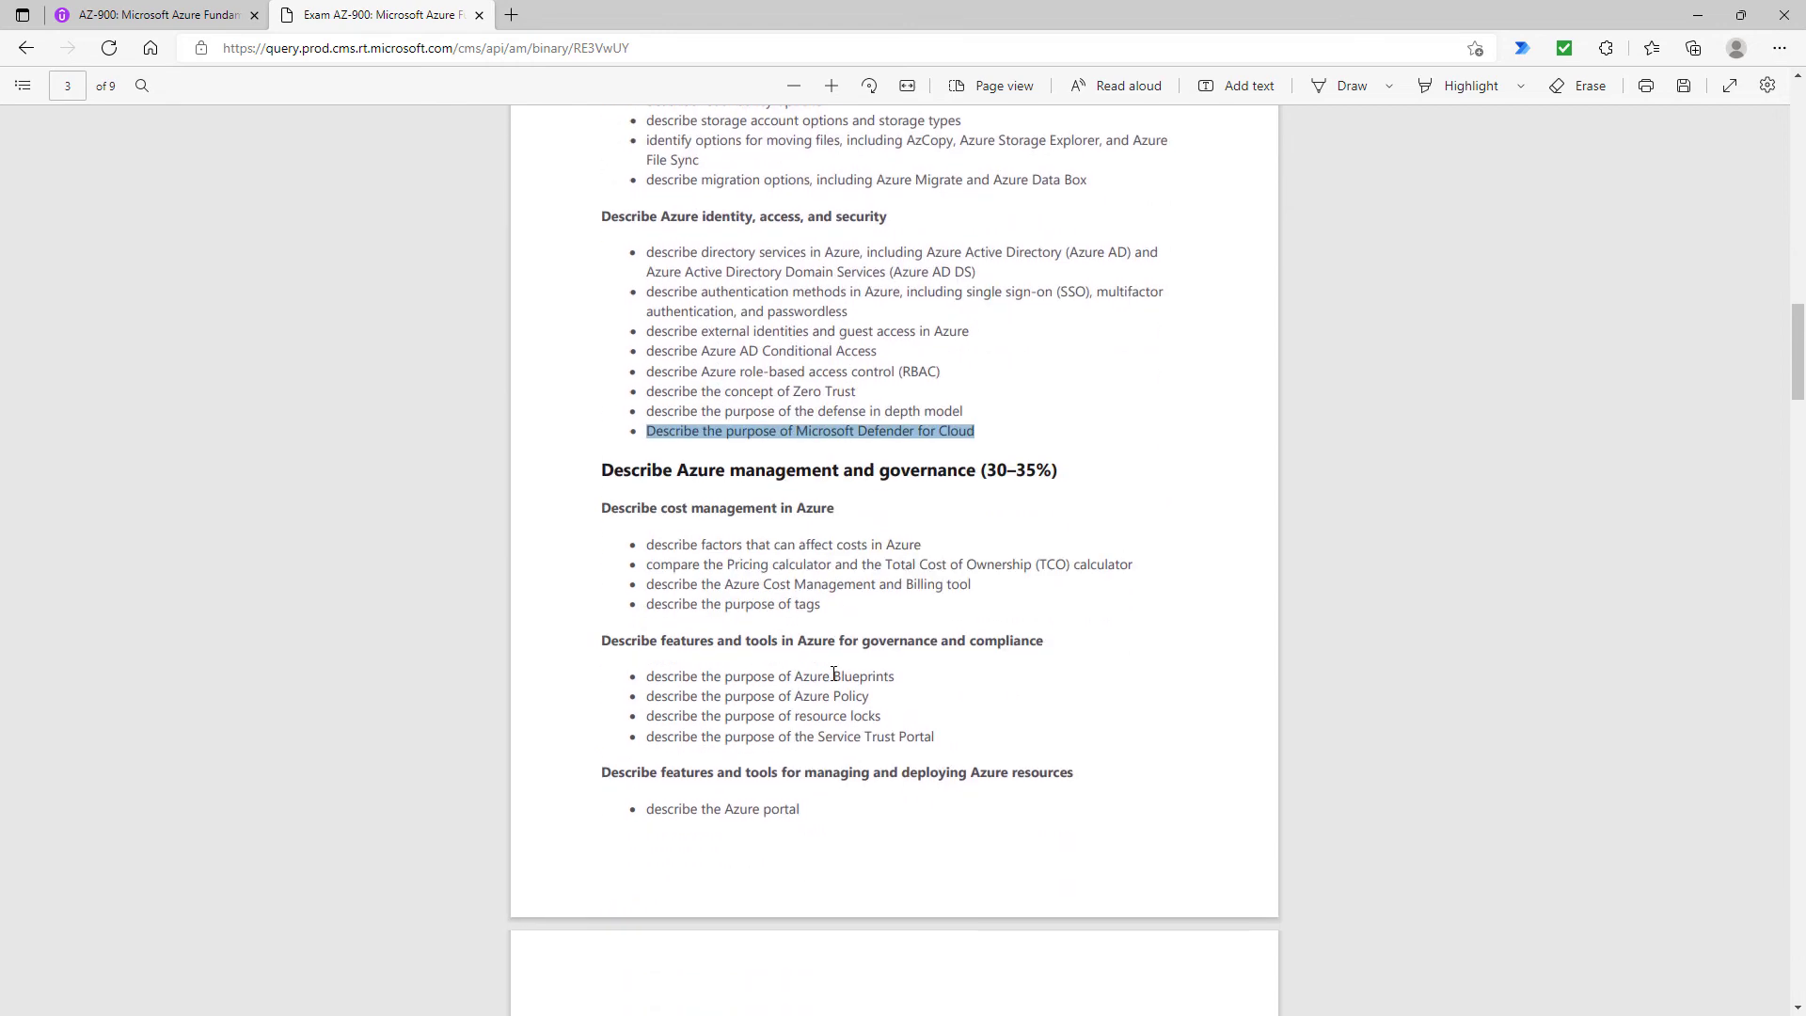
{"action": "scroll", "scroll_direction": "down", "scroll_amount": 3}
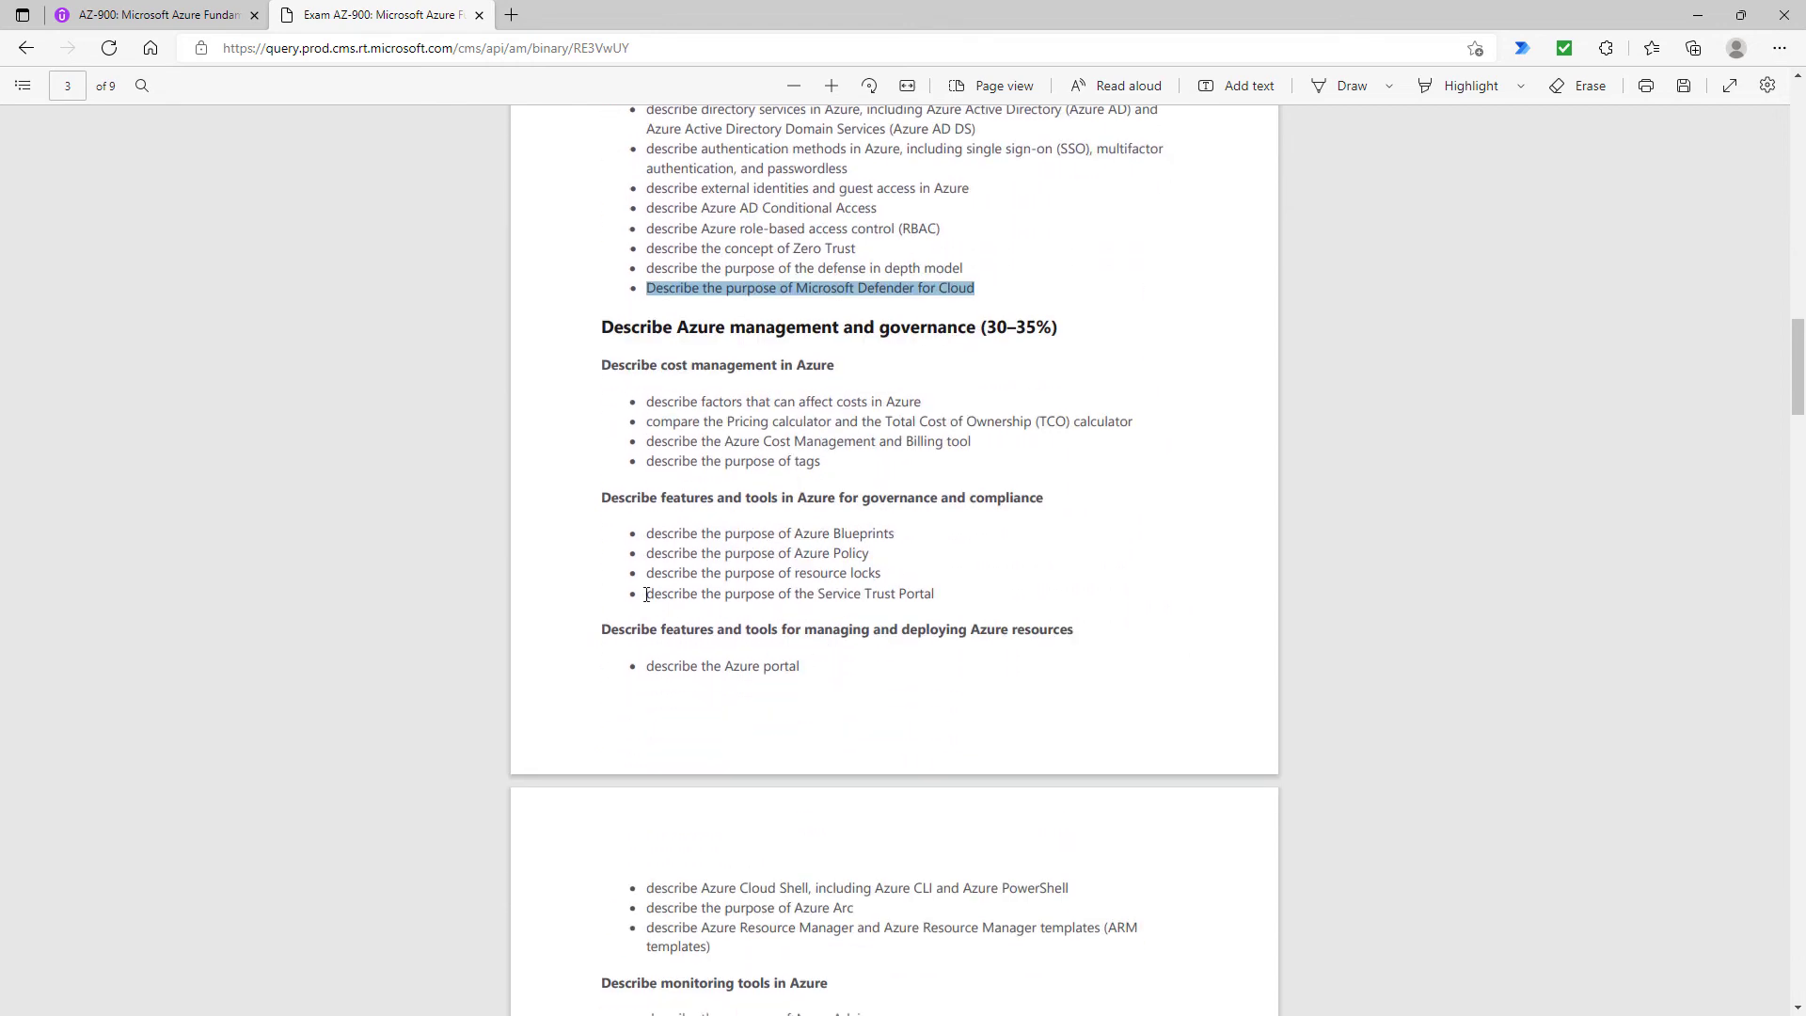
{"action": "double_click", "coordinate": [789, 593]}
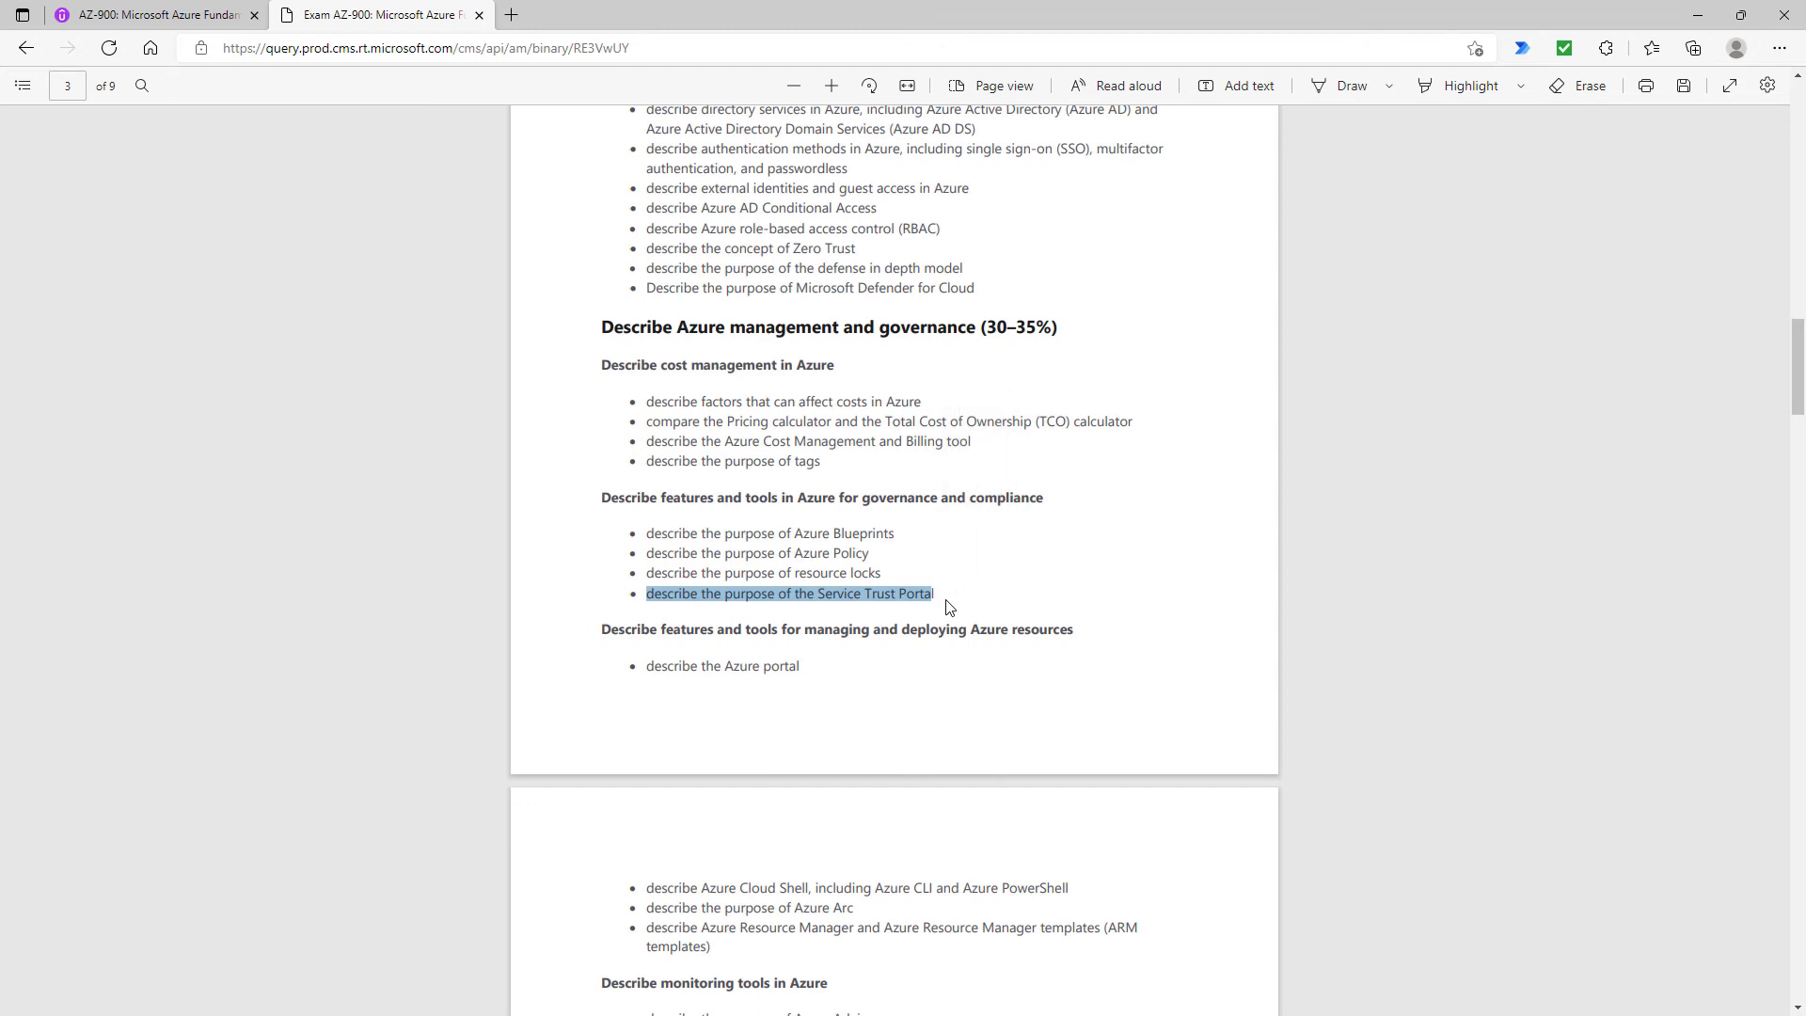
{"action": "scroll", "scroll_direction": "down", "scroll_amount": 3}
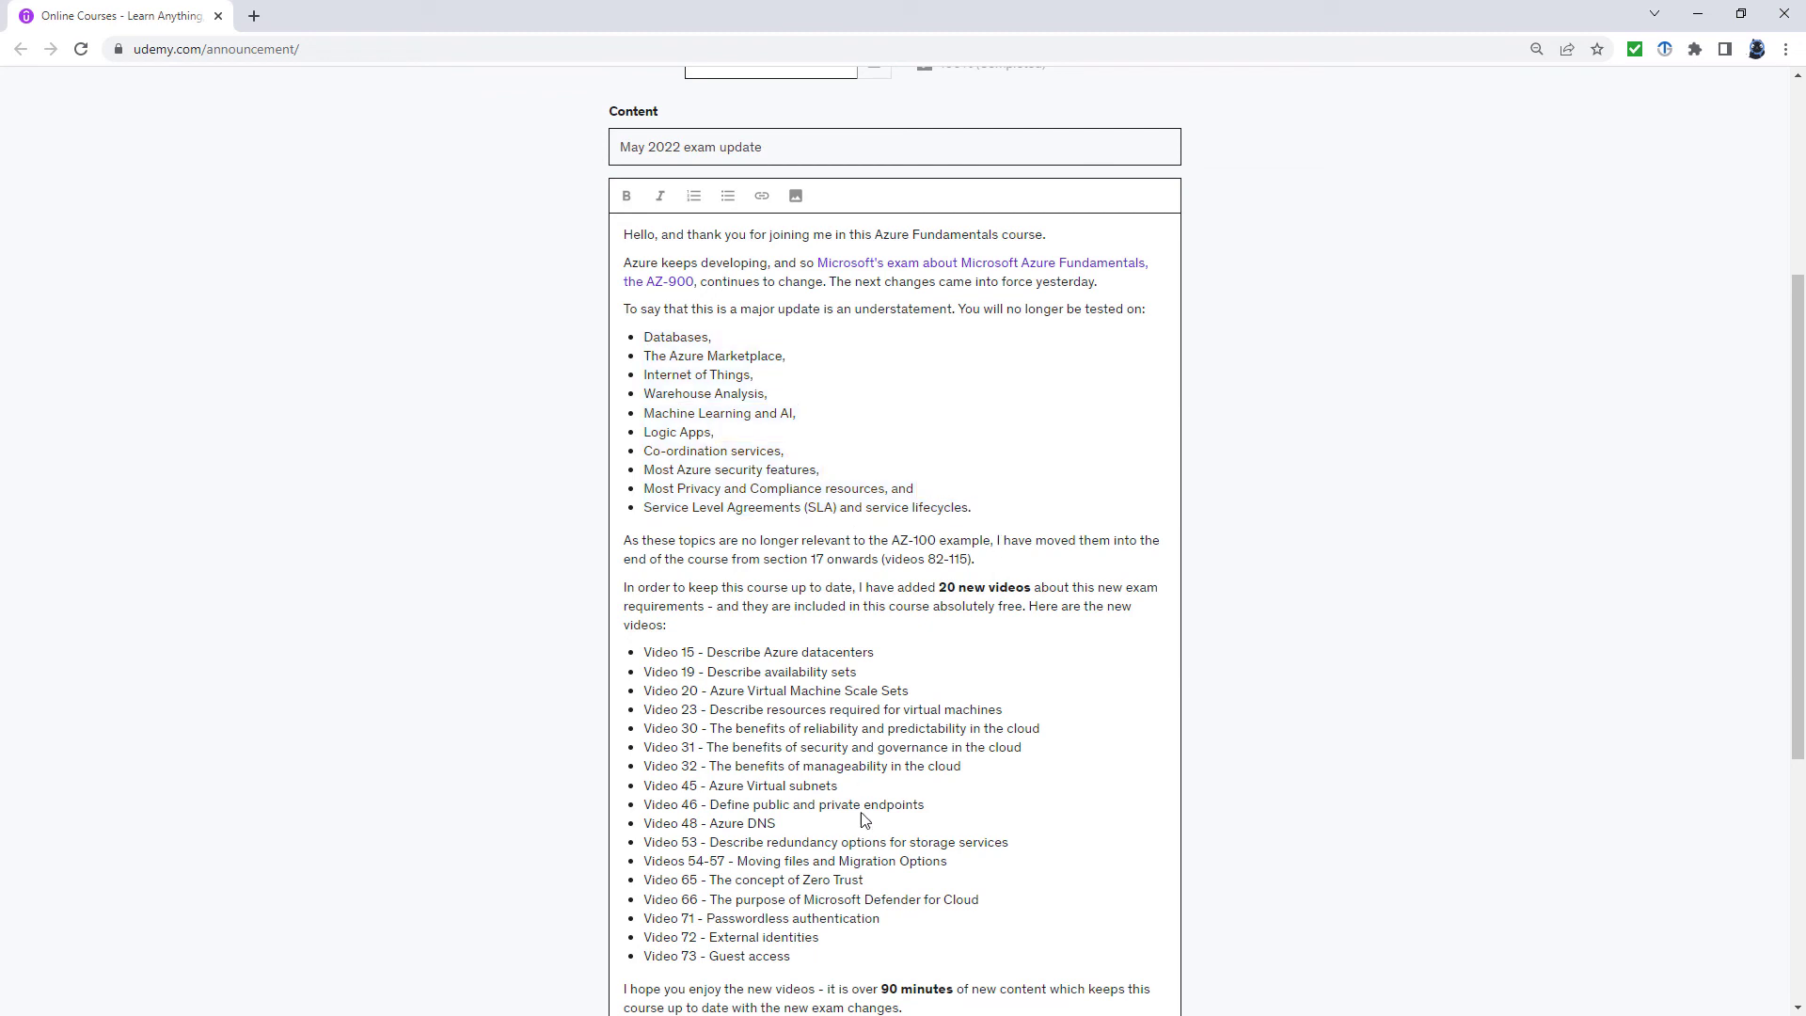
Highlight the new Azure Arc objective in the outline's monitoring tools section
{"action": "left_click_drag", "start_coordinate": [644, 650], "coordinate": [773, 956]}
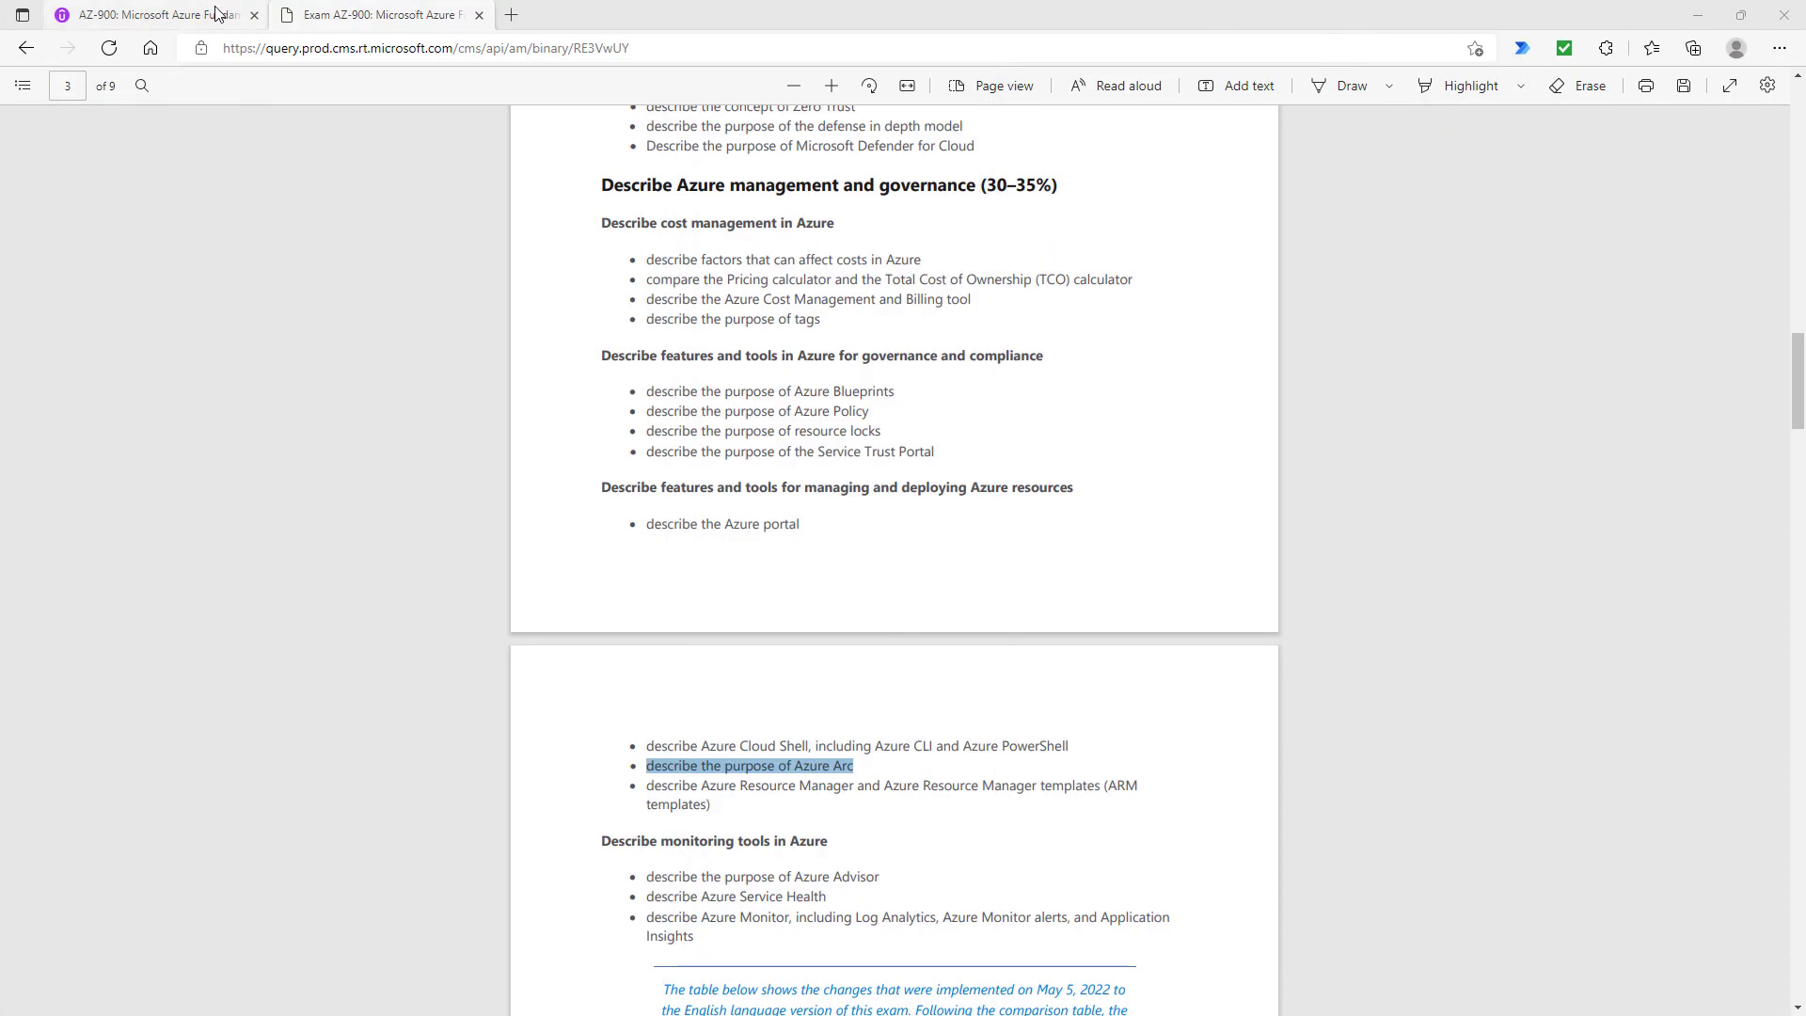
Switch to the AZ-900 Udemy course page and review the first curriculum sections' New lectures
{"action": "left_click", "coordinate": [151, 13]}
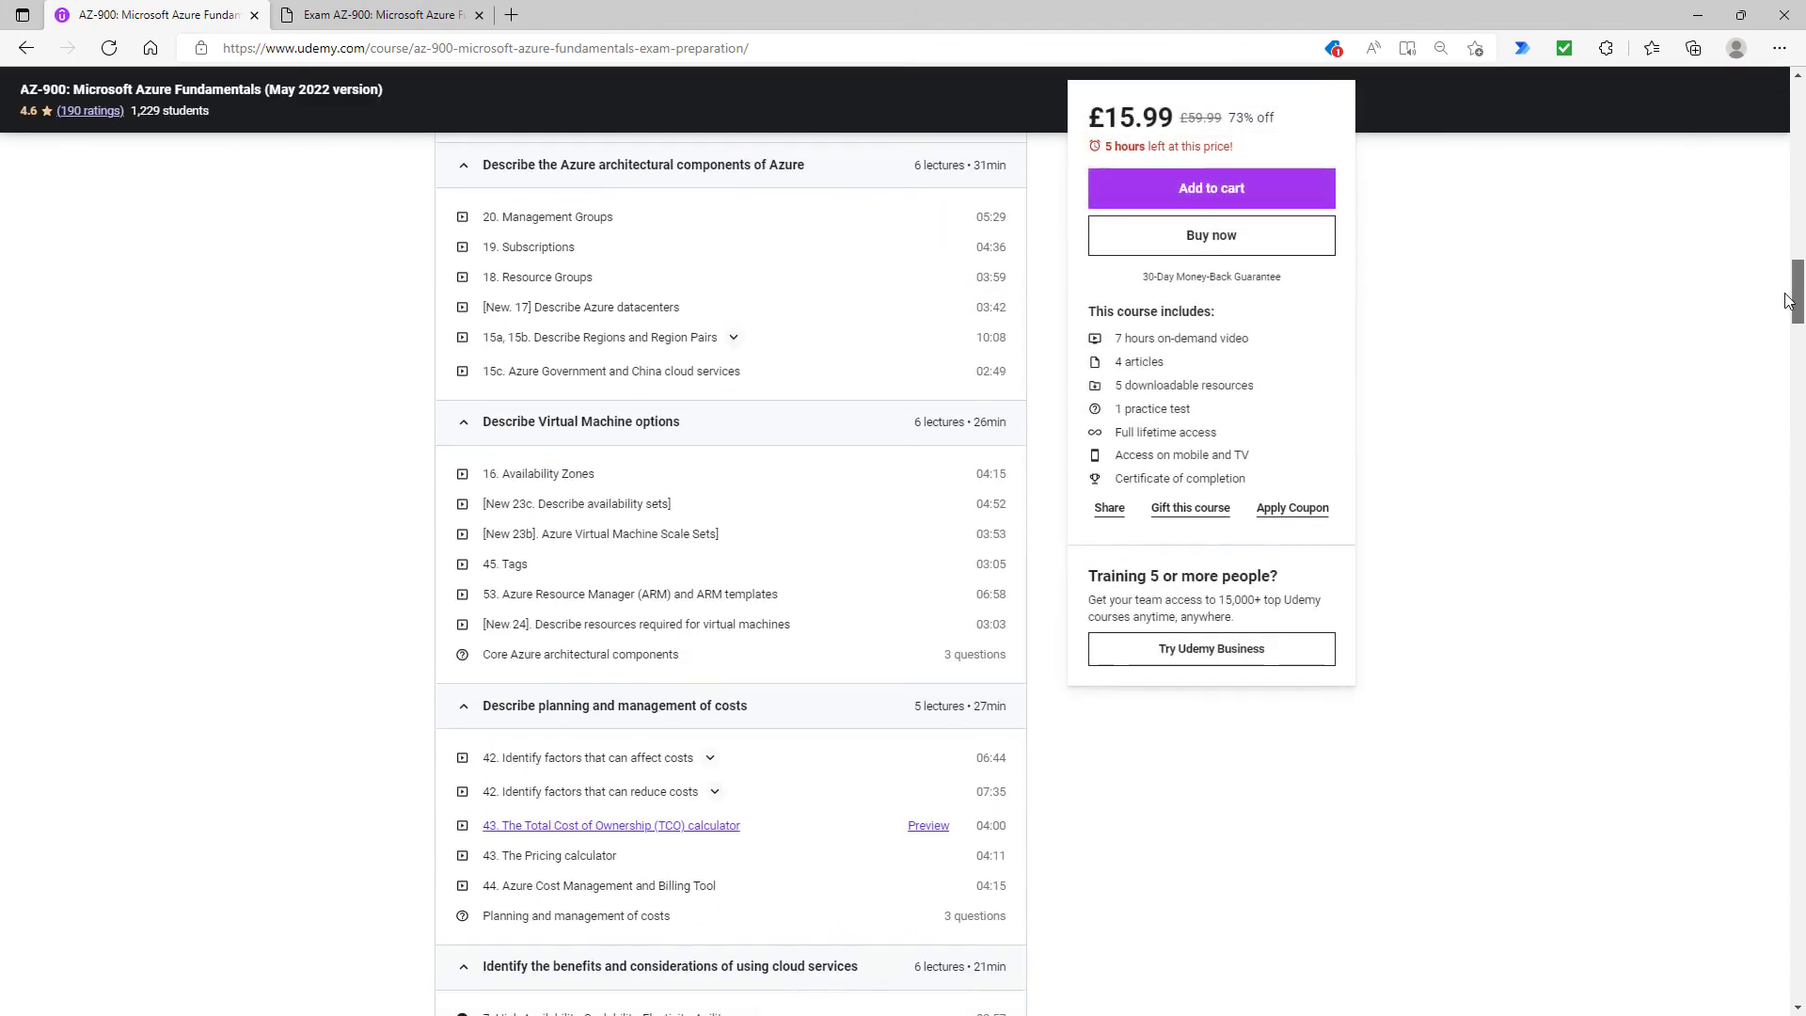
{"action": "scroll", "scroll_direction": "down", "scroll_amount": 3}
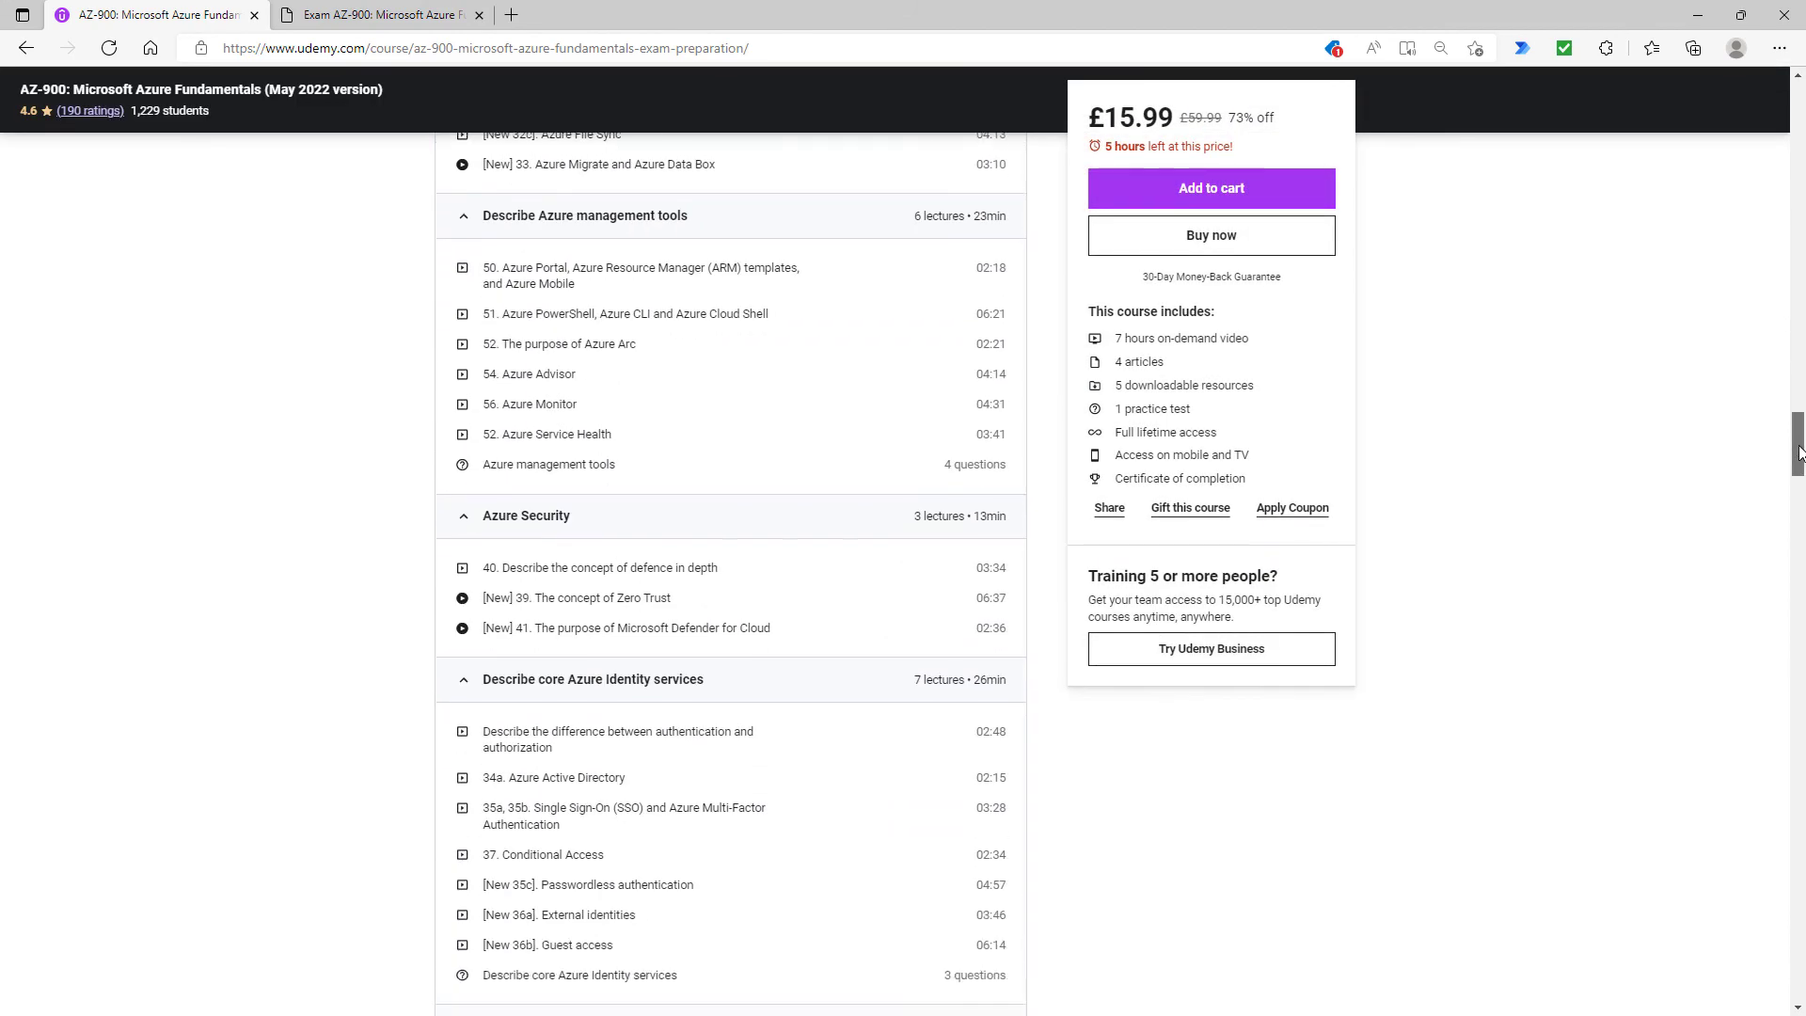
{"action": "scroll", "scroll_direction": "down", "scroll_amount": 3}
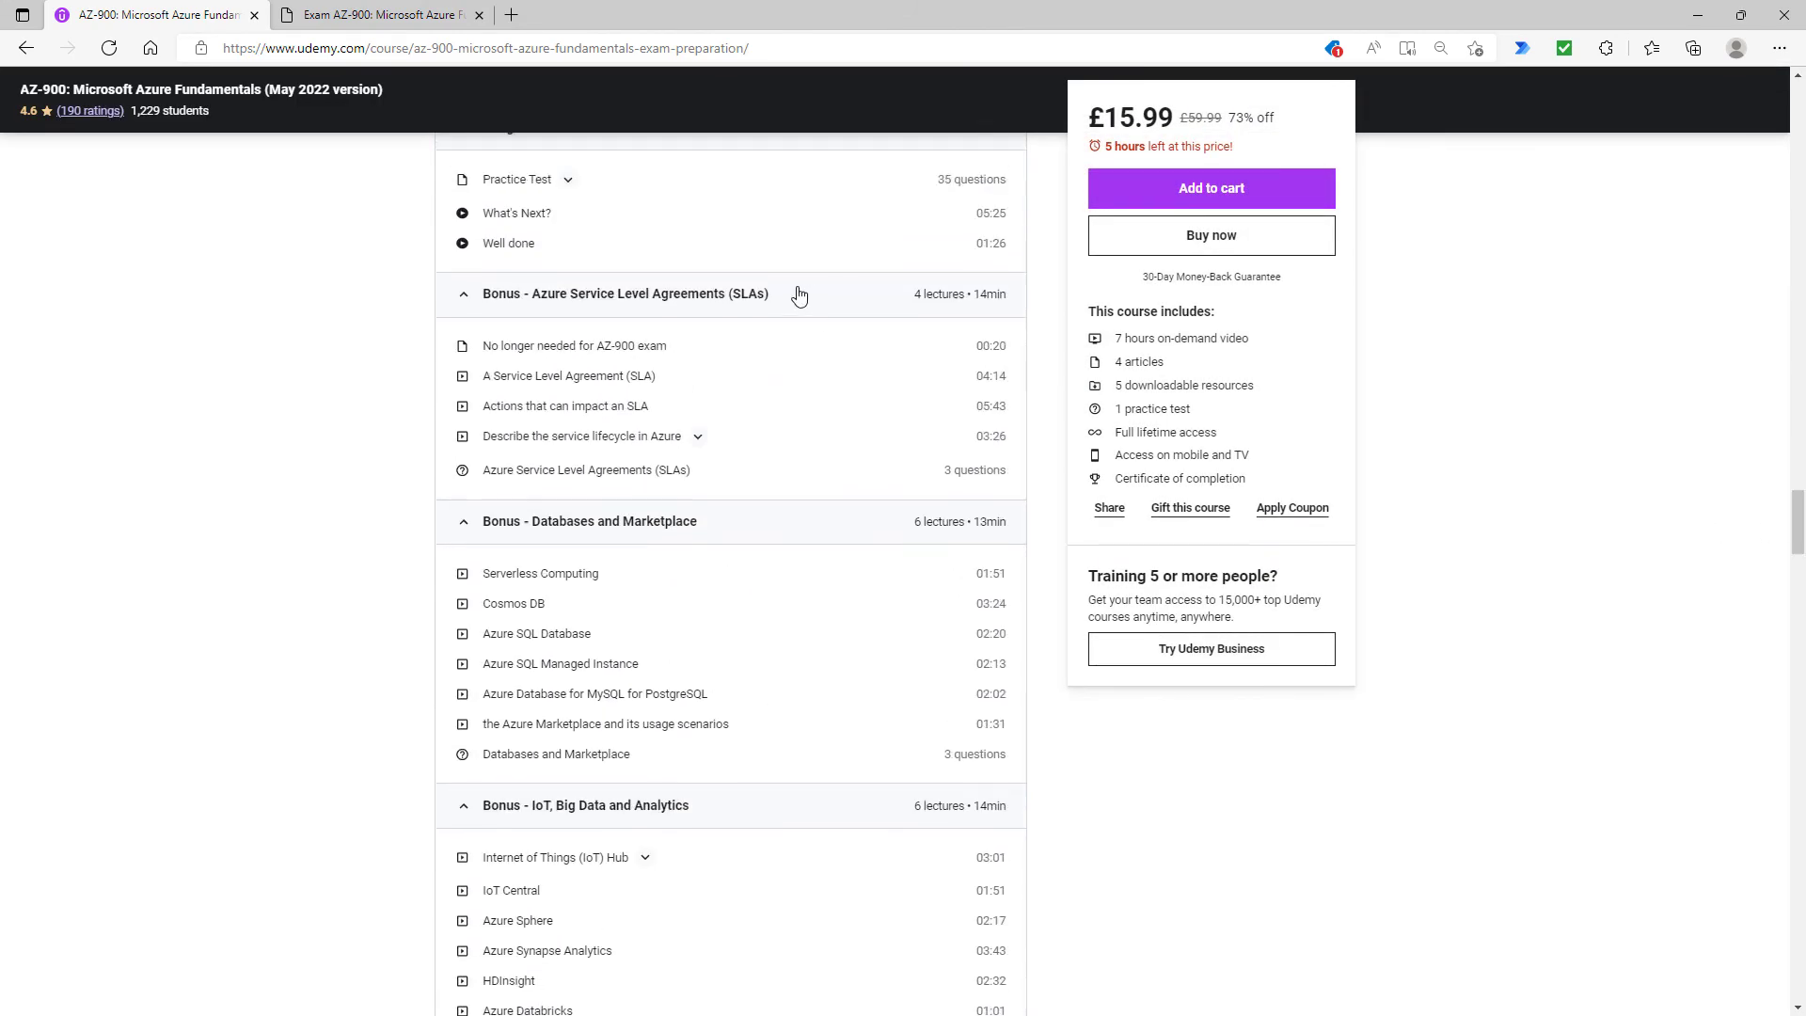
{"action": "mouse_move", "coordinate": [713, 655]}
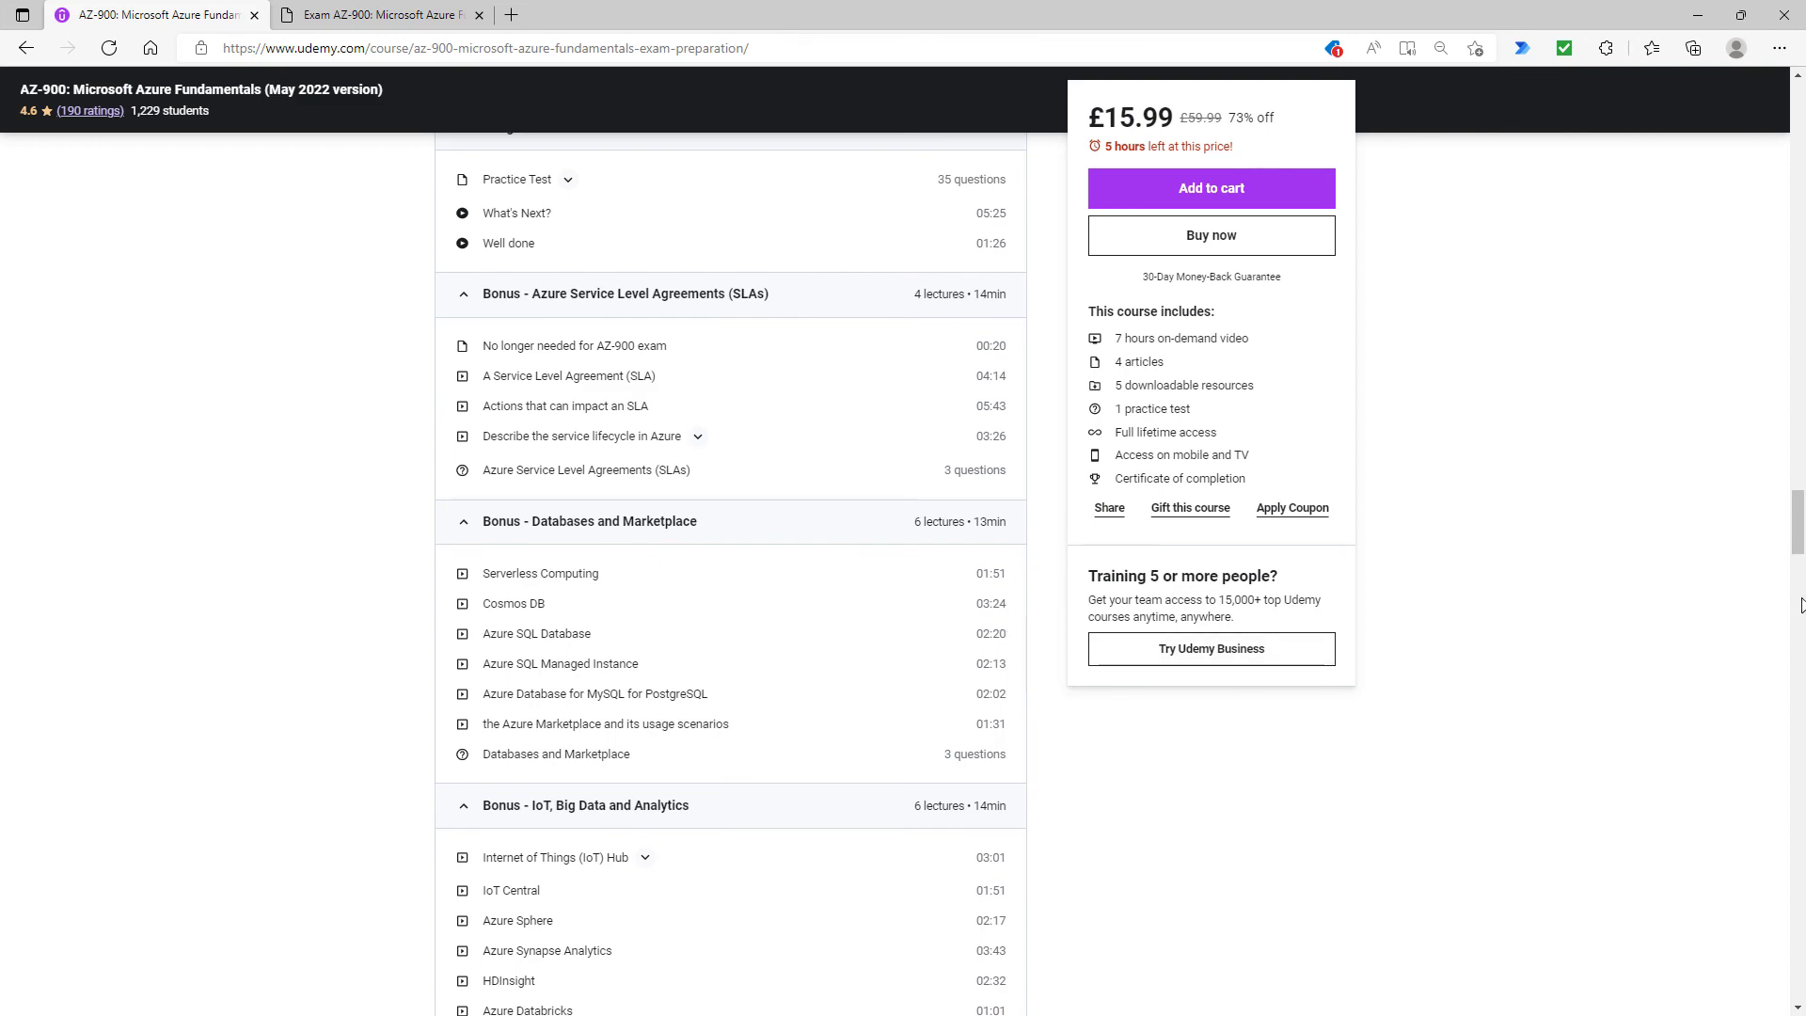
{"action": "scroll", "scroll_direction": "down", "scroll_amount": 3}
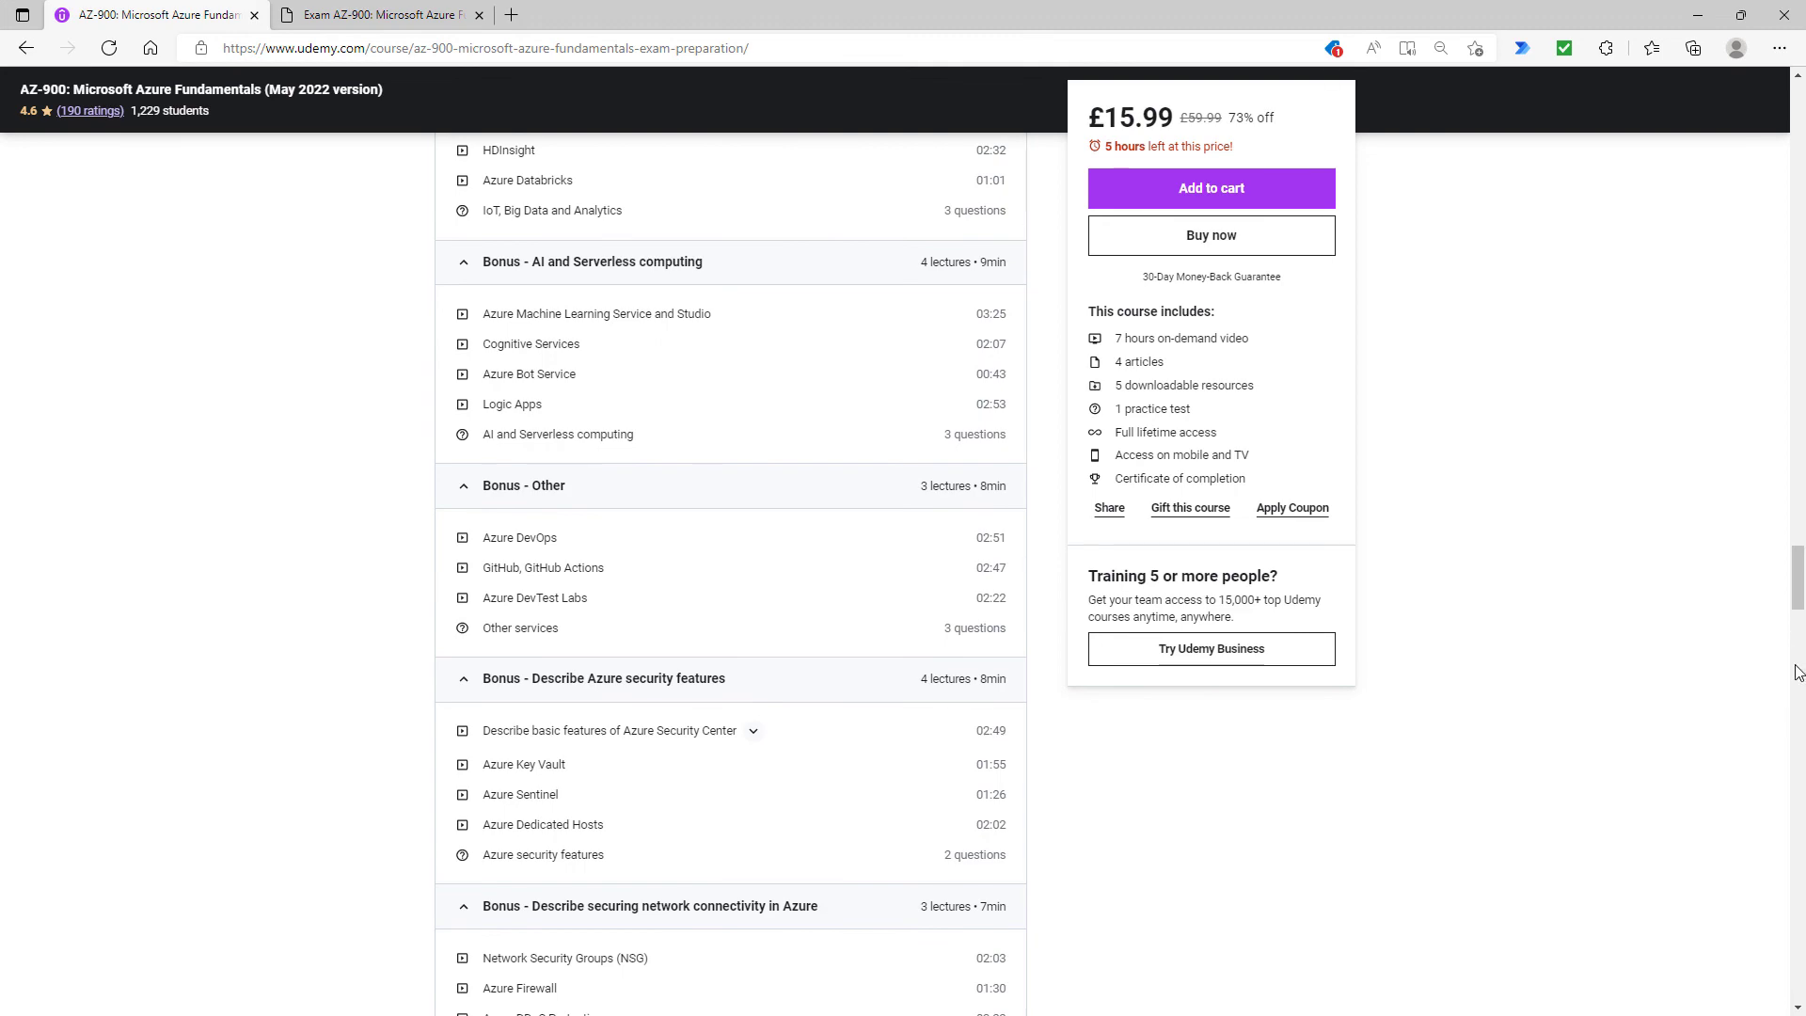
{"action": "scroll", "scroll_direction": "up", "scroll_amount": 3}
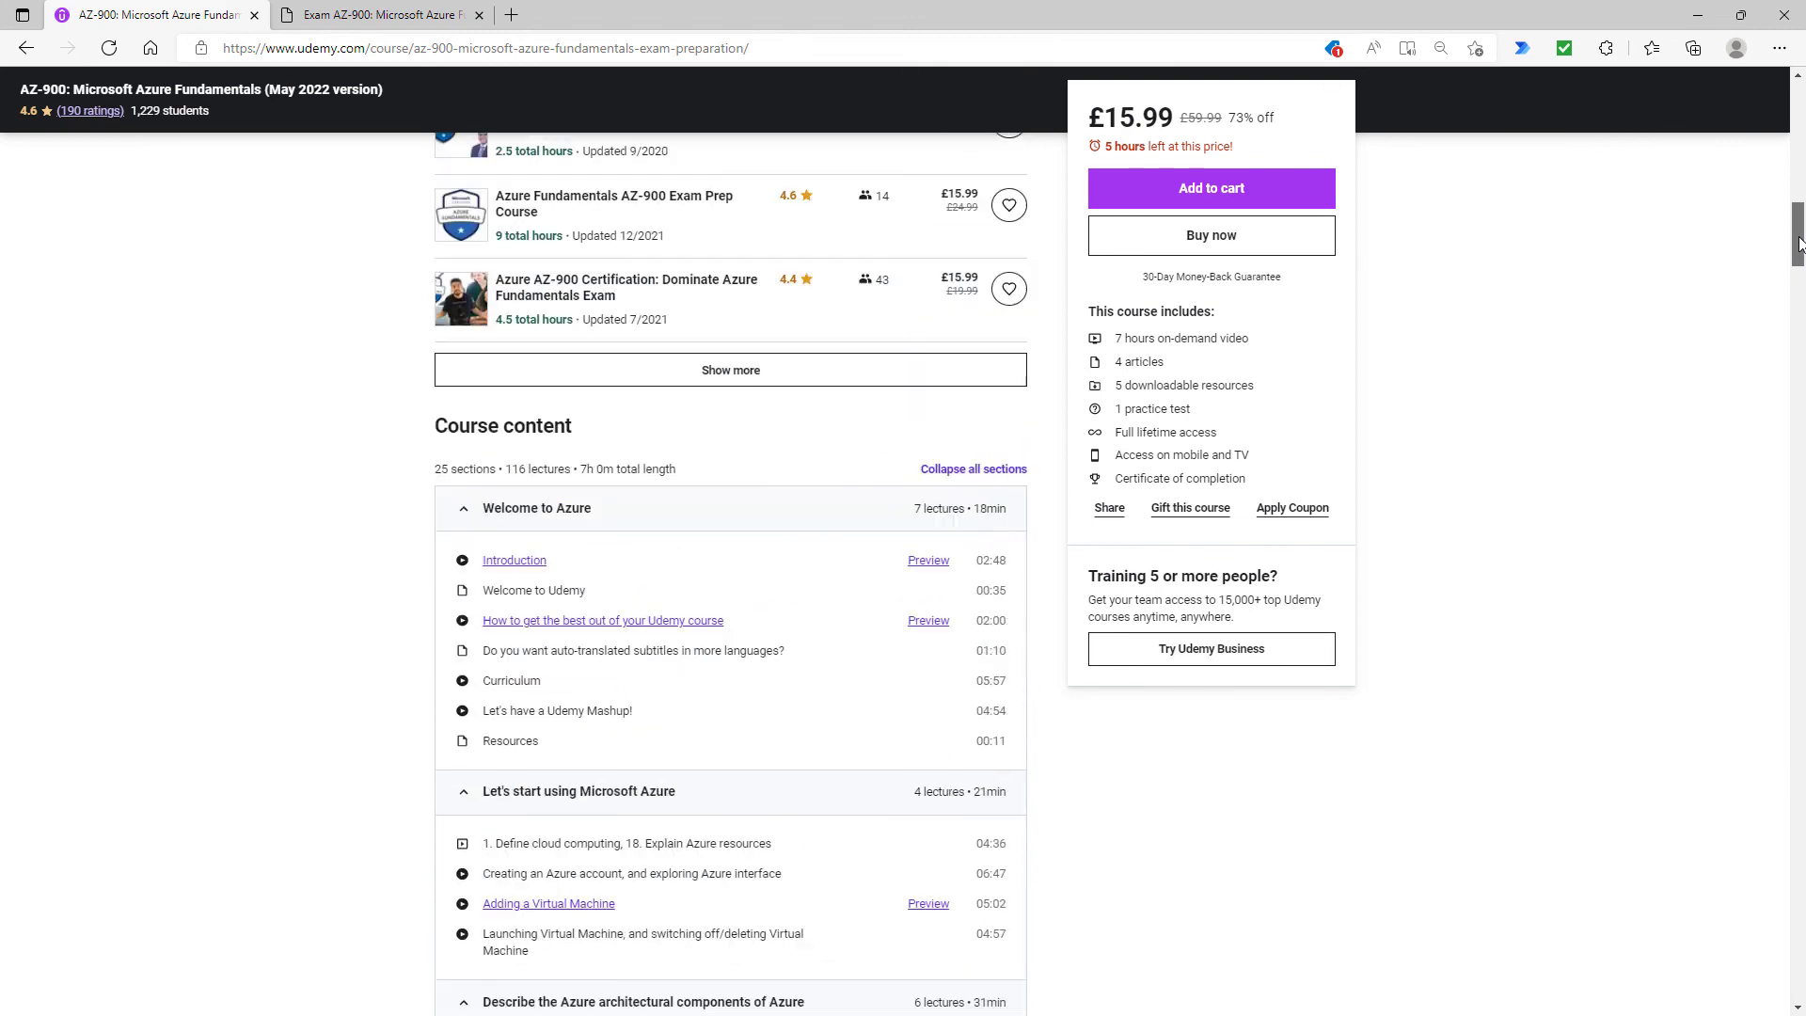
Scroll the curriculum down through the governance methodologies and Congratulations sections showing New lectures
{"action": "scroll", "scroll_direction": "down", "scroll_amount": 3}
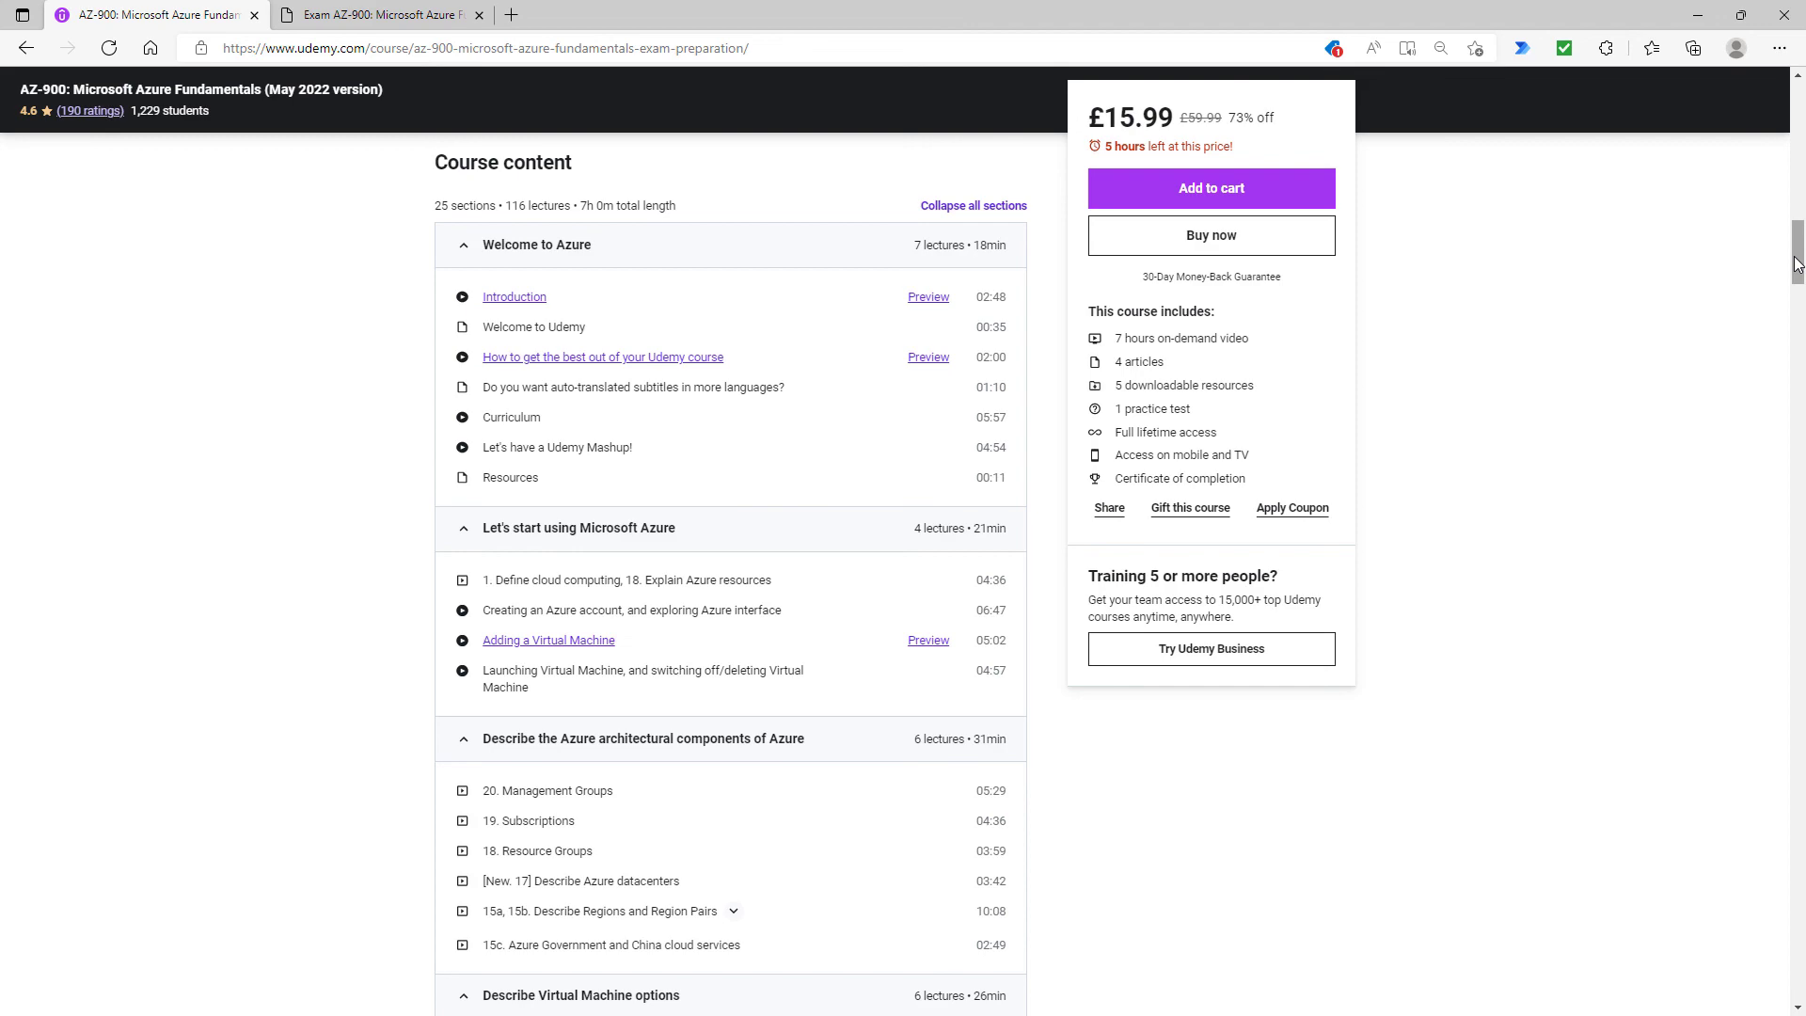
{"action": "scroll", "scroll_direction": "down", "scroll_amount": 3}
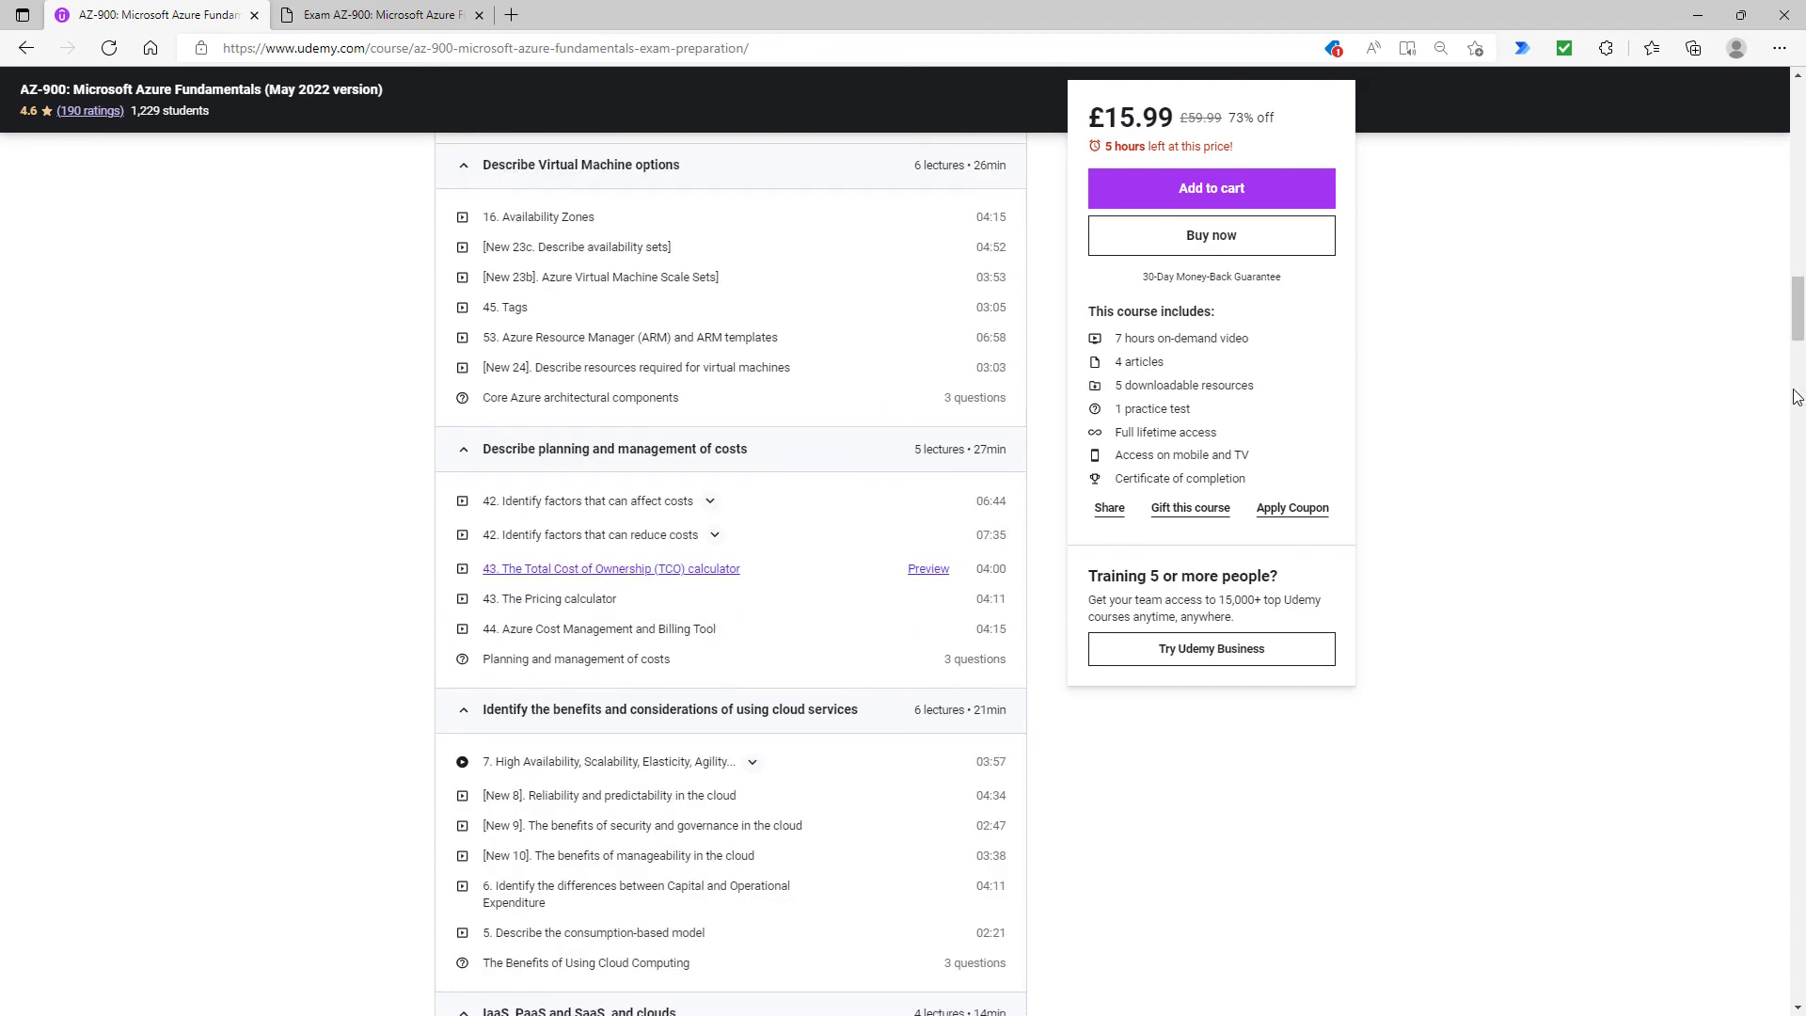
{"action": "scroll", "scroll_direction": "down", "scroll_amount": 3}
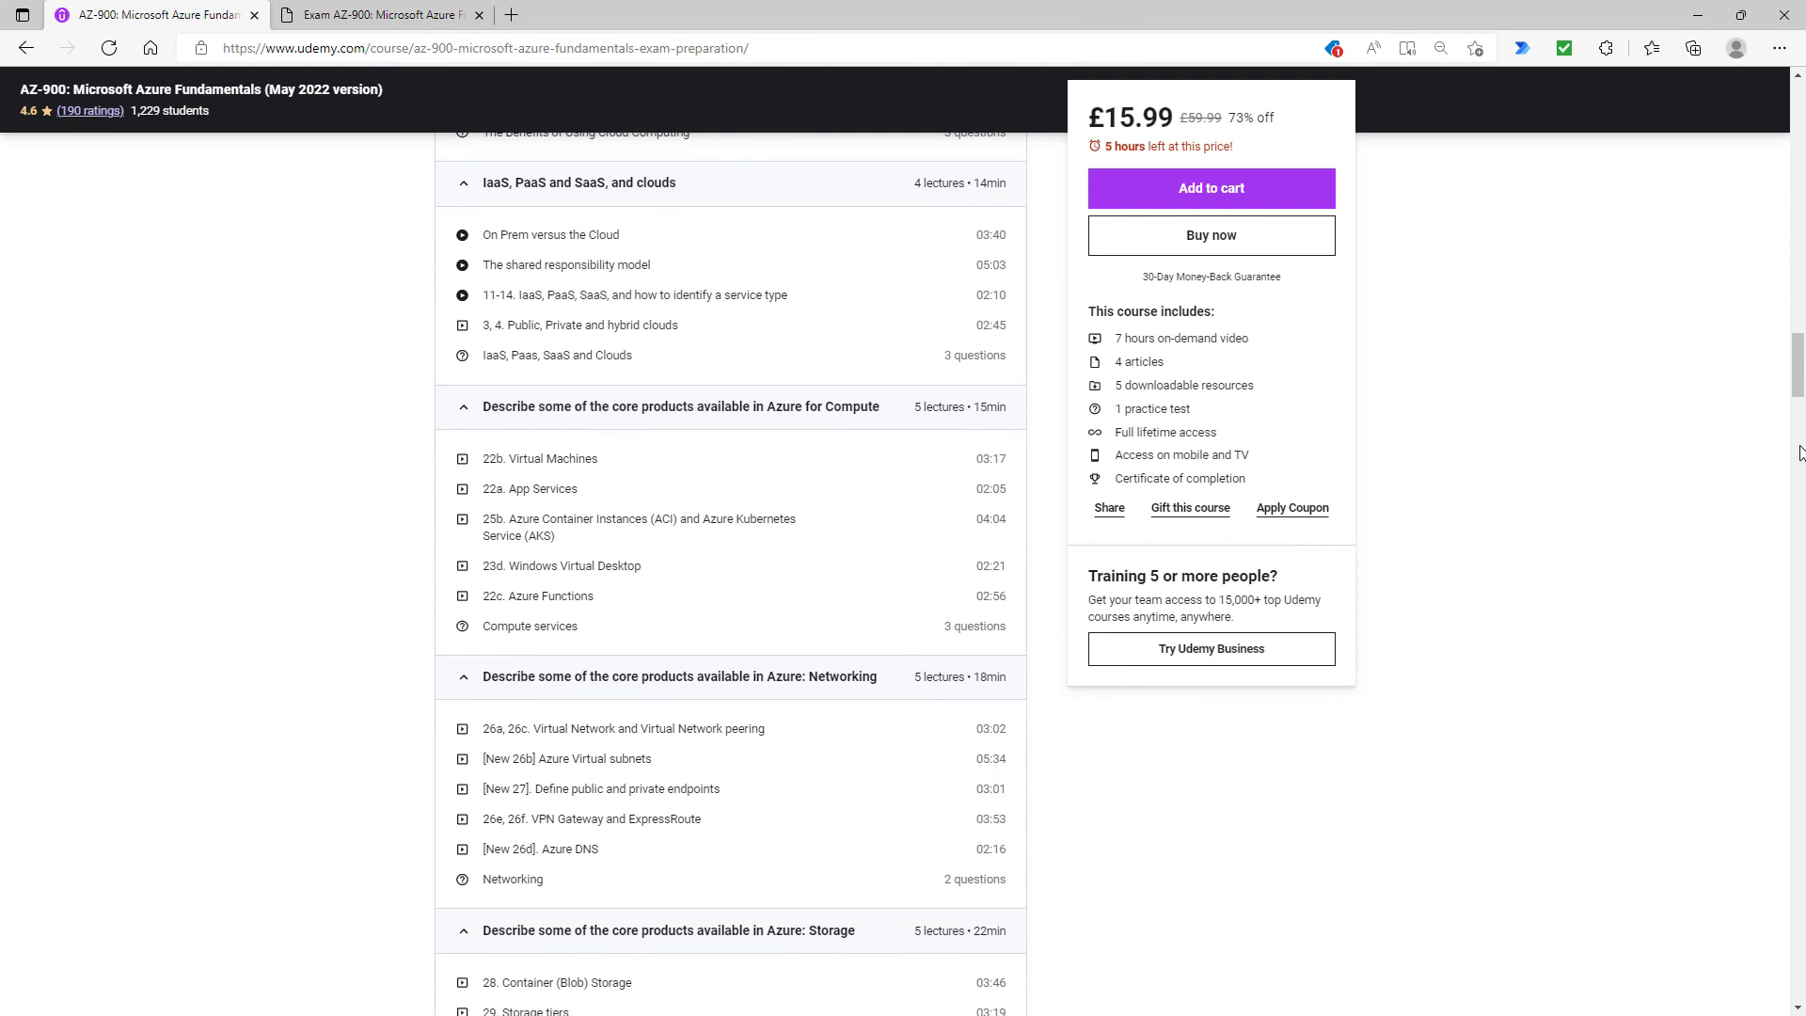
{"action": "mouse_move", "coordinate": [1798, 454]}
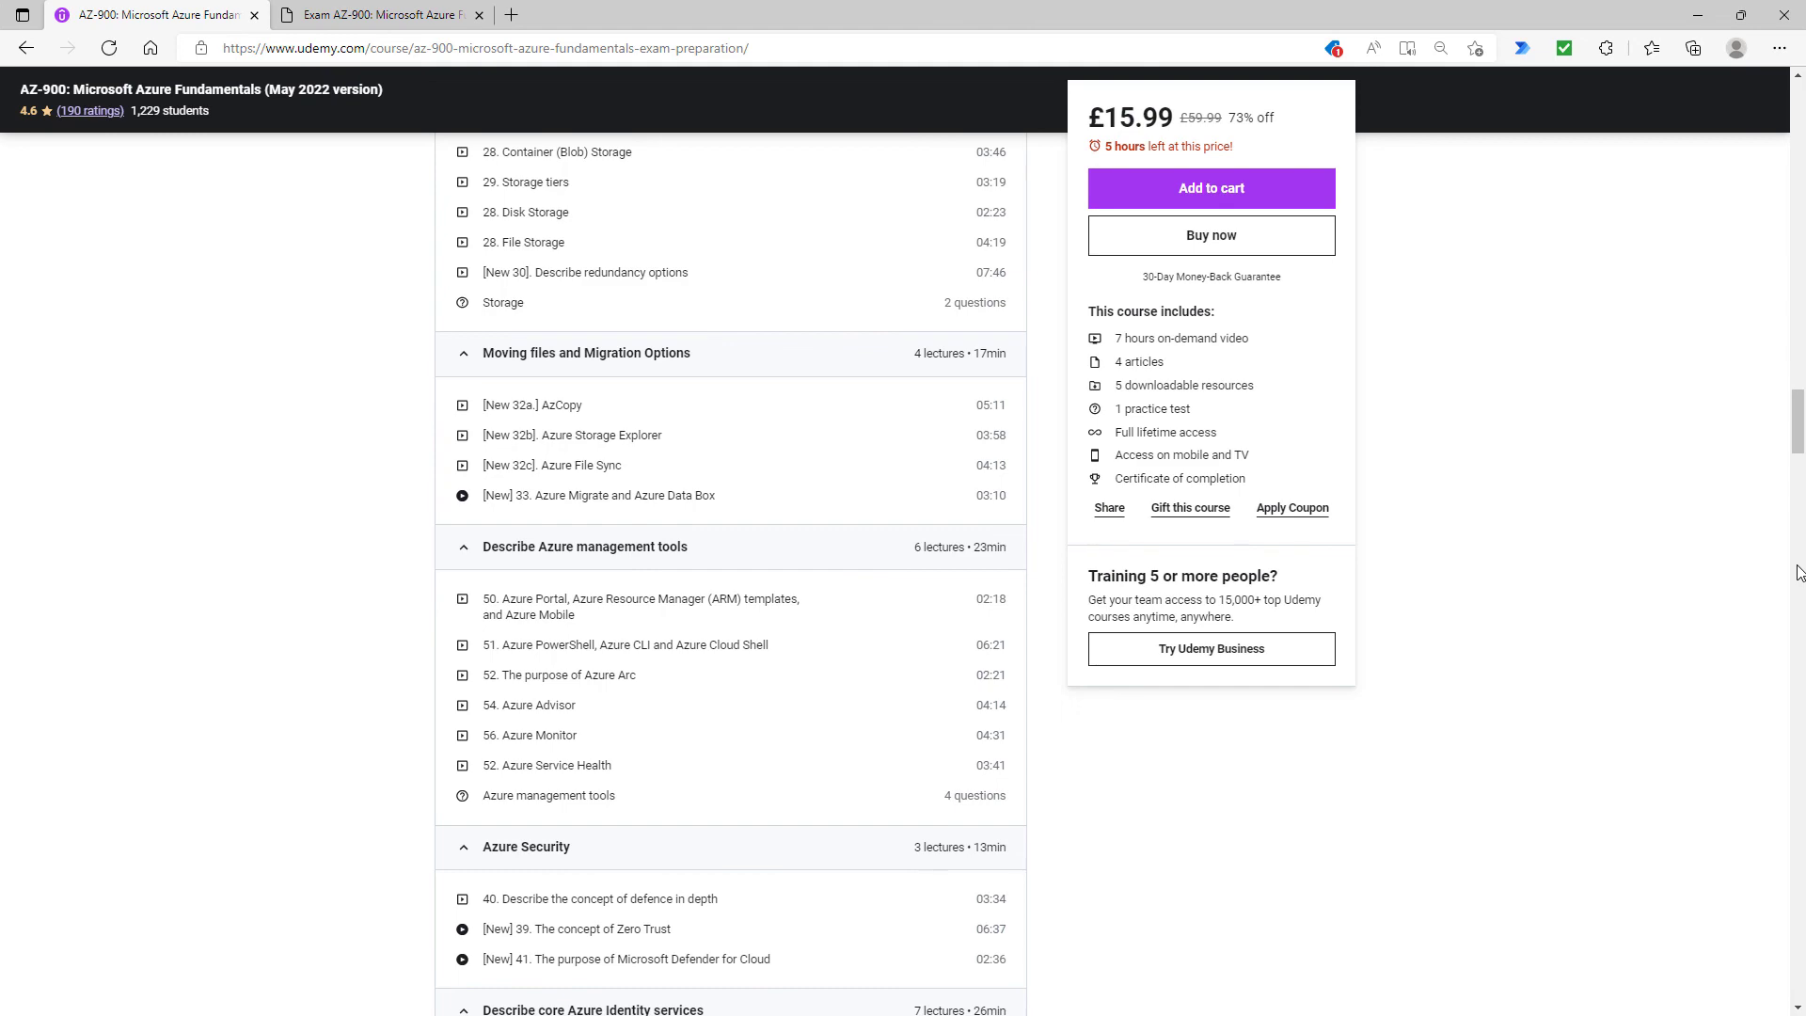
{"action": "scroll", "scroll_direction": "down", "scroll_amount": 3}
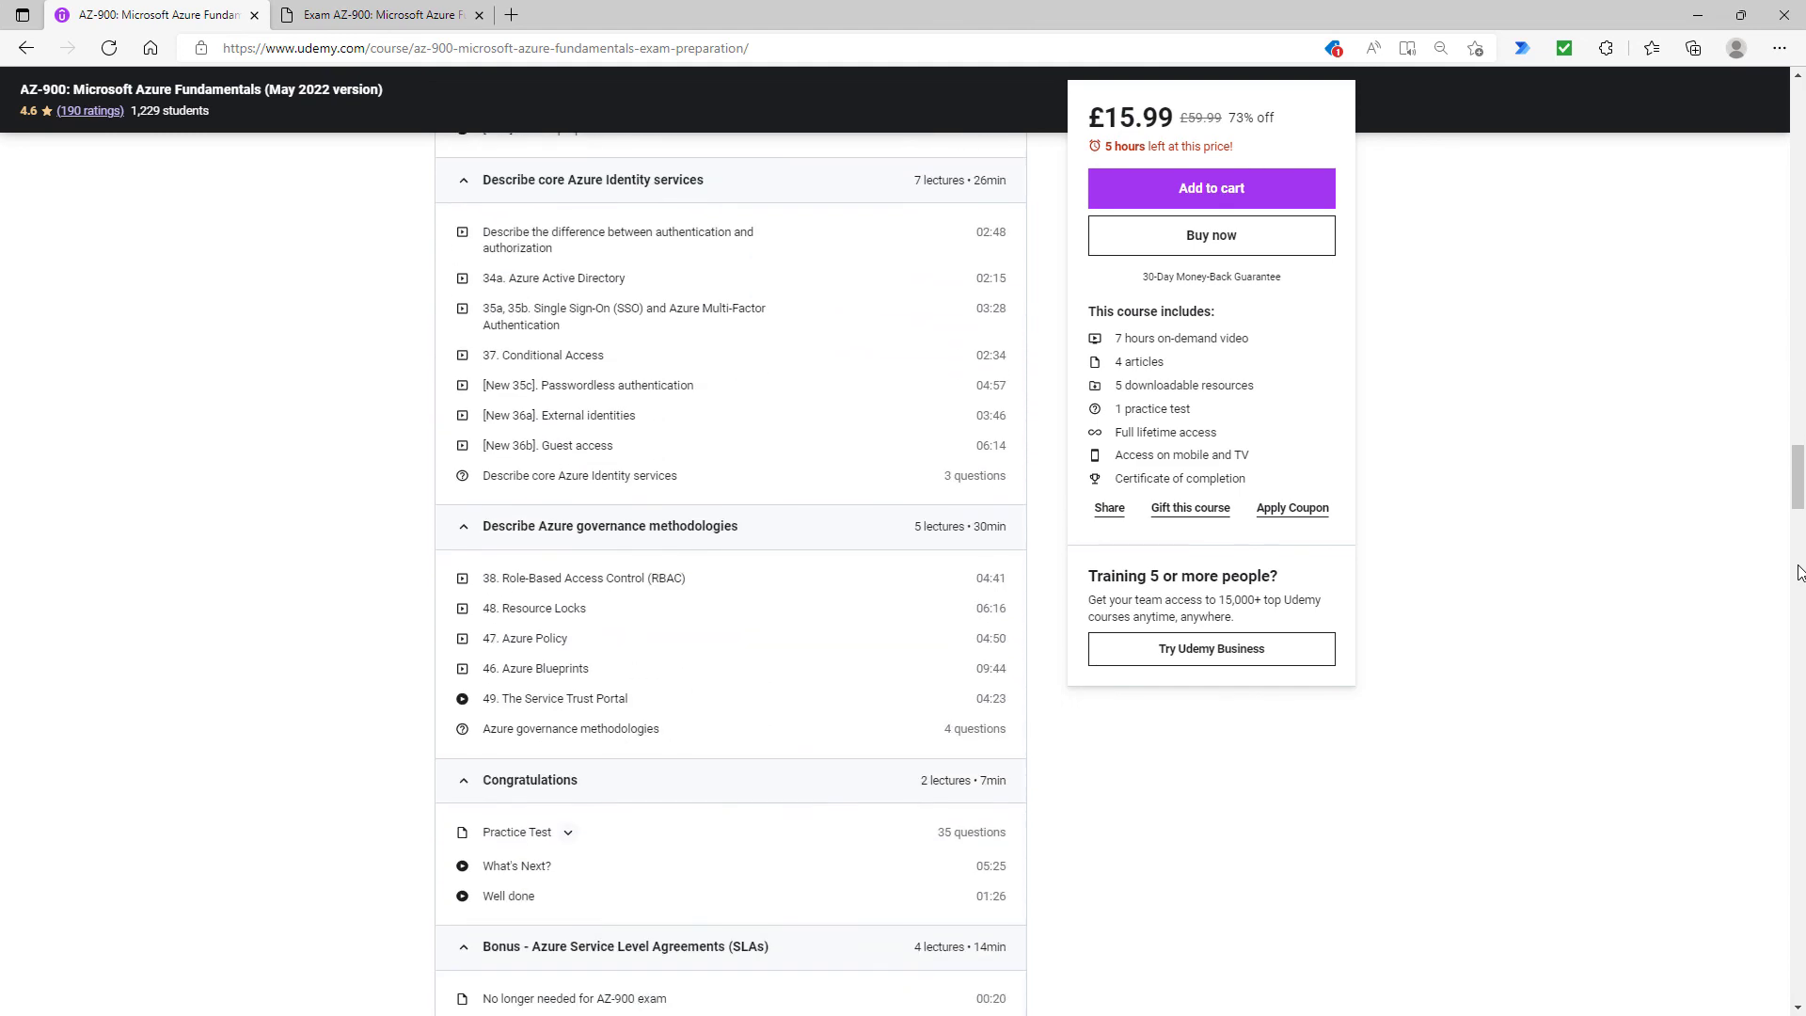